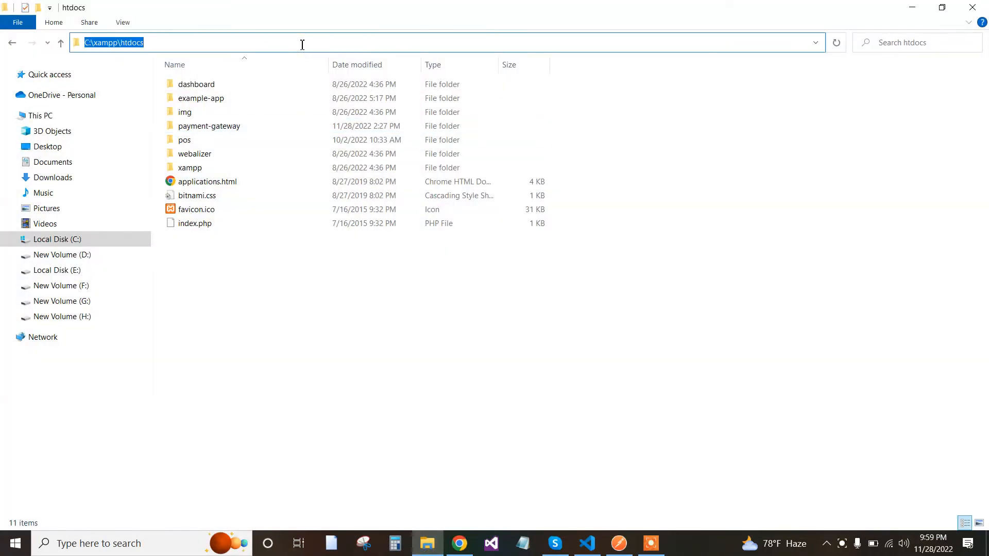
# - Run composer create-project laravel/laravel payment-demo in C:\xampp\htdocs to scaffold the project
pyautogui.write('C:\\Windows\\System32\\cmd.exe')
pyautogui.write('cod')
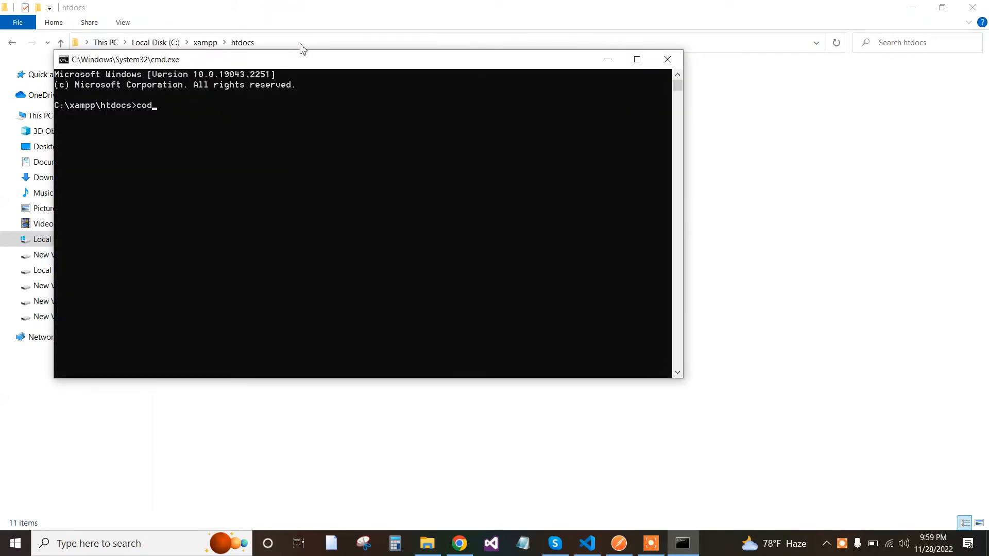
pyautogui.press('Backspace')
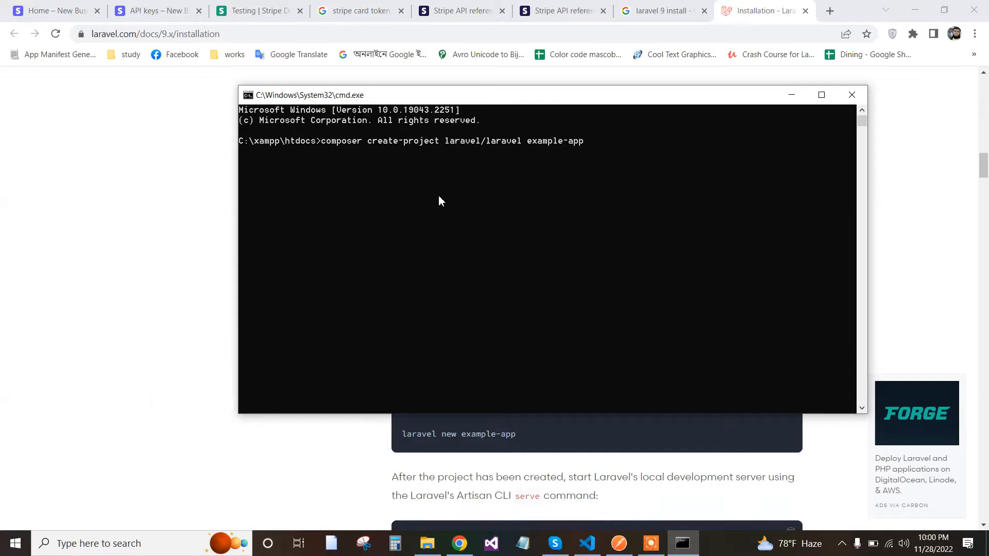
pyautogui.press('Backspace')
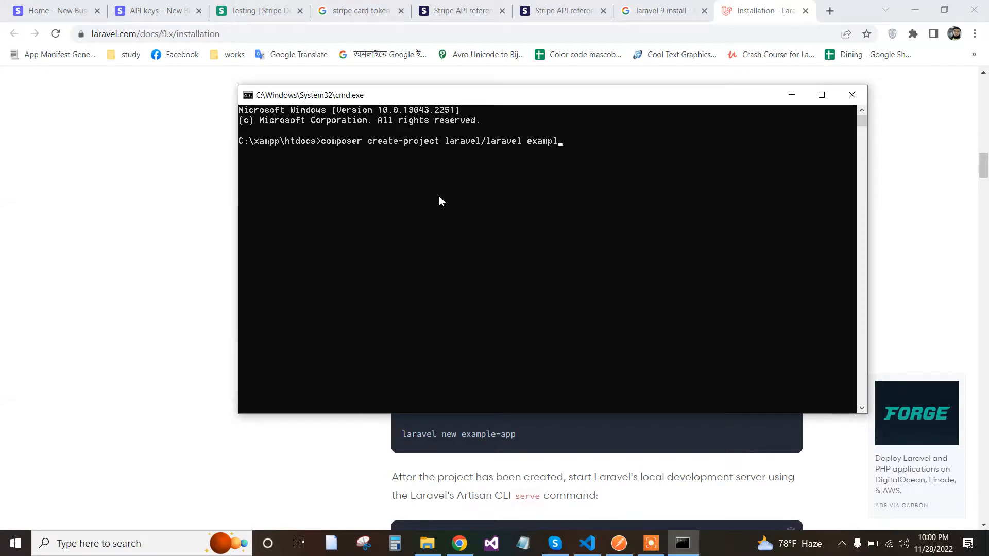
pyautogui.press('backspace')
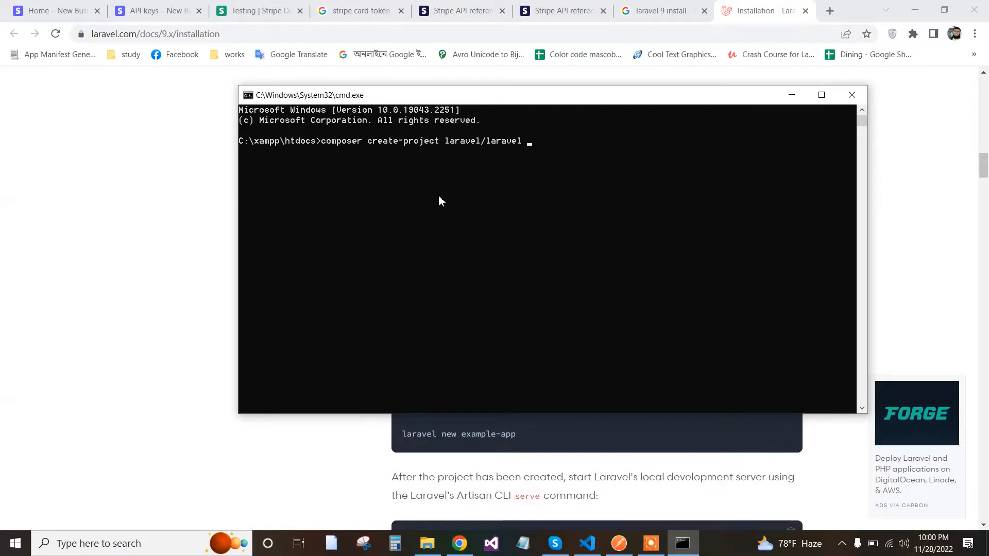
pyautogui.write('strip')
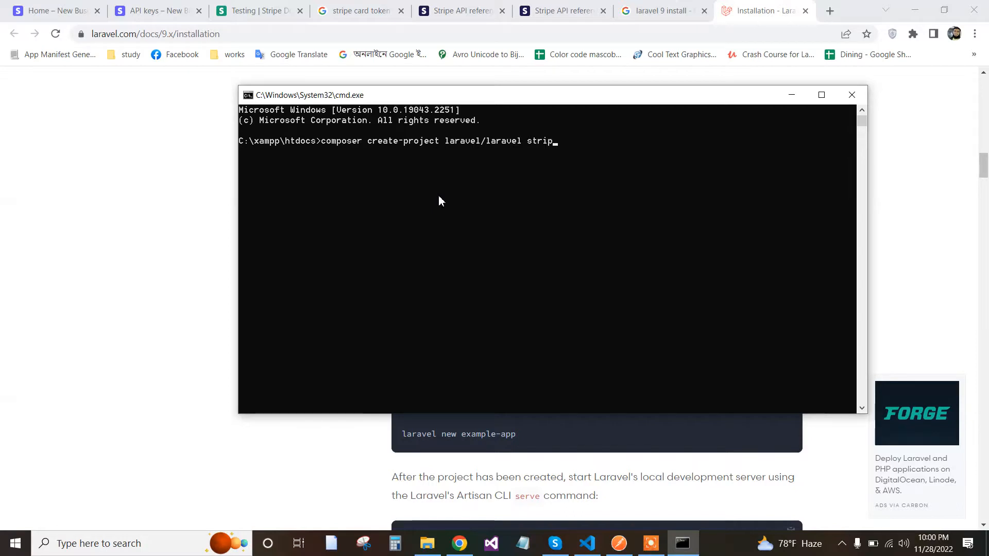
pyautogui.press('Backspace')
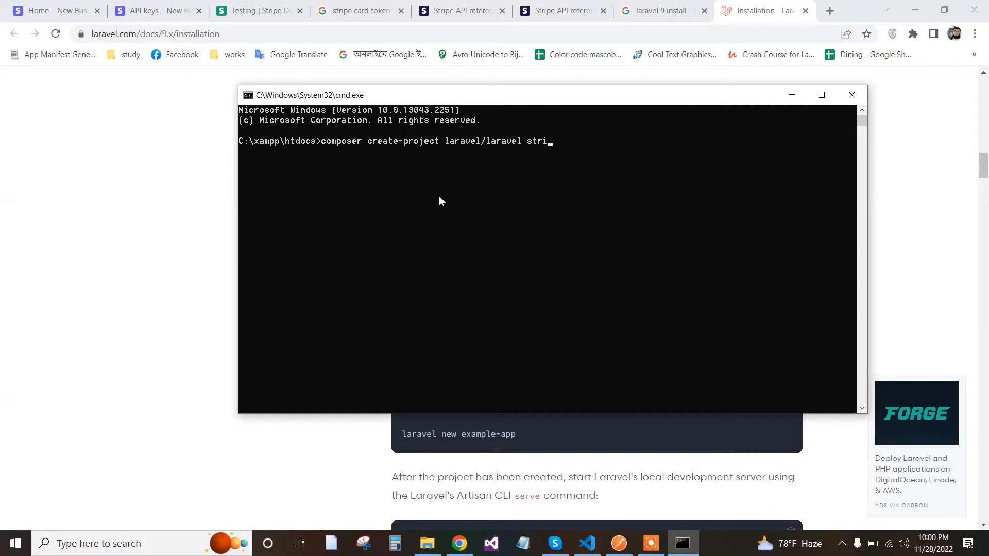
pyautogui.write('pay')
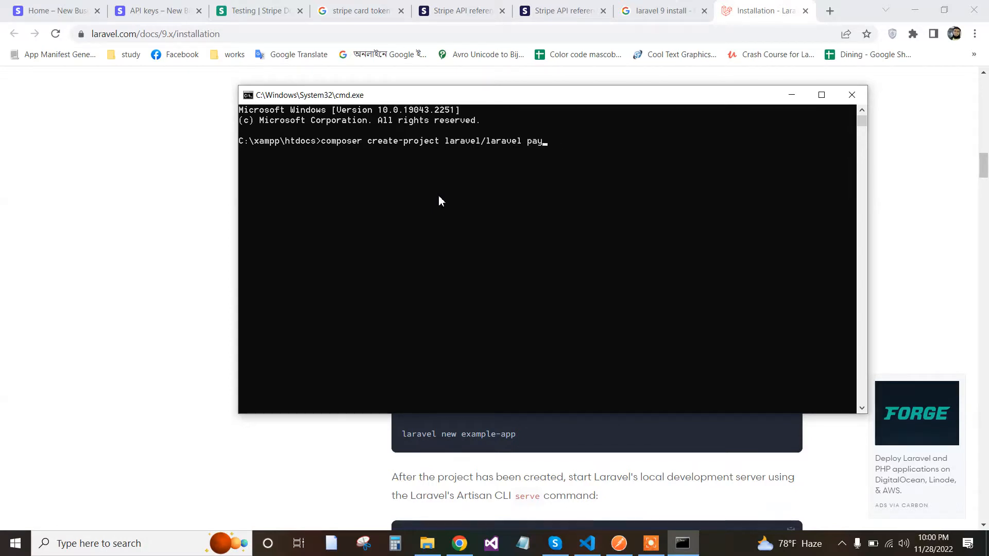
pyautogui.write('ment')
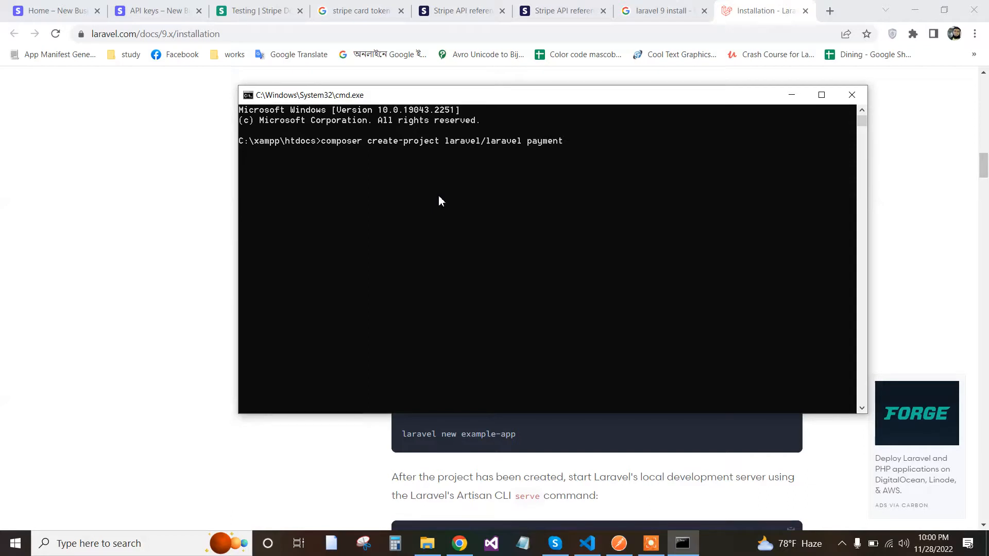
pyautogui.write('-')
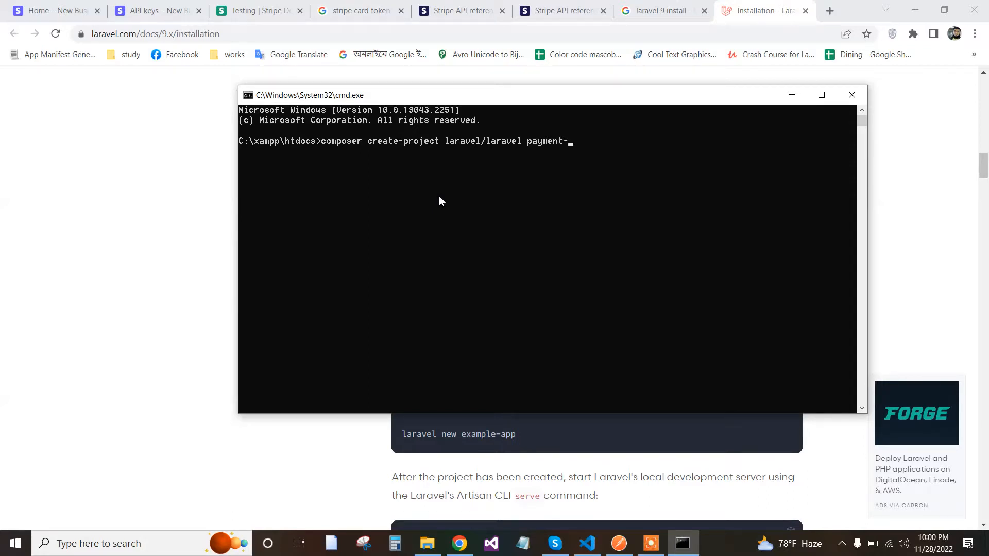
pyautogui.write('de')
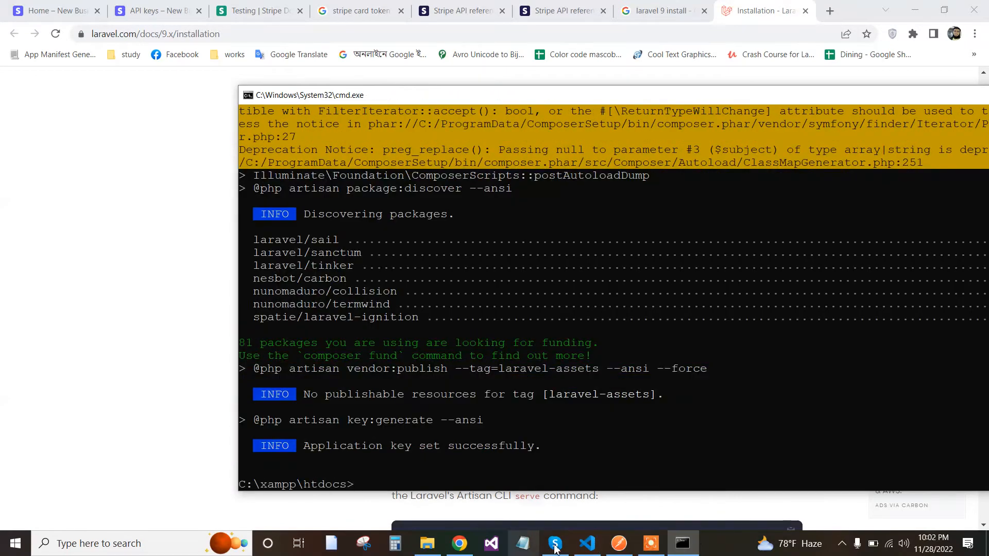
pyautogui.click(587, 542)
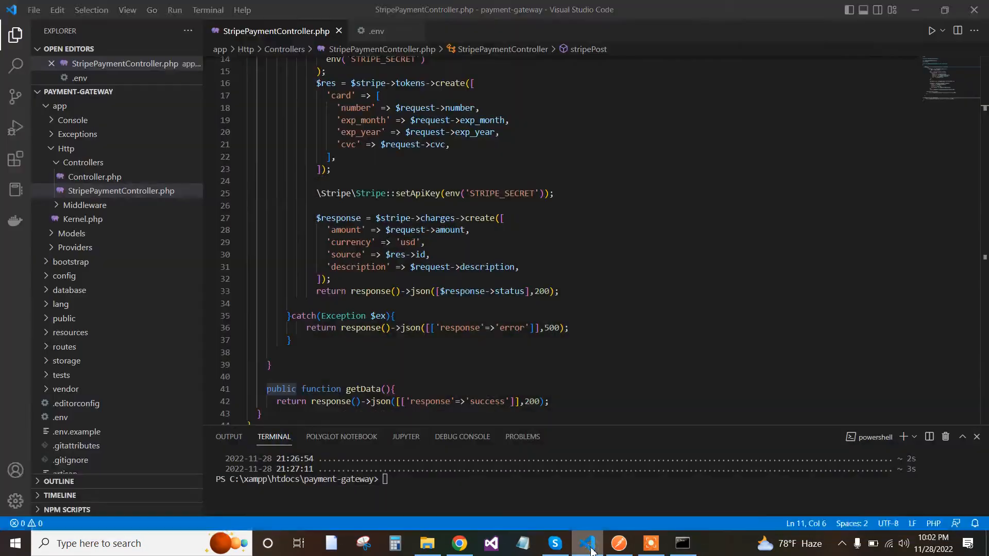
# - Launch a command prompt inside payment-demo and run code . to load the project in VS Code
pyautogui.click(426, 543)
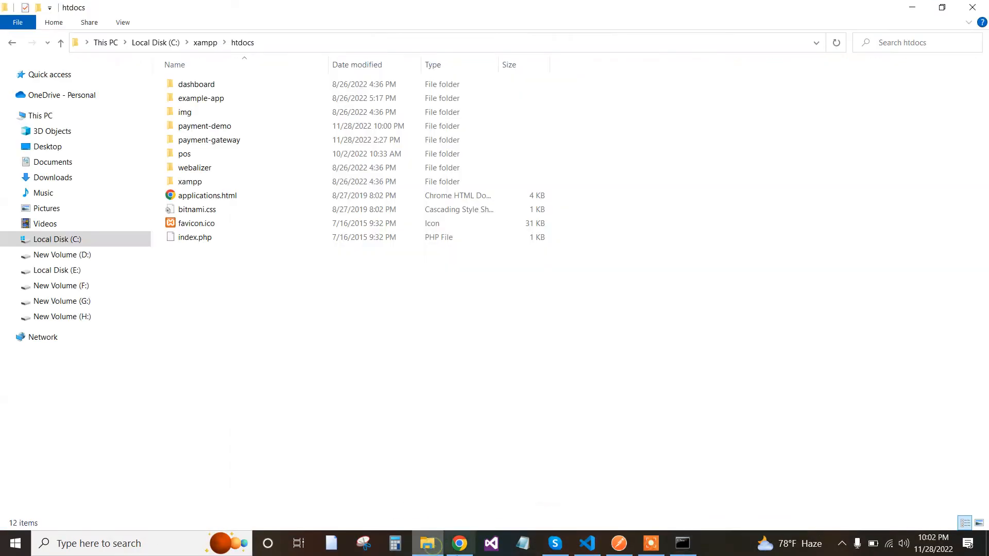
pyautogui.click(204, 126)
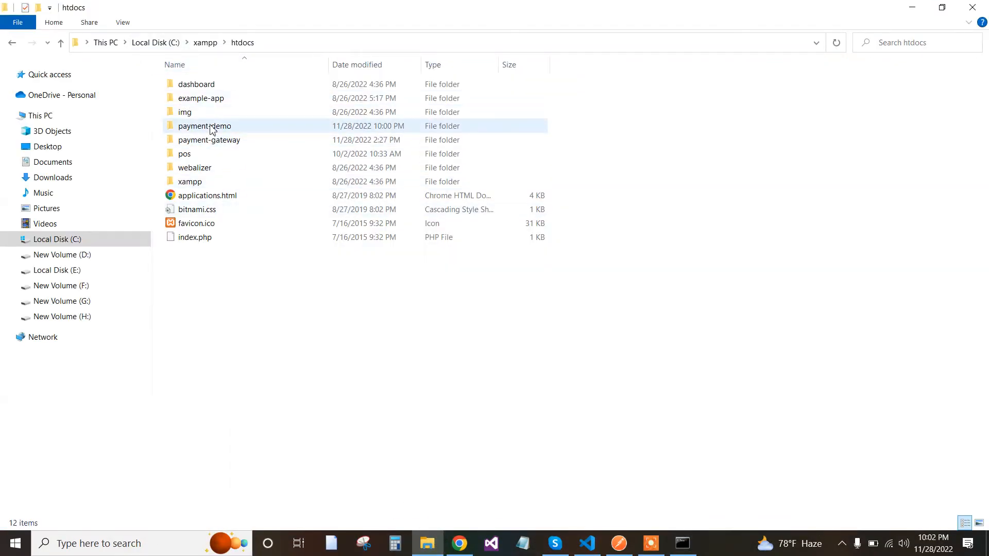
pyautogui.doubleClick(204, 126)
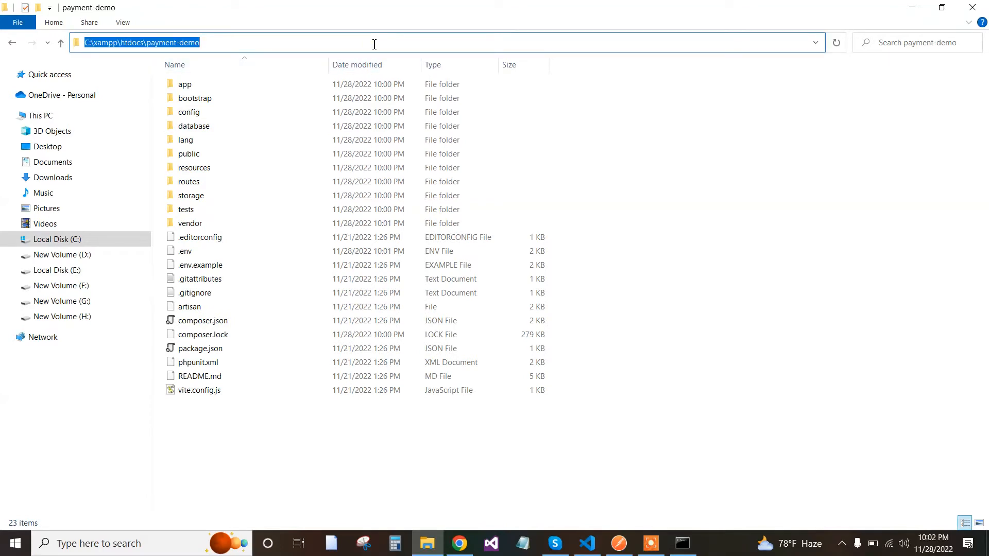
pyautogui.write('cmd')
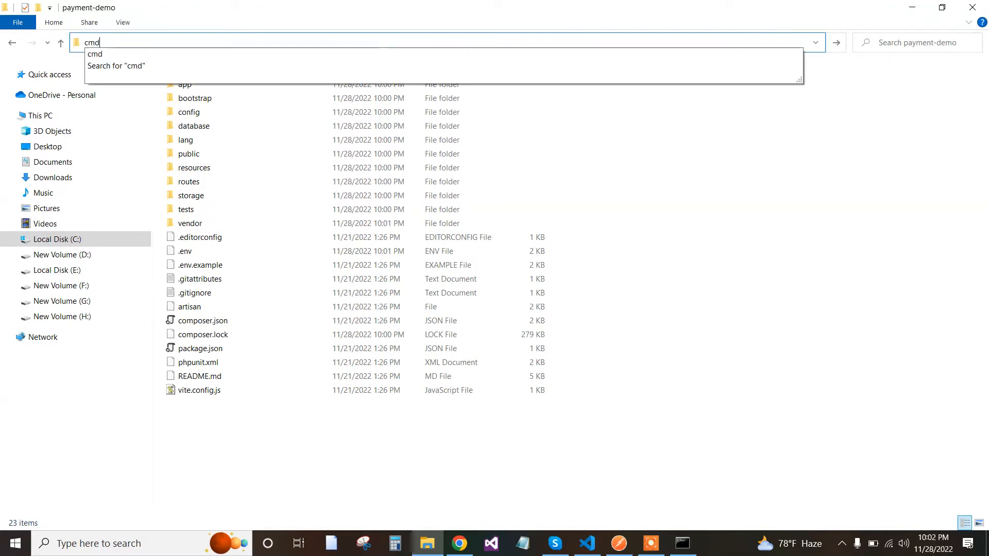
pyautogui.press('Return')
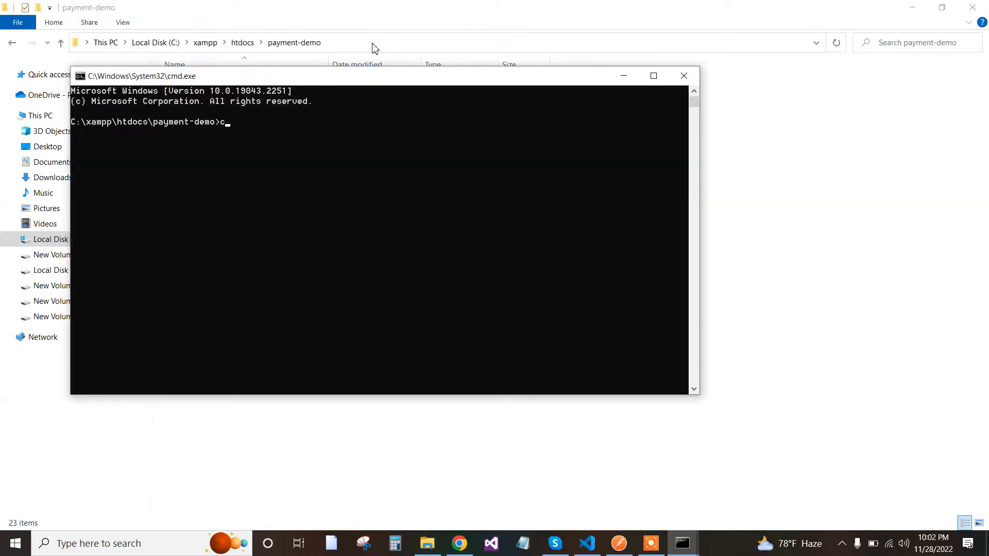
pyautogui.write('ode .')
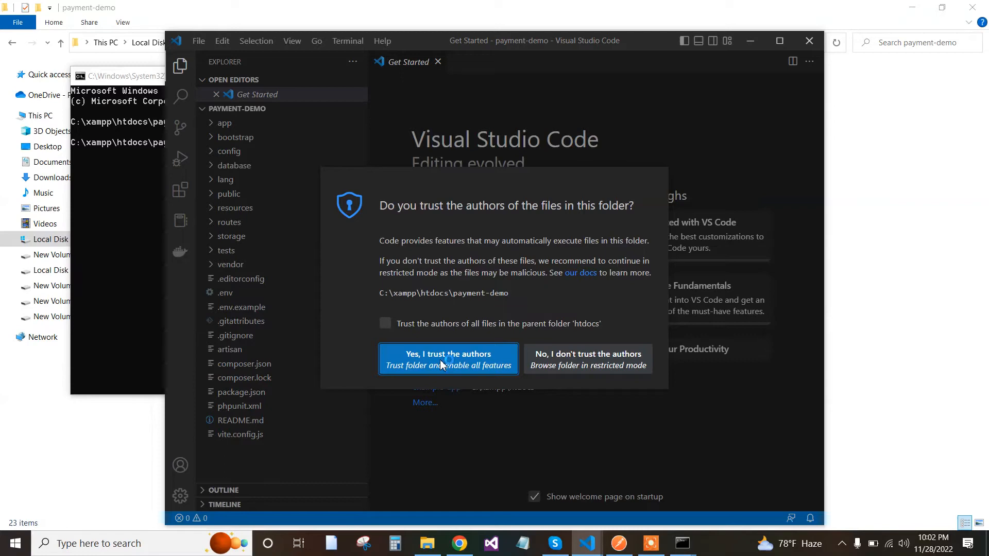
# - Trust the project's authors and maximize the VS Code window
pyautogui.click(449, 358)
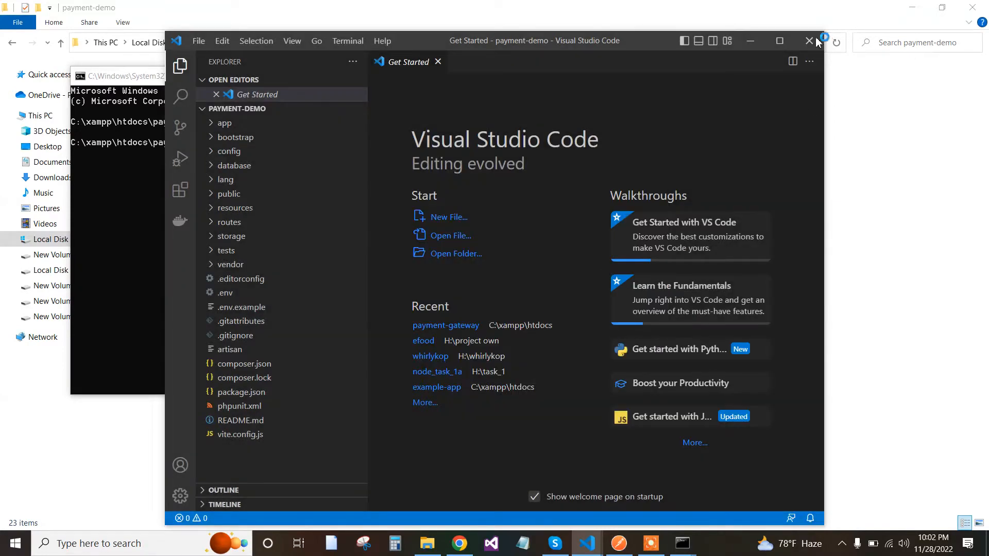
pyautogui.click(780, 40)
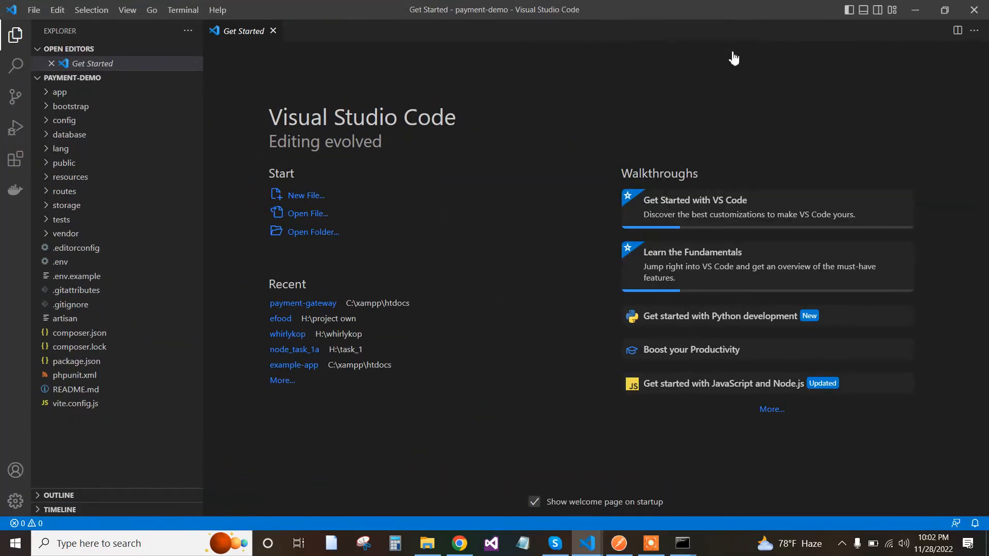
pyautogui.moveTo(333, 414)
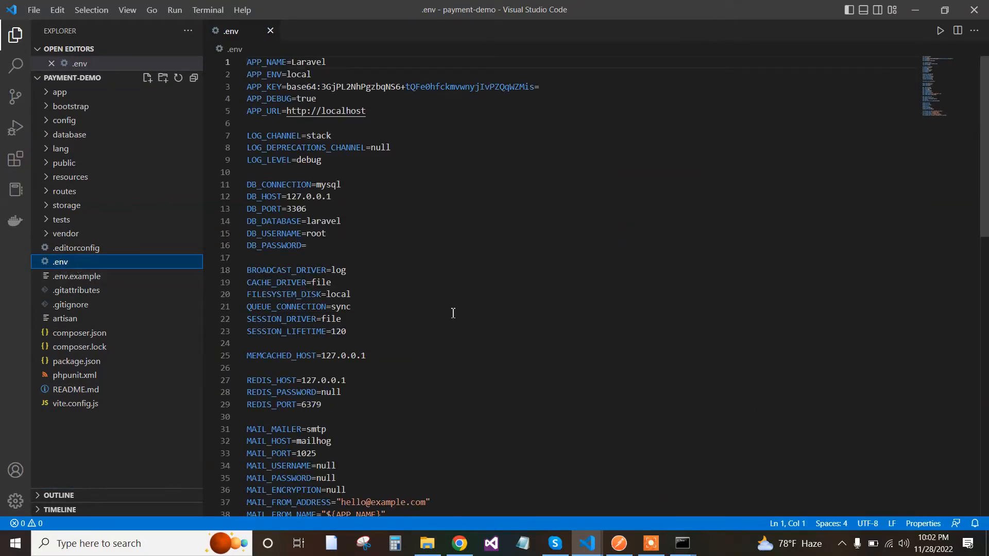
# - Start a new integrated terminal for the payment-demo project
pyautogui.scroll(-3)
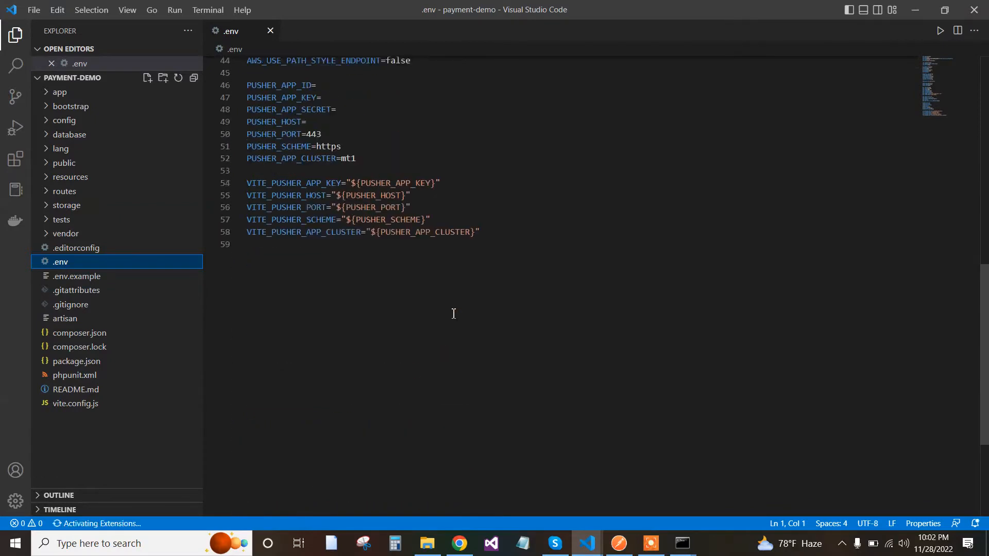
pyautogui.click(207, 9)
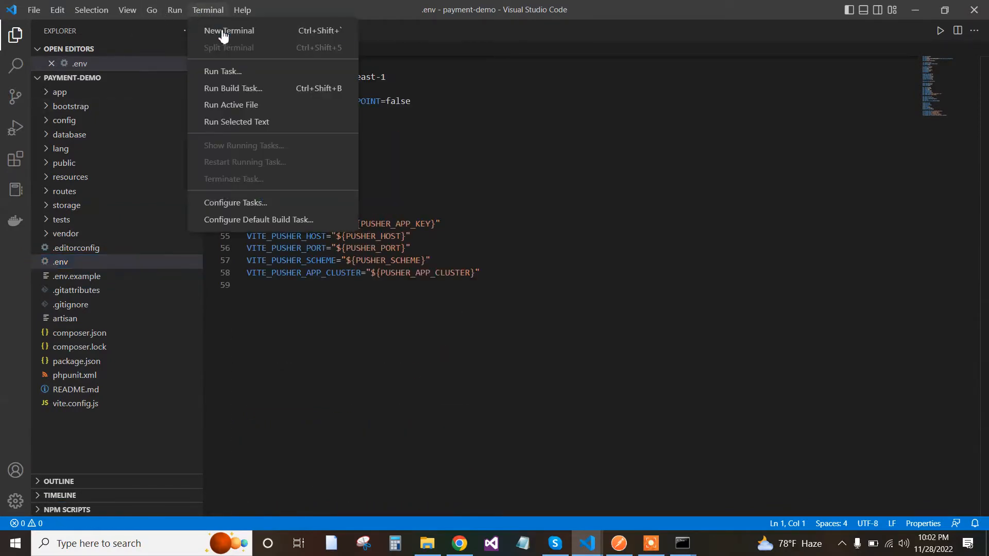
pyautogui.click(228, 30)
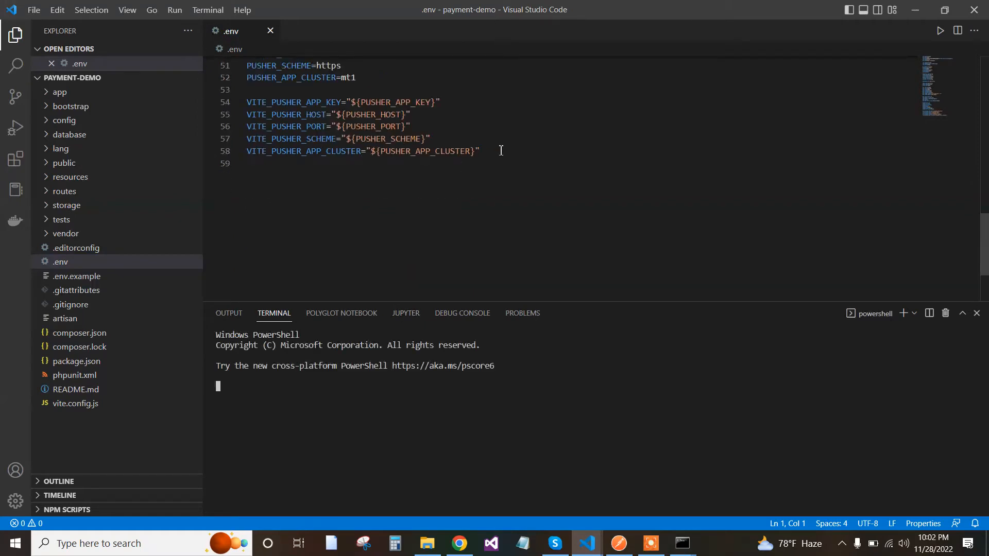
# - Add empty STRIPE_KEY= and STRIPE_SECRET= entries at the end of .env
pyautogui.click(481, 151)
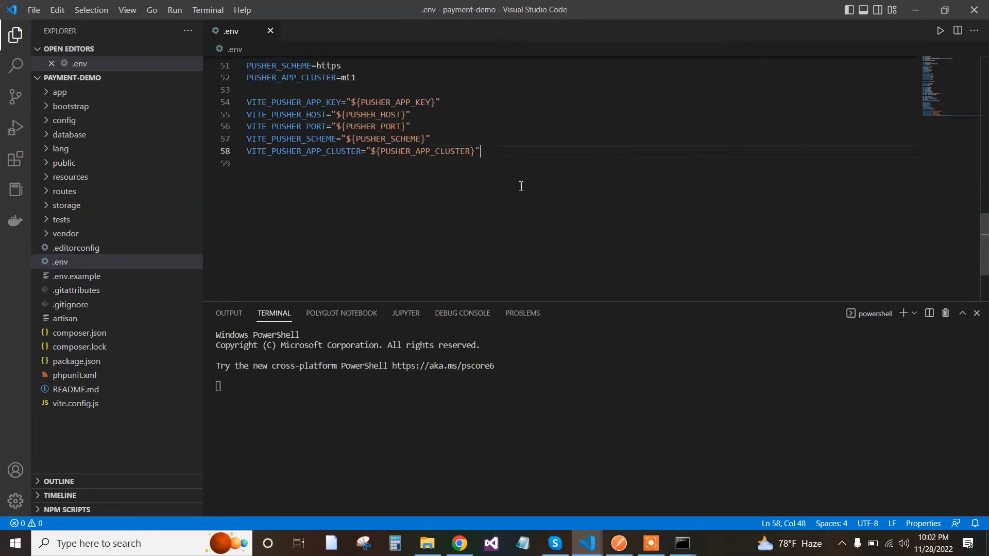
pyautogui.press('Enter')
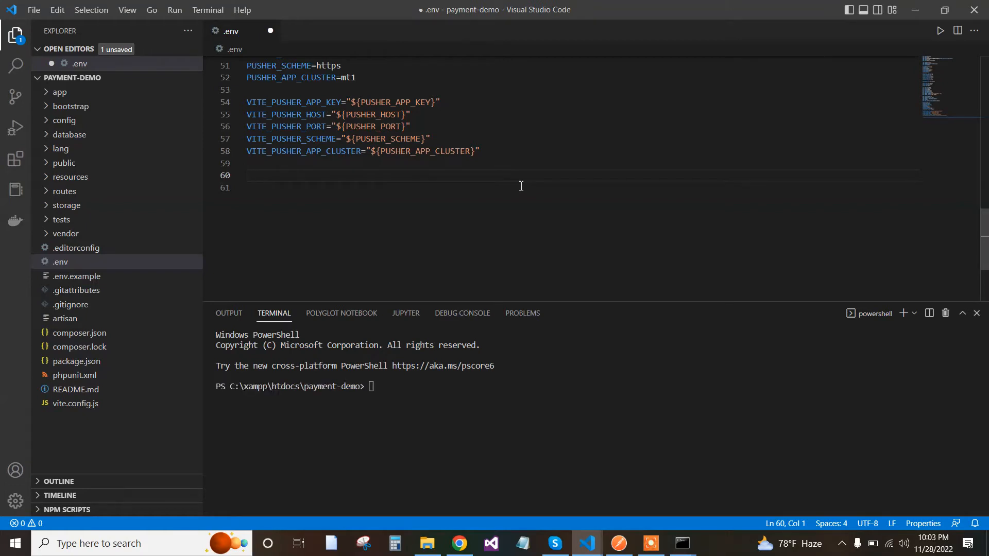
pyautogui.write('S')
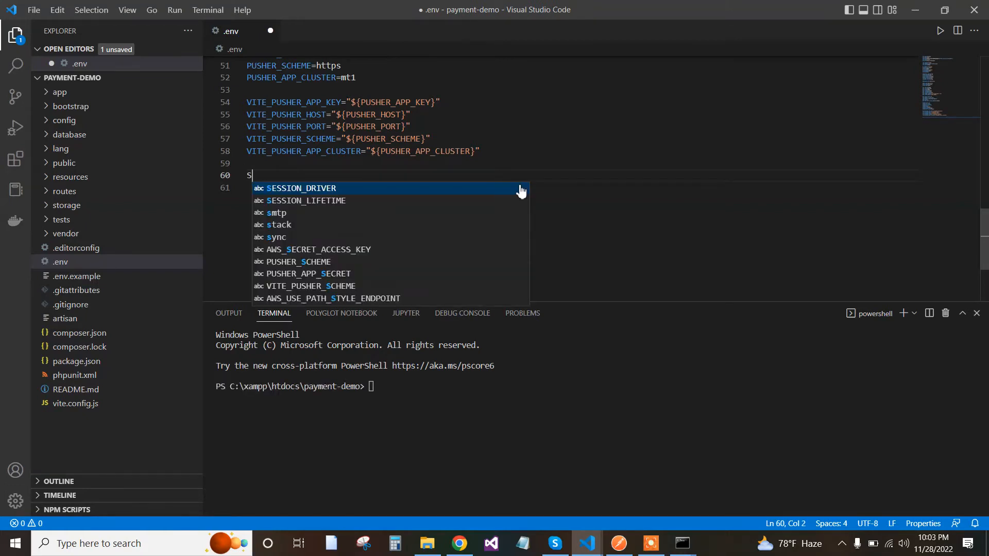
pyautogui.write('TRIPE')
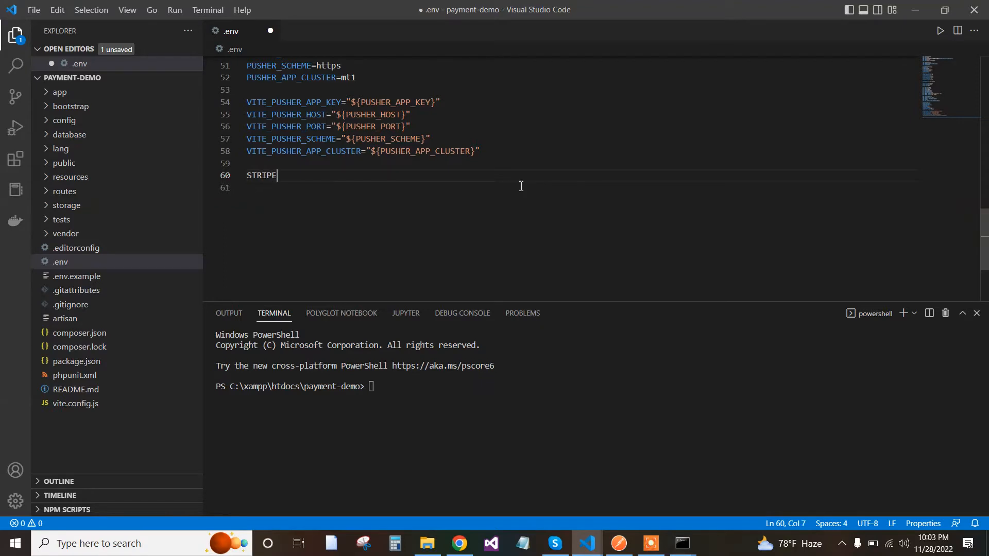
pyautogui.write('_')
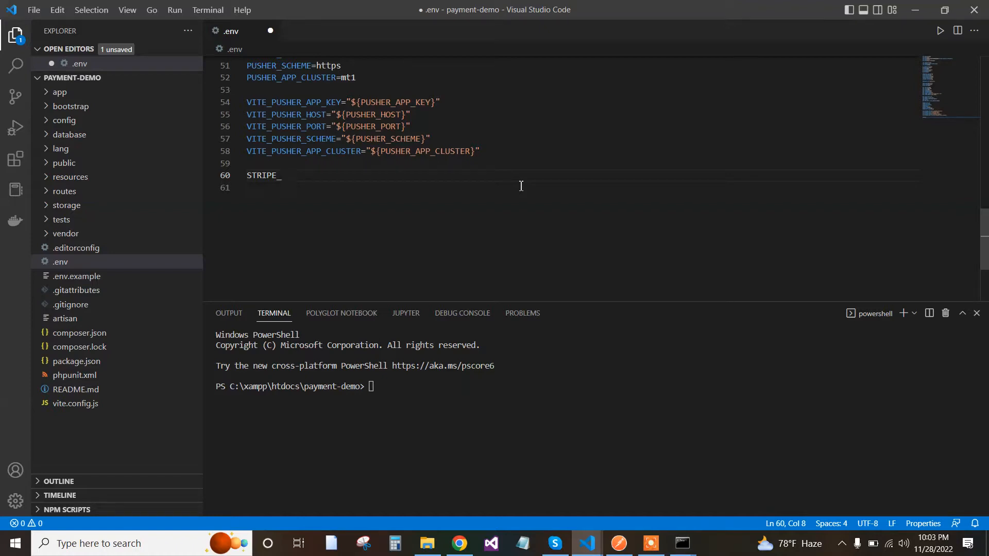
pyautogui.write('KEY=')
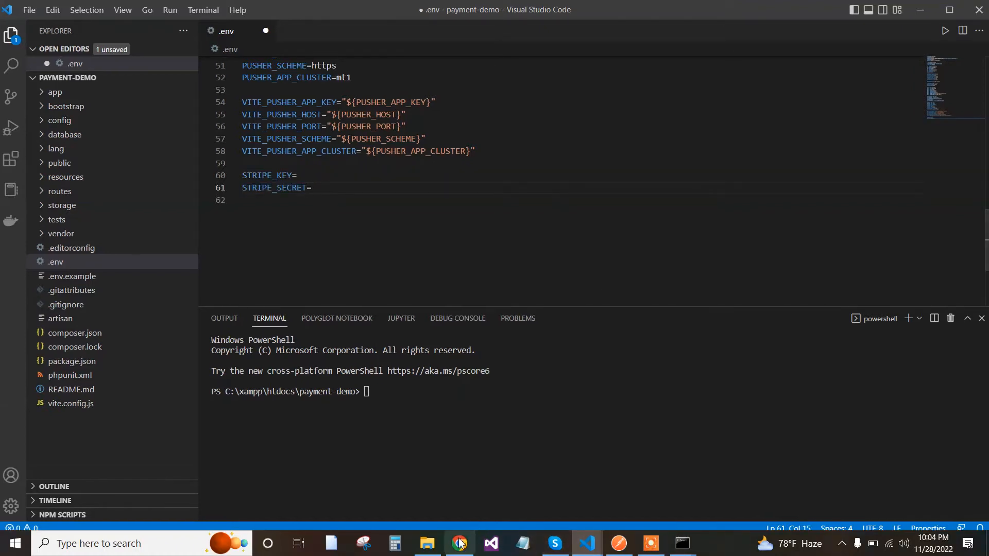
# - Copy the test publishable key from the Stripe home page's For developers panel
pyautogui.click(460, 543)
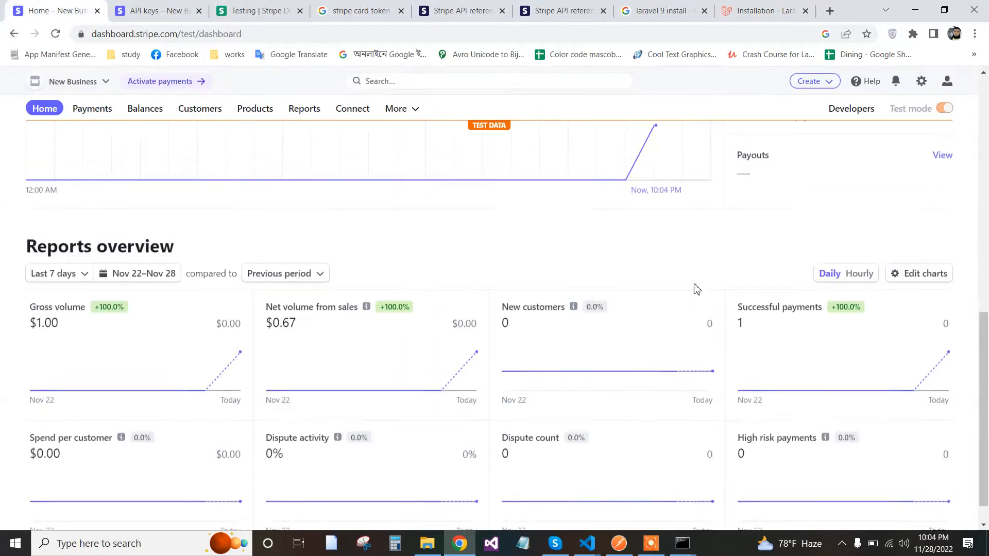
pyautogui.scroll(3)
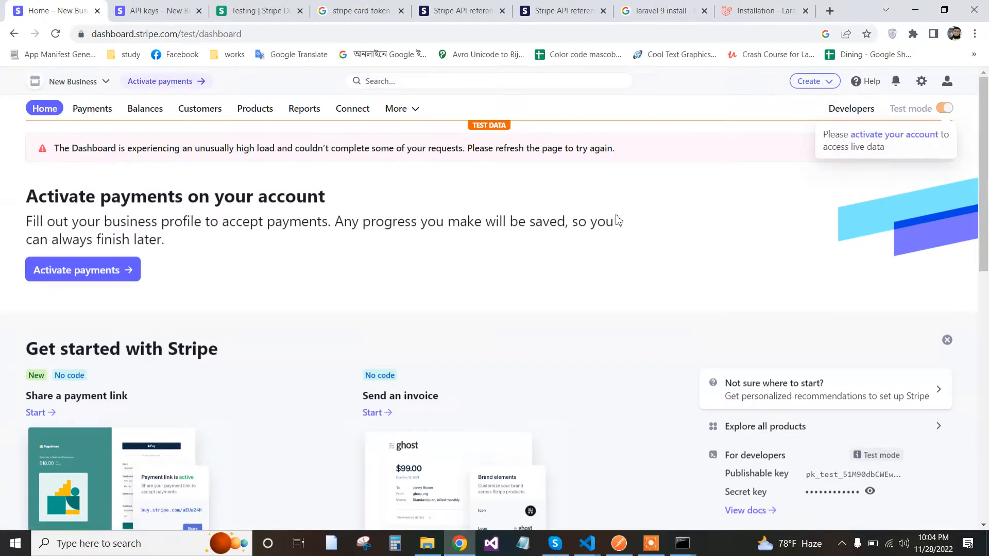
pyautogui.scroll(-3)
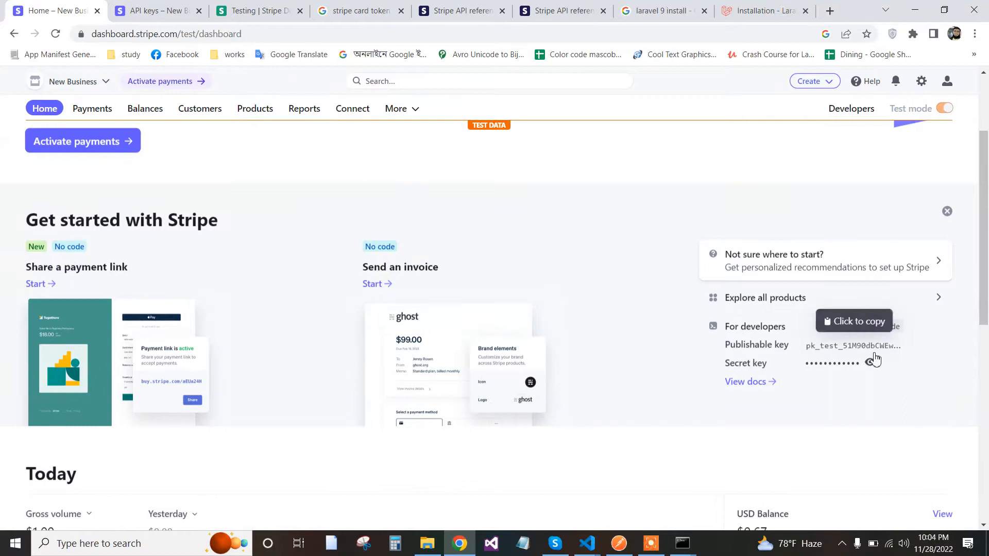
pyautogui.moveTo(875, 349)
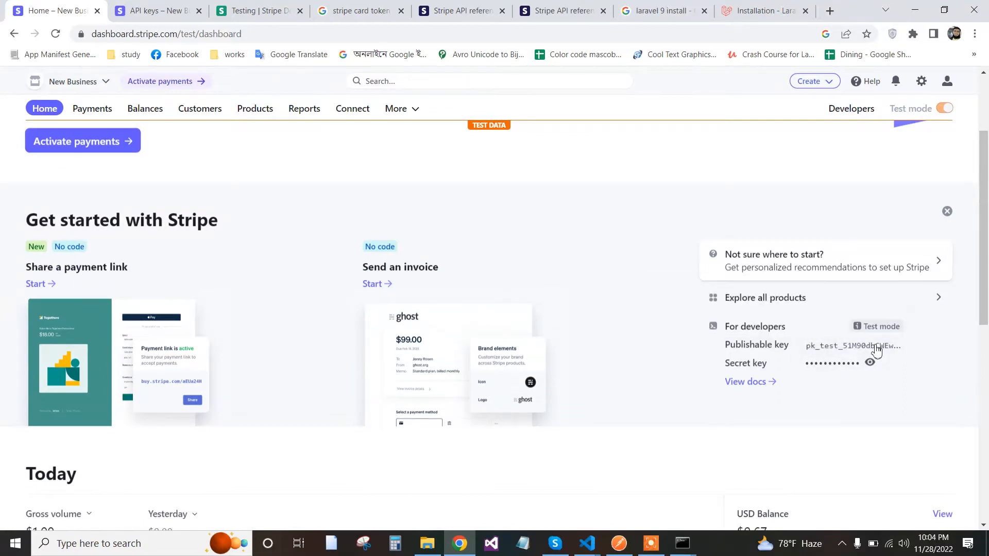
pyautogui.click(853, 346)
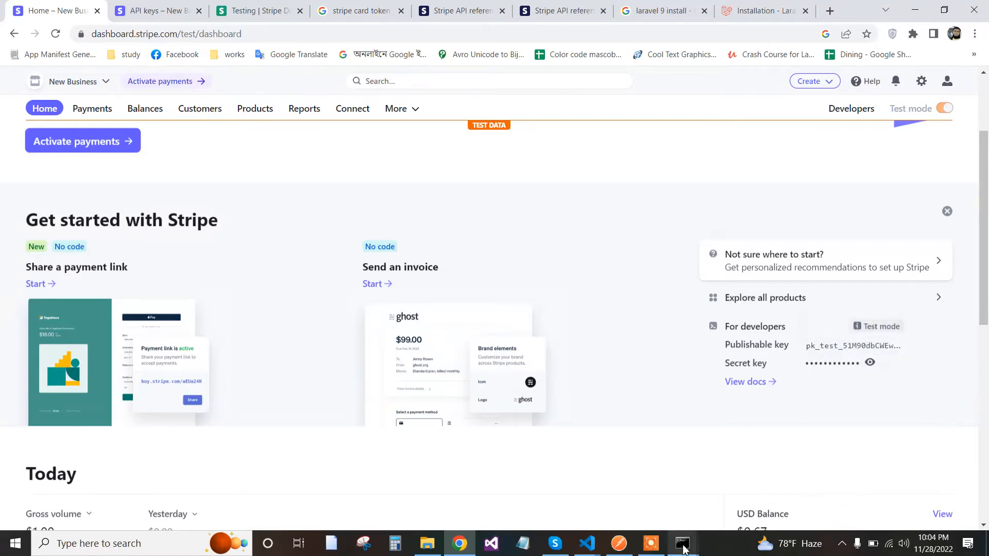
pyautogui.click(554, 547)
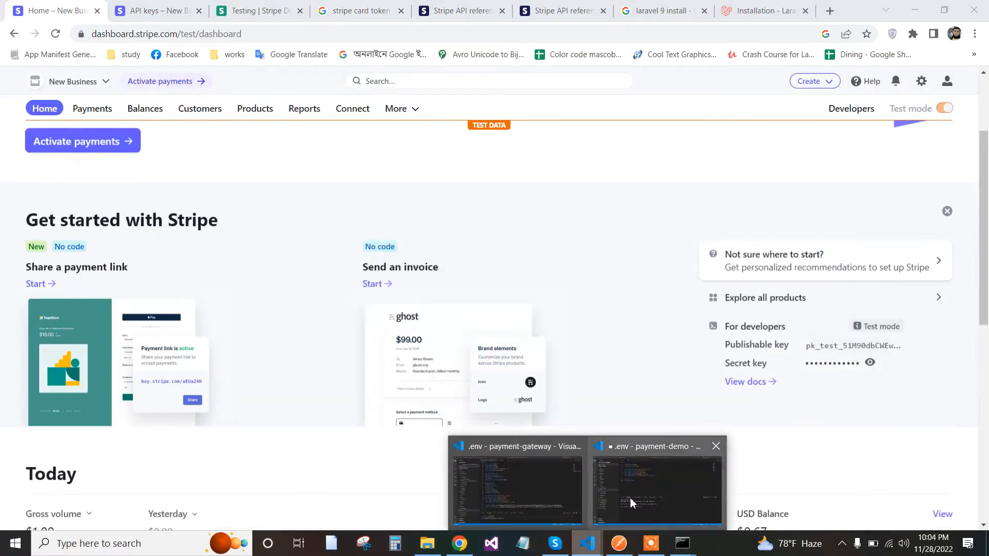
# - Paste the pk_test publishable key into STRIPE_KEY in .env and save
pyautogui.click(656, 482)
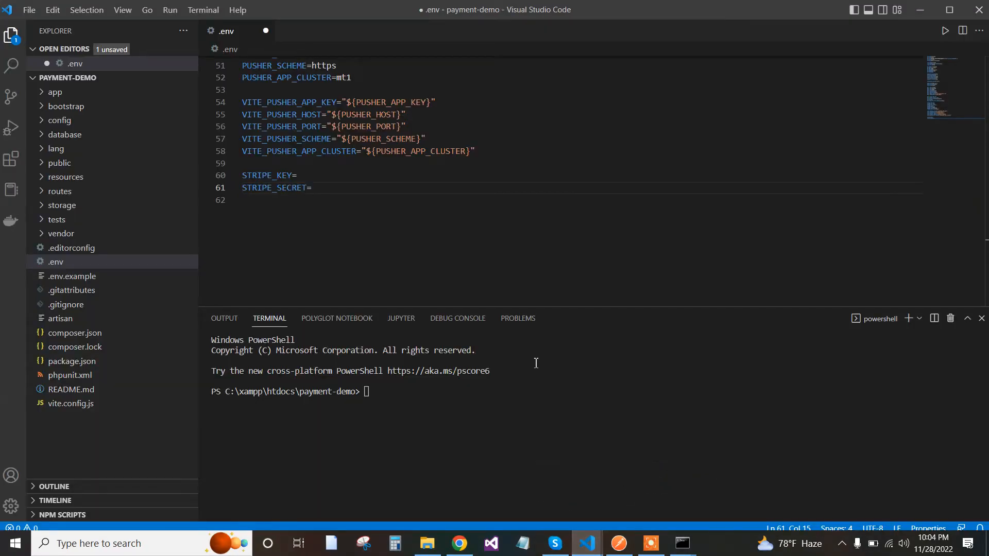
pyautogui.click(319, 175)
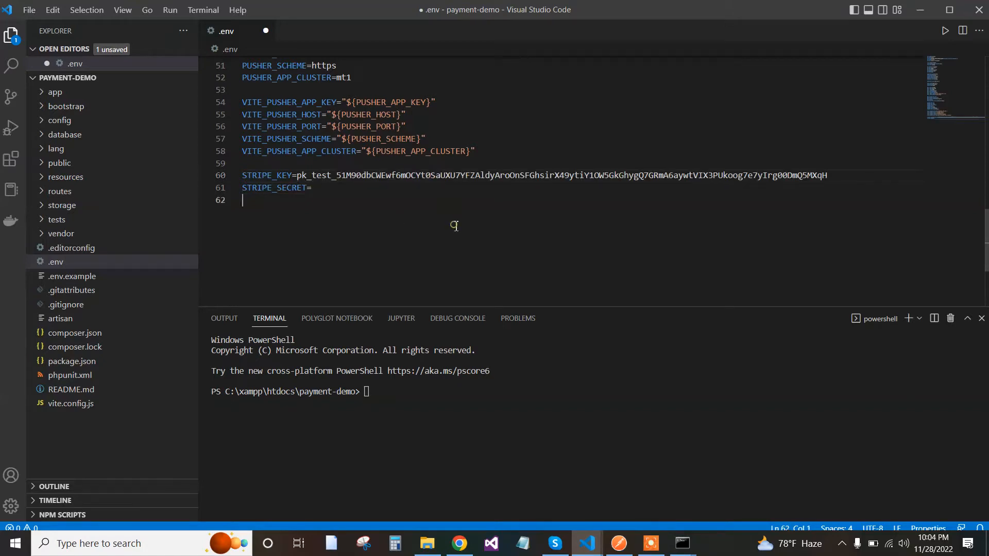
pyautogui.press('ctrl+s')
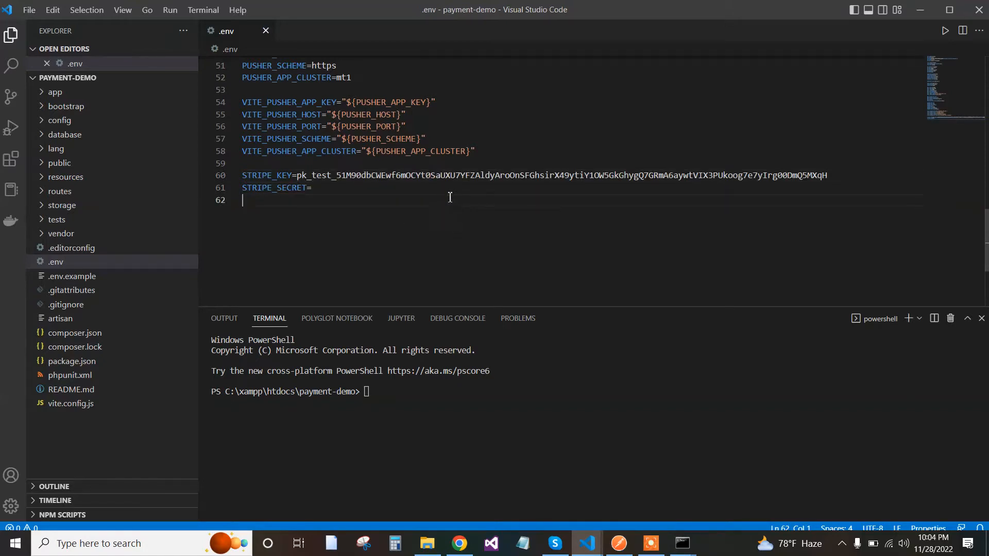
pyautogui.moveTo(618, 434)
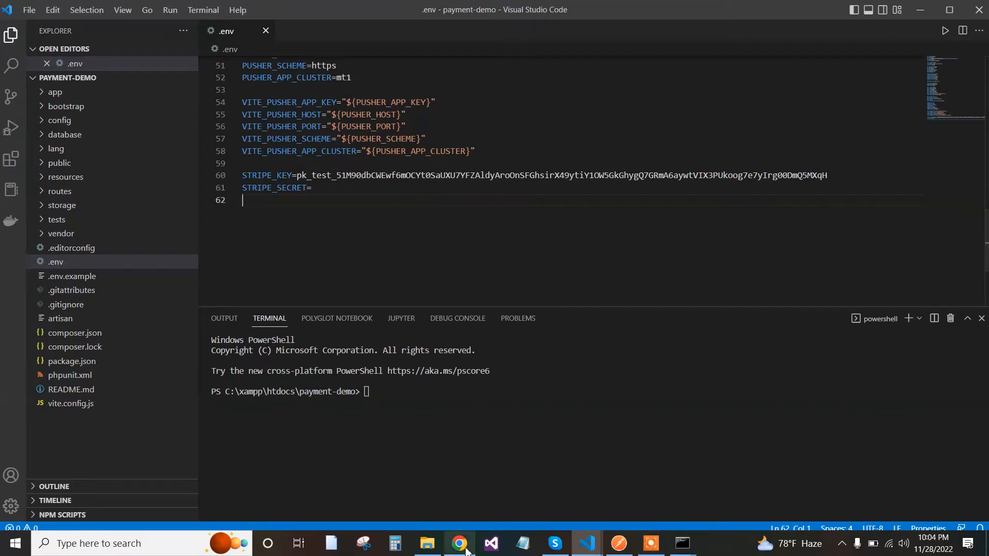
# - Request the test secret key to be revealed on the Stripe dashboard
pyautogui.click(460, 543)
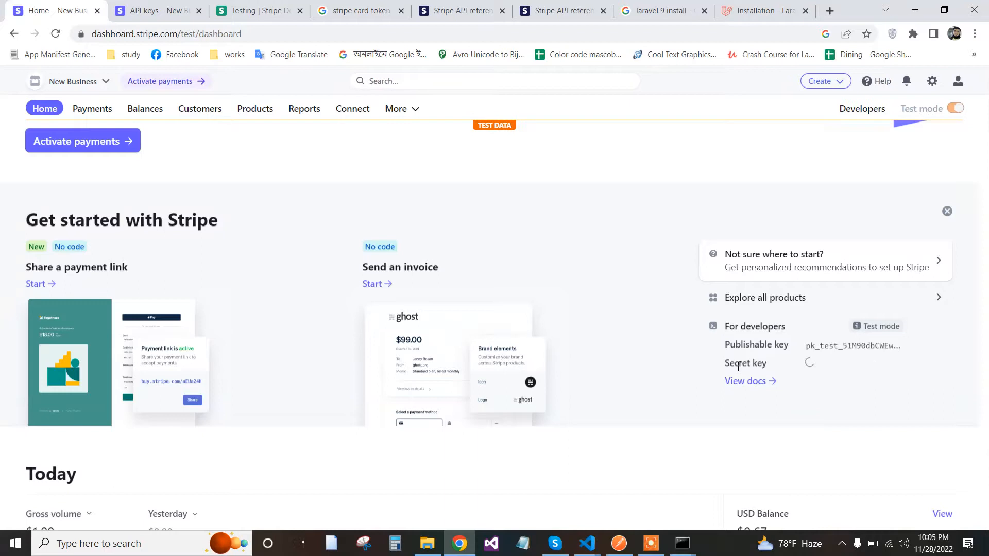
pyautogui.click(809, 363)
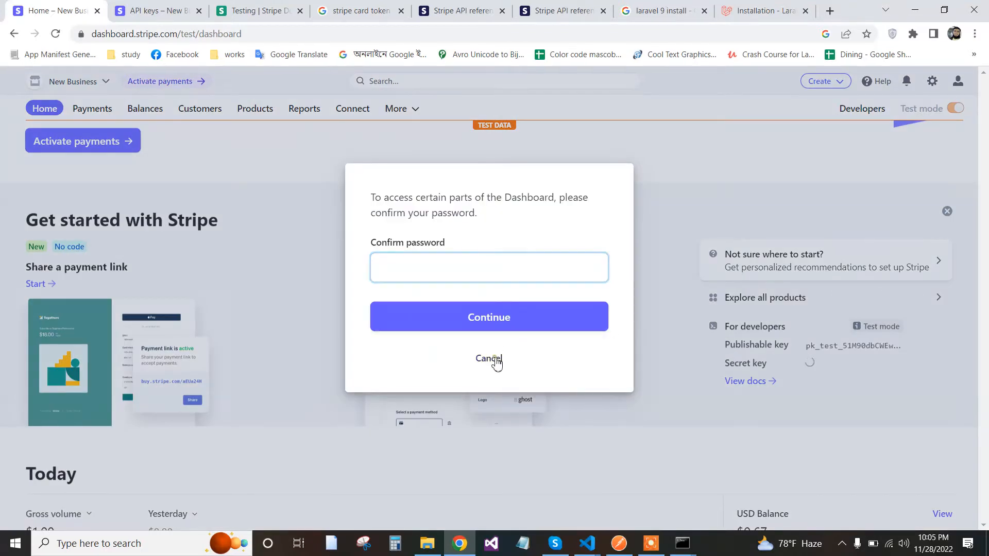
pyautogui.click(488, 359)
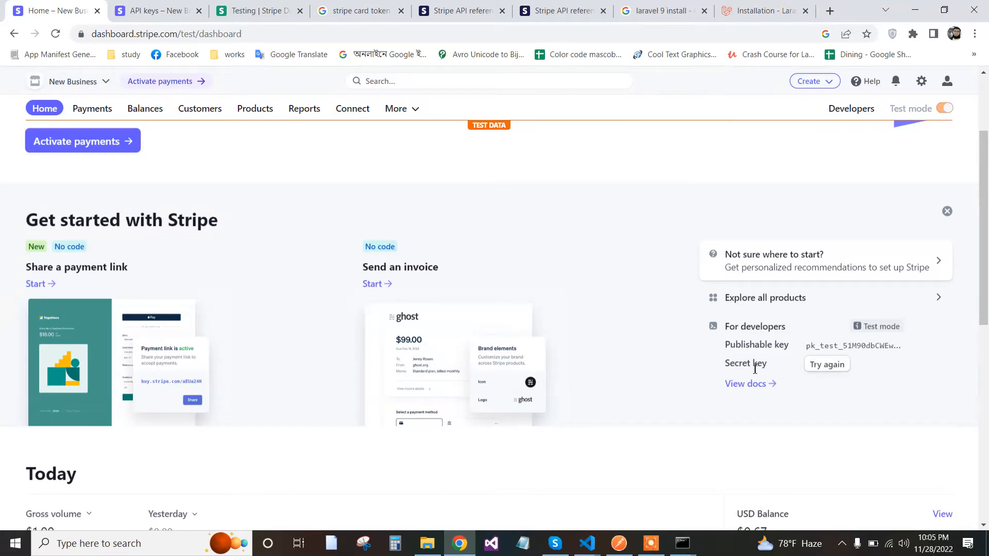
pyautogui.moveTo(829, 379)
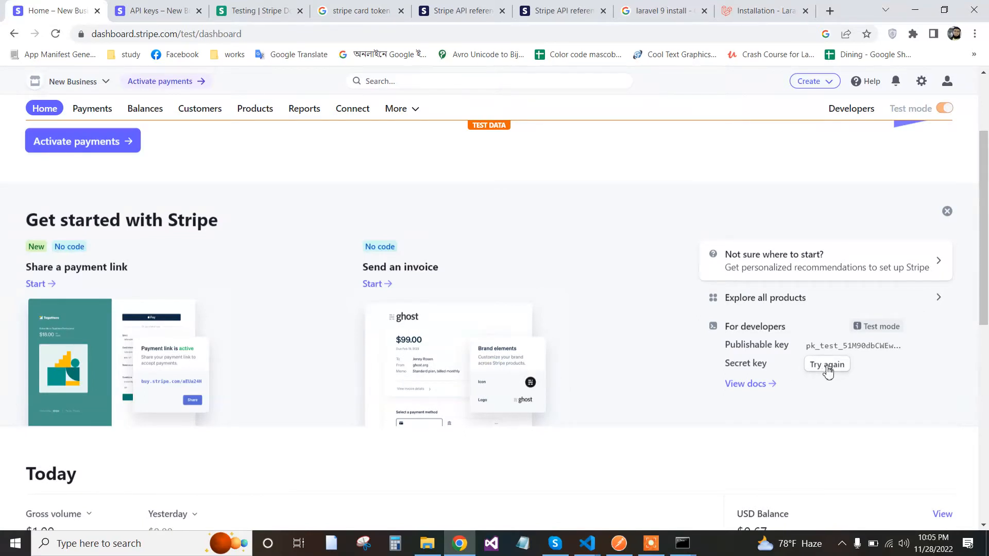
pyautogui.click(826, 364)
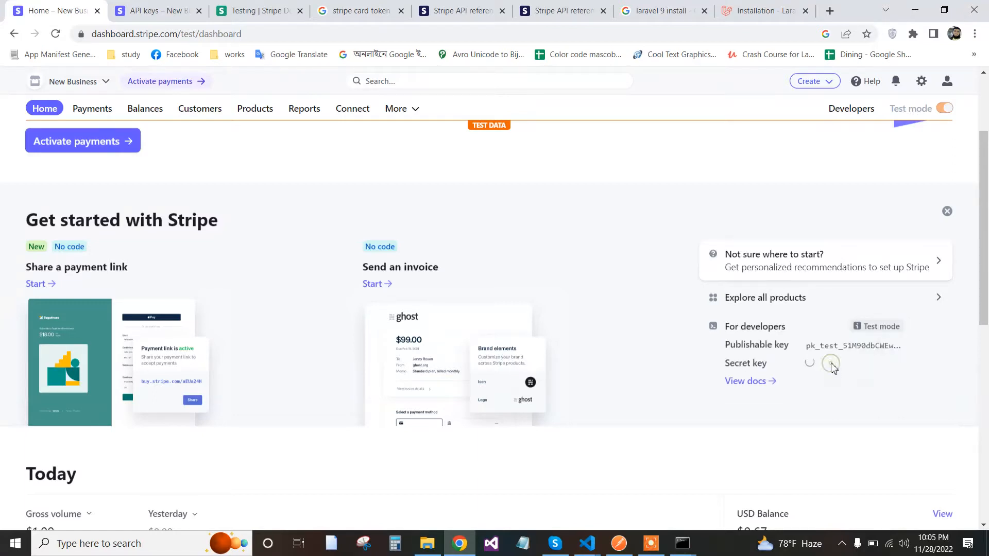
pyautogui.click(830, 363)
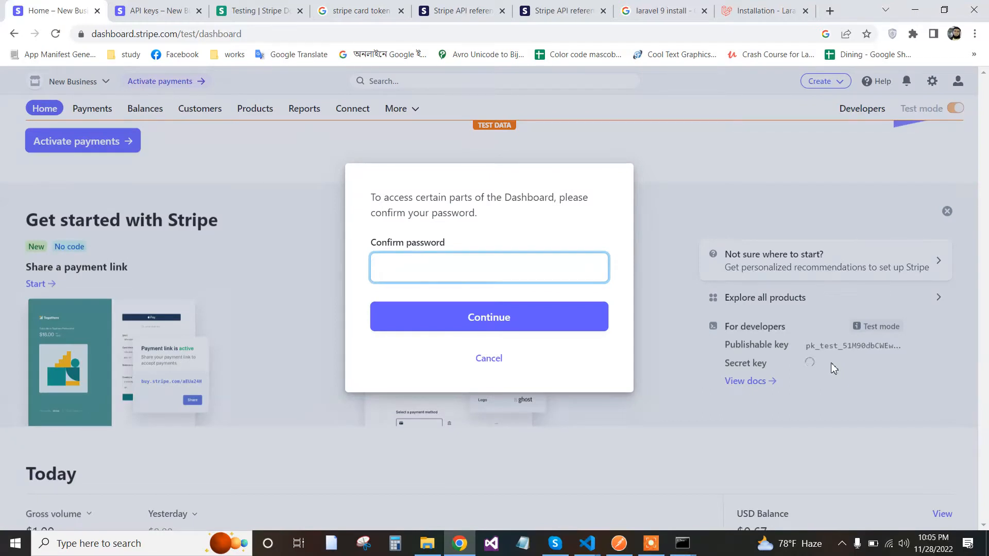
# - Confirm the account password to unlock and copy the sk_test secret key
pyautogui.write('•••••')
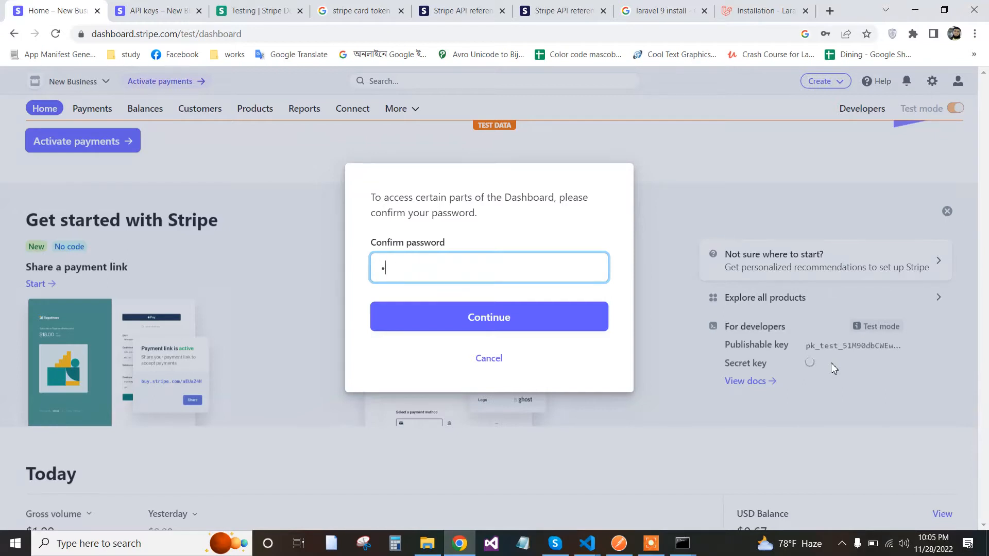
pyautogui.write('password')
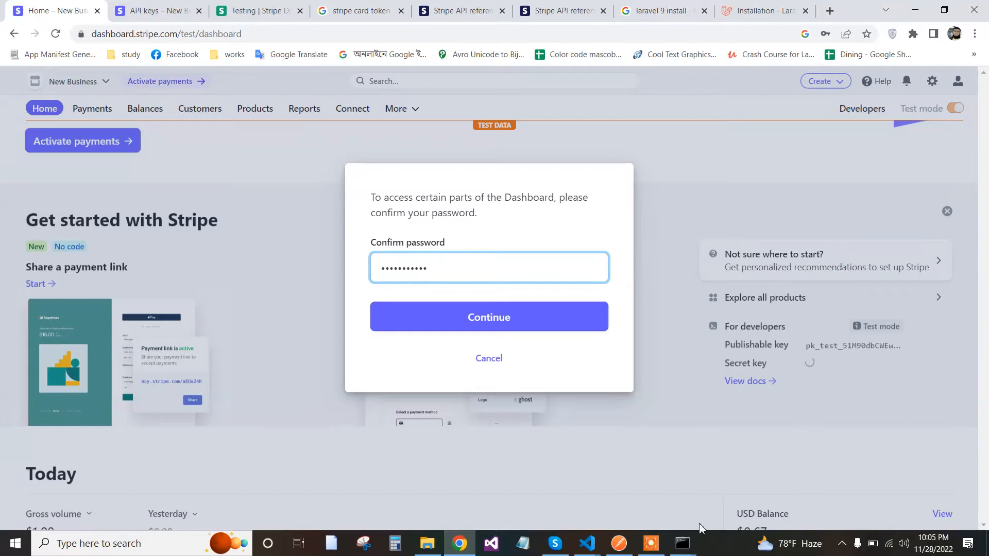
pyautogui.click(489, 316)
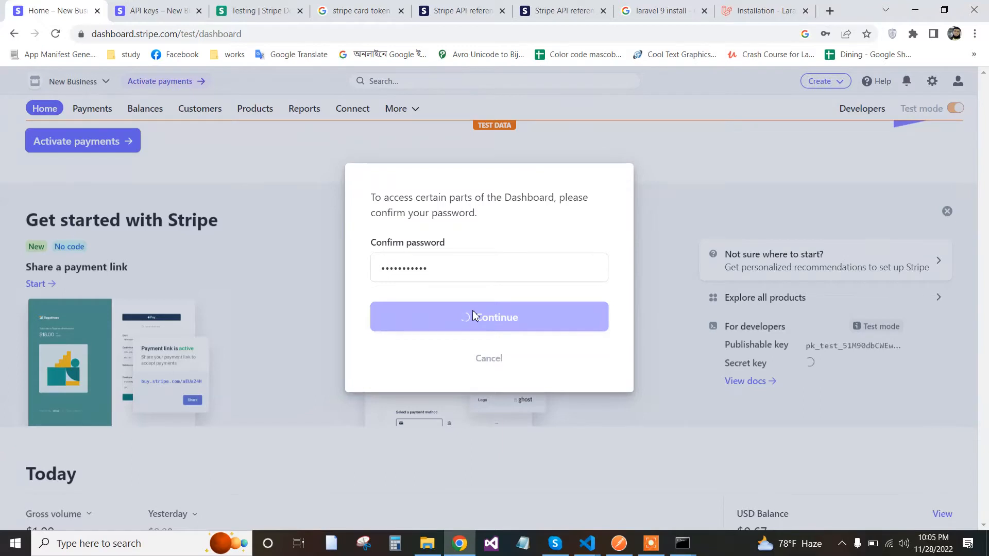
pyautogui.click(489, 318)
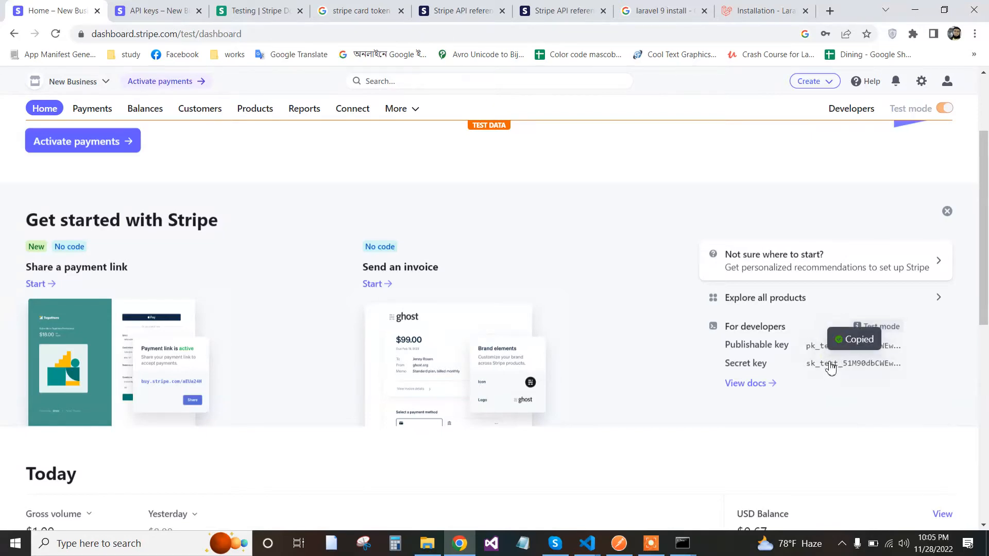
pyautogui.moveTo(583, 546)
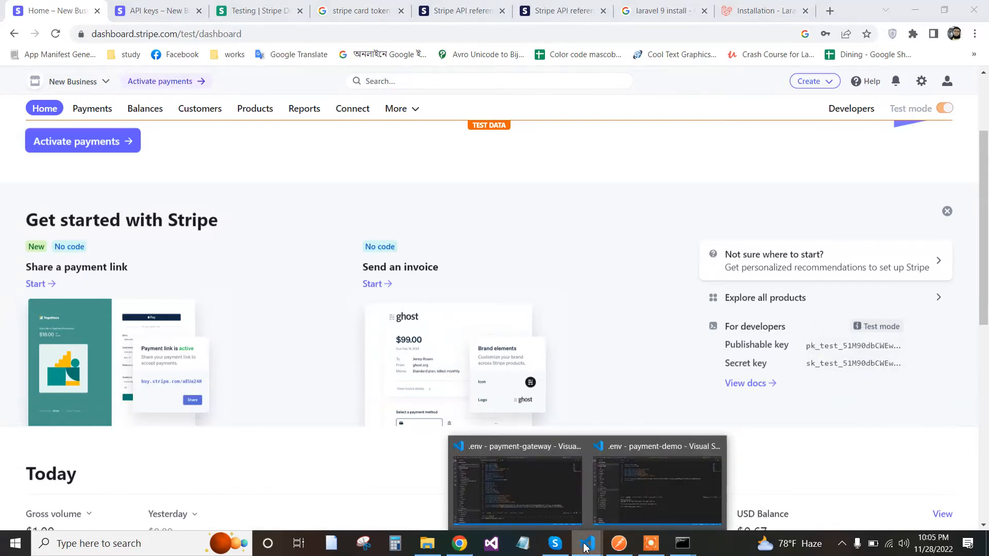
# - Paste the sk_test key into STRIPE_SECRET, save .env, and locate config/services.php
pyautogui.click(657, 481)
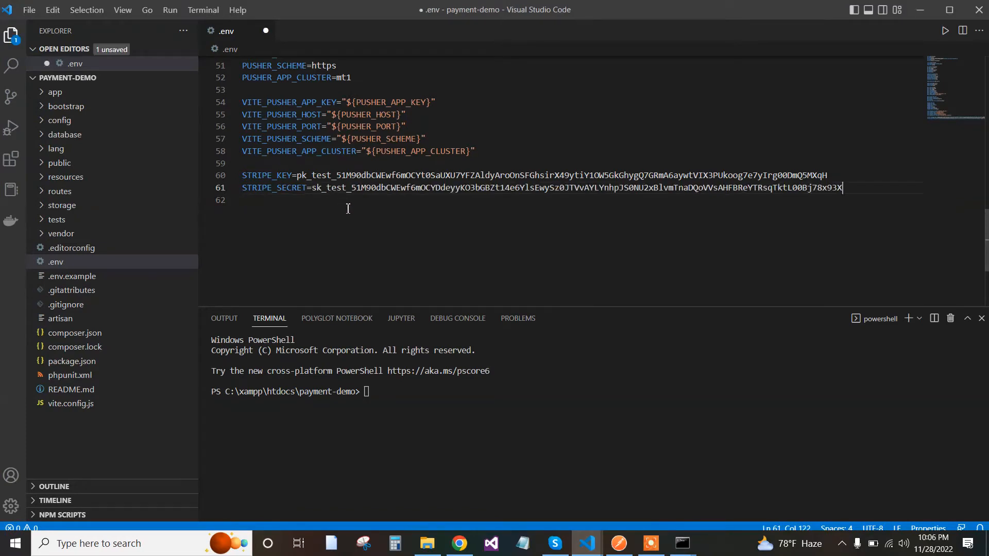
pyautogui.moveTo(379, 199)
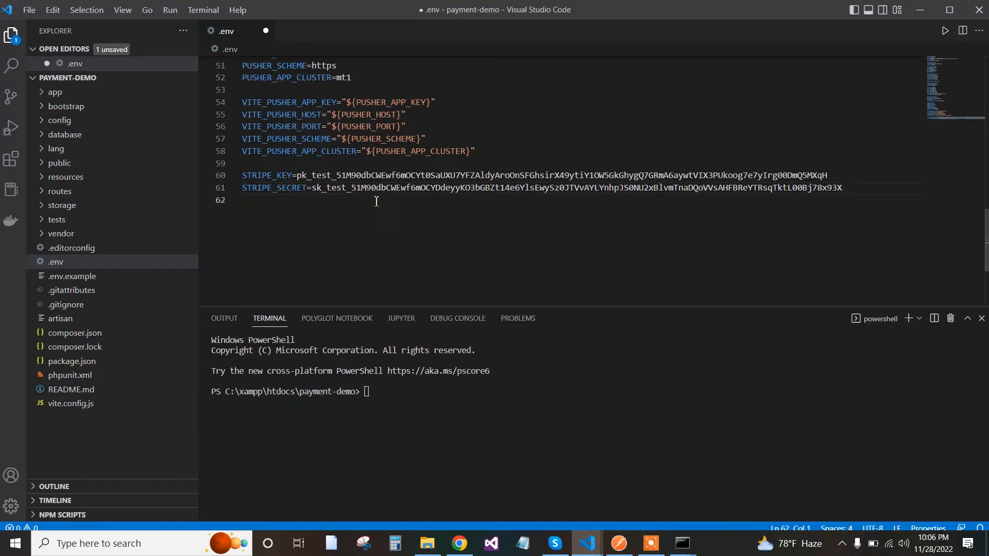
pyautogui.press('ctrl+s')
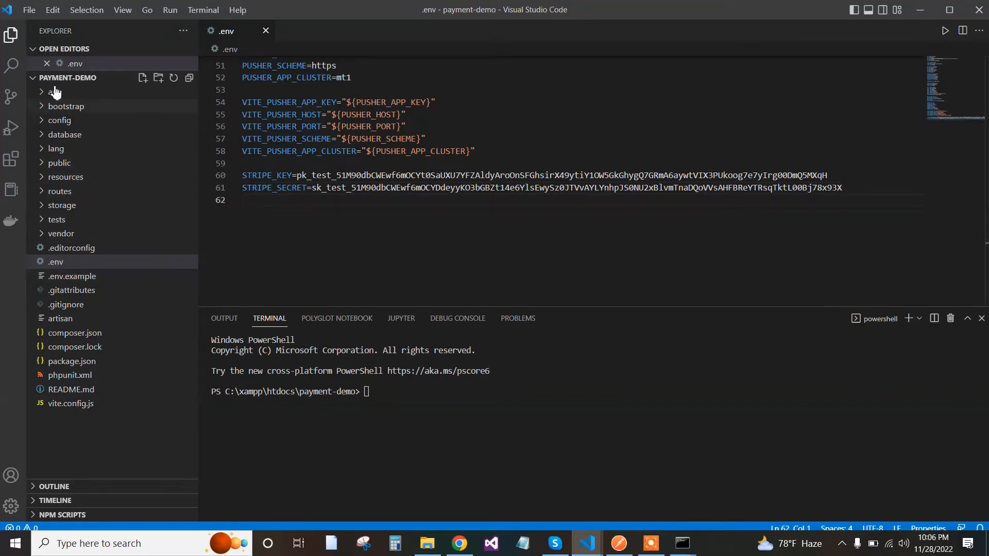
pyautogui.click(56, 92)
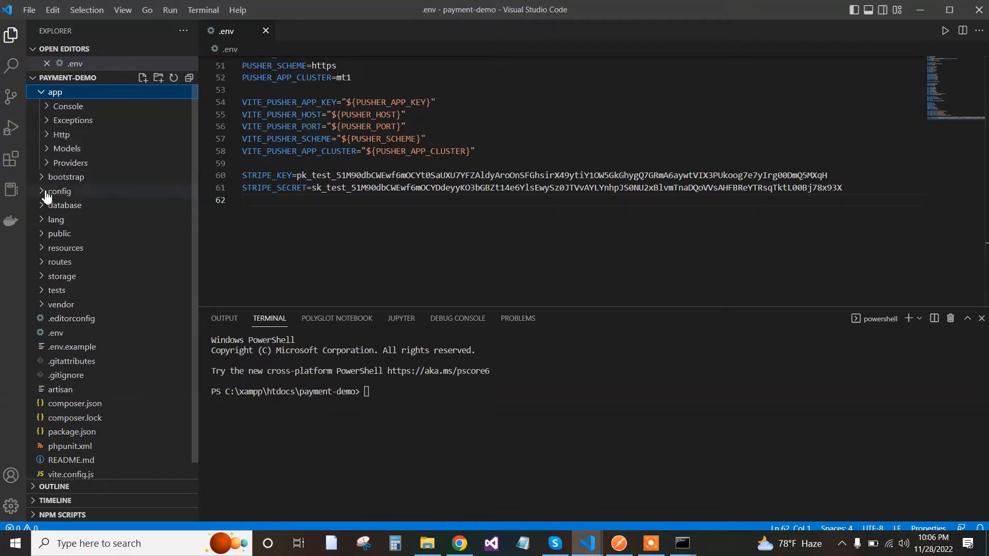
pyautogui.click(59, 191)
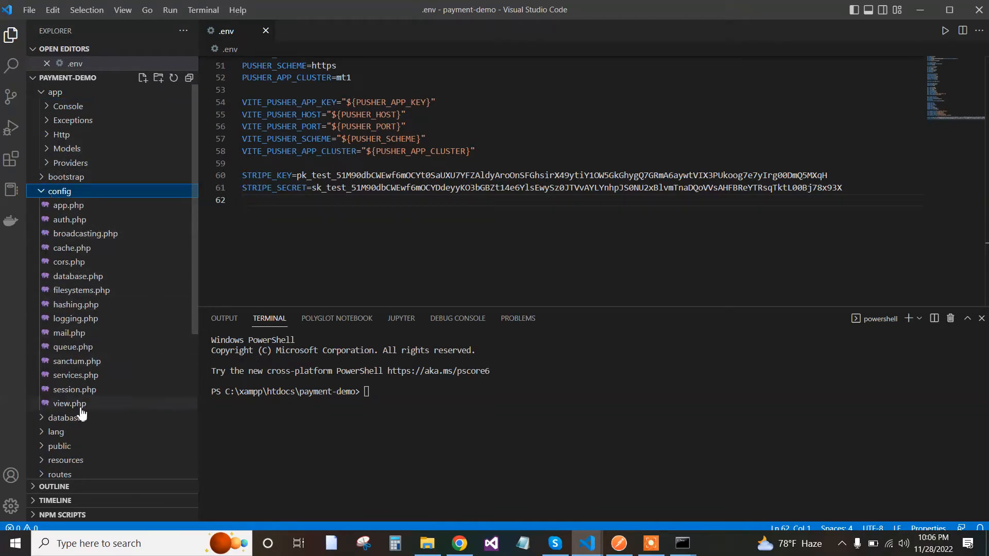
pyautogui.moveTo(74, 375)
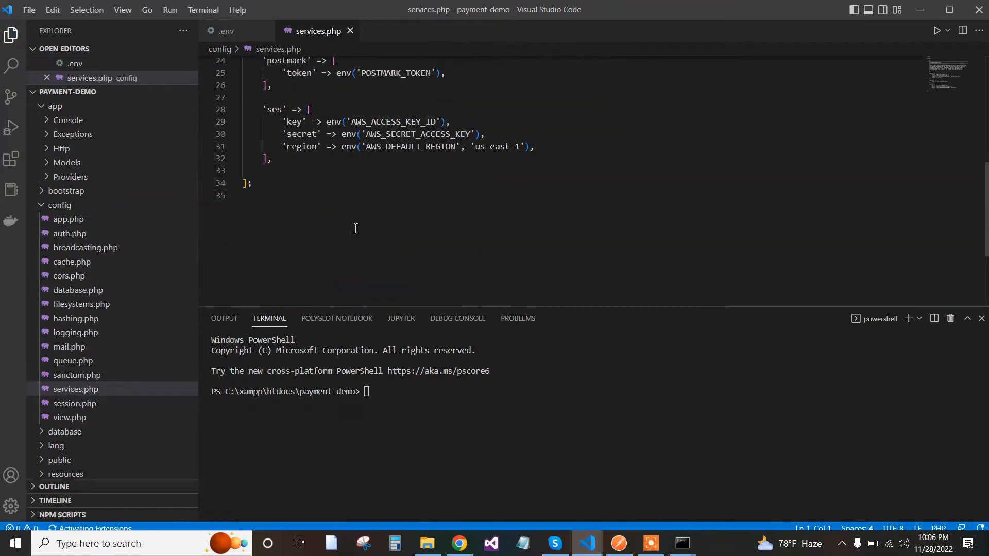
pyautogui.scroll(3)
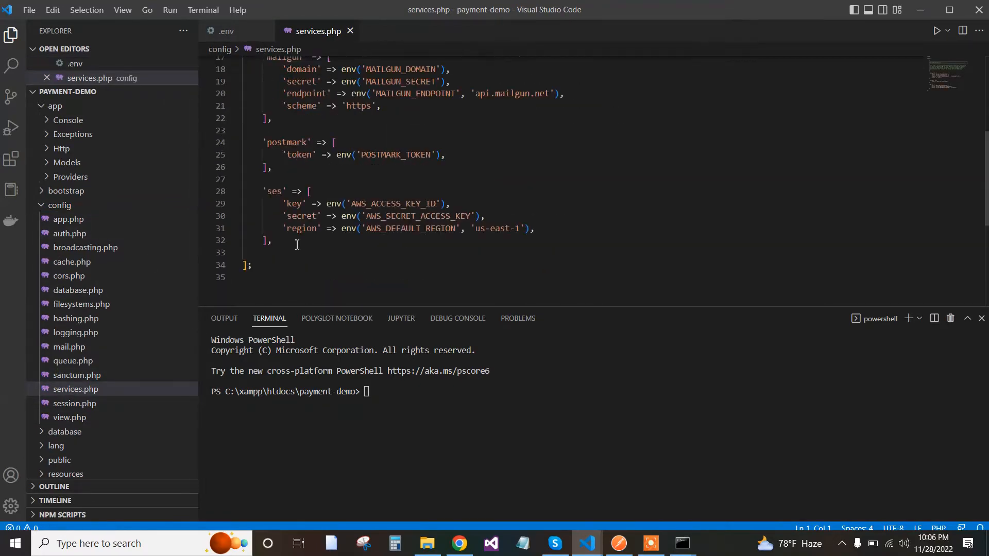
# - Add a 'stripe' entry with 'secret'=>env('STRIPE_SECRET') to services.php and save
pyautogui.click(272, 240)
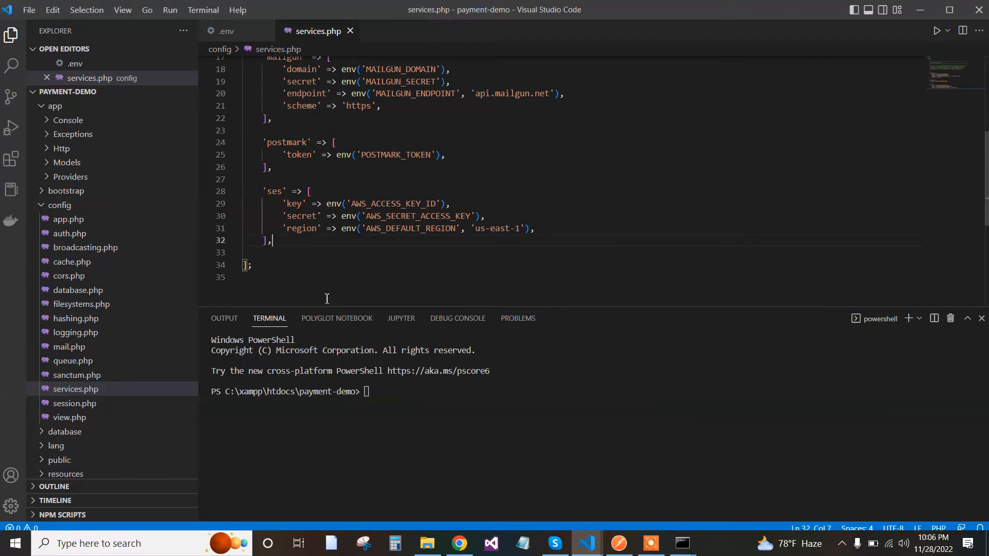
pyautogui.press('Enter')
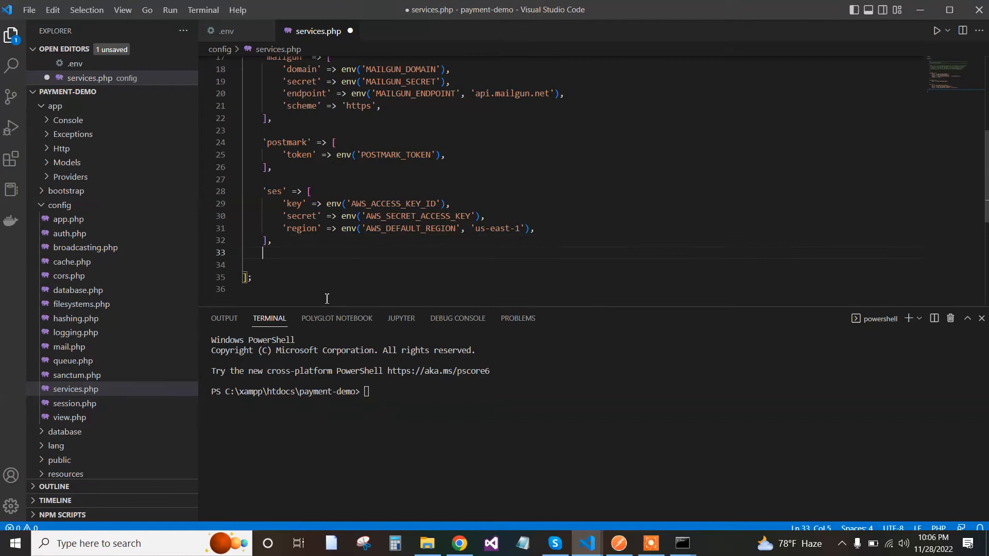
pyautogui.write("'")
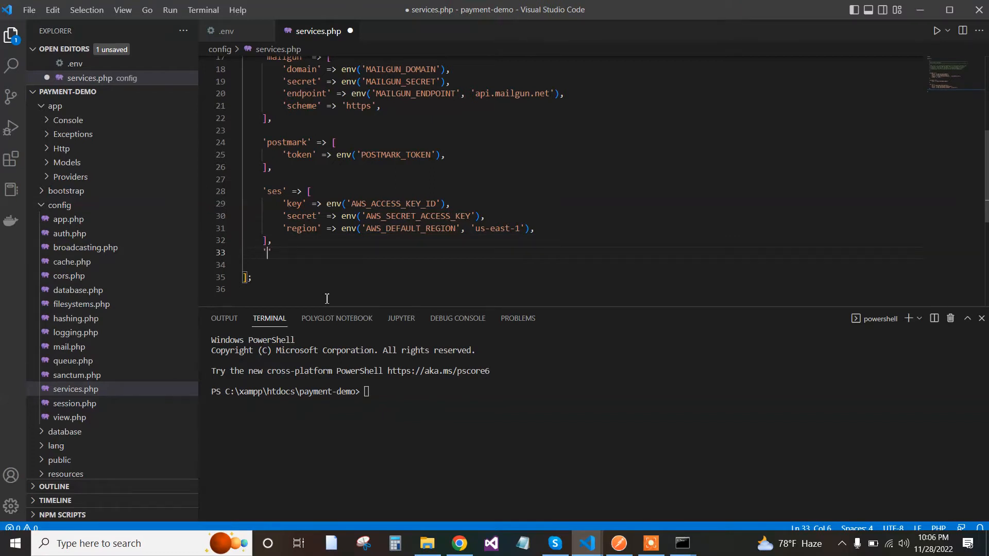
pyautogui.write('st')
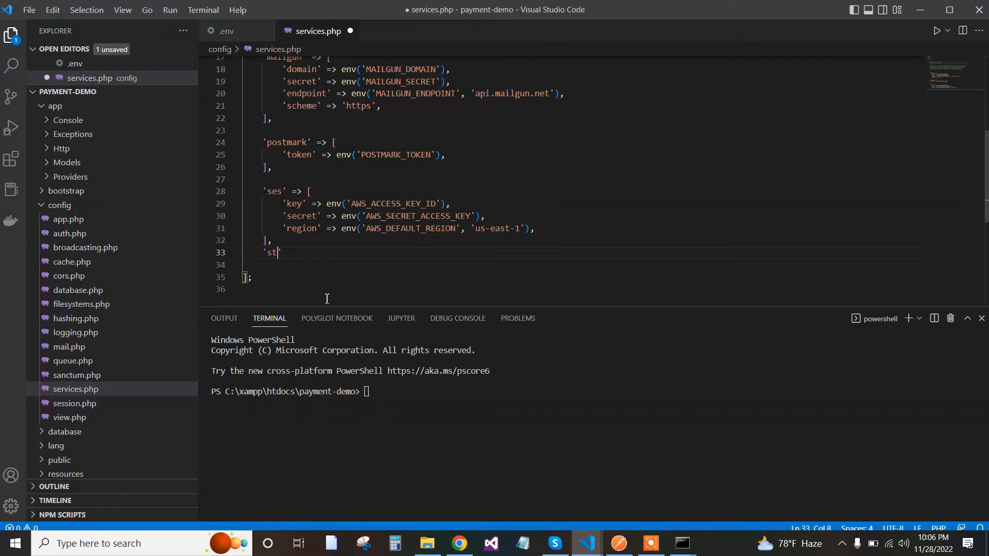
pyautogui.write('ripe')
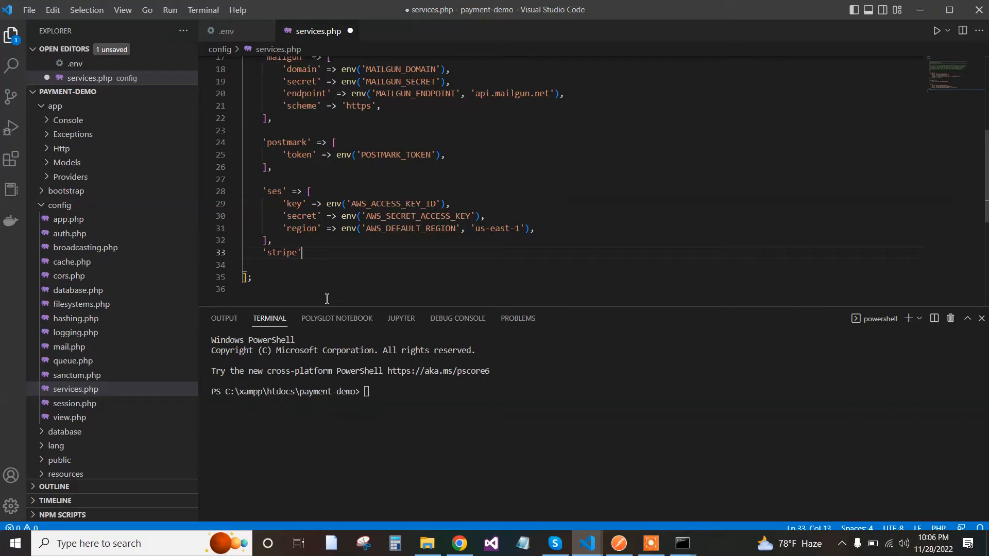
pyautogui.write('=>[')
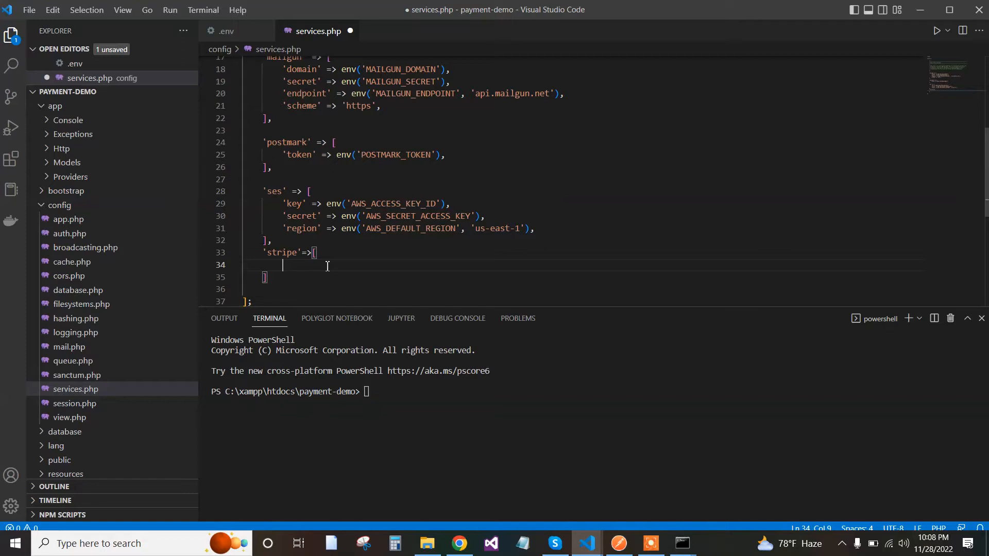
pyautogui.write("'se'")
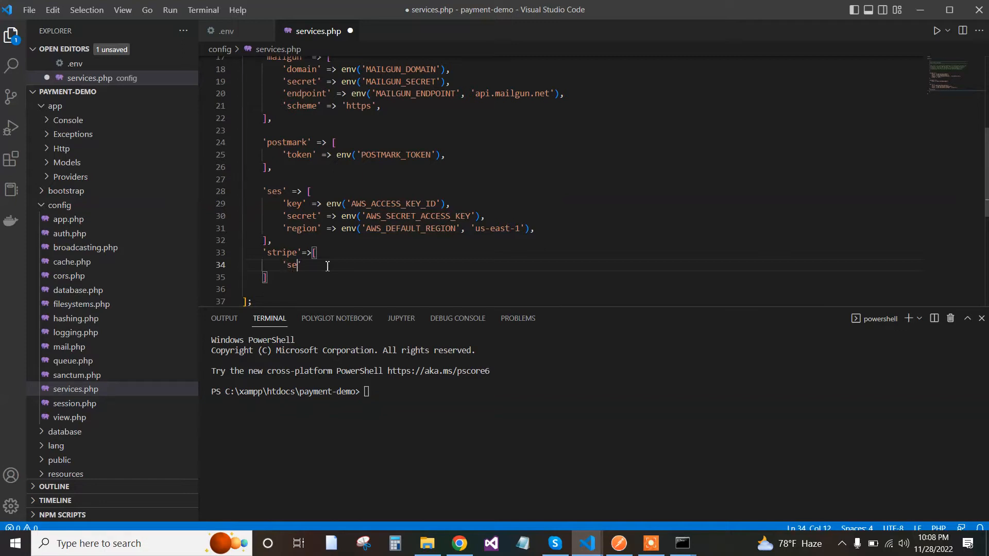
pyautogui.write('c')
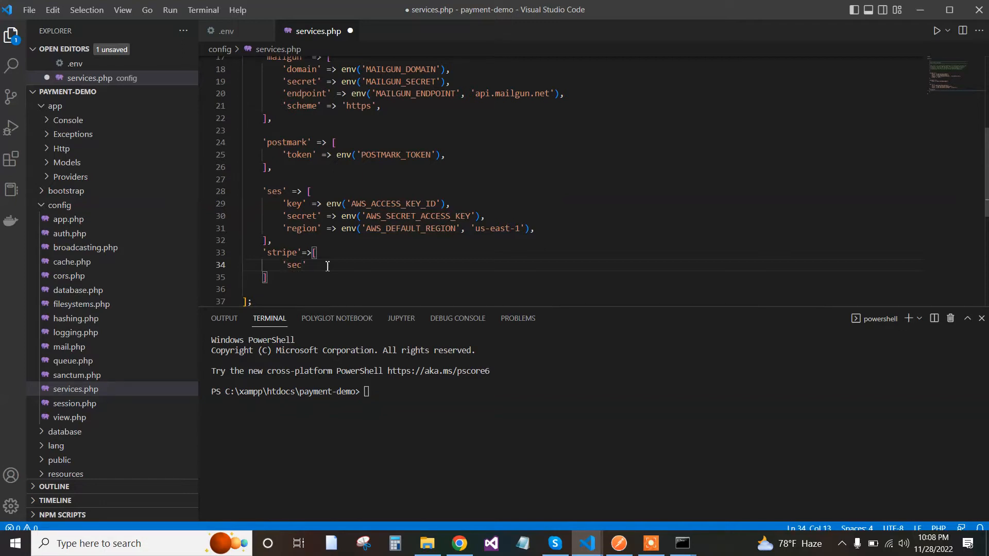
pyautogui.write("ret'")
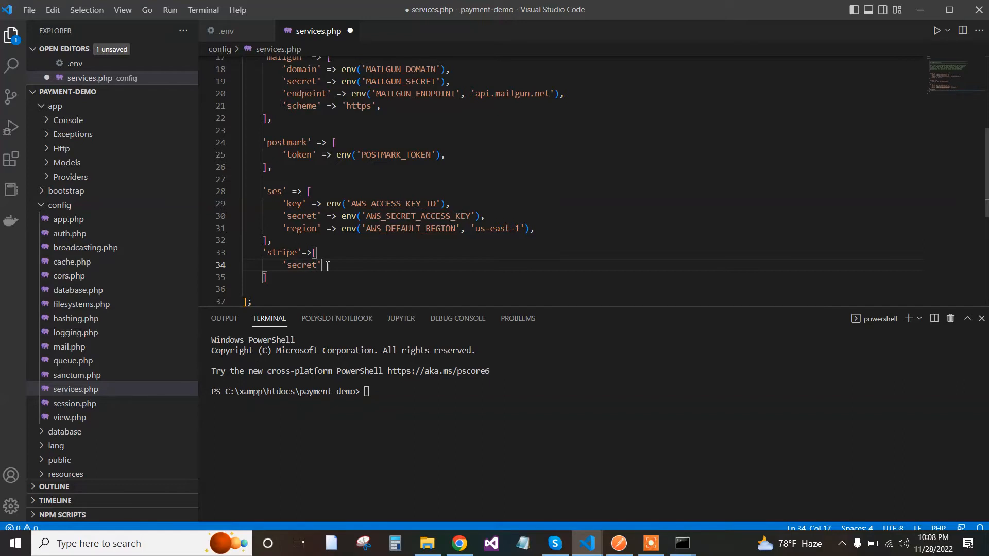
pyautogui.write('=>')
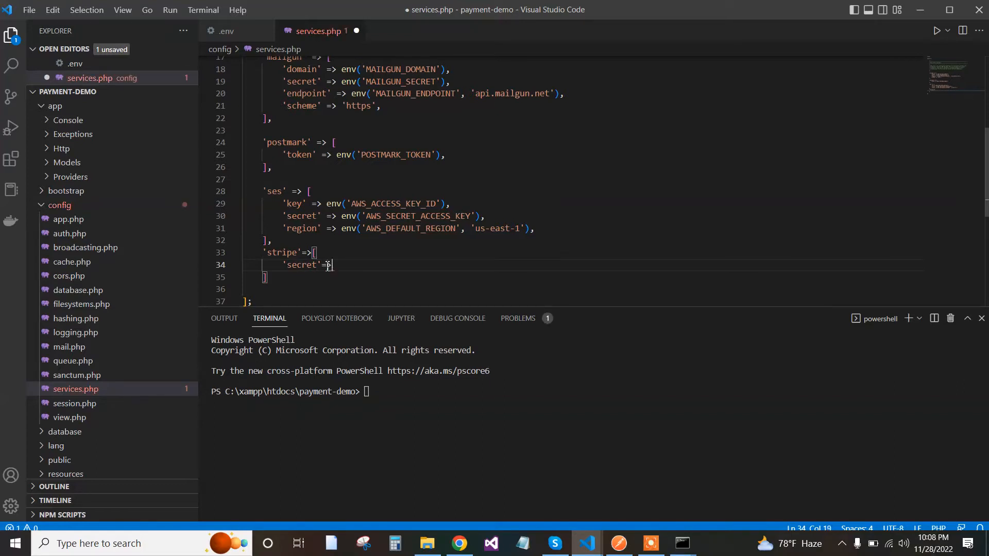
pyautogui.write('env(')
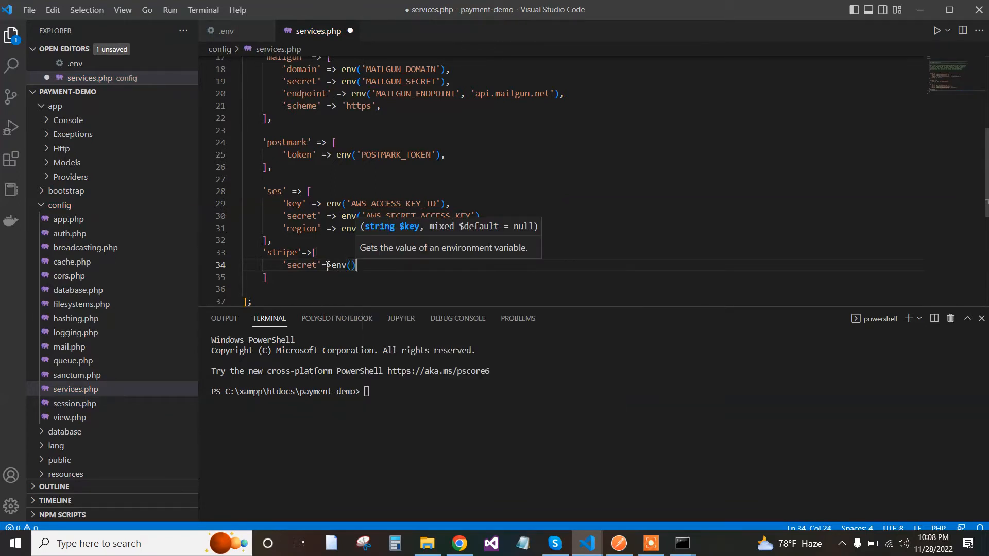
pyautogui.moveTo(121, 372)
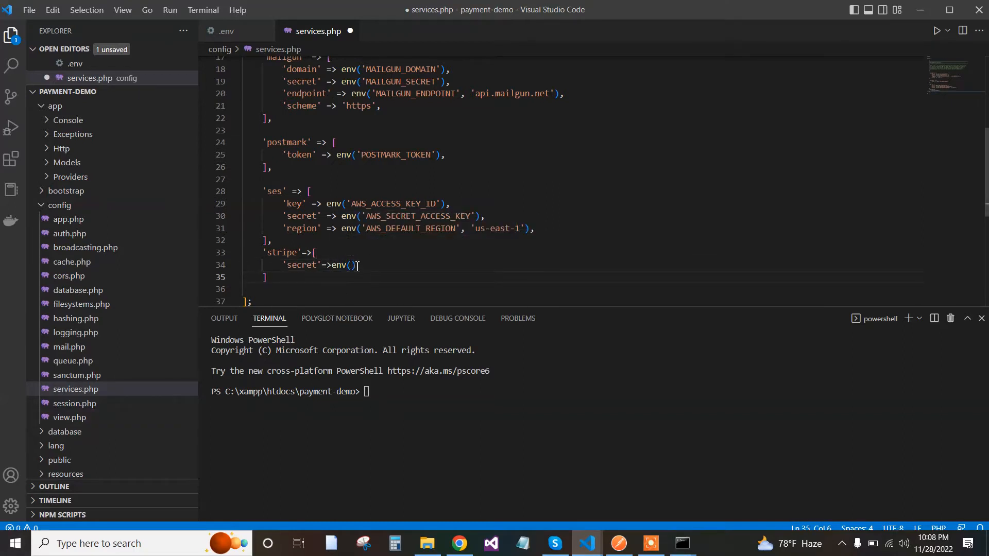
pyautogui.moveTo(400, 318)
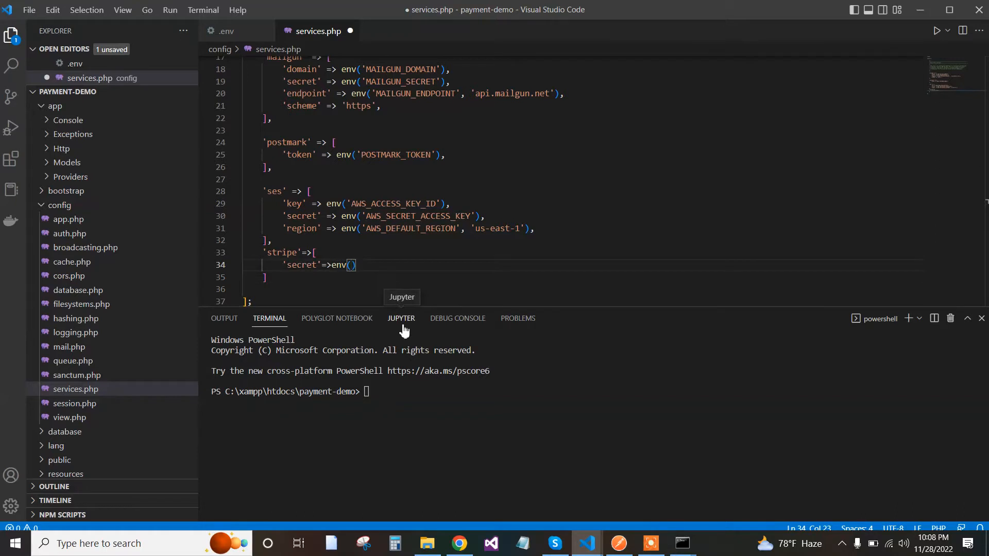
pyautogui.write("'STRI'")
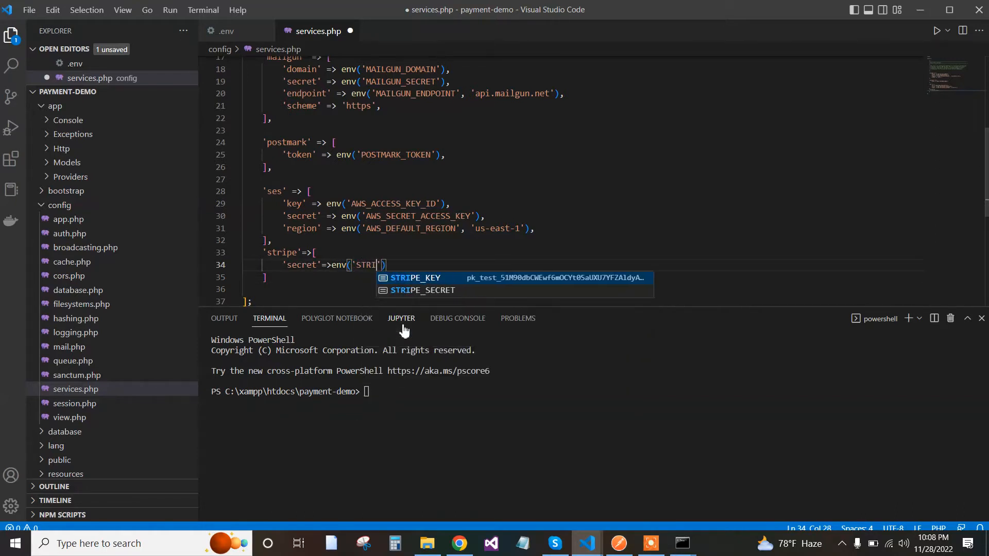
pyautogui.write('PE_SECRET')
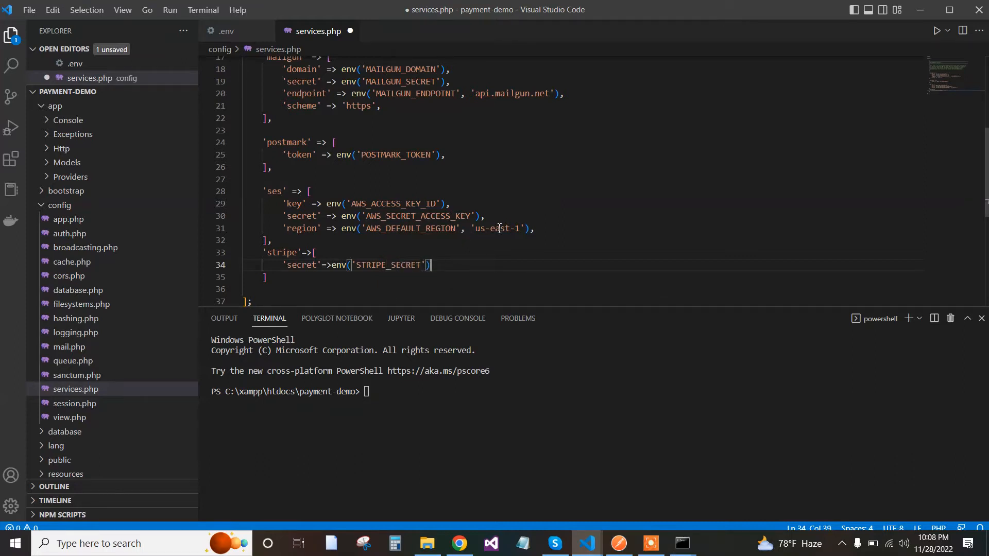
pyautogui.press('ctrl+s')
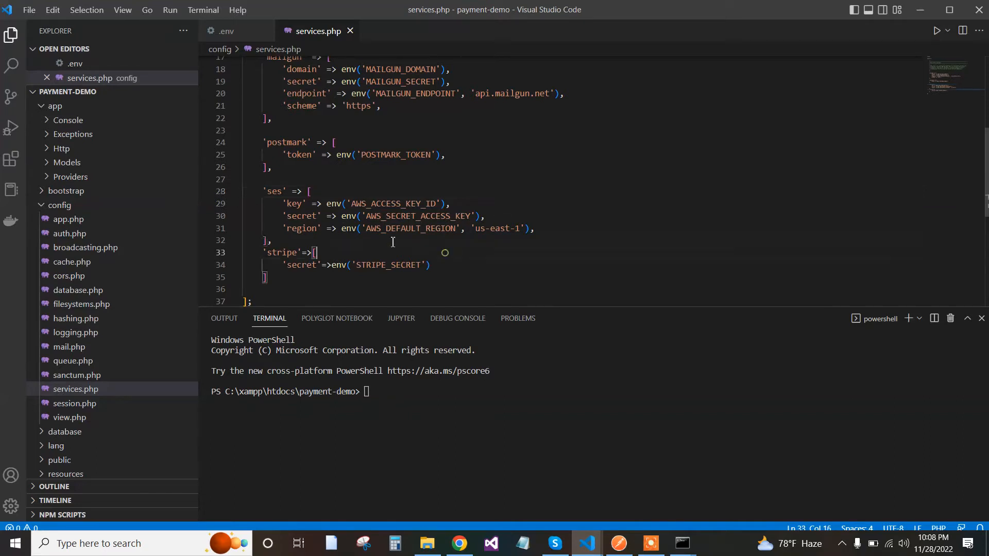
pyautogui.moveTo(360, 160)
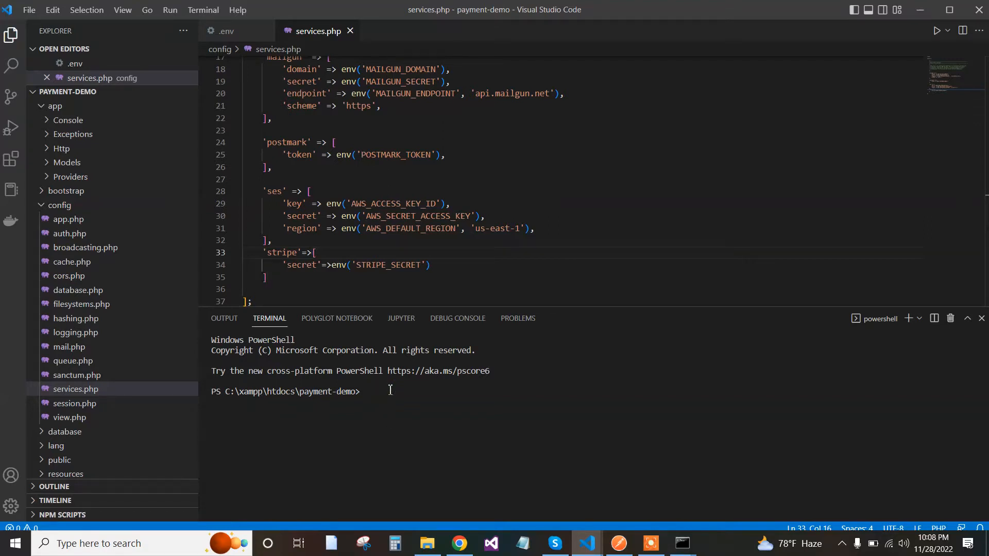
# - Run php artisan make:controller StripePaymentController to generate the controller
pyautogui.write('php')
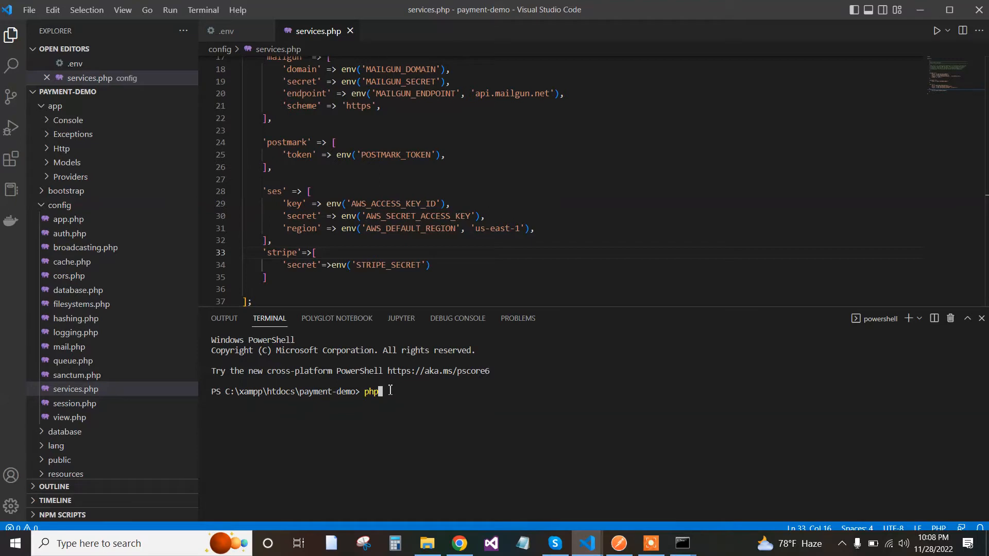
pyautogui.write('artis')
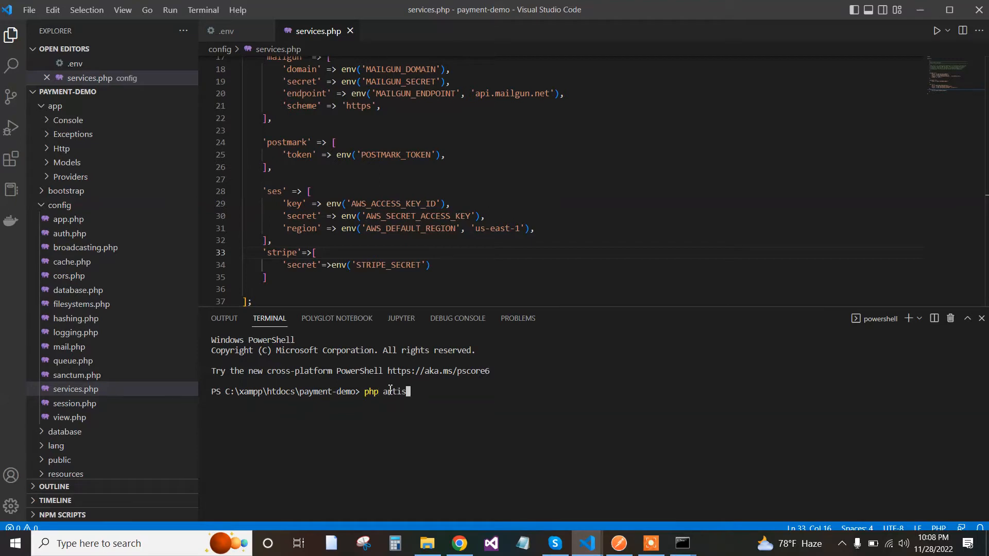
pyautogui.write('an make')
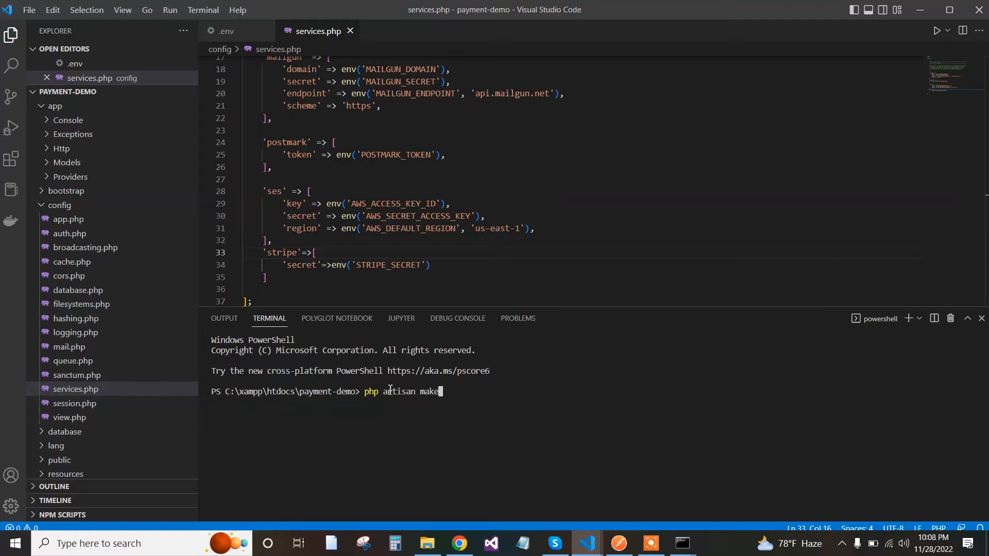
pyautogui.write(':co')
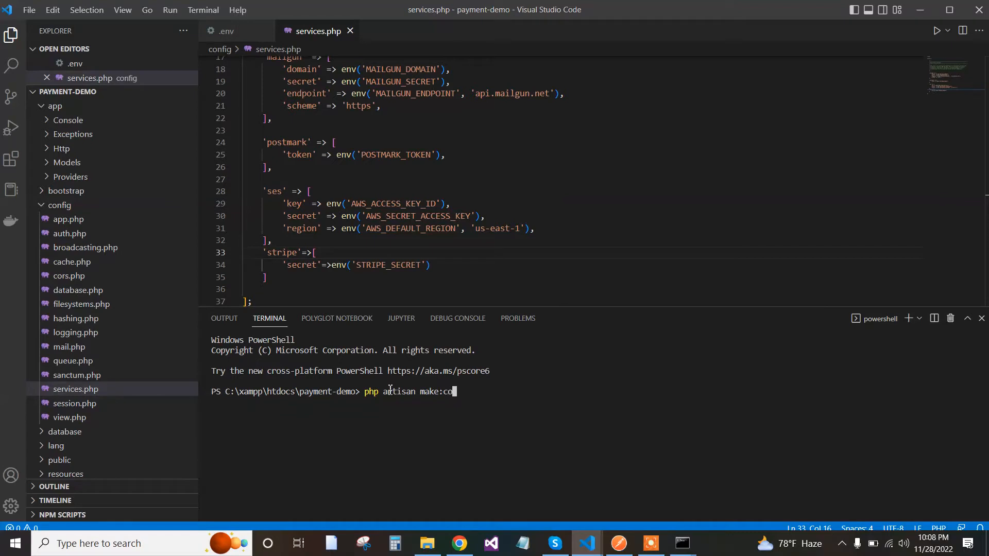
pyautogui.write('ntrol')
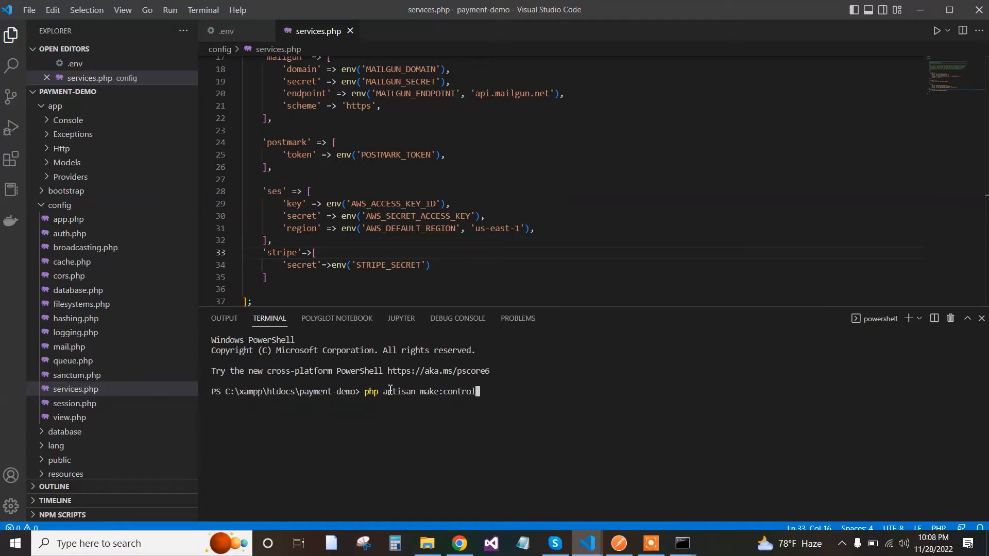
pyautogui.write('ler')
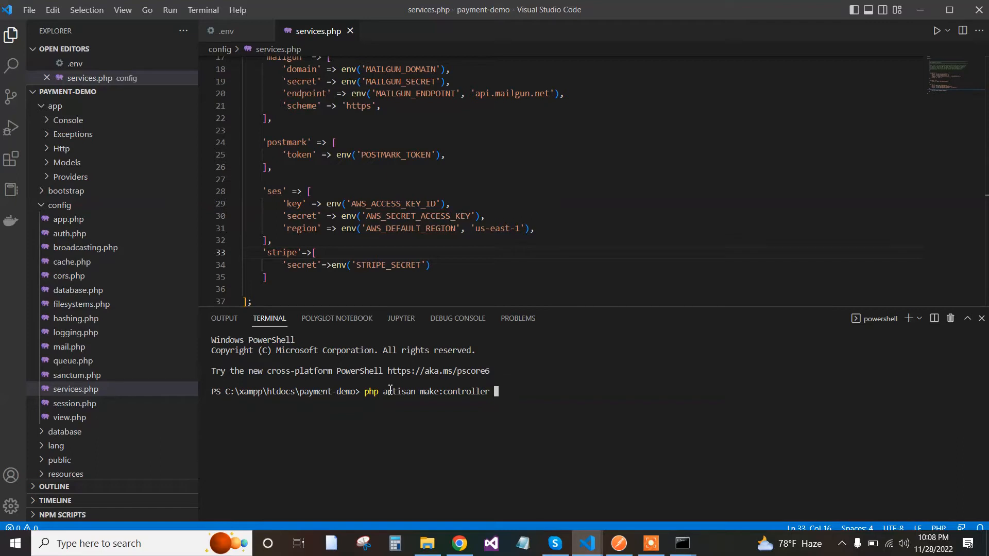
pyautogui.press('Backspace')
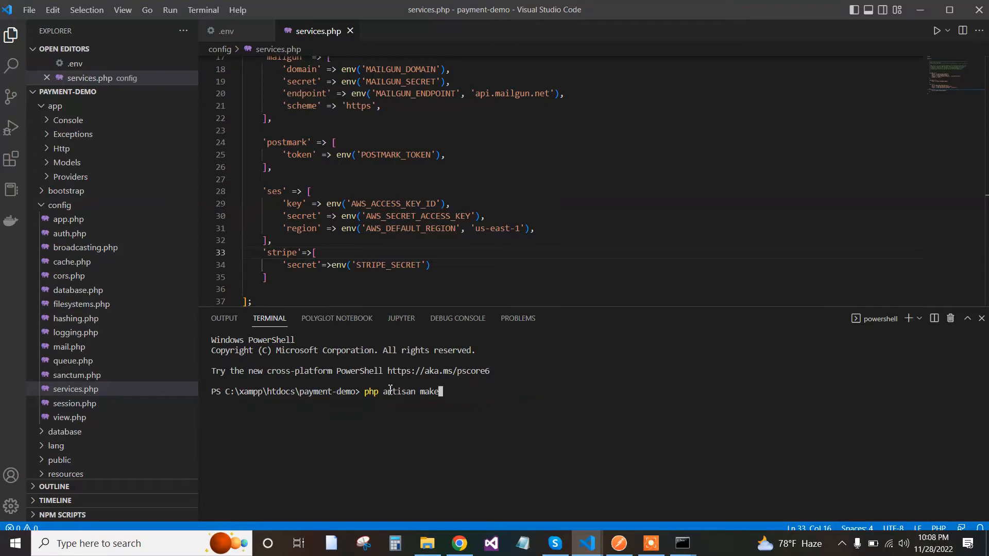
pyautogui.write(':')
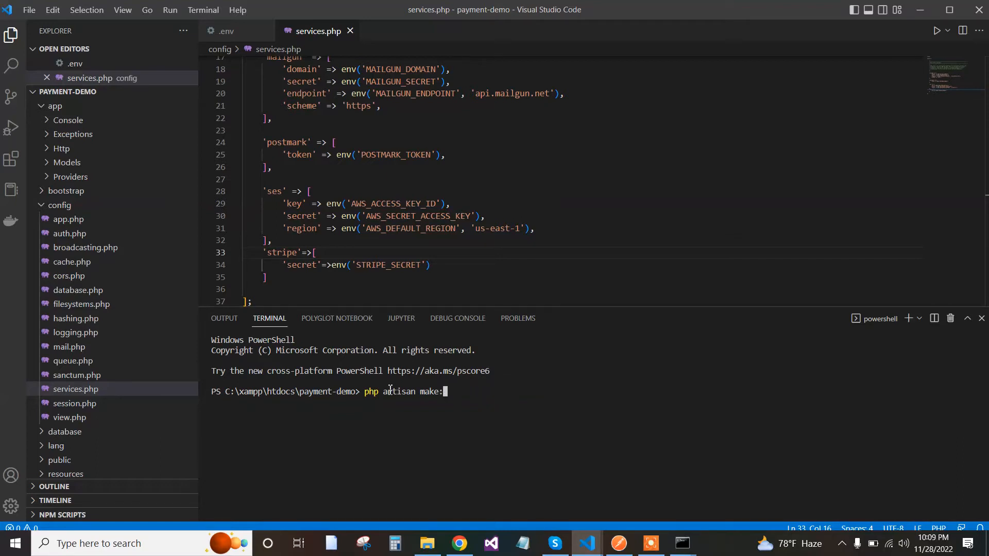
pyautogui.write('control')
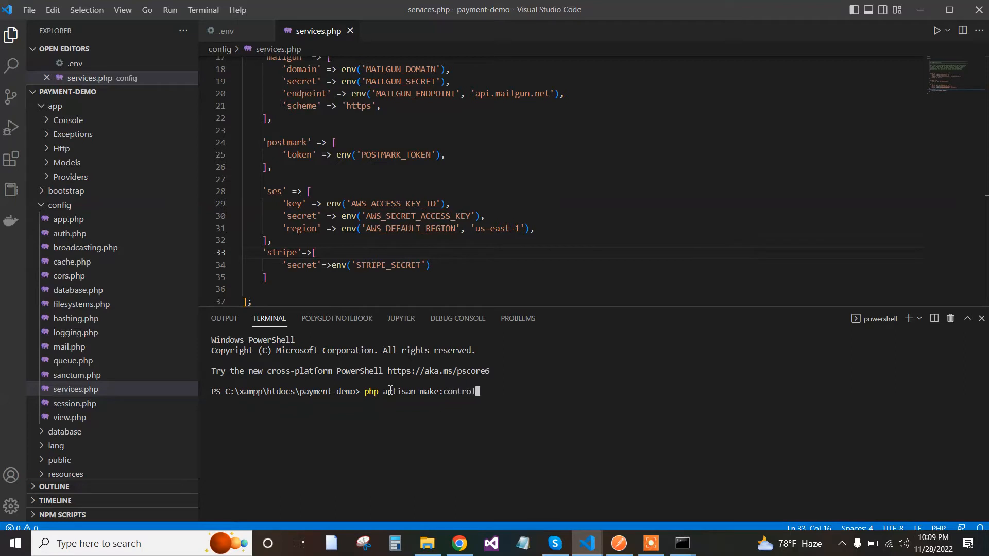
pyautogui.write('ler S')
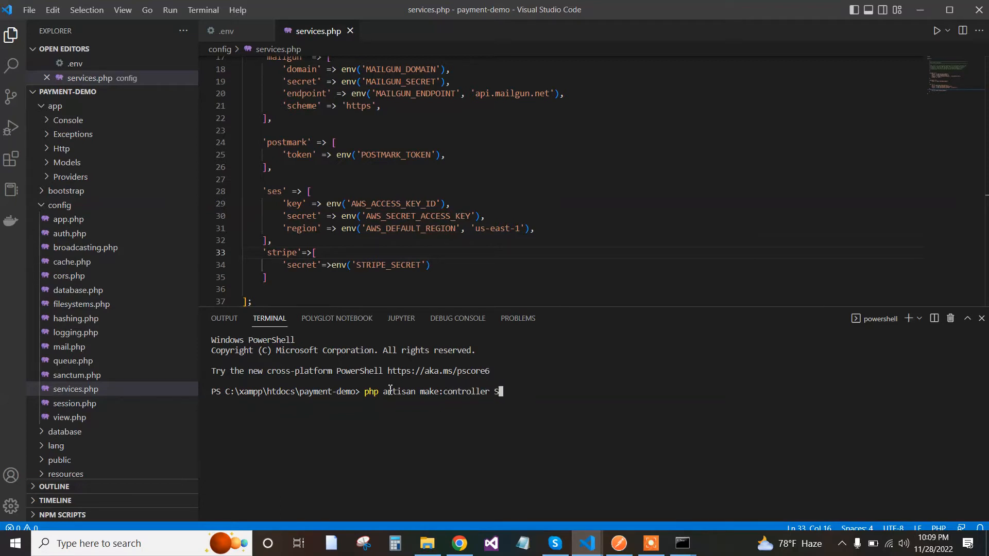
pyautogui.write('tripePayen')
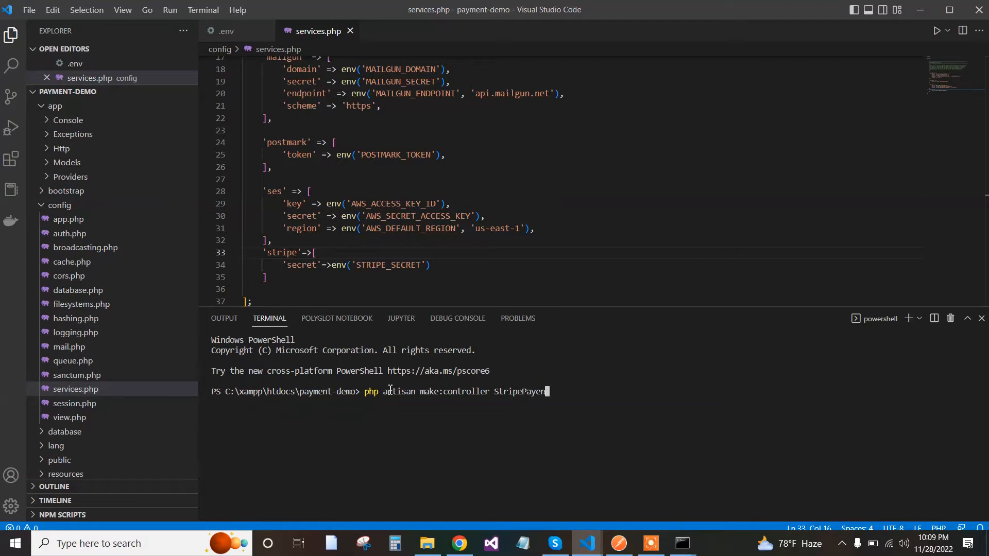
pyautogui.press('Backspace')
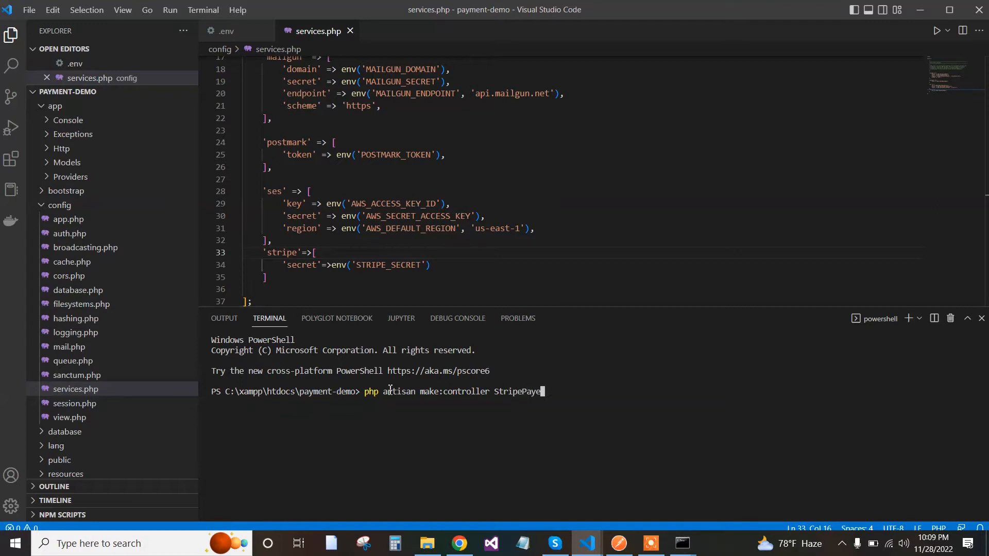
pyautogui.write('ent')
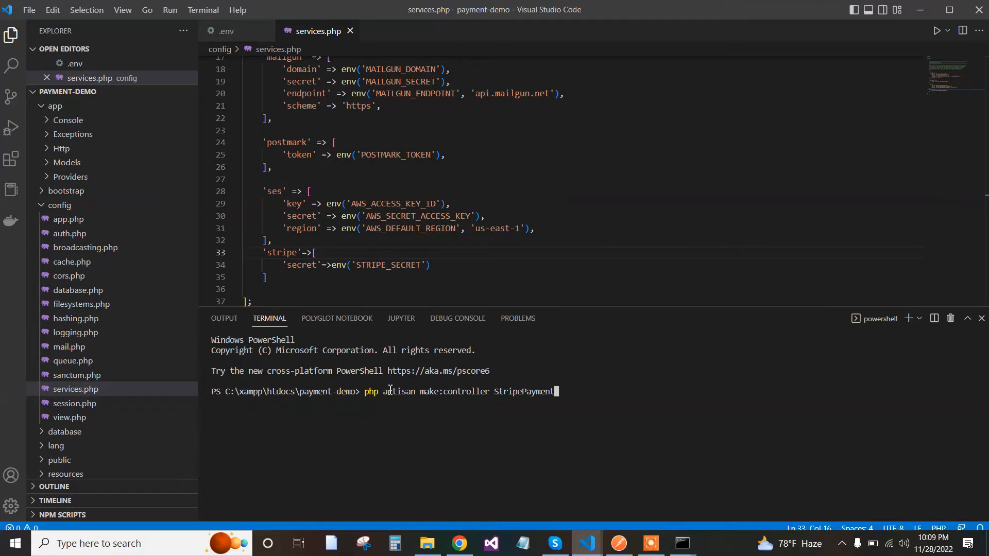
pyautogui.write('Controll')
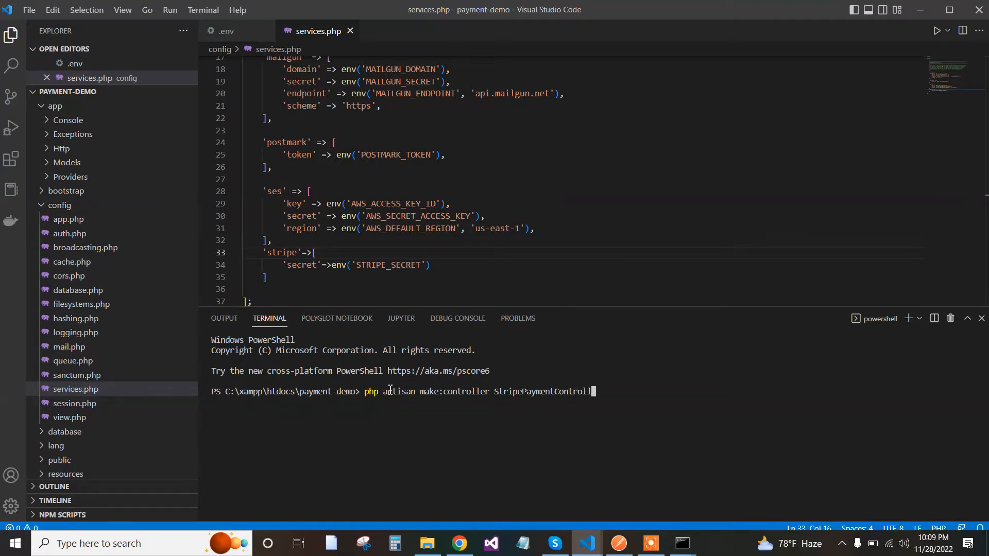
pyautogui.write('er')
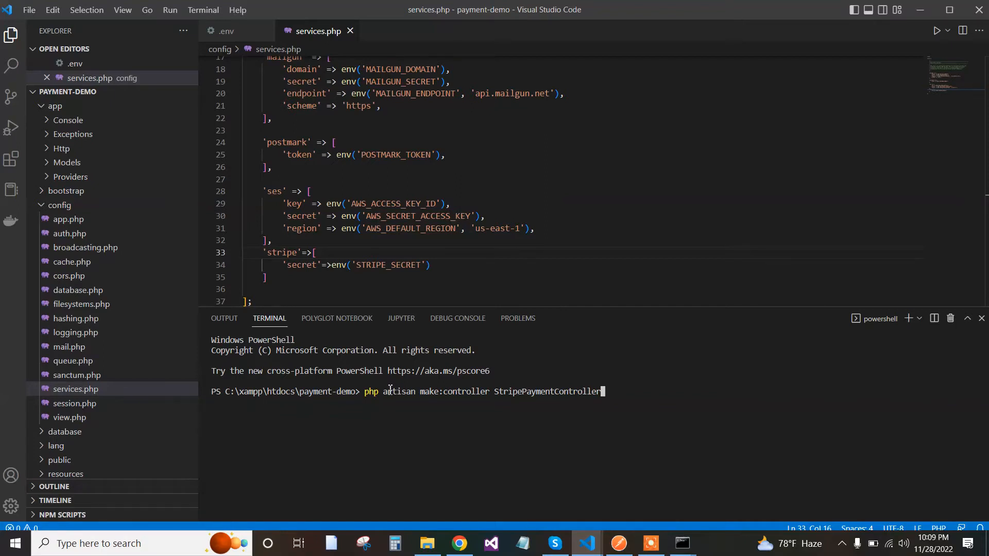
pyautogui.press('Return')
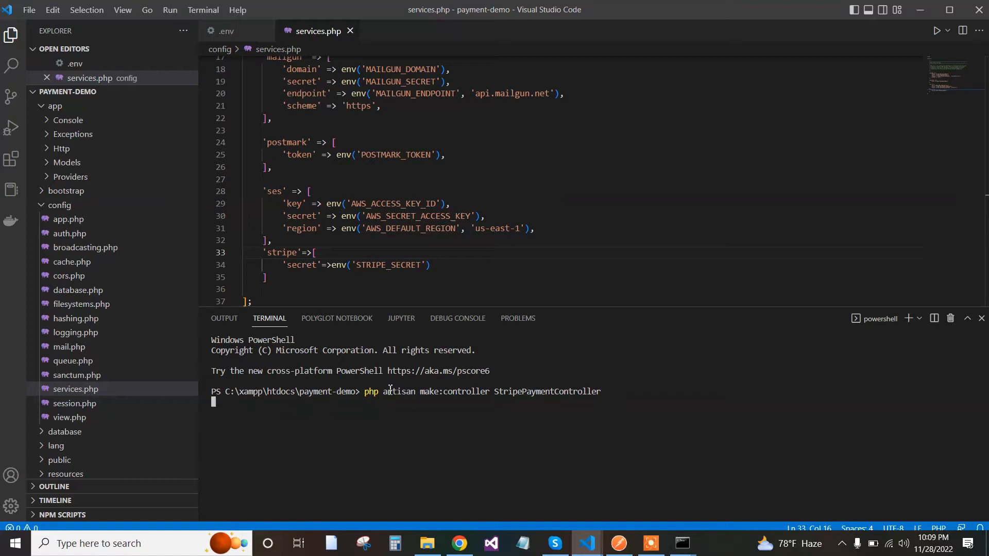
pyautogui.press('Return')
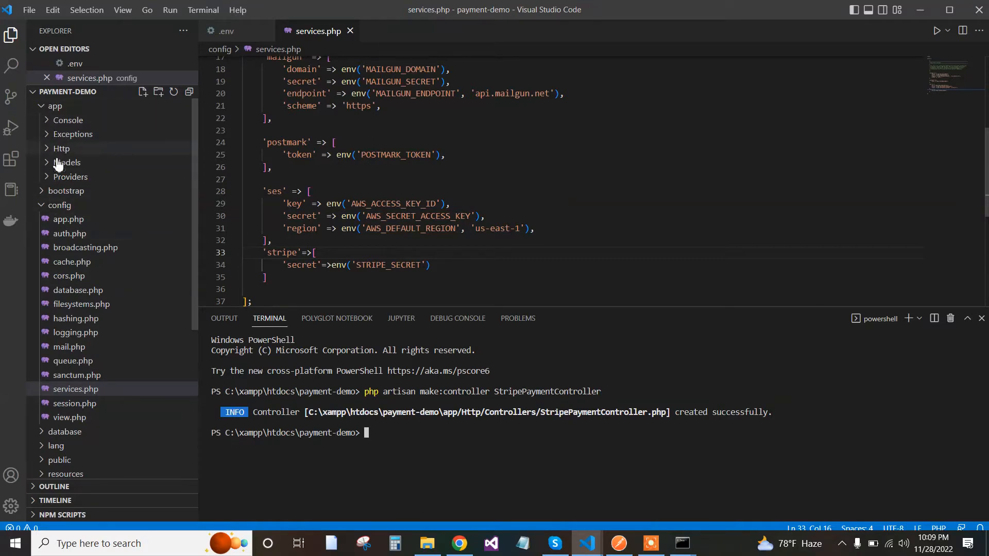
# - Define a public makePayment(Request $request) method in StripePaymentController.php
pyautogui.click(61, 148)
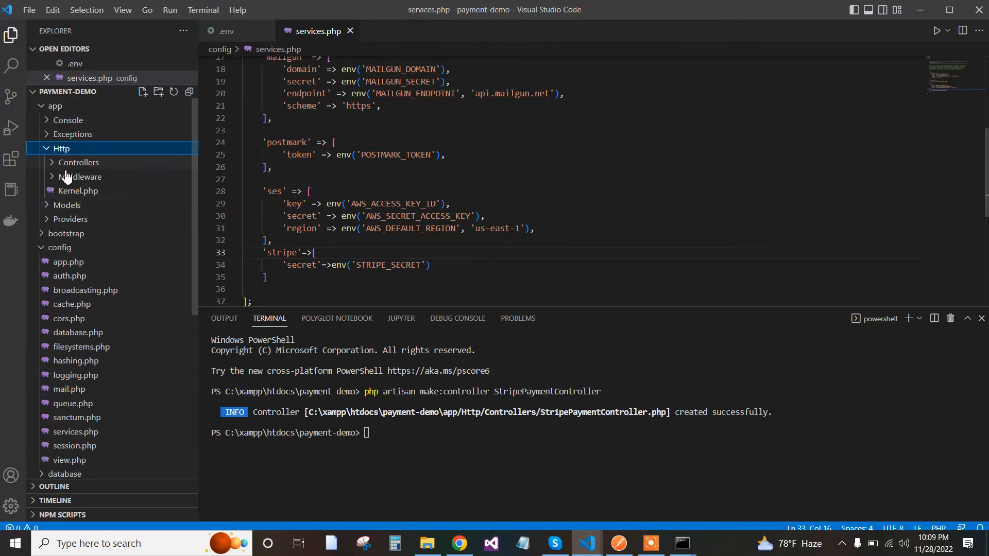
pyautogui.click(78, 162)
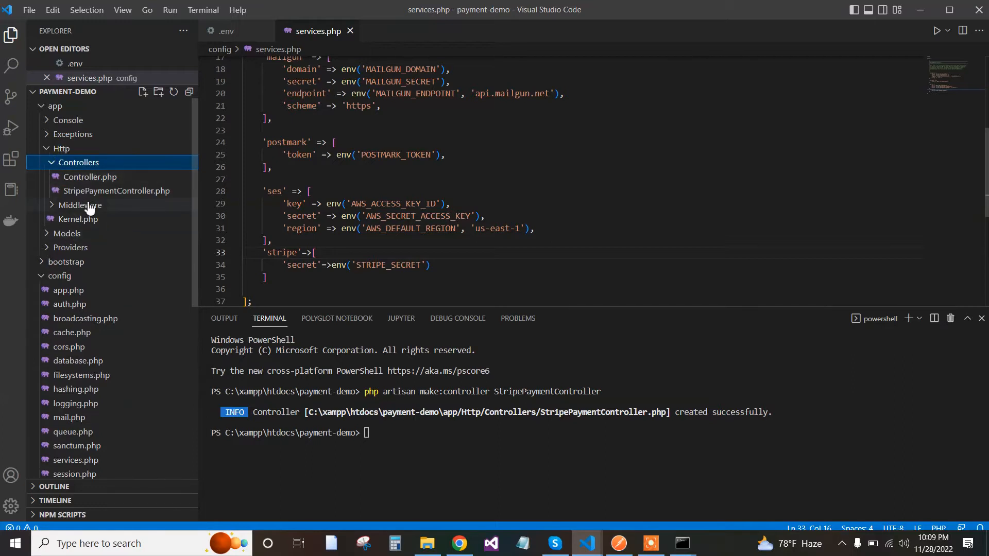
pyautogui.click(116, 191)
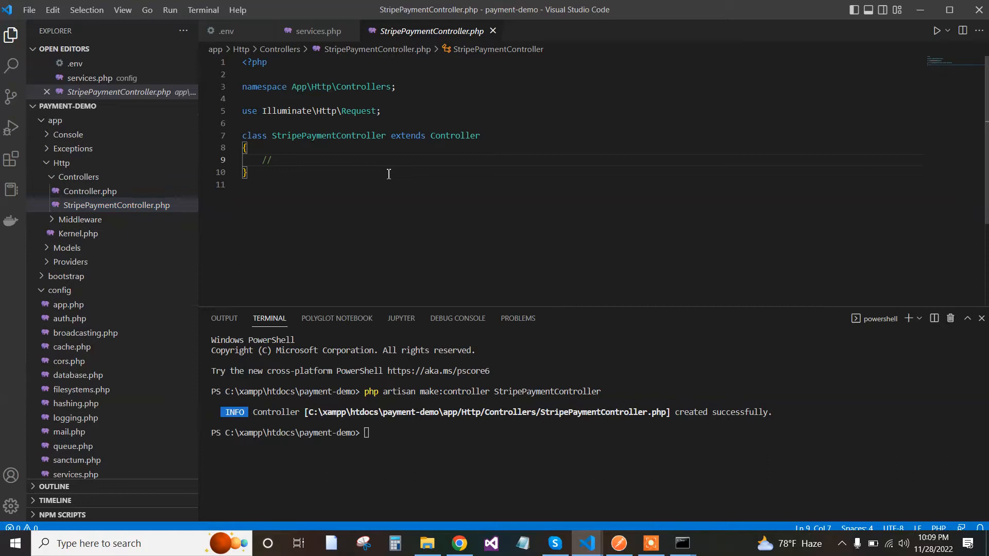
pyautogui.write('public')
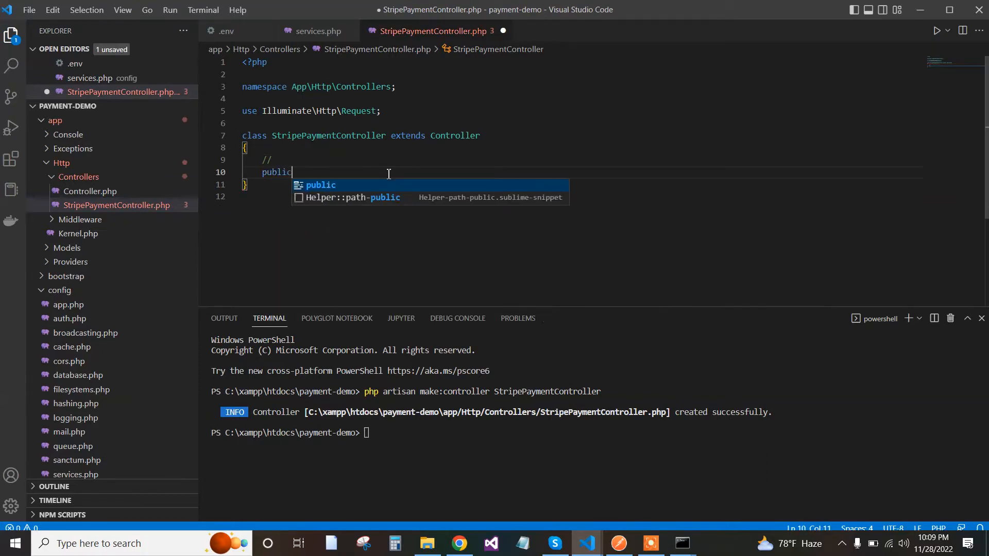
pyautogui.write('function')
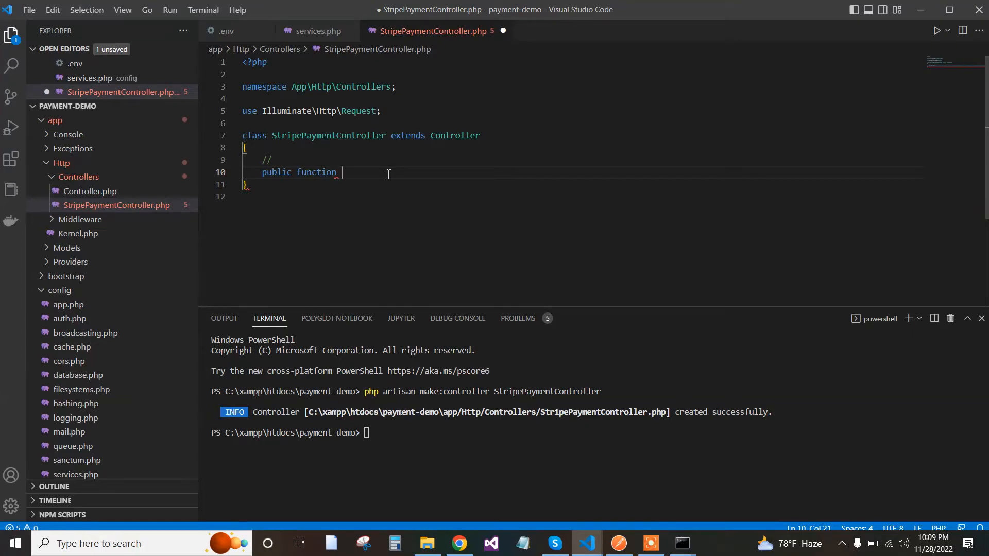
pyautogui.write('make')
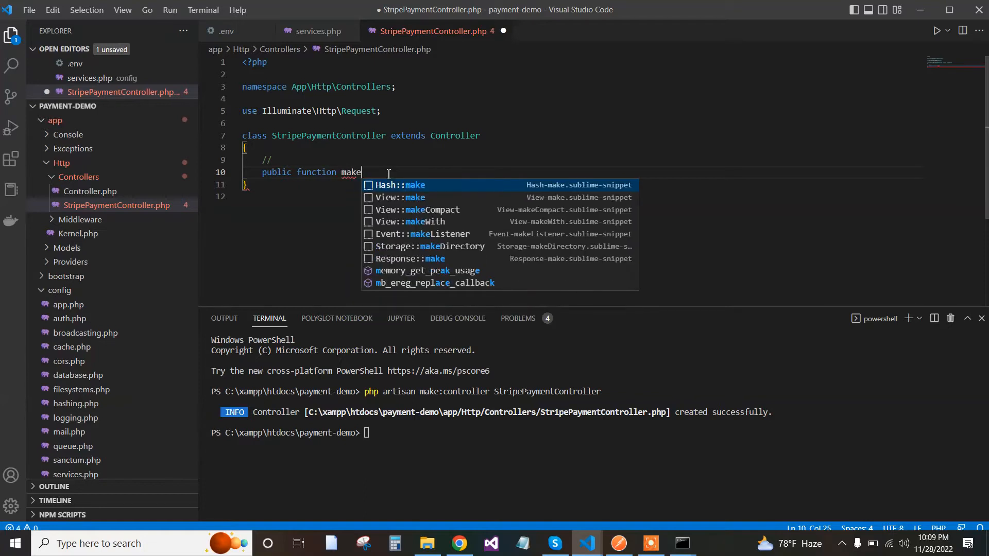
pyautogui.write('Pay')
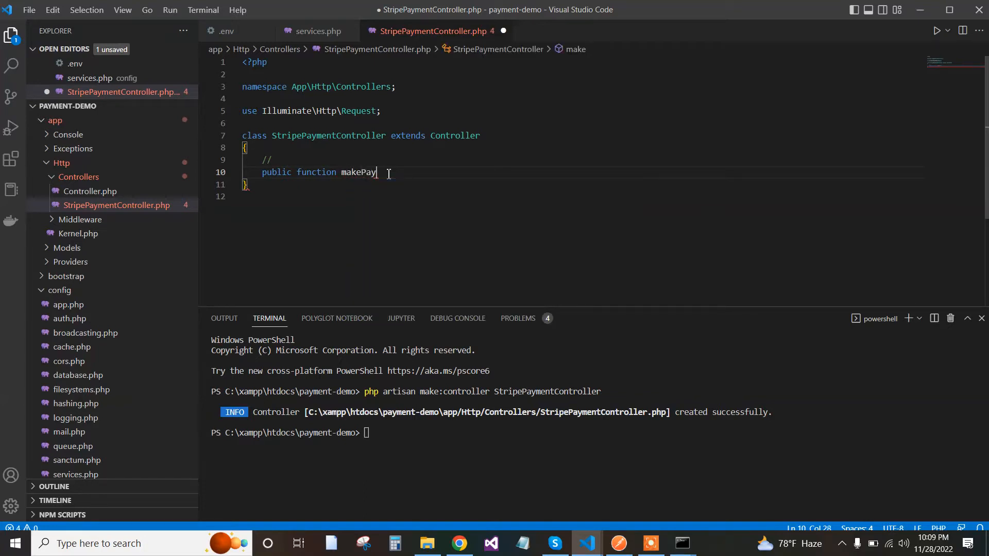
pyautogui.write('ment')
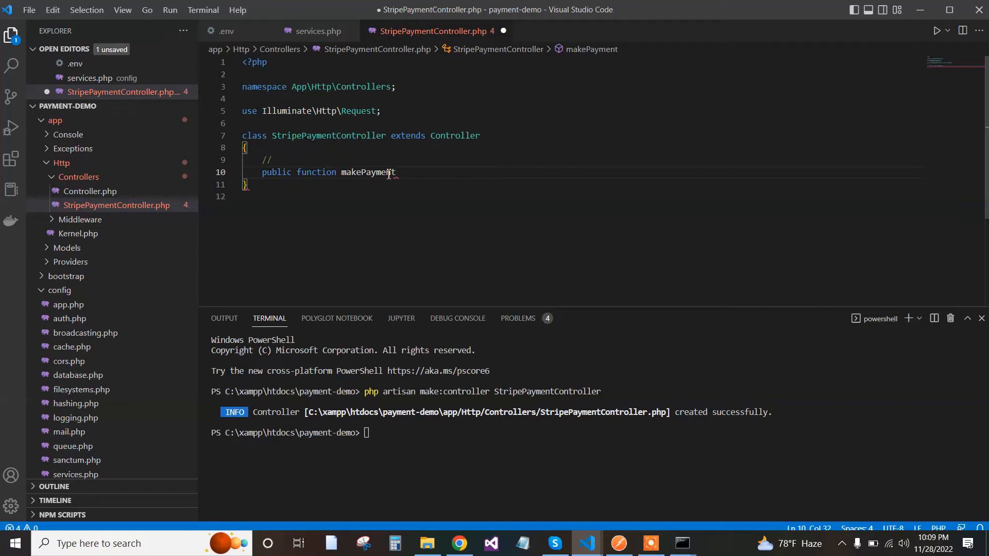
pyautogui.write('(){')
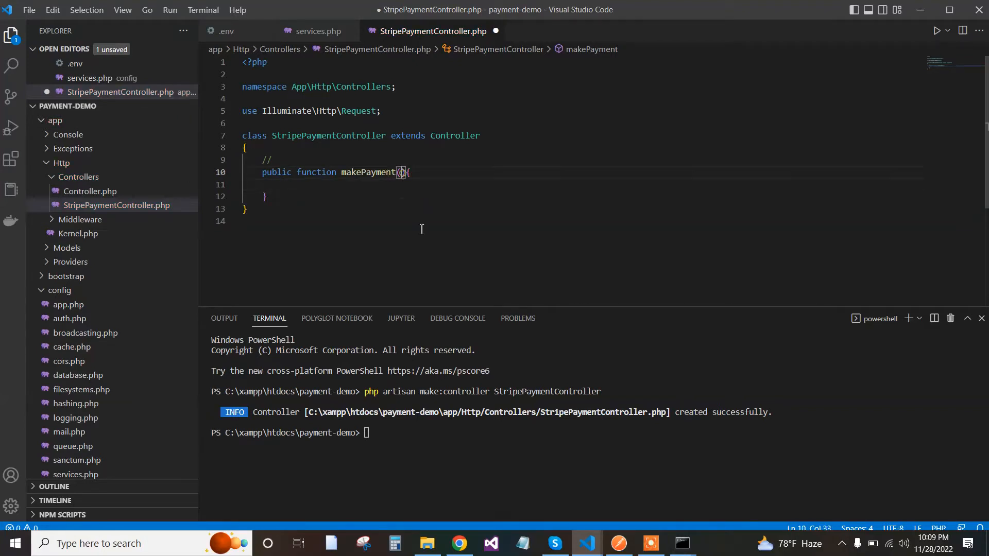
pyautogui.write('Request')
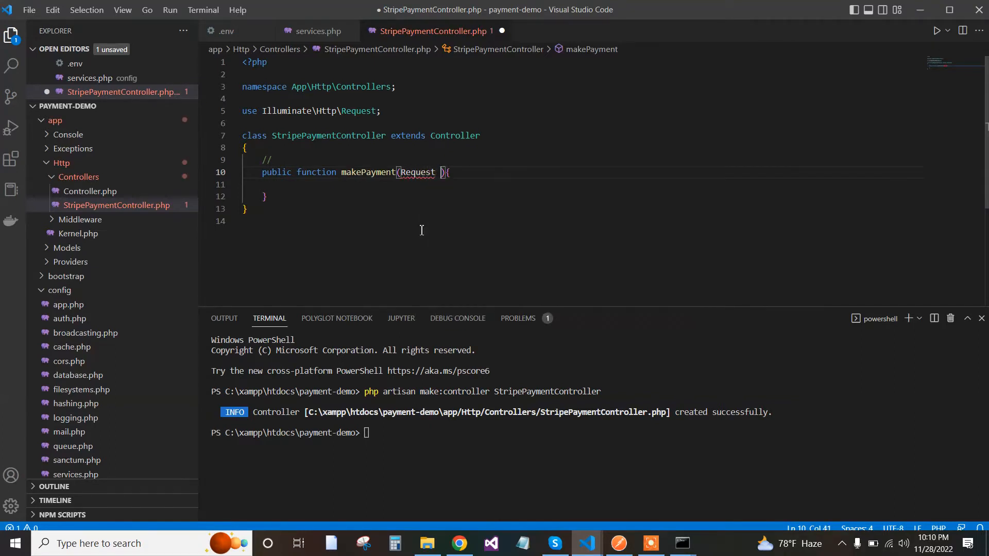
pyautogui.write('$req')
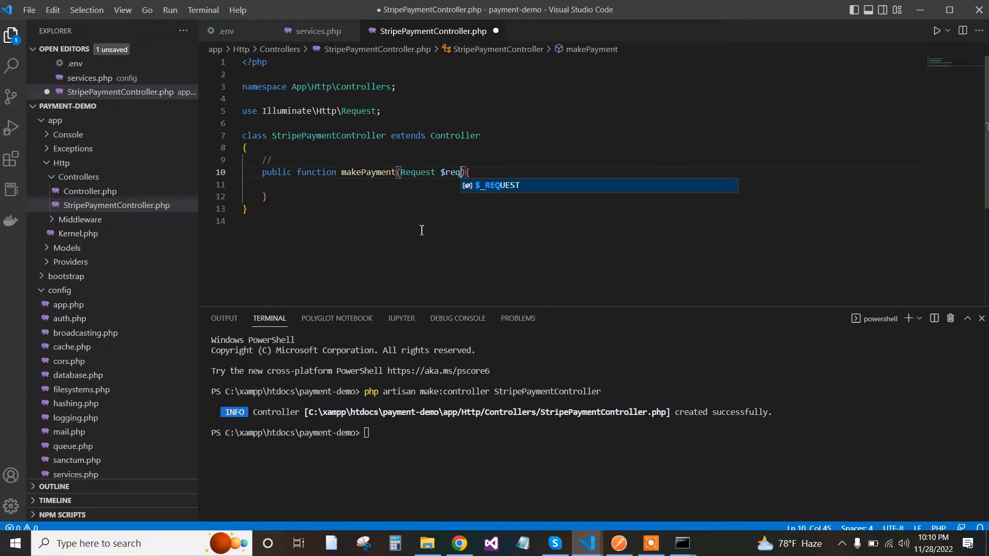
pyautogui.write('uest')
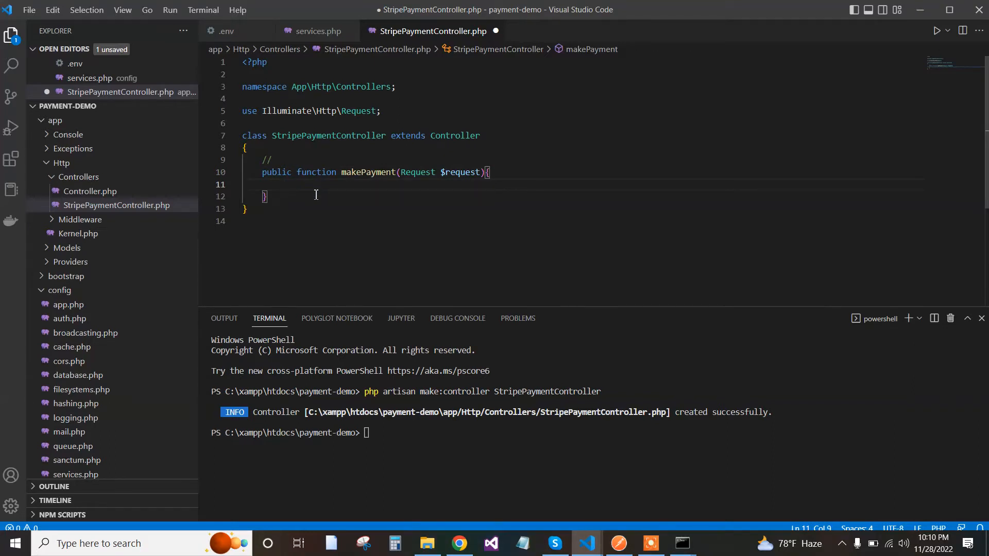
pyautogui.moveTo(468, 191)
pyautogui.write('try{}')
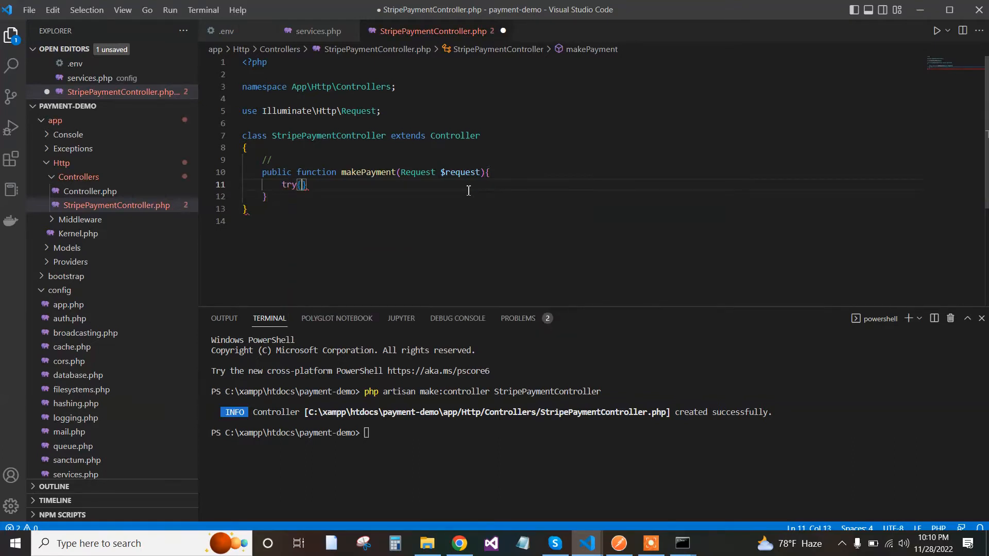
# - Add a try/catch(Exception $e) block returning a JSON error response with status 500
pyautogui.press('Enter')
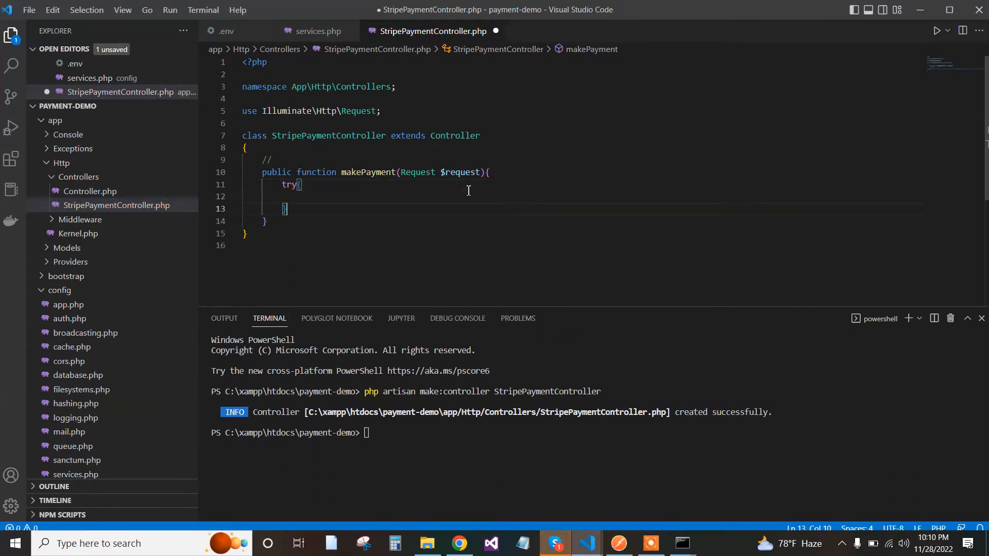
pyautogui.write('catch')
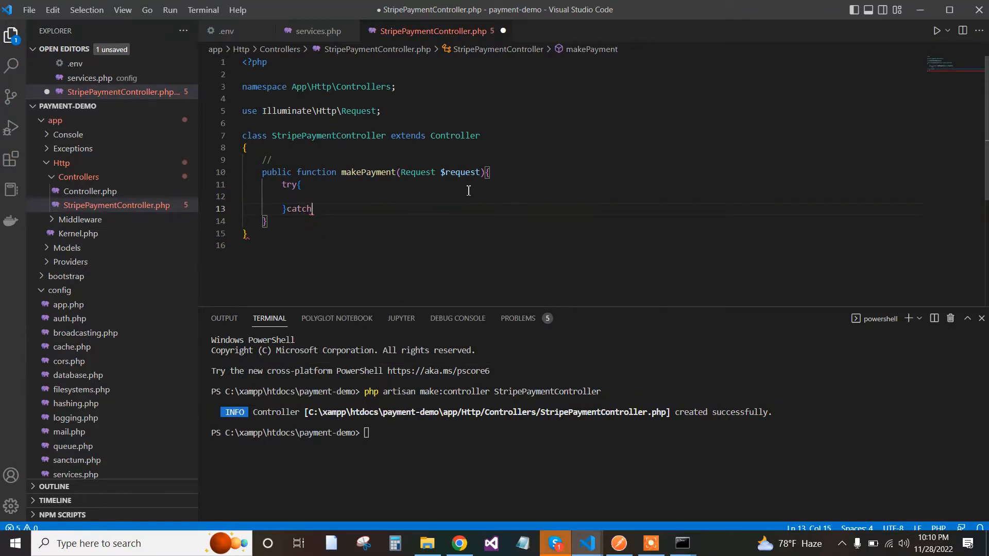
pyautogui.write('(){')
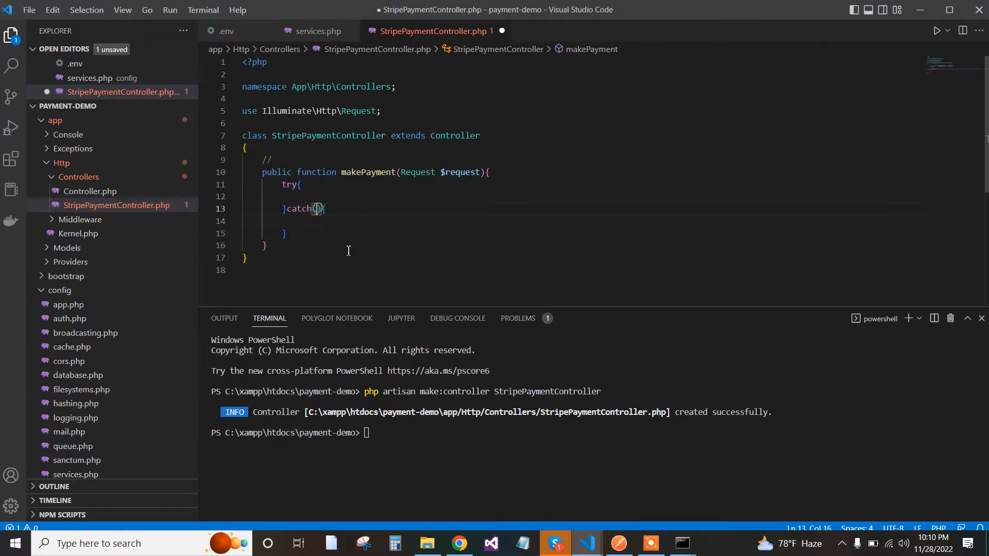
pyautogui.write('Exception ex')
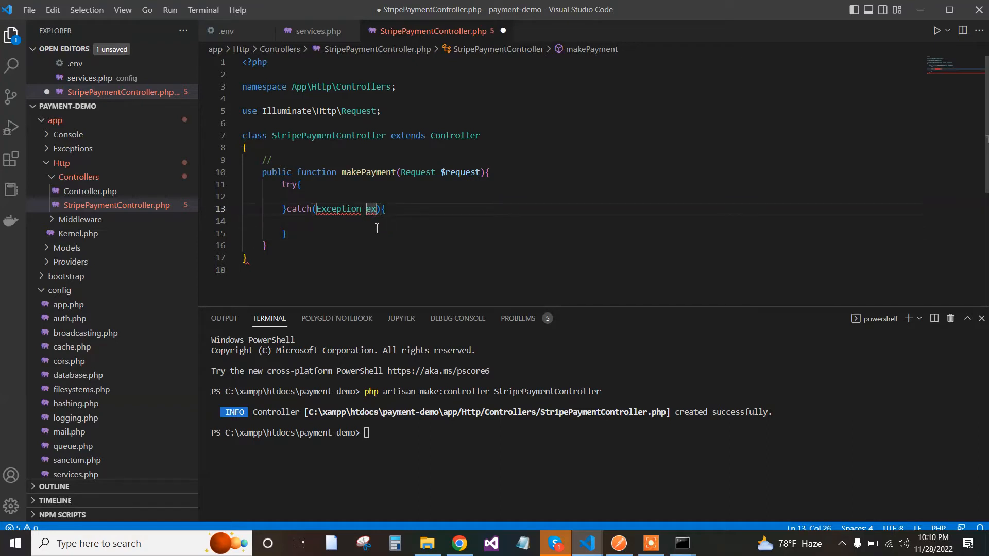
pyautogui.write('$')
pyautogui.click(584, 220)
pyautogui.write("return response()->json([['response'=>'error']],500);")
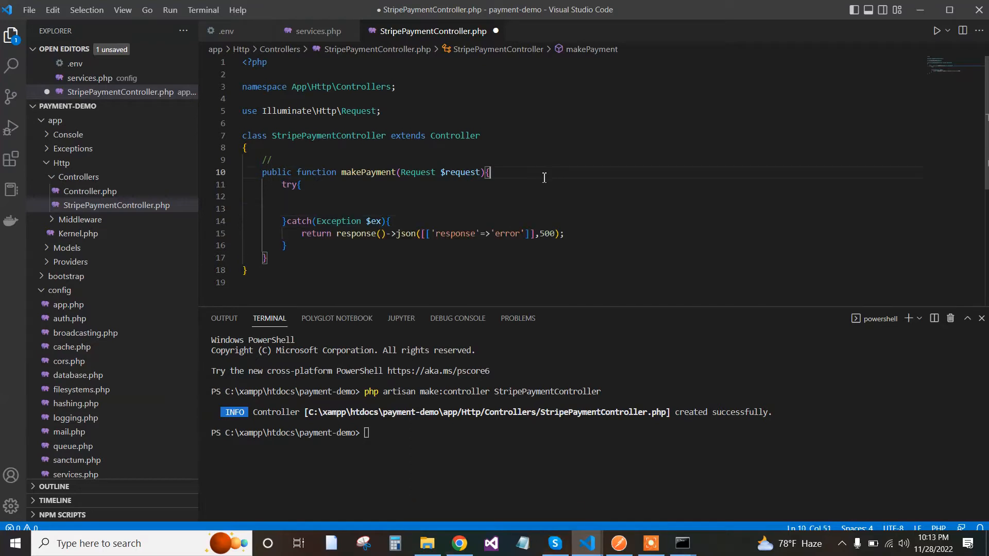
pyautogui.moveTo(538, 182)
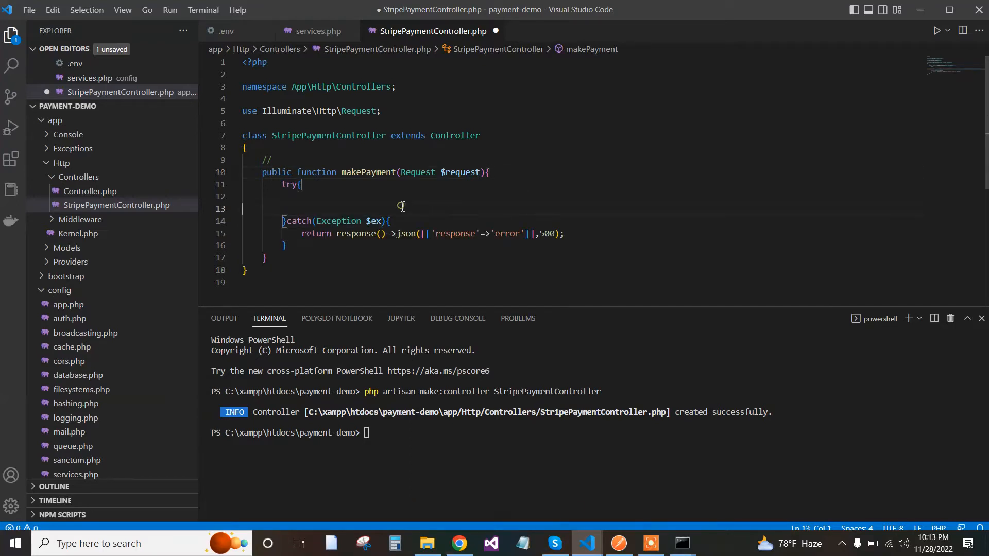
# - Copy the Stripe docs' PHP 'Create a card token' sample and return to the controller in VS Code
pyautogui.click(460, 547)
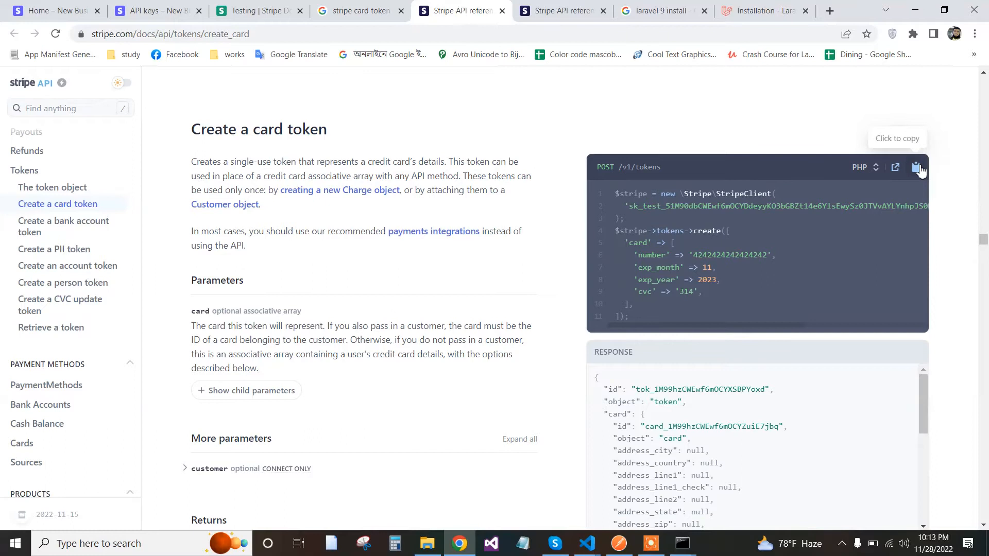
pyautogui.click(918, 167)
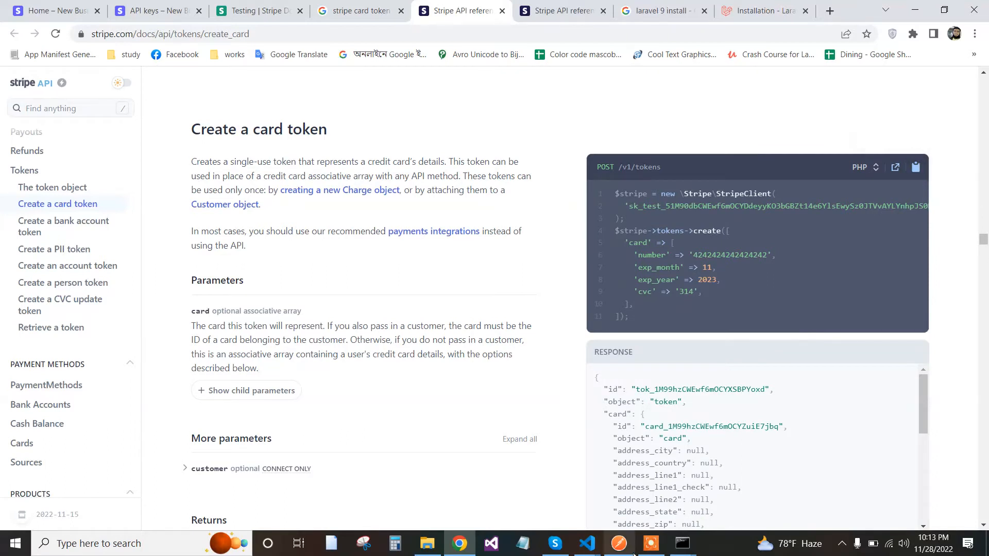
pyautogui.click(586, 543)
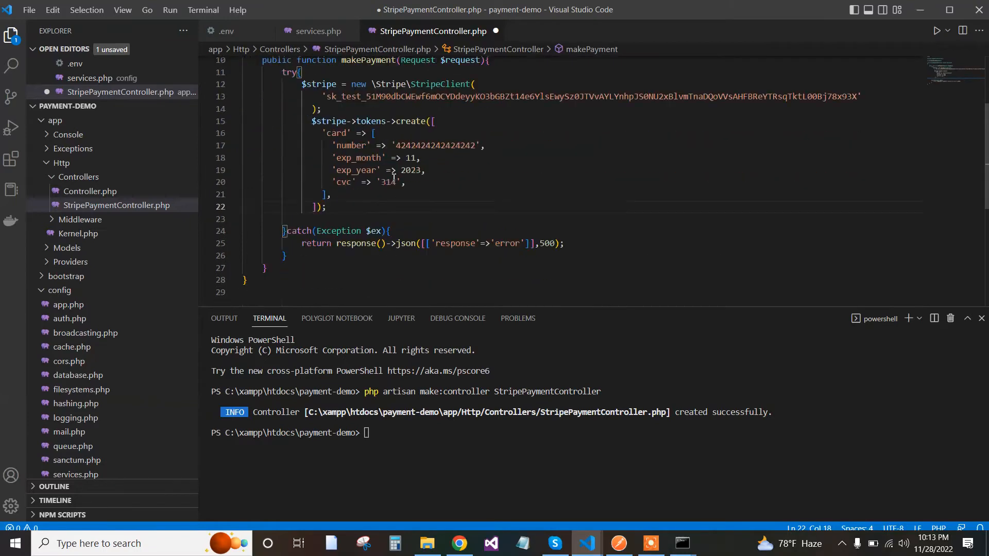
# - Make the StripeClient use env('STRIPE_SECRET') and assign the created token to $res
pyautogui.scroll(3)
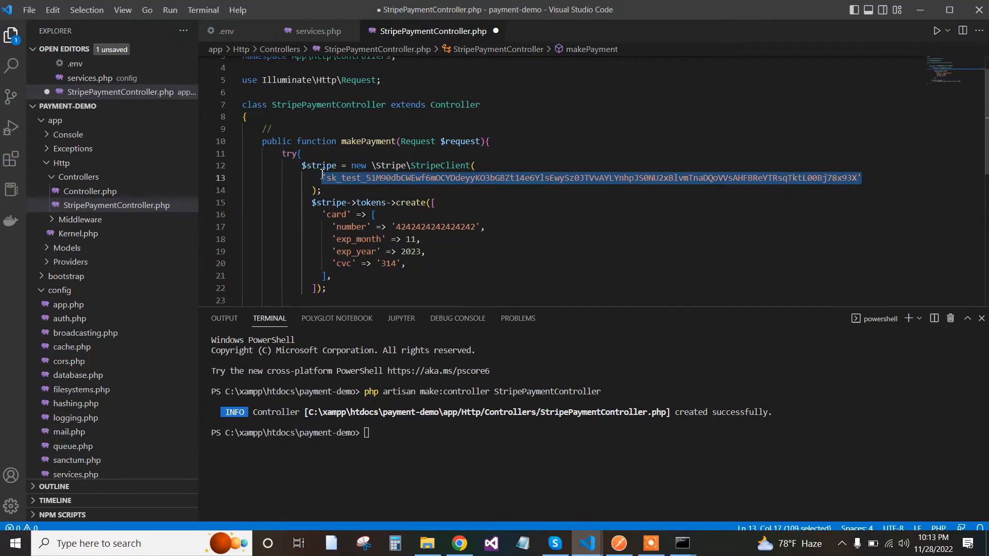
pyautogui.write('env')
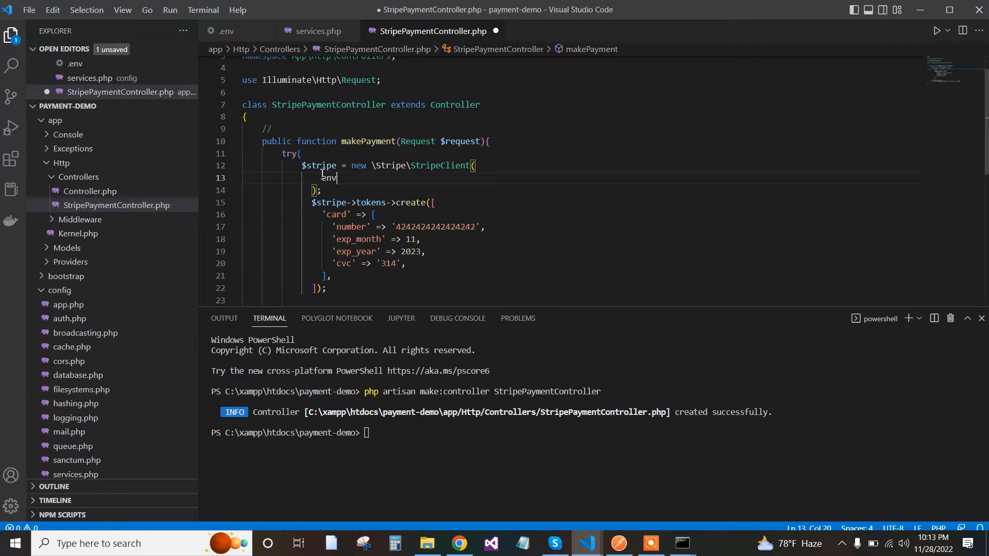
pyautogui.write('()')
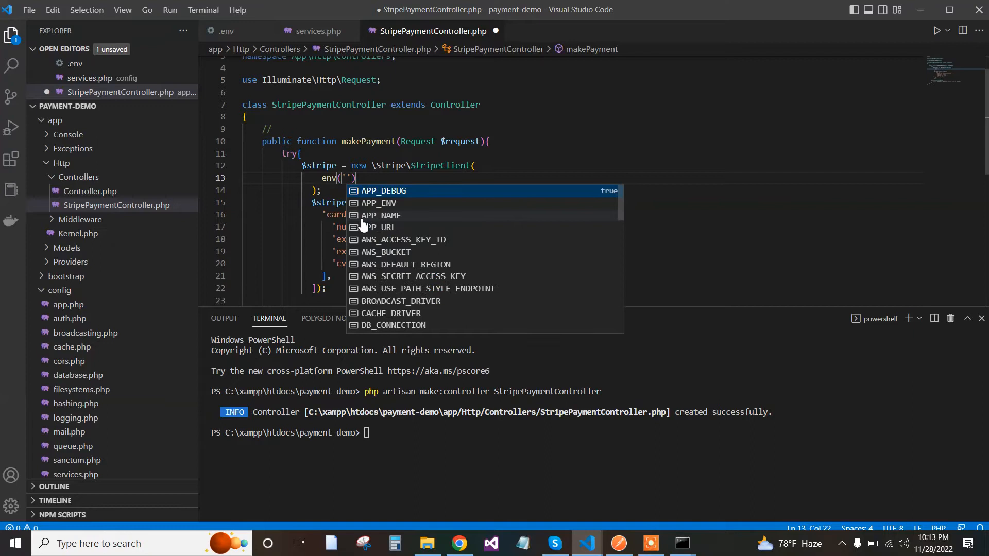
pyautogui.write('STR')
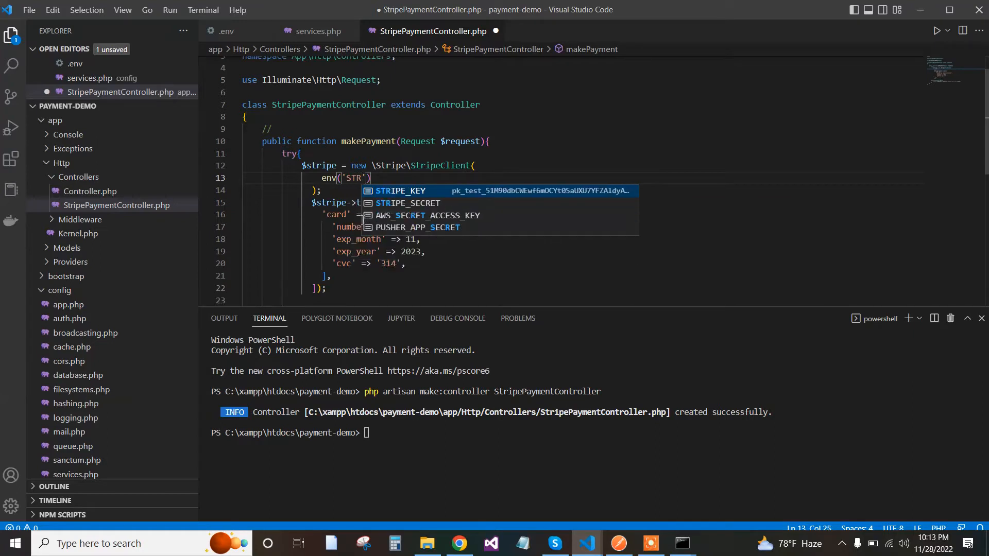
pyautogui.write('IPE_SECRET')
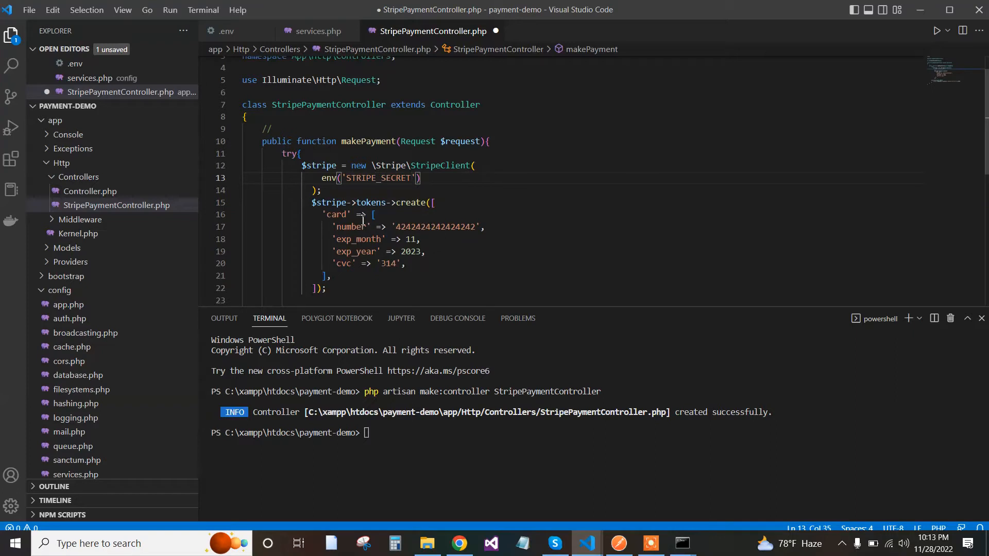
pyautogui.click(464, 190)
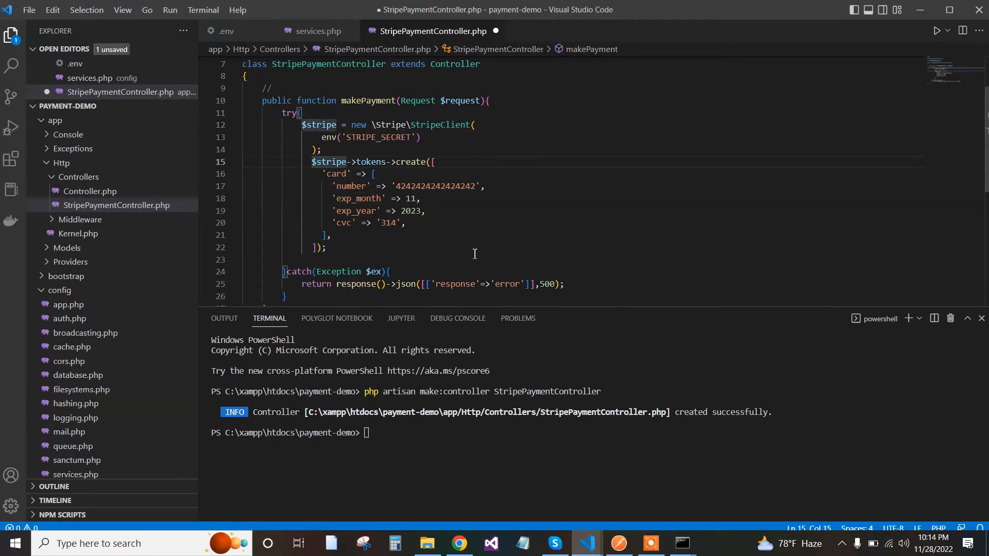
pyautogui.write('$R')
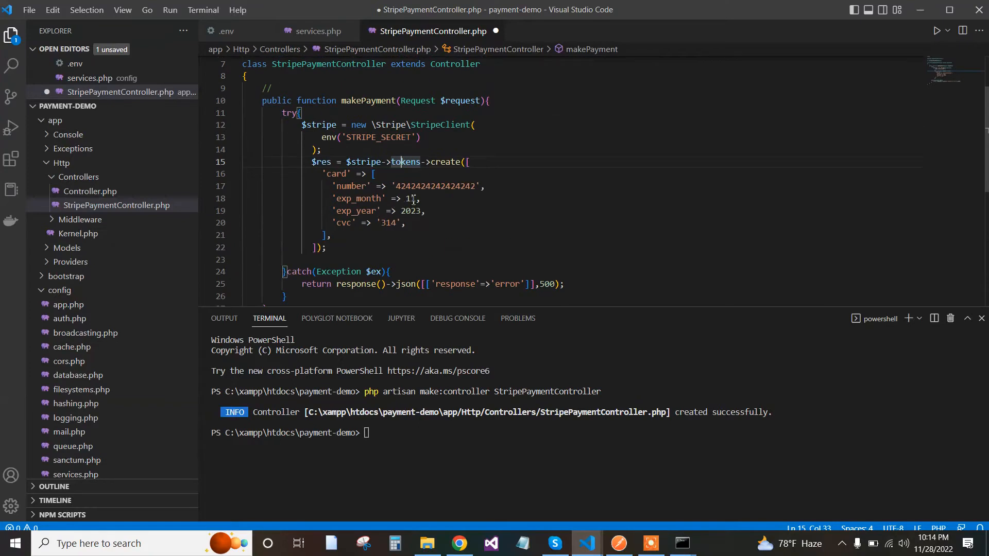
pyautogui.press('Enter')
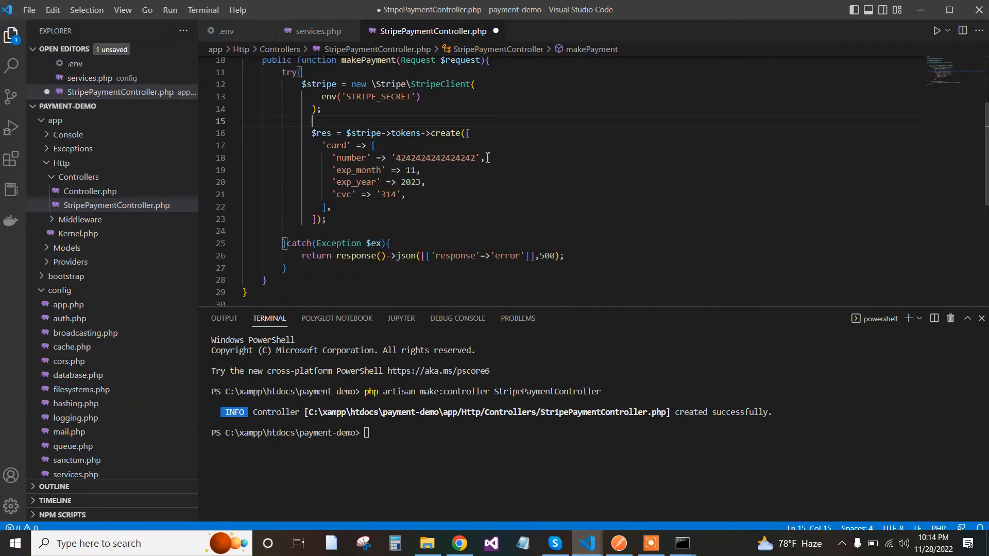
# - Replace the hard-coded card number and expiry month with $request->number and $request->exp_month
pyautogui.doubleClick(434, 157)
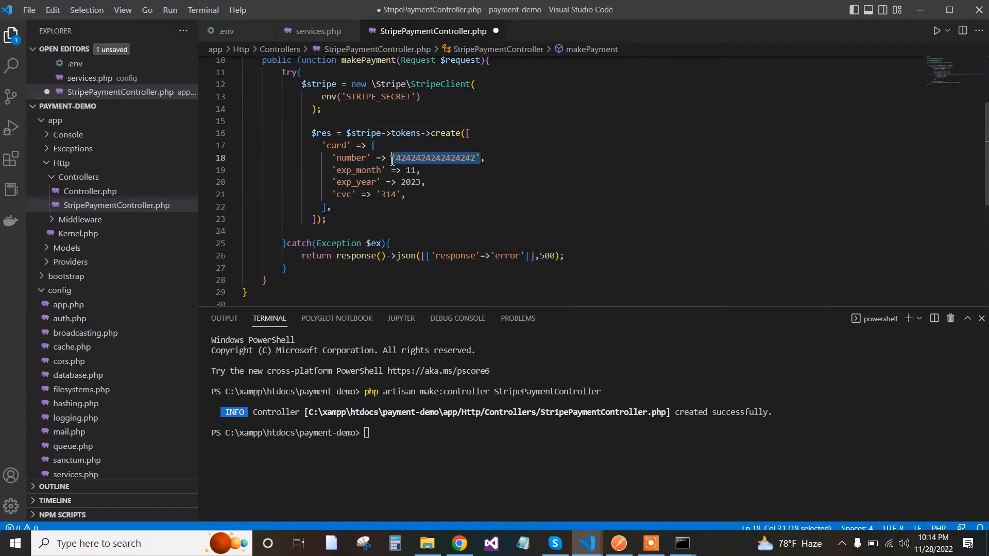
pyautogui.write('$,')
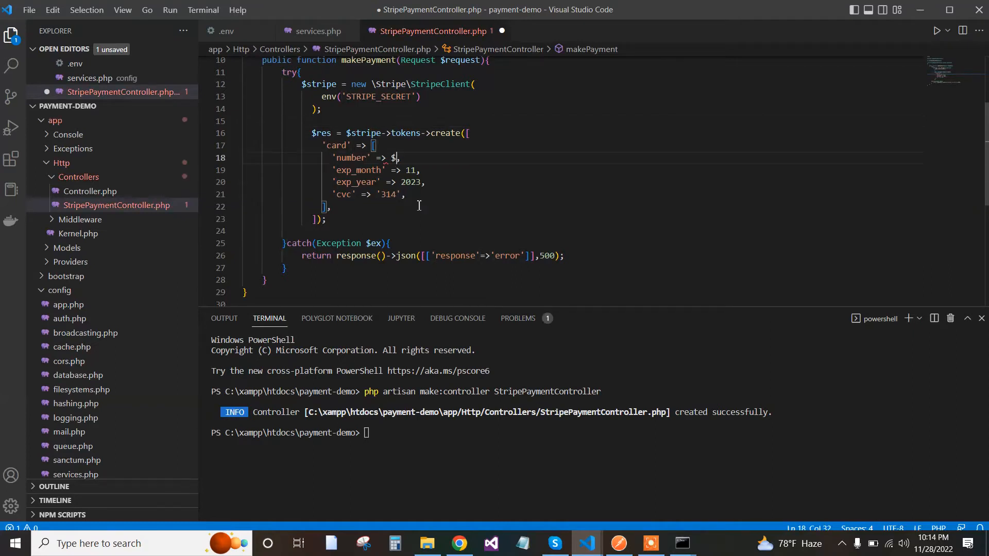
pyautogui.write('request-')
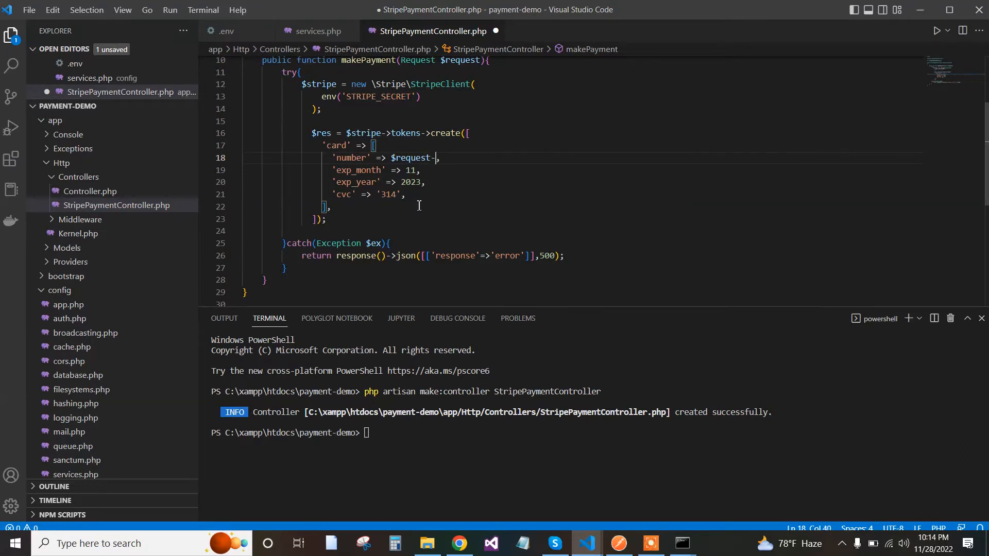
pyautogui.write('>')
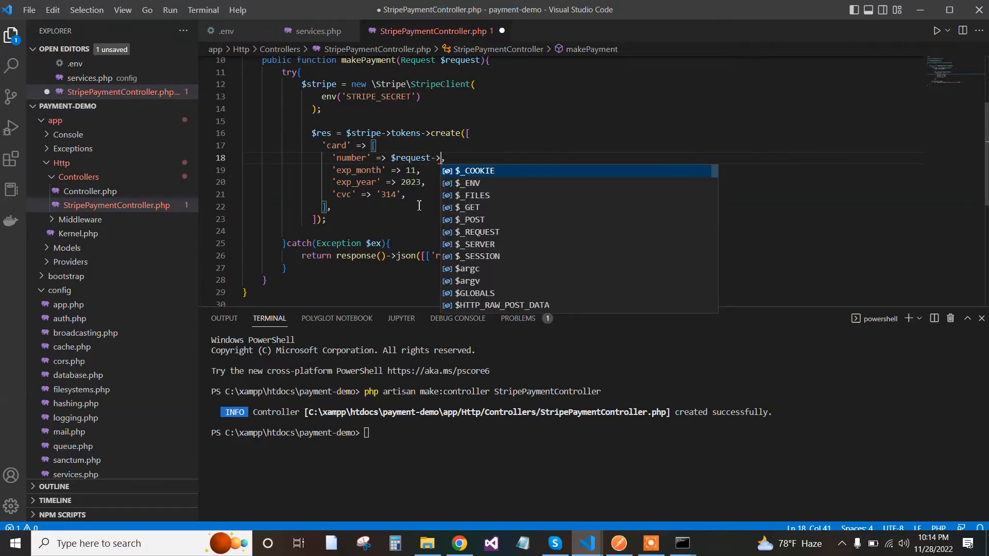
pyautogui.write('number')
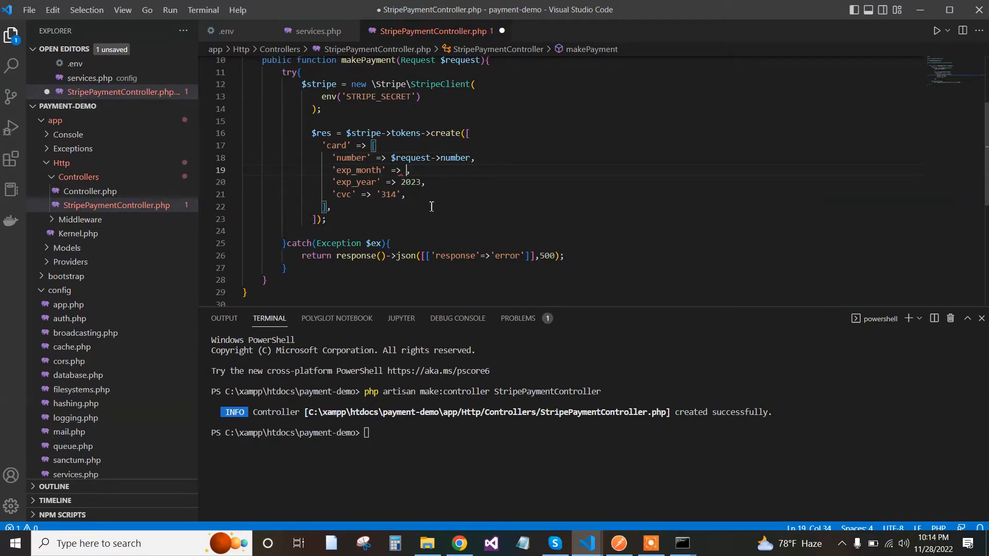
pyautogui.write('$request-')
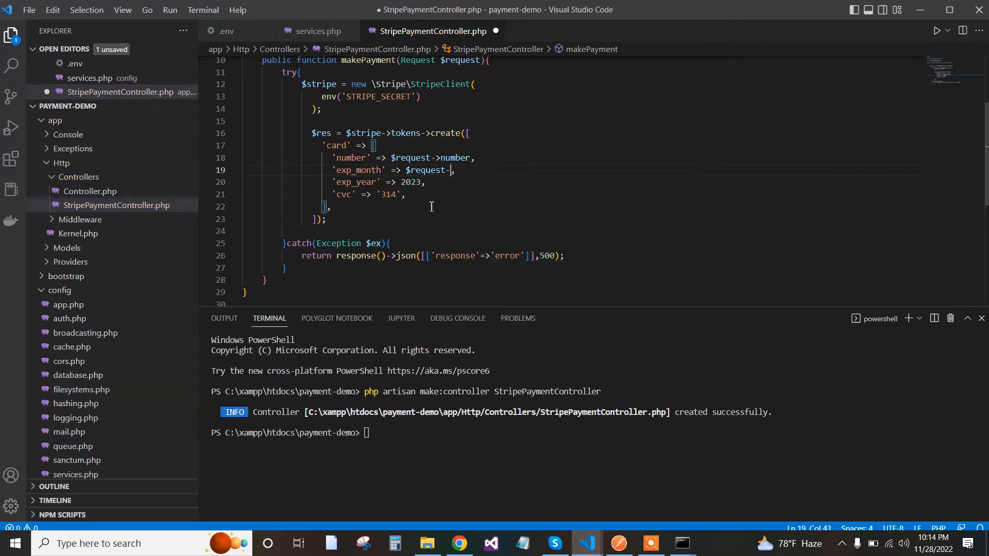
pyautogui.write('exp_month')
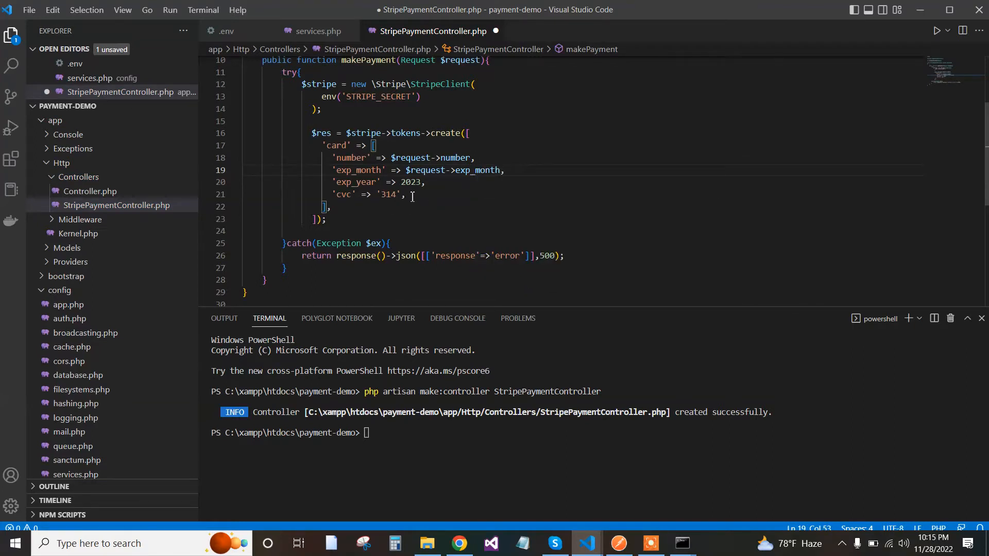
# - Replace the hard-coded 2023 expiry year and cvc with $request->exp_year and $request->cvc, leaving room below for the charge code
pyautogui.click(422, 183)
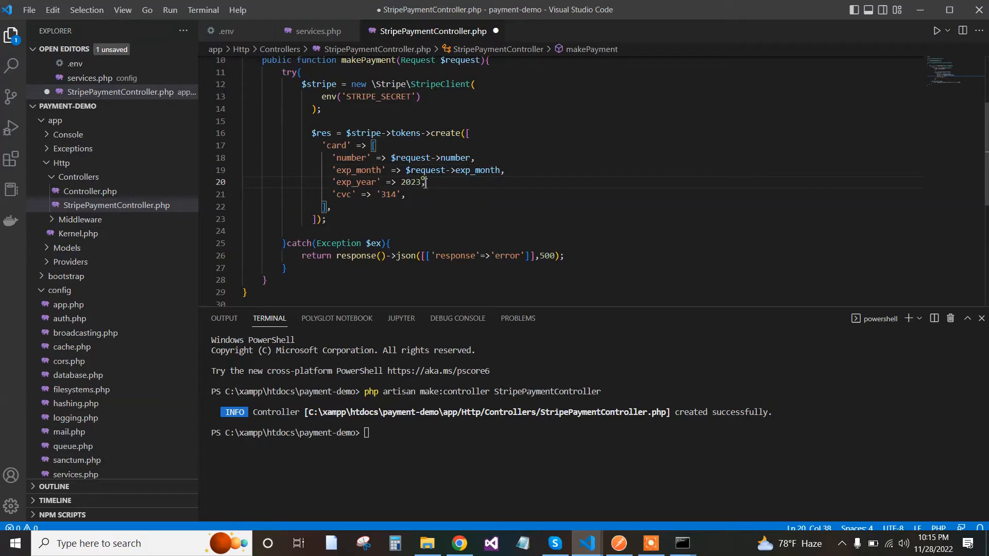
pyautogui.press('Backspace')
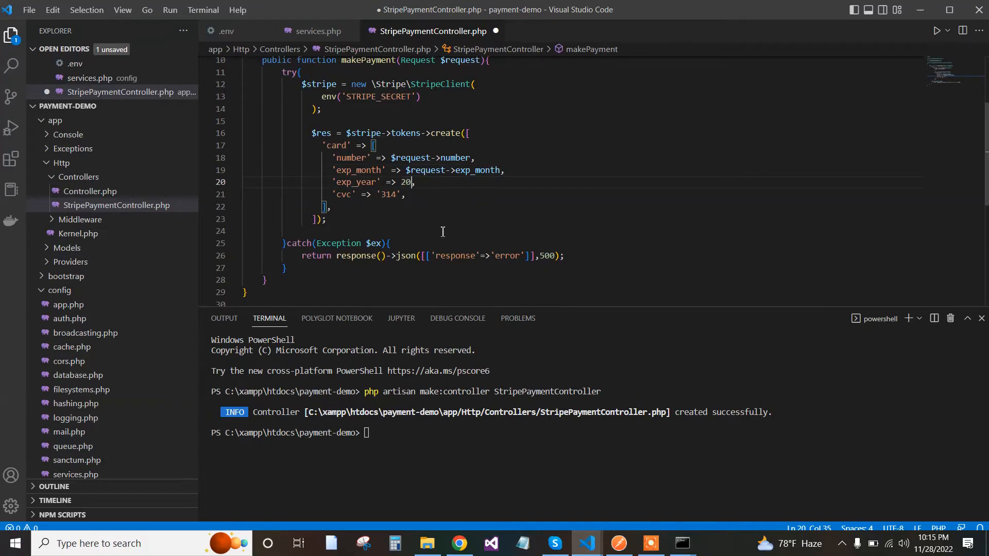
pyautogui.write('$')
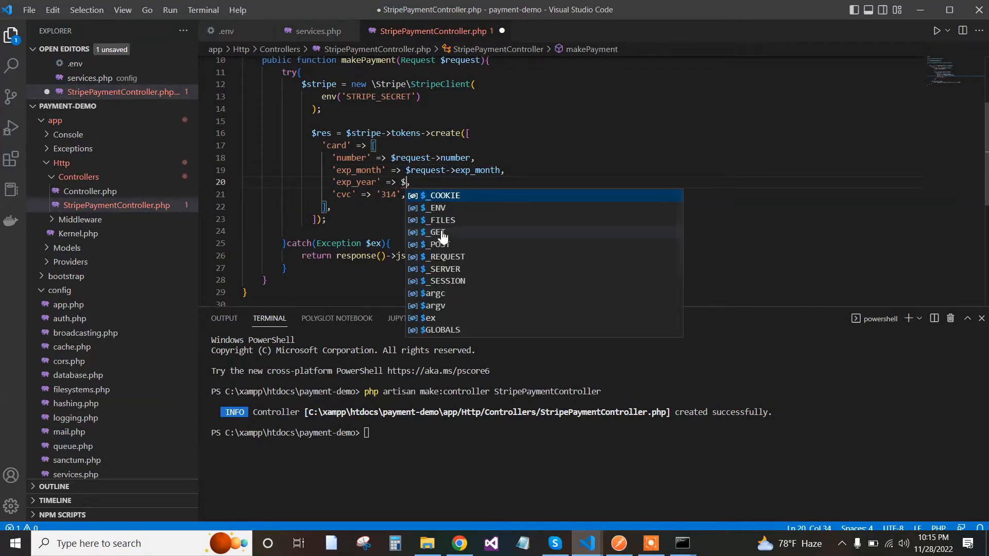
pyautogui.write('request->e')
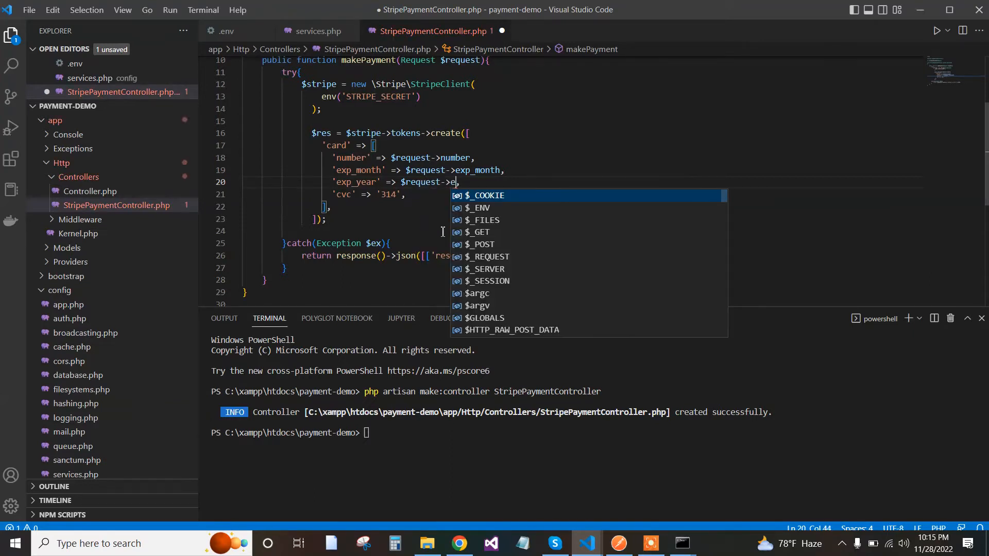
pyautogui.write('xp_yea')
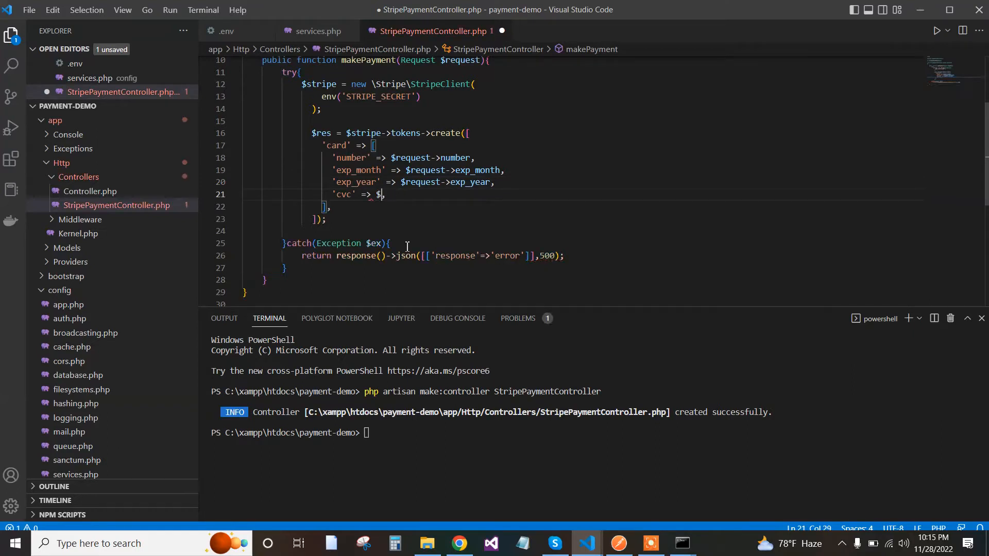
pyautogui.write('request')
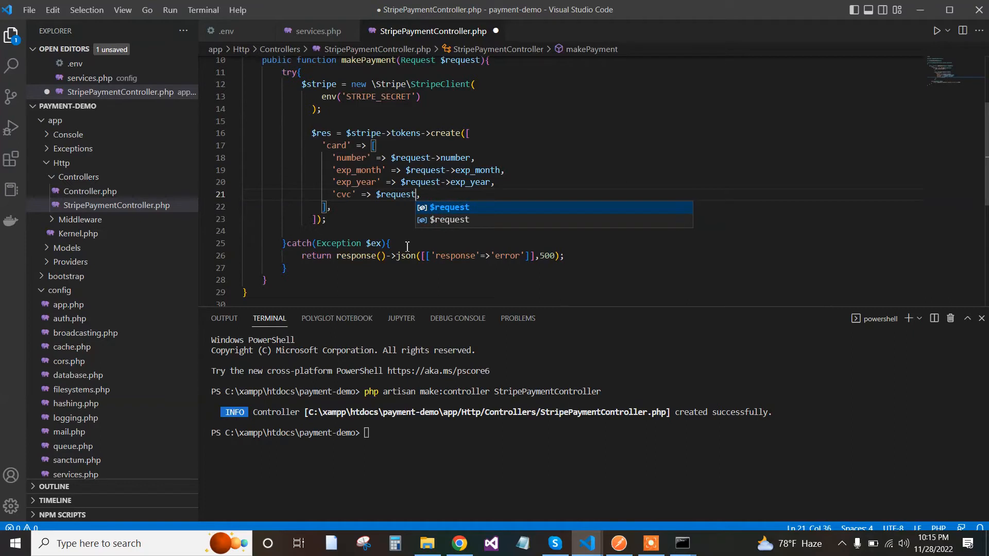
pyautogui.write('->')
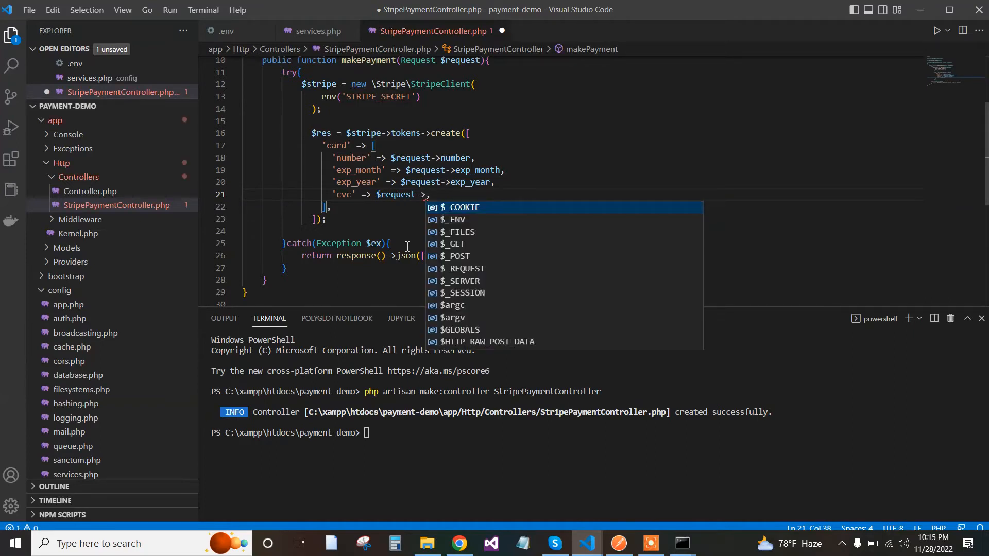
pyautogui.write('cvc')
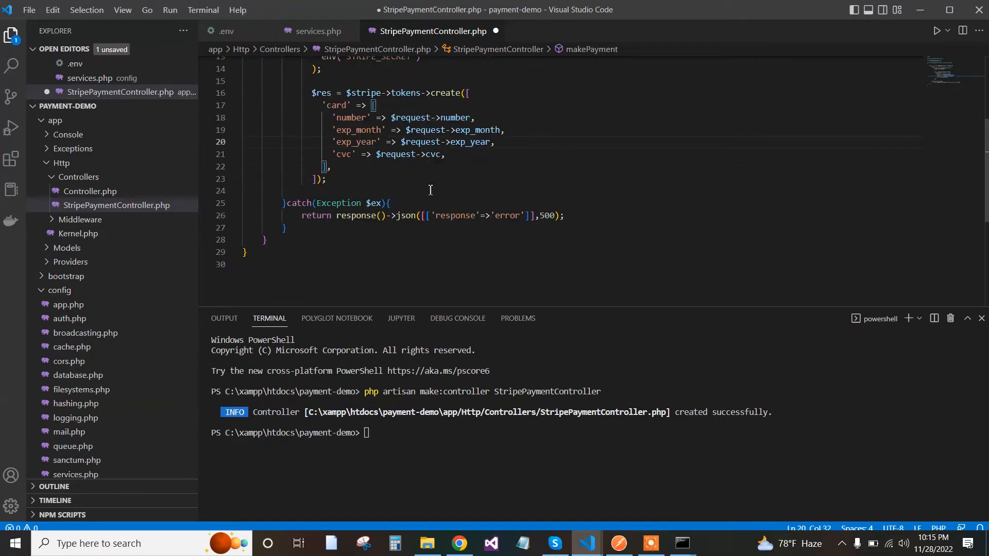
pyautogui.press('Enter')
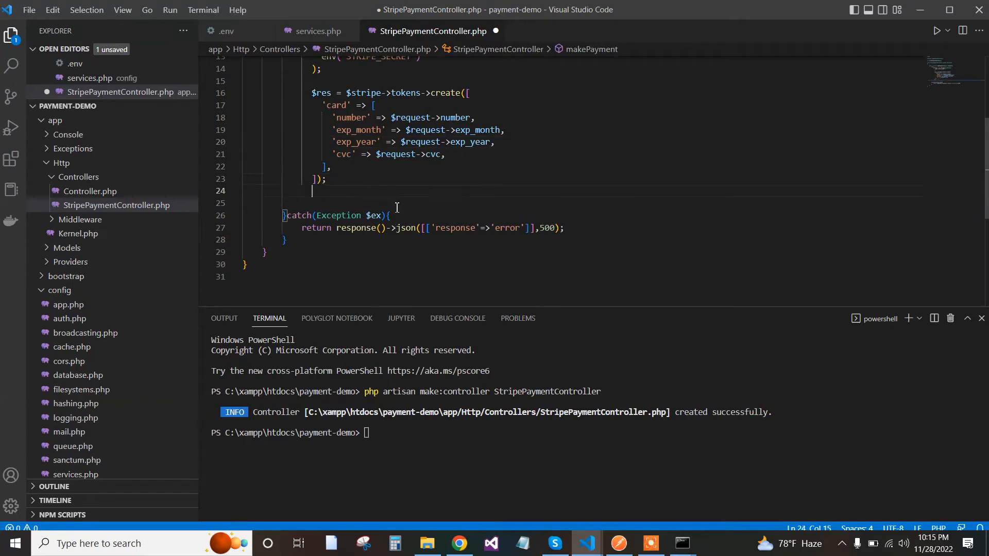
pyautogui.press('enter')
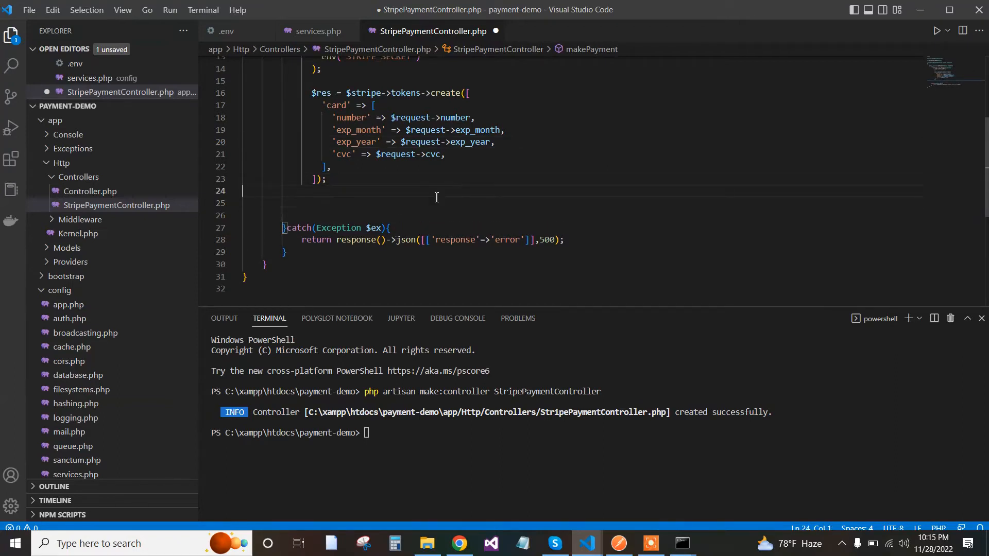
pyautogui.moveTo(590, 543)
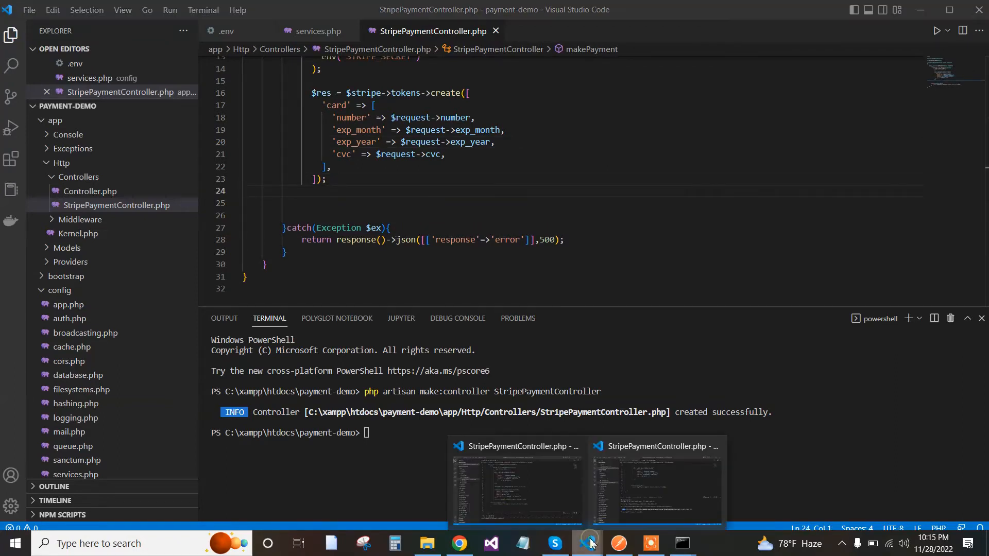
pyautogui.click(655, 482)
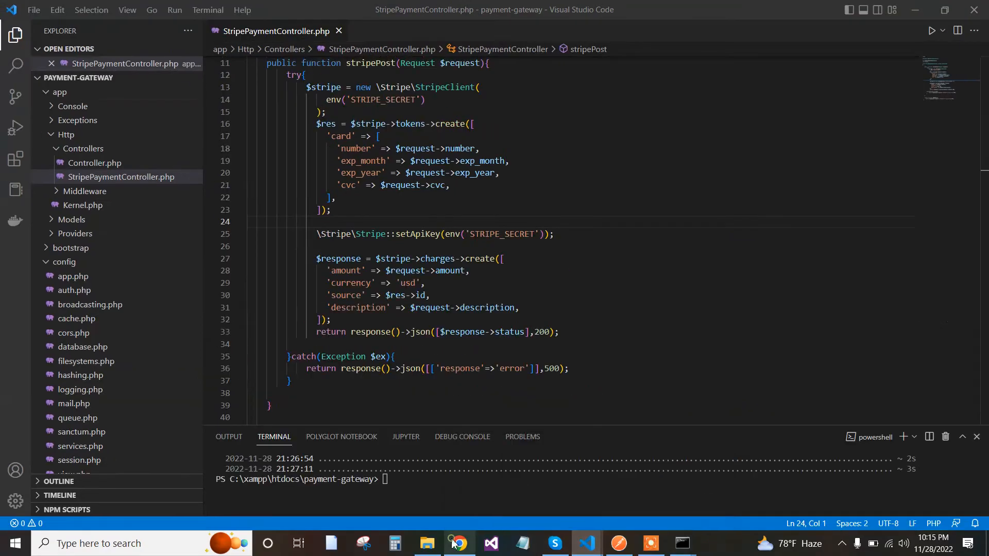
# - Copy the Stripe docs' PHP 'Create a charge' sample and place the cursor on the empty line below the token code
pyautogui.click(460, 543)
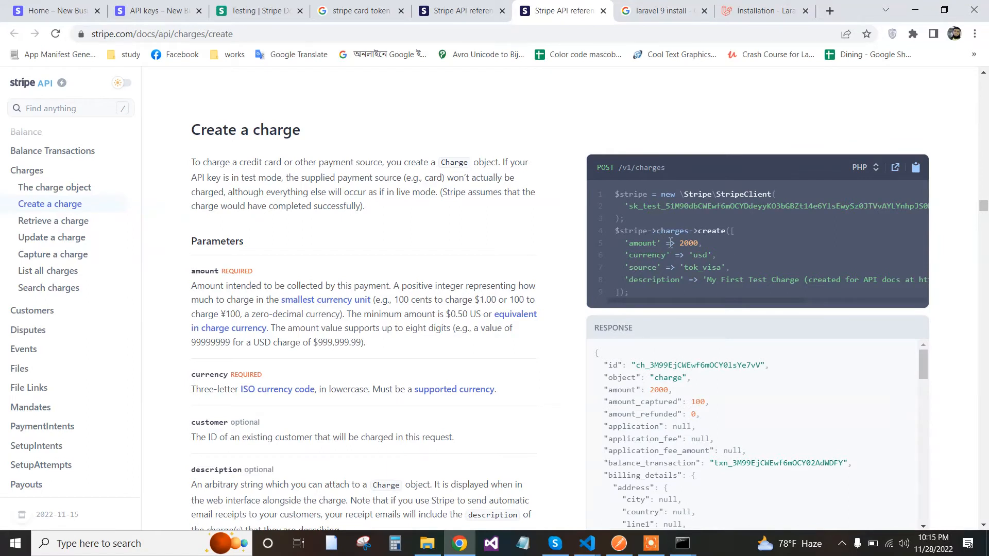
pyautogui.click(916, 167)
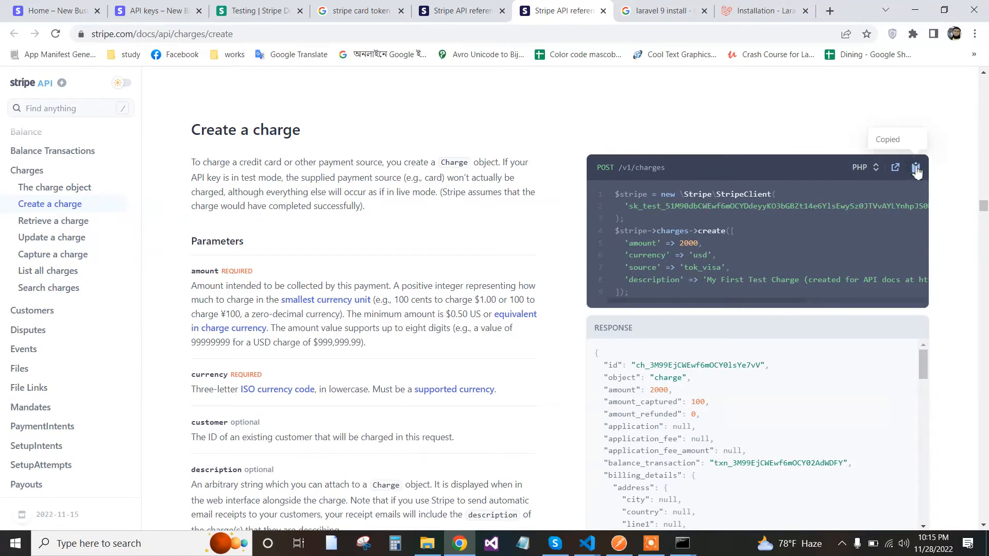
pyautogui.moveTo(587, 543)
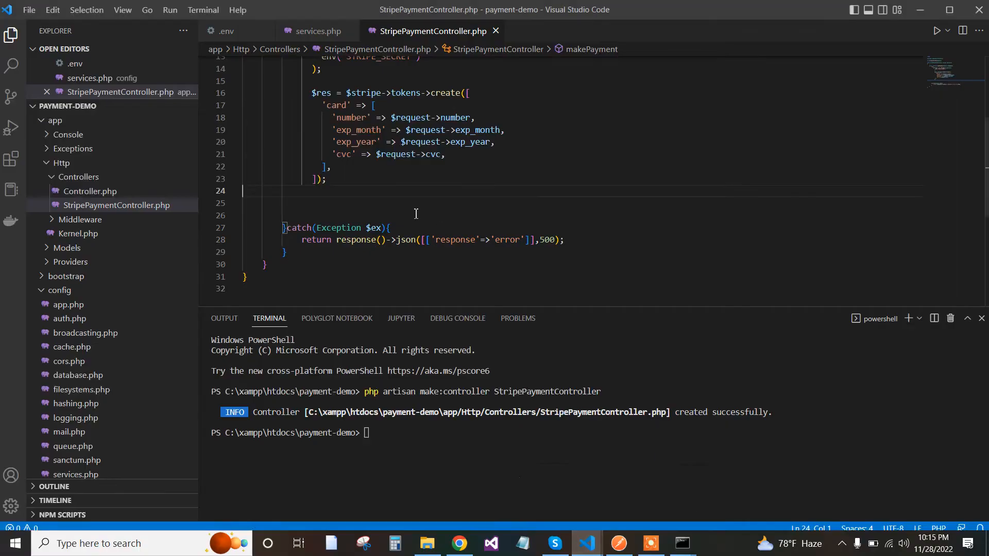
pyautogui.click(325, 179)
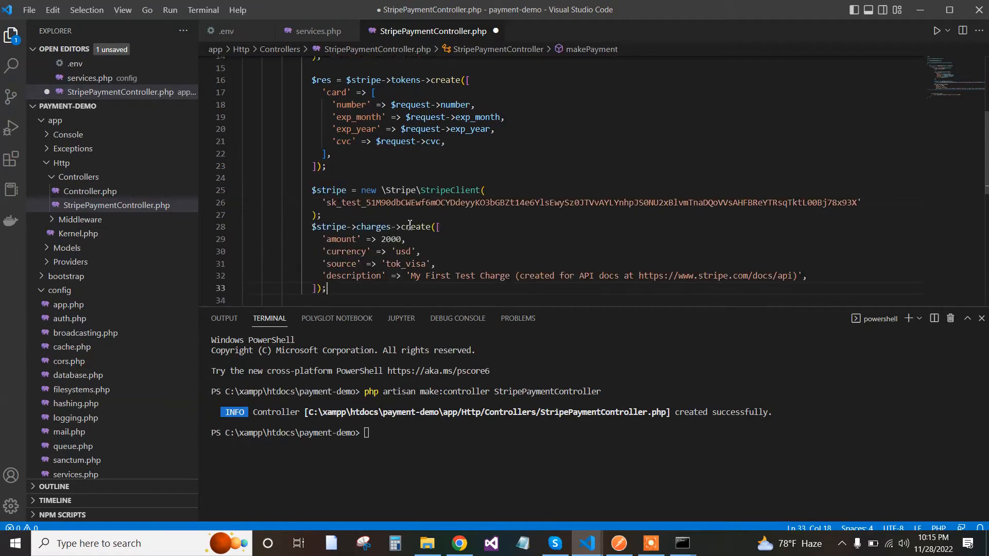
# - Remove the duplicate hardcoded-key StripeClient lines, store the charge in $response and set amount to $request->amount
pyautogui.moveTo(310, 190); pyautogui.dragTo(321, 215)
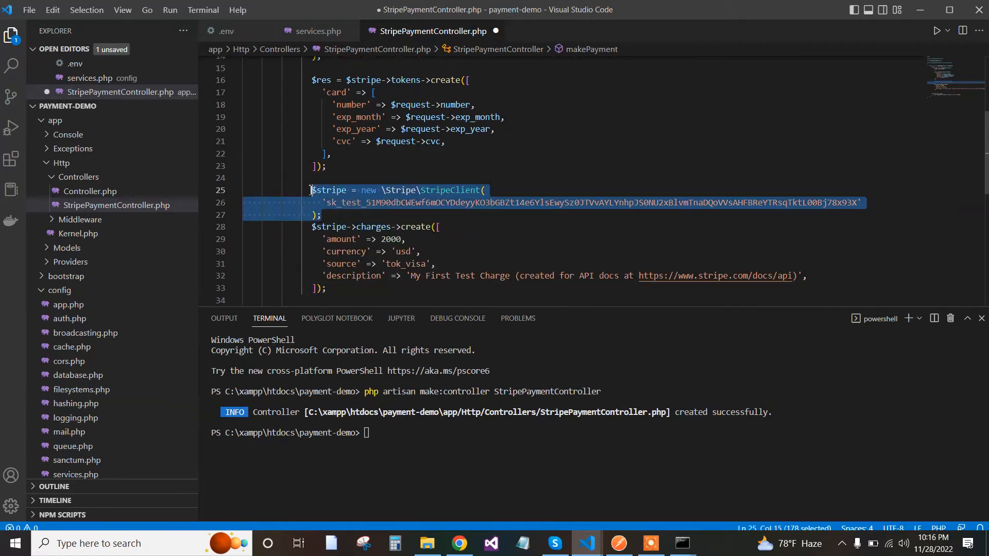
pyautogui.press('Delete')
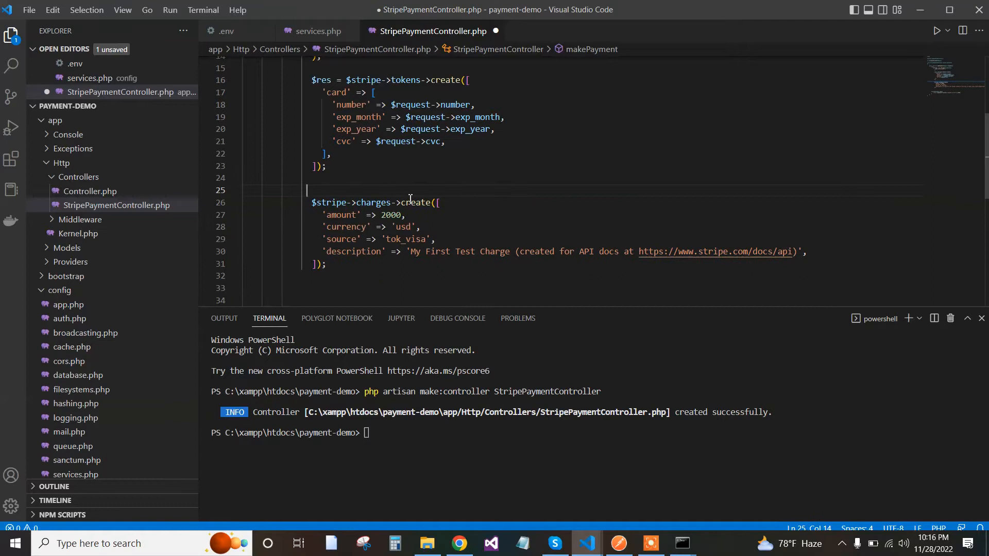
pyautogui.scroll(-3)
pyautogui.write('$')
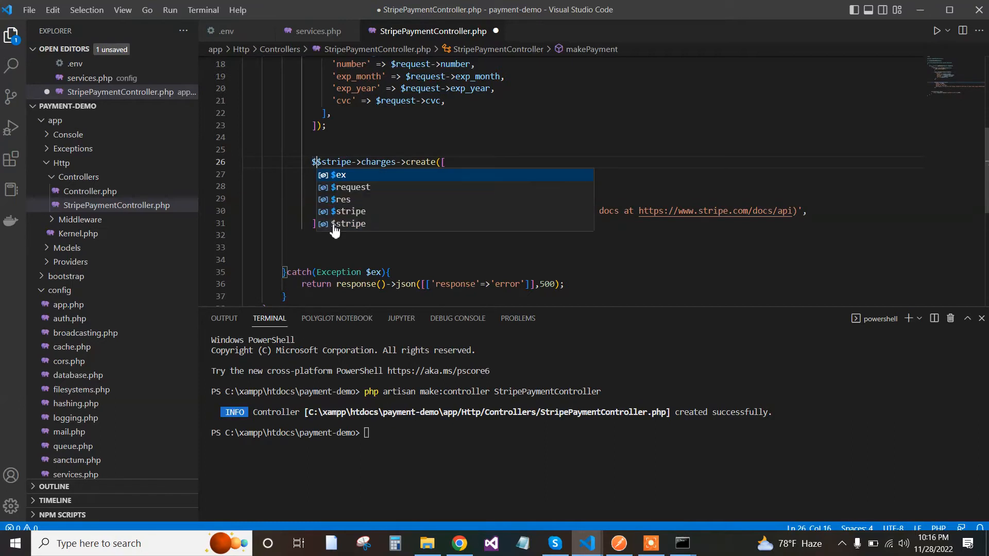
pyautogui.write('response =')
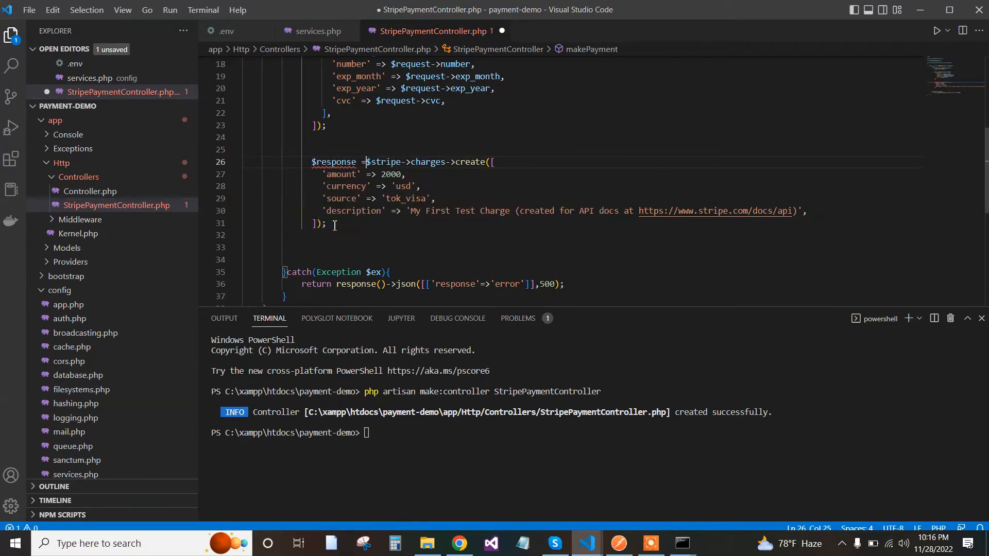
pyautogui.click(410, 186)
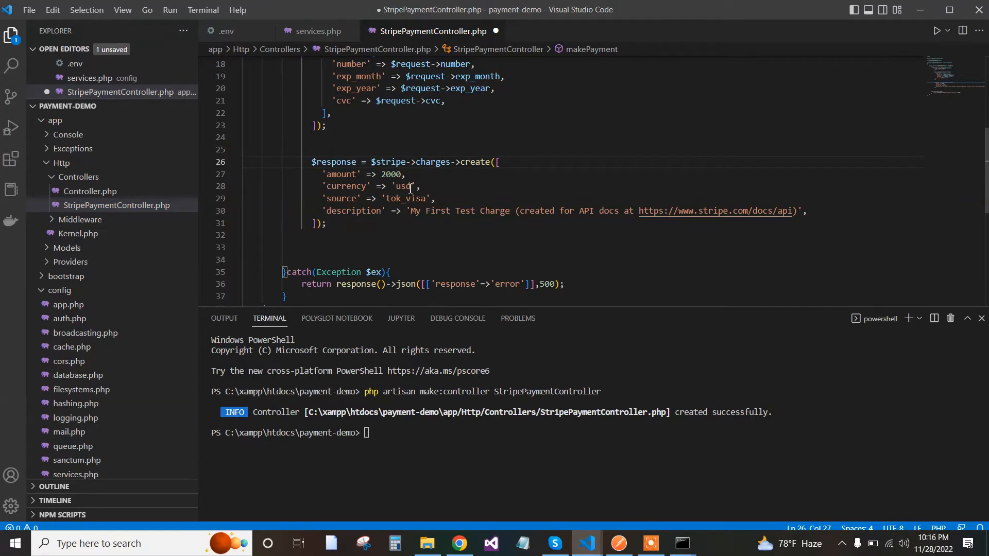
pyautogui.scroll(3)
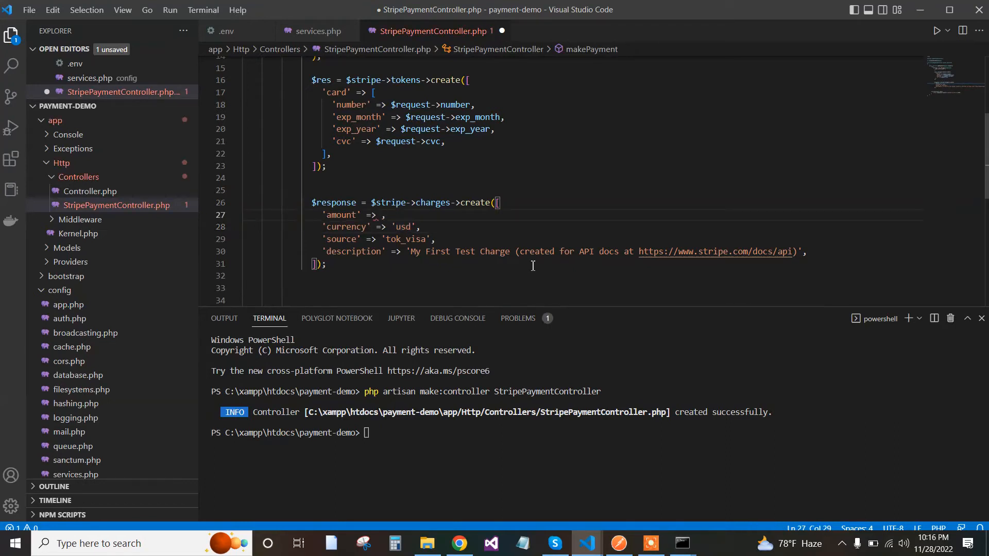
pyautogui.write('$request->')
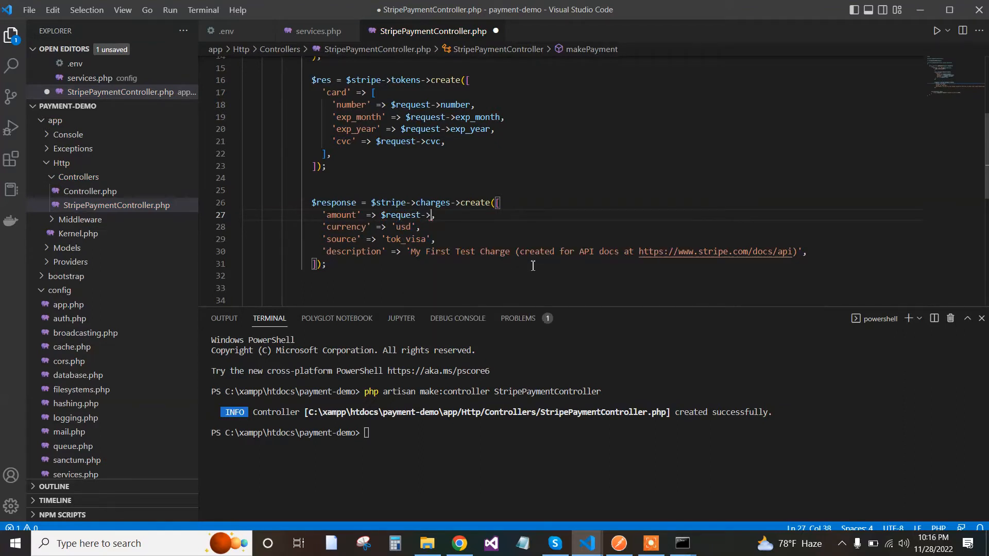
pyautogui.write('amount')
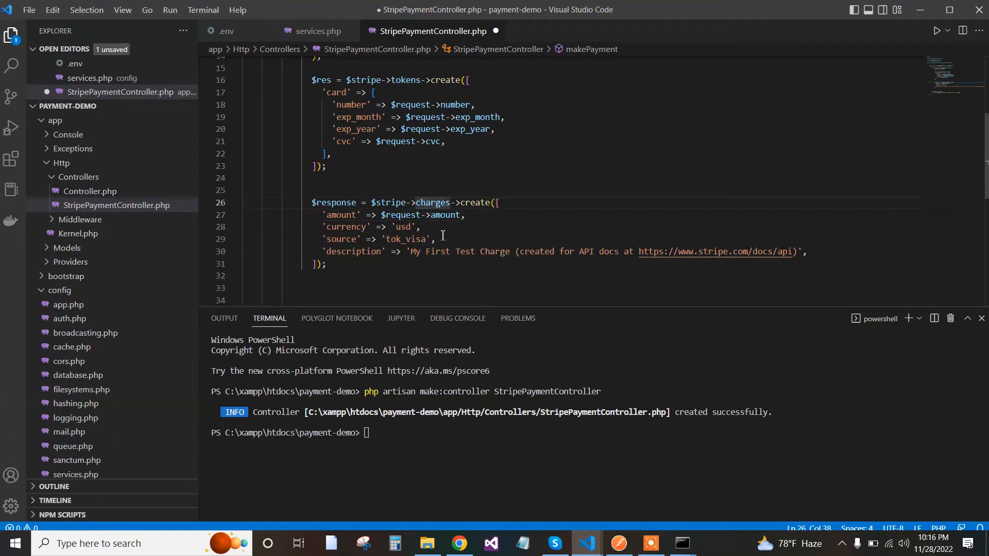
# - Replace 'tok_visa' with $res->id as source and the description string with $request->description
pyautogui.click(415, 239)
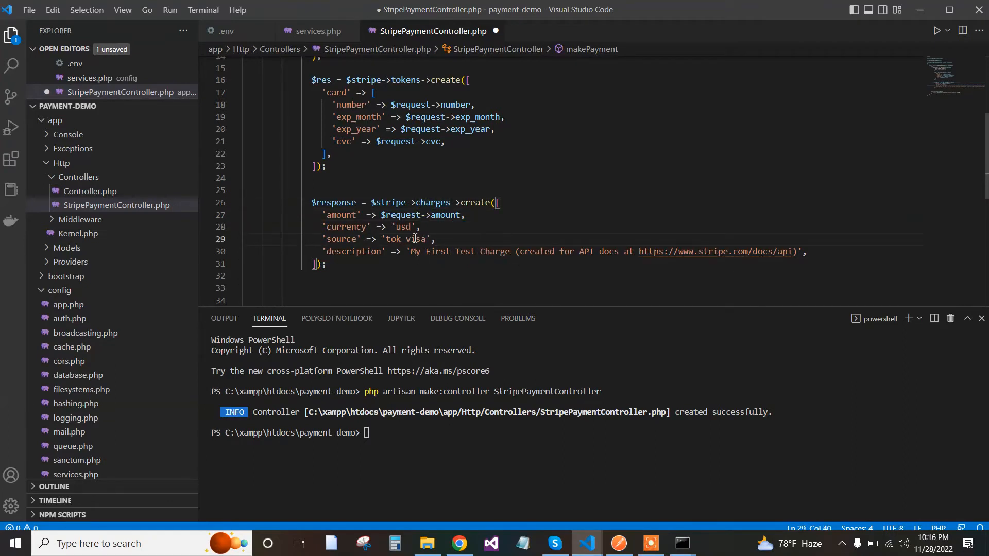
pyautogui.click(432, 239)
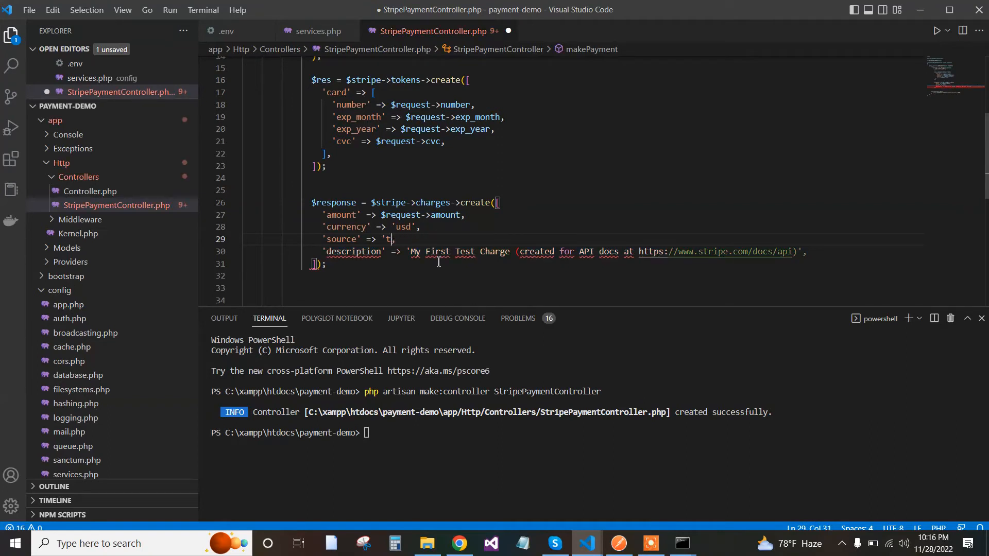
pyautogui.write('$')
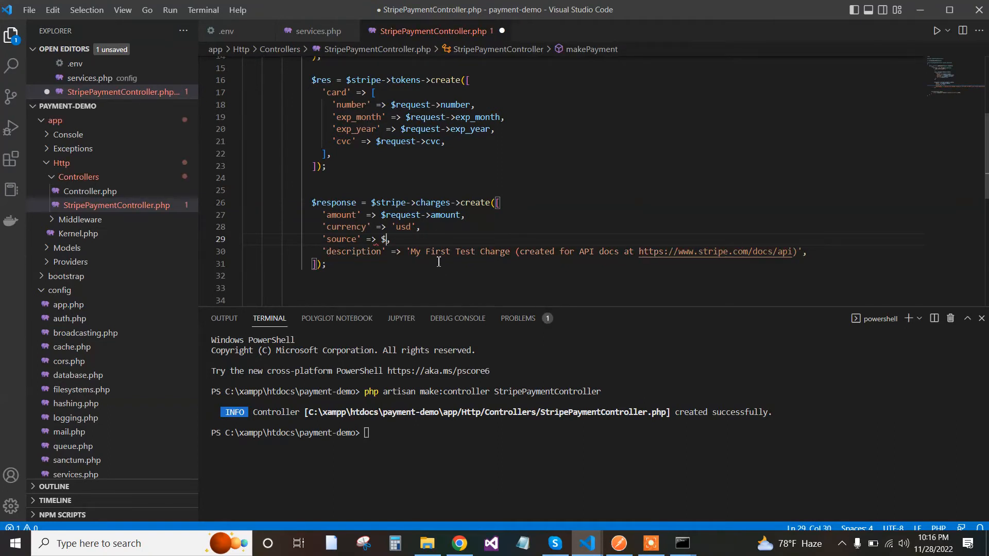
pyautogui.write('res')
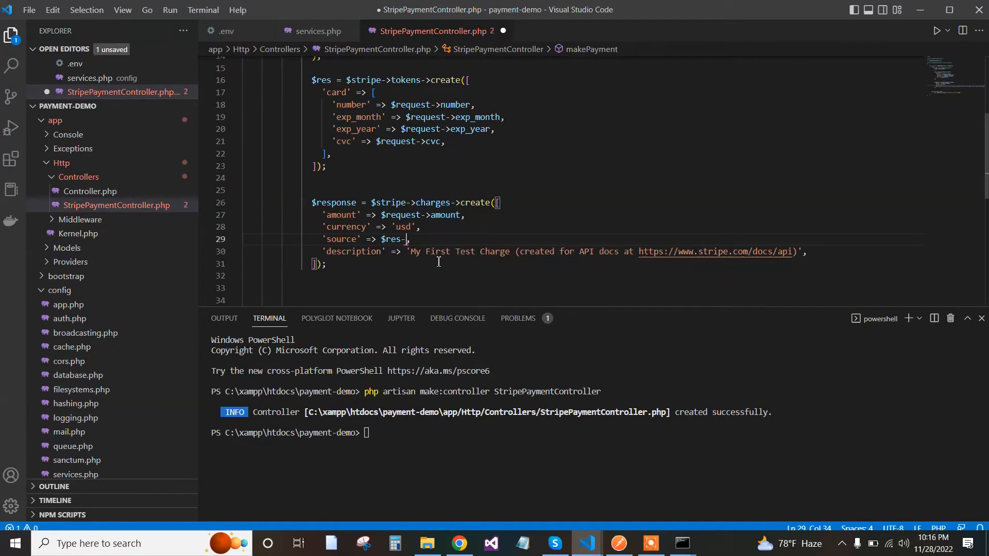
pyautogui.write('->id')
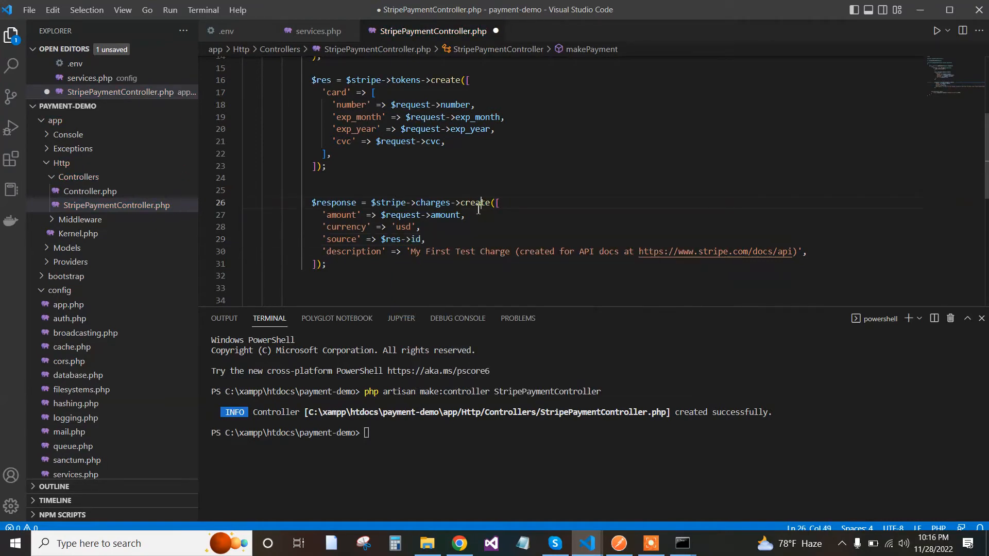
pyautogui.doubleClick(321, 120)
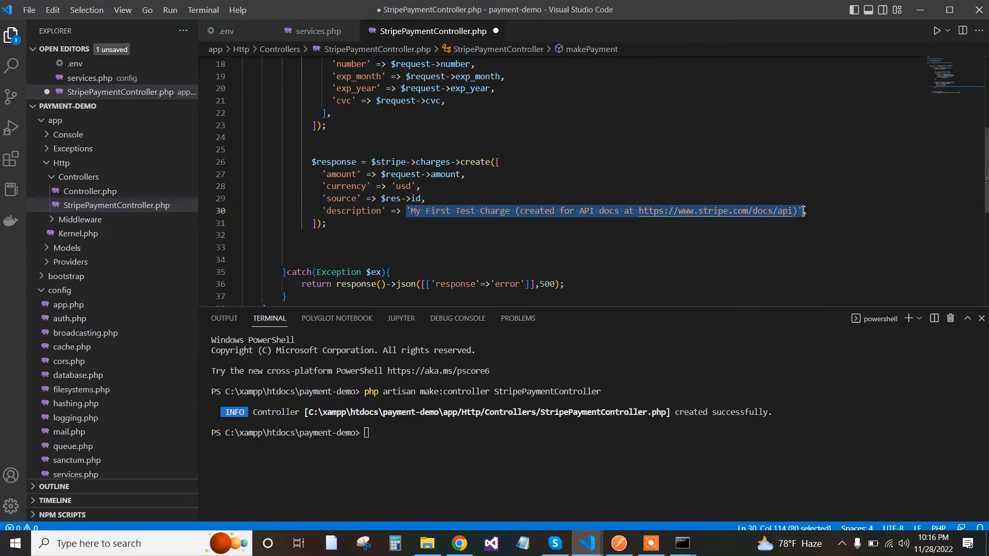
pyautogui.press('Delete')
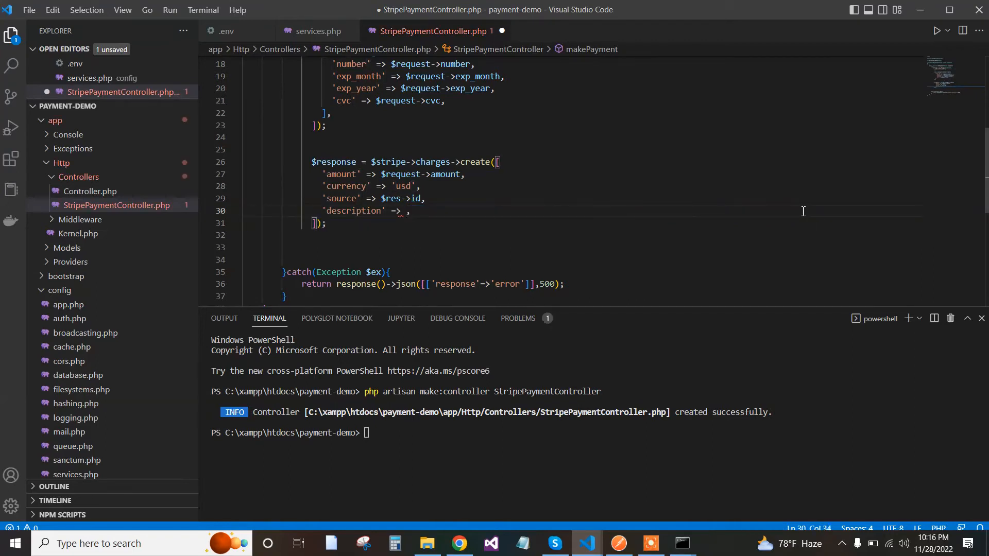
pyautogui.write('$requ')
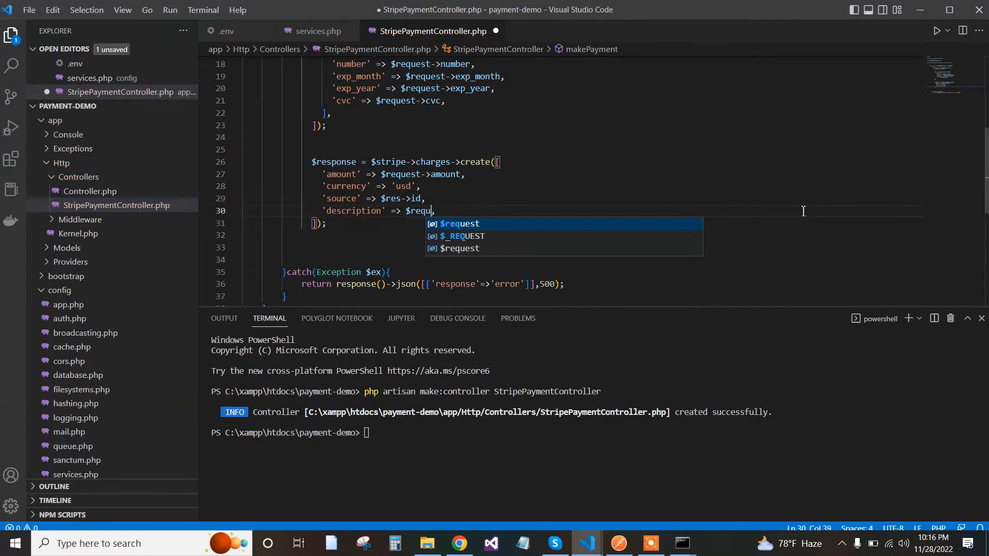
pyautogui.write('est')
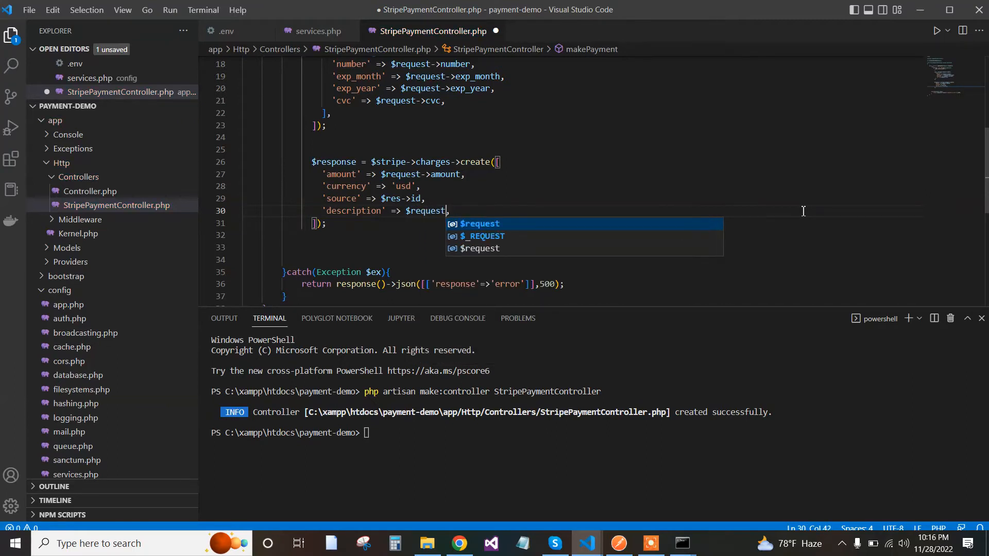
pyautogui.write('->')
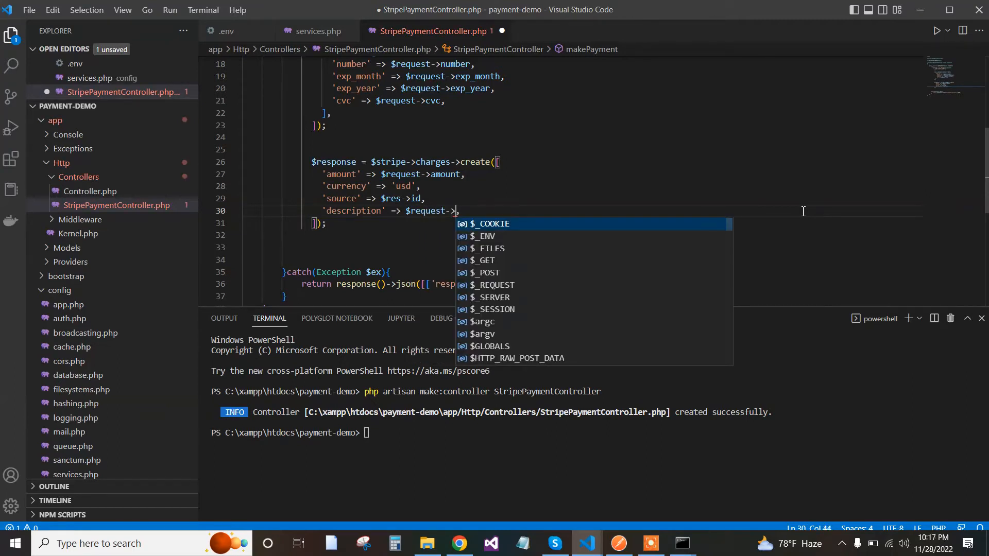
pyautogui.write('descript')
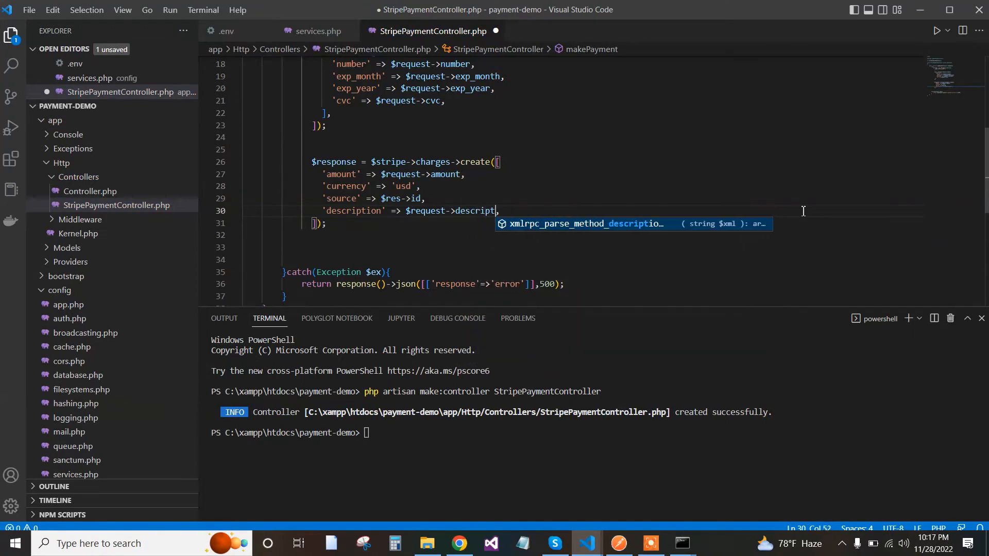
pyautogui.write('ion')
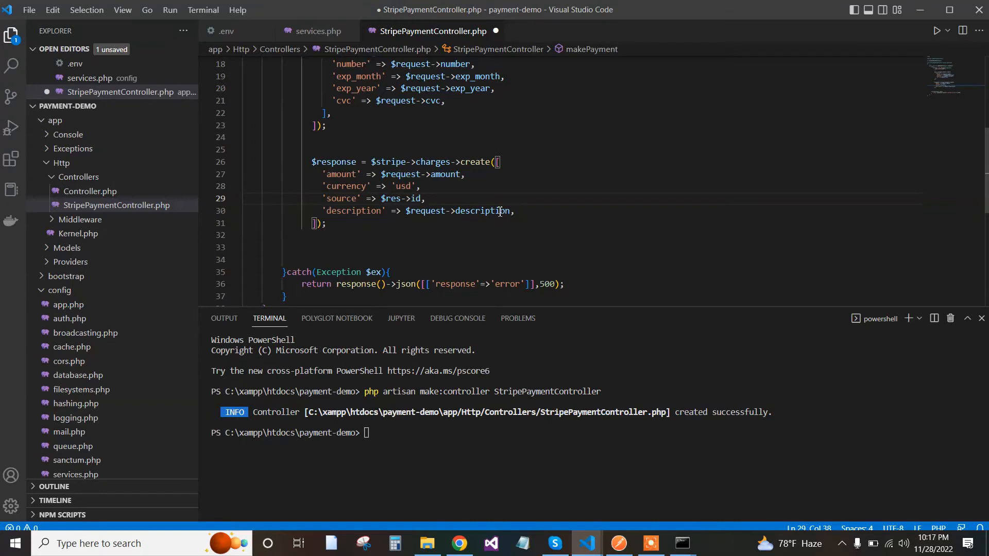
# - Change the success return to response()->json([$response->status], 200)
pyautogui.scroll(-3)
pyautogui.write("return response()->json([['response'=>'error']],500);")
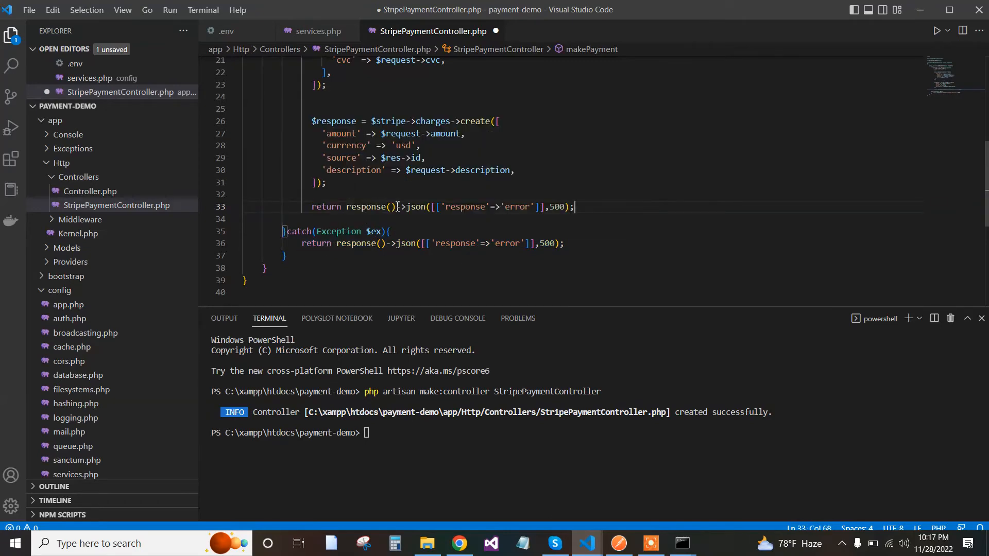
pyautogui.doubleClick(555, 207)
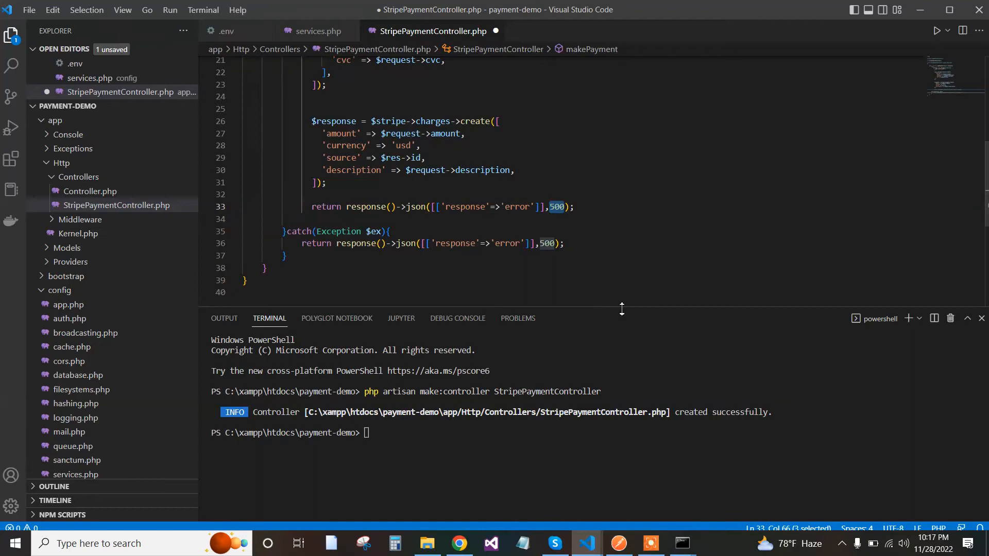
pyautogui.write('200')
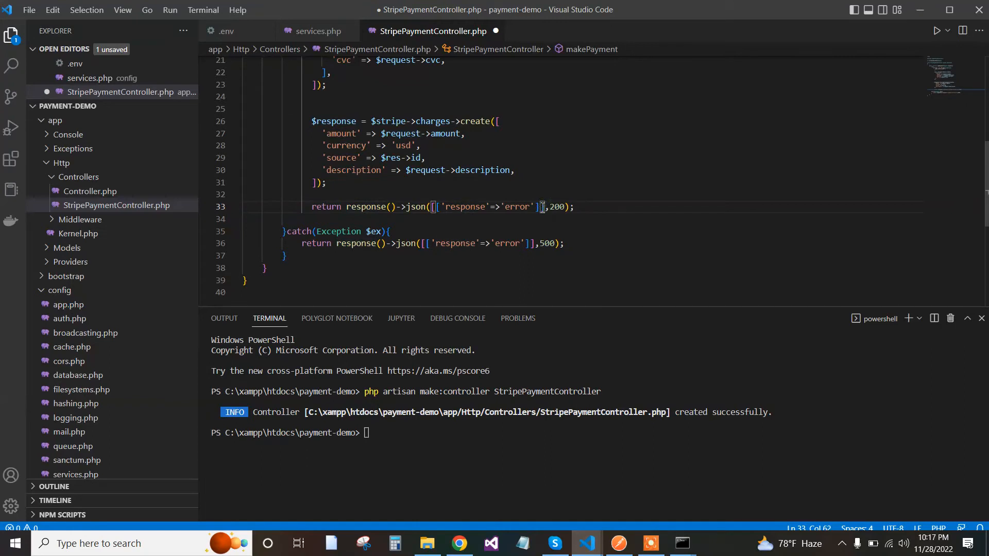
pyautogui.doubleClick(488, 206)
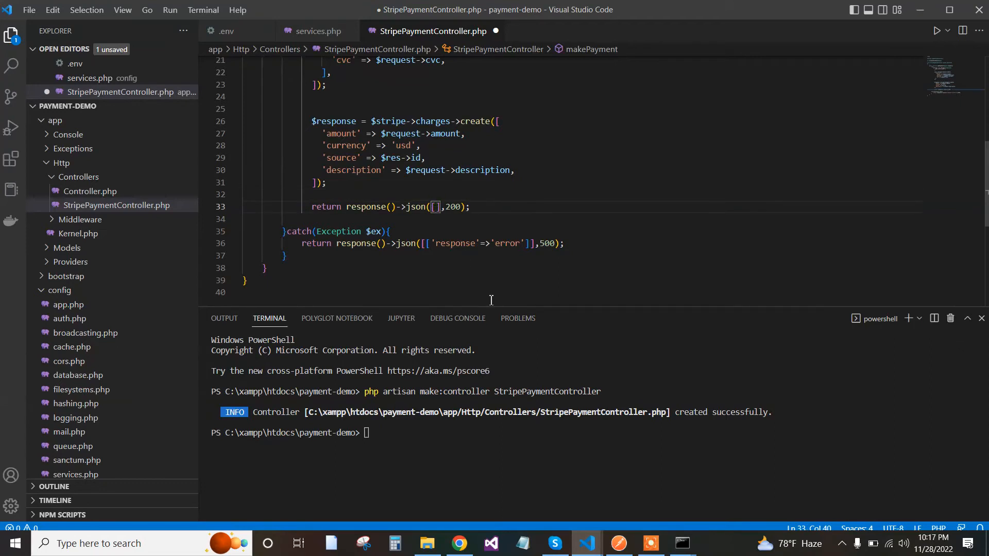
pyautogui.write('$response')
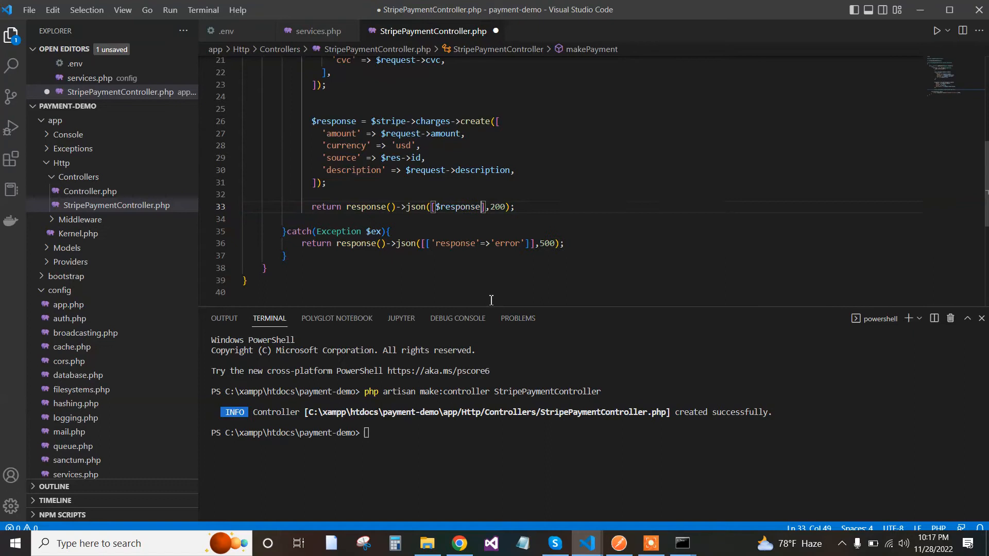
pyautogui.write('->st')
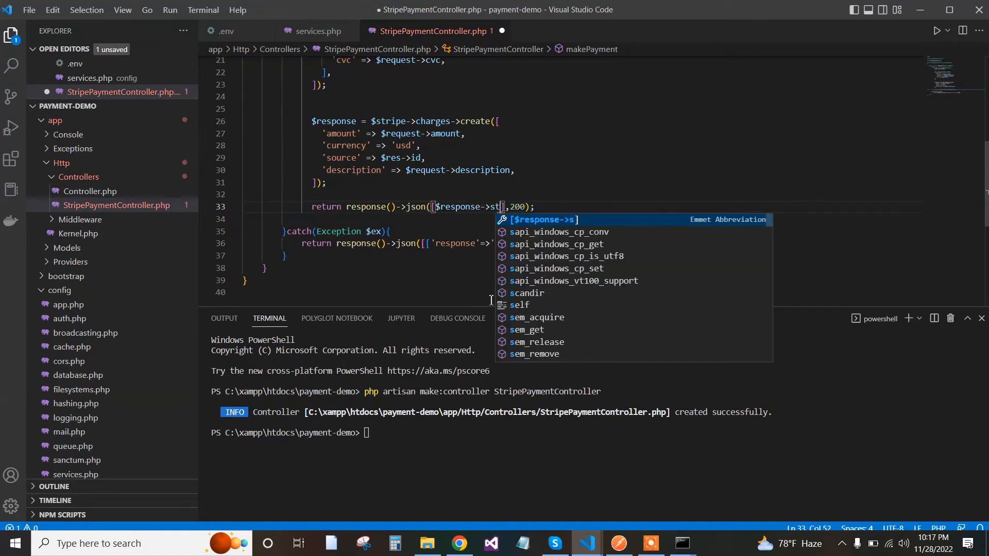
pyautogui.write('atus')
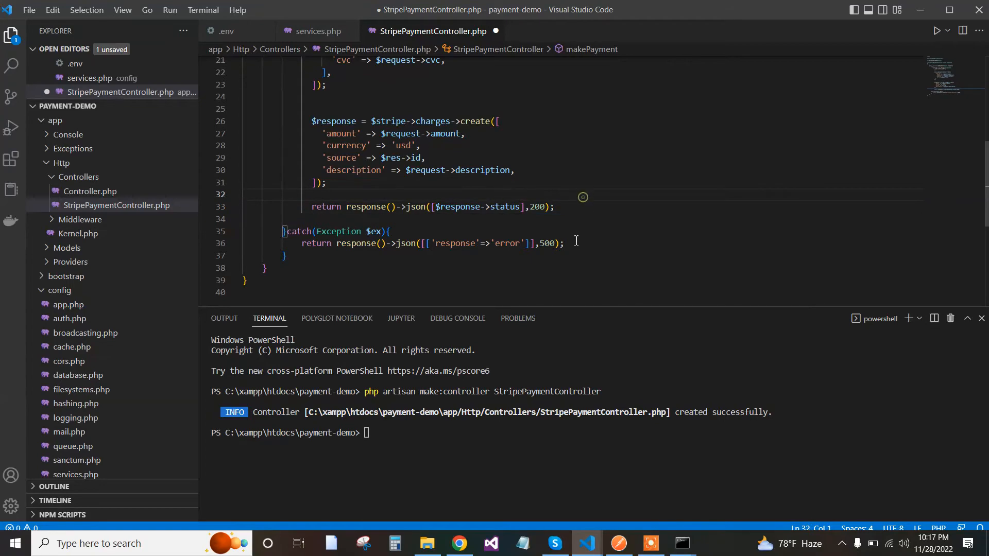
pyautogui.scroll(3)
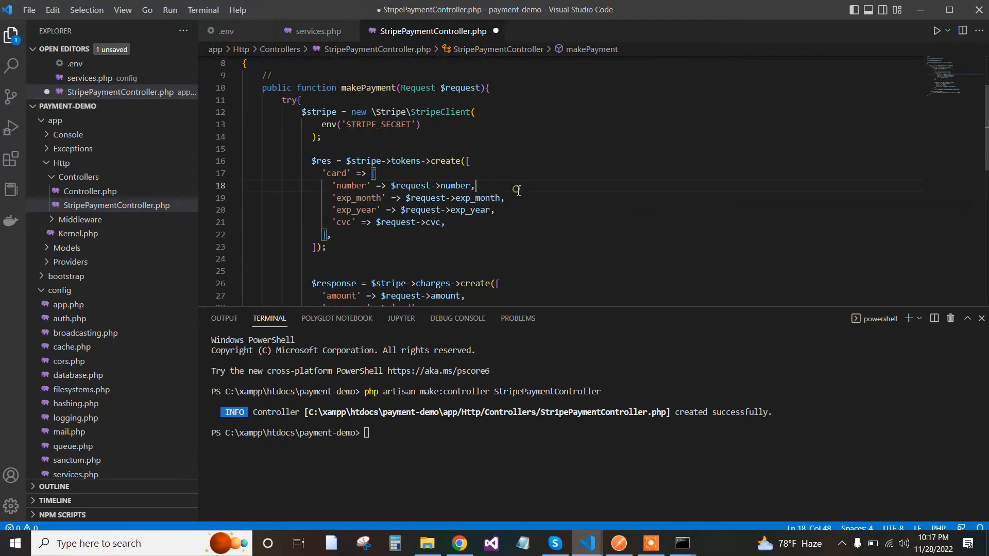
pyautogui.click(67, 432)
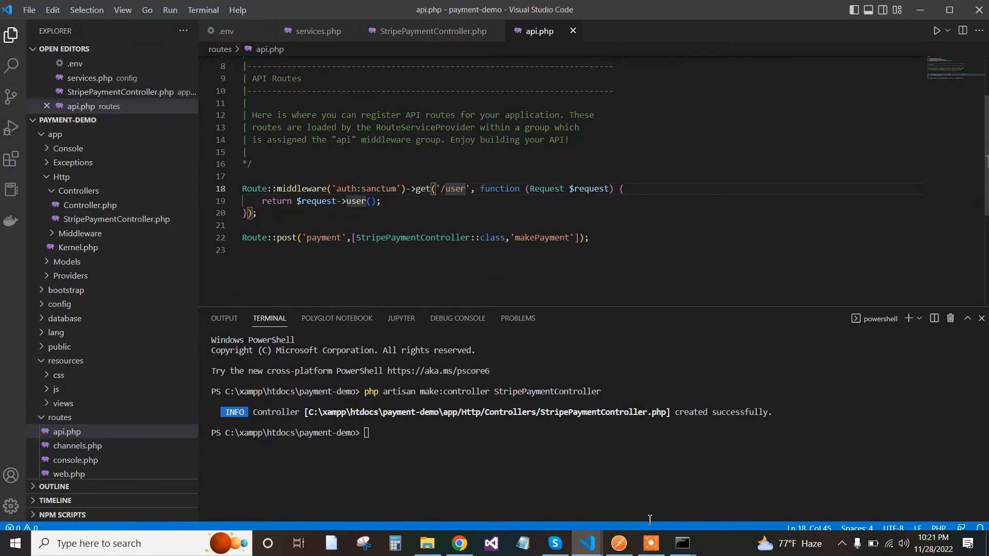
pyautogui.click(651, 543)
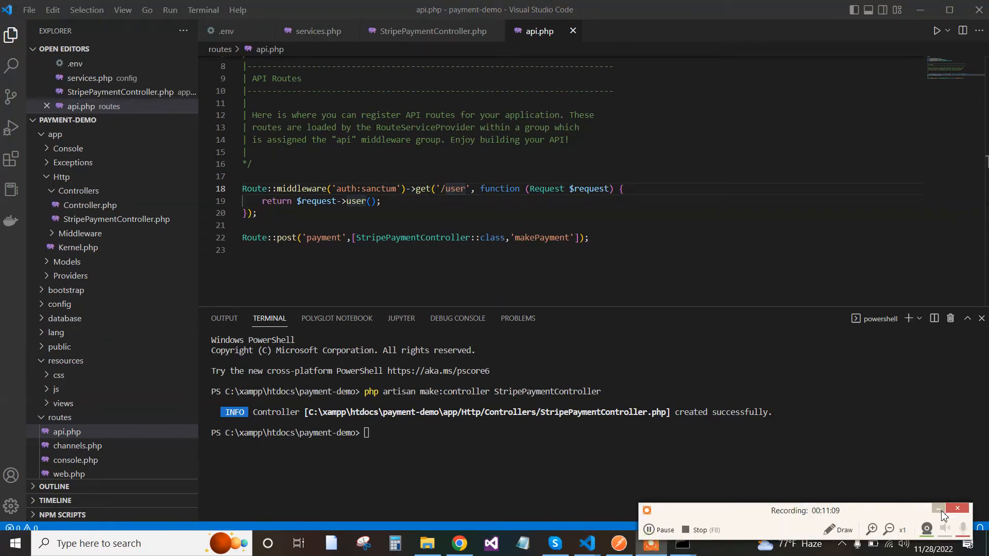
pyautogui.moveTo(586, 543)
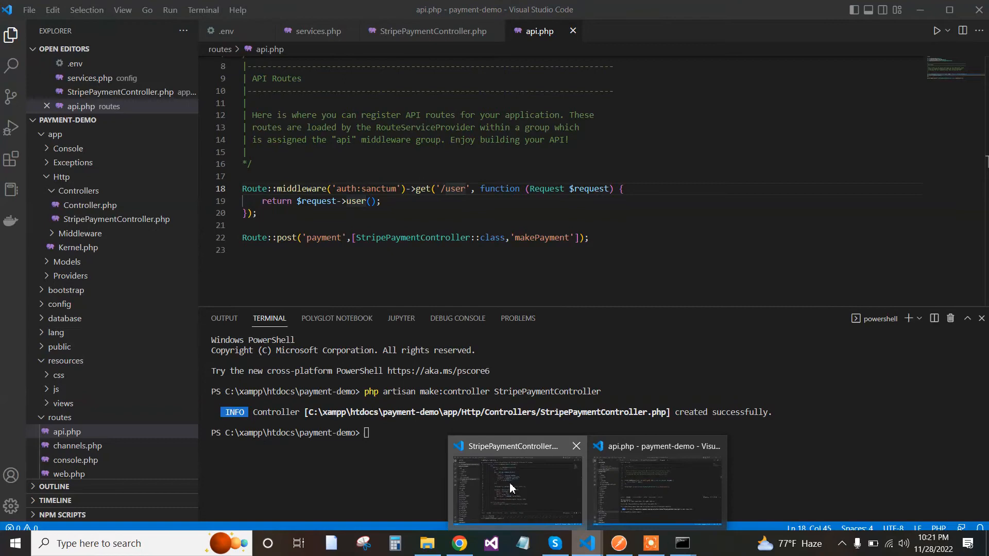
pyautogui.click(515, 482)
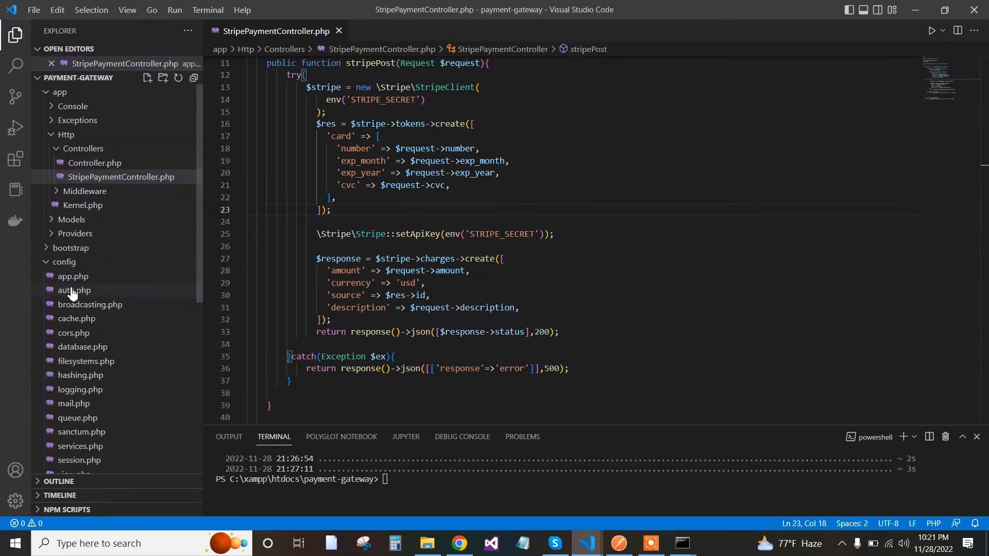
# - Review the payment-gateway project's routes/api.php in the other VS Code window
pyautogui.click(59, 91)
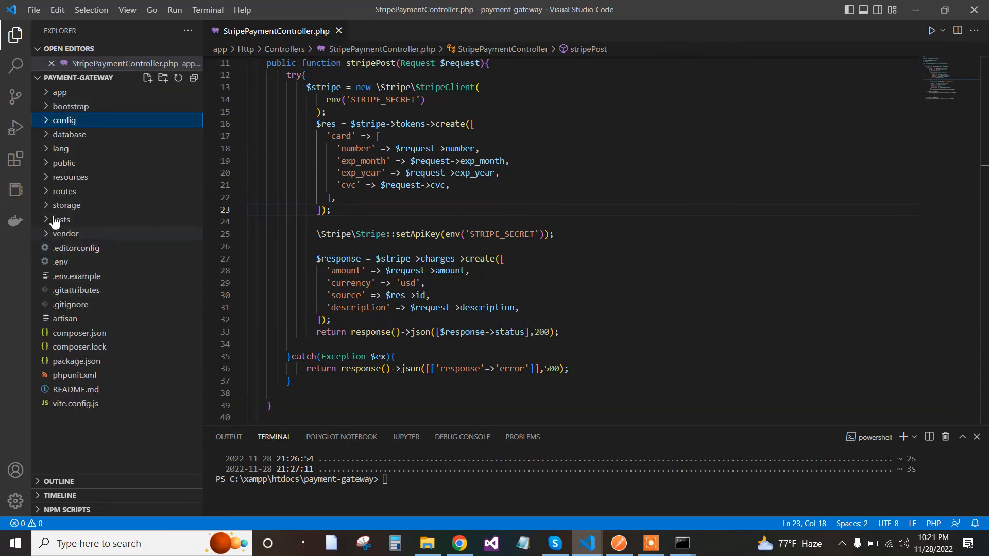
pyautogui.click(64, 192)
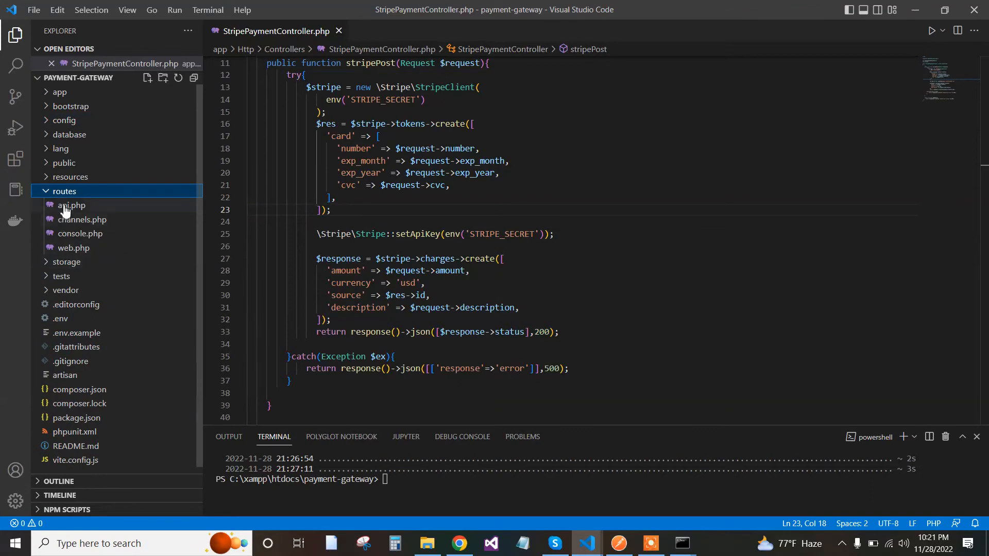
pyautogui.click(71, 206)
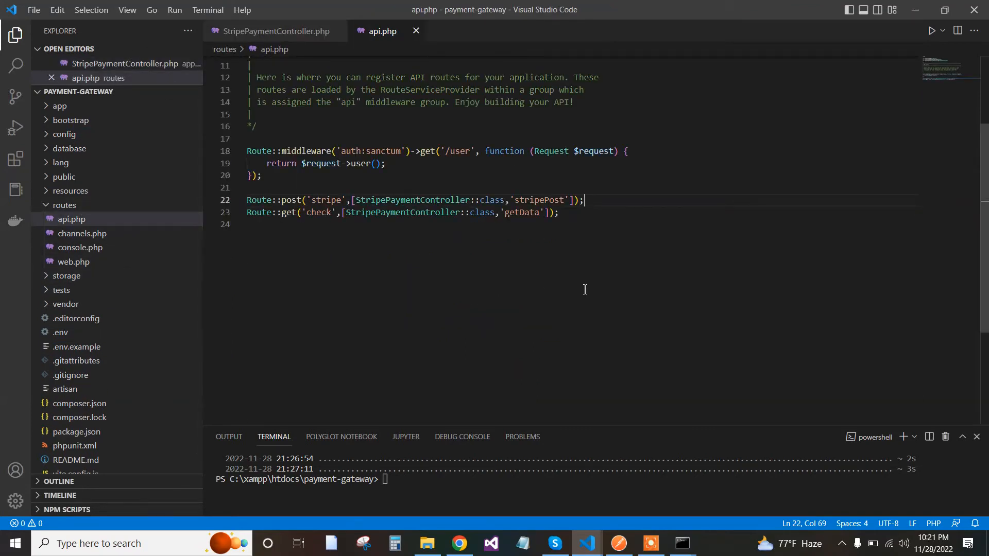
pyautogui.moveTo(415, 31)
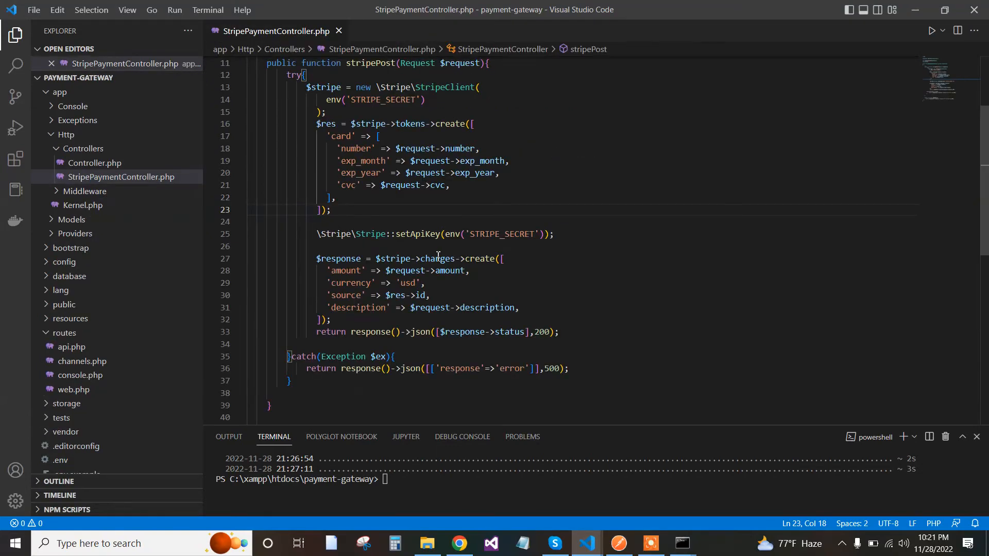
pyautogui.scroll(3)
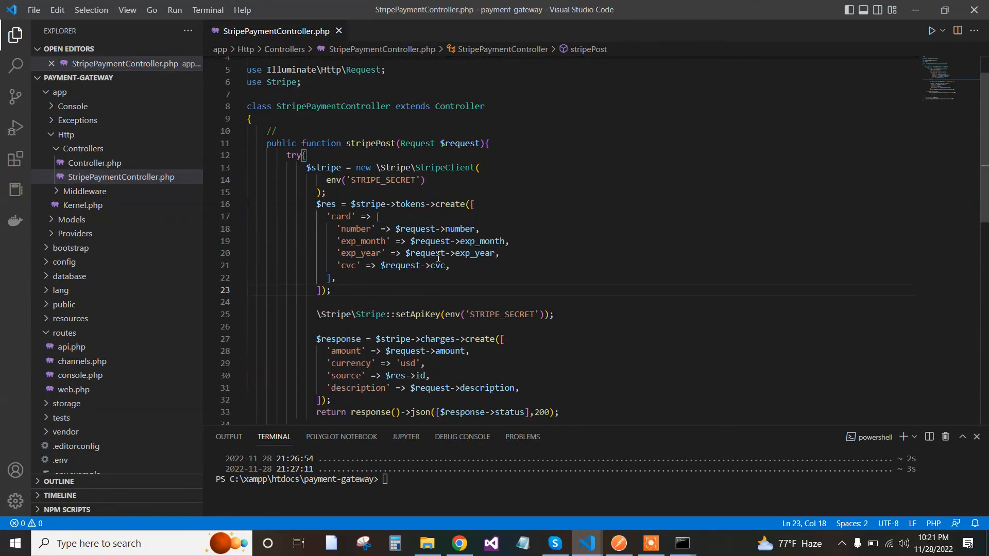
pyautogui.scroll(3)
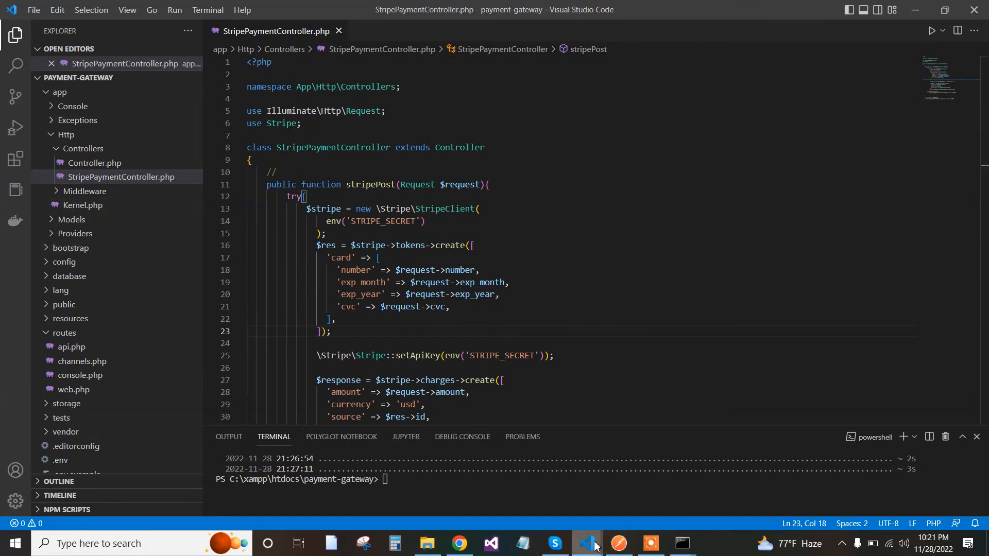
pyautogui.moveTo(587, 543)
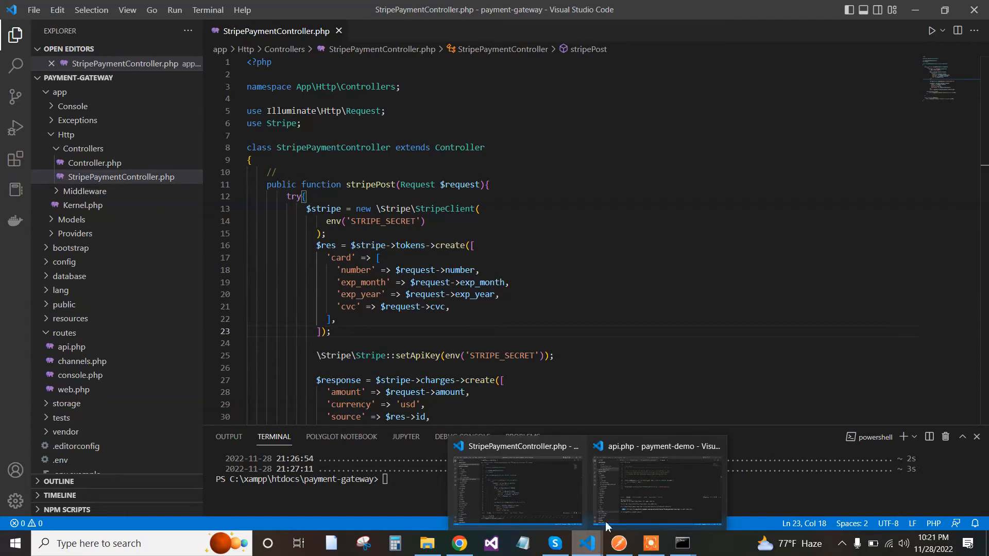
# - Return to the payment-demo window and show StripePaymentController.php's makePayment function
pyautogui.click(656, 488)
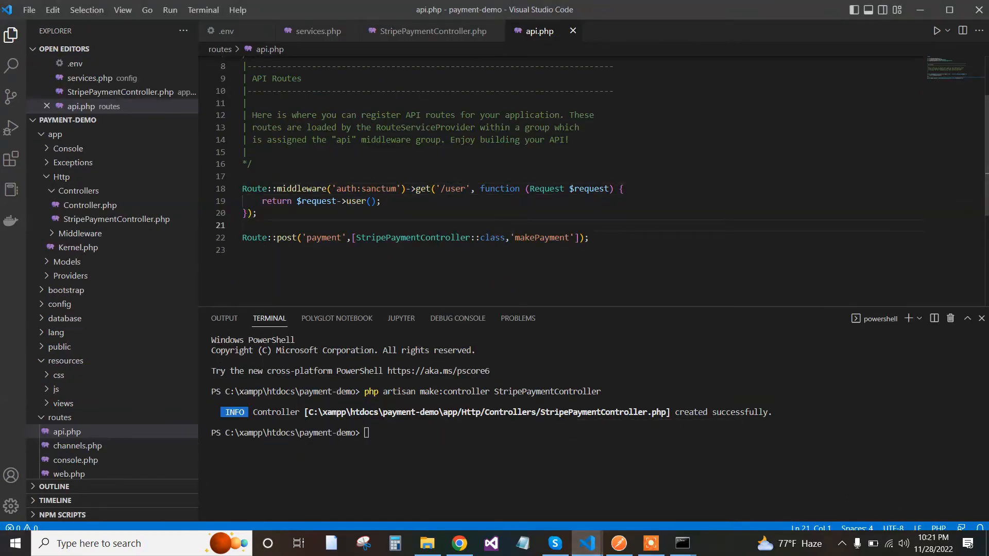
pyautogui.click(431, 30)
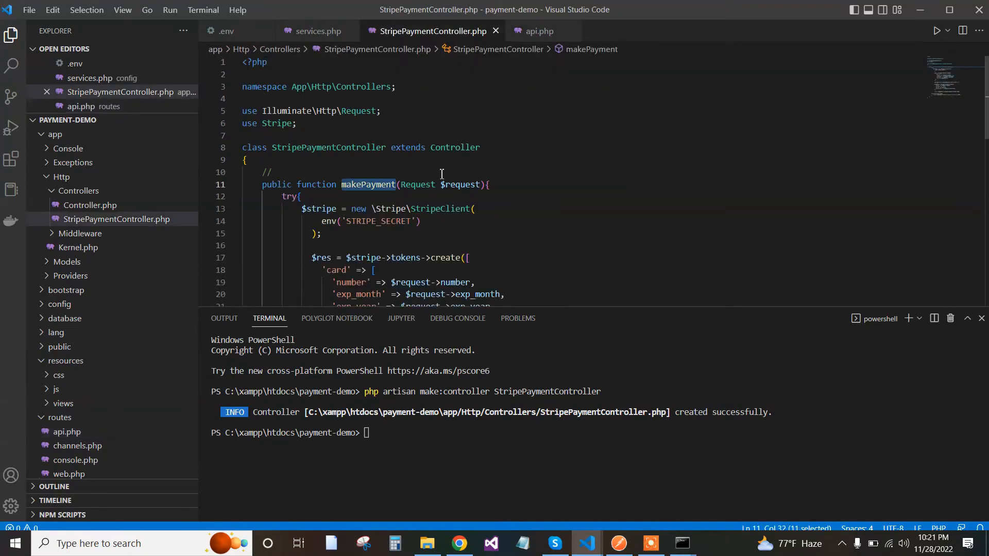
pyautogui.scroll(-3)
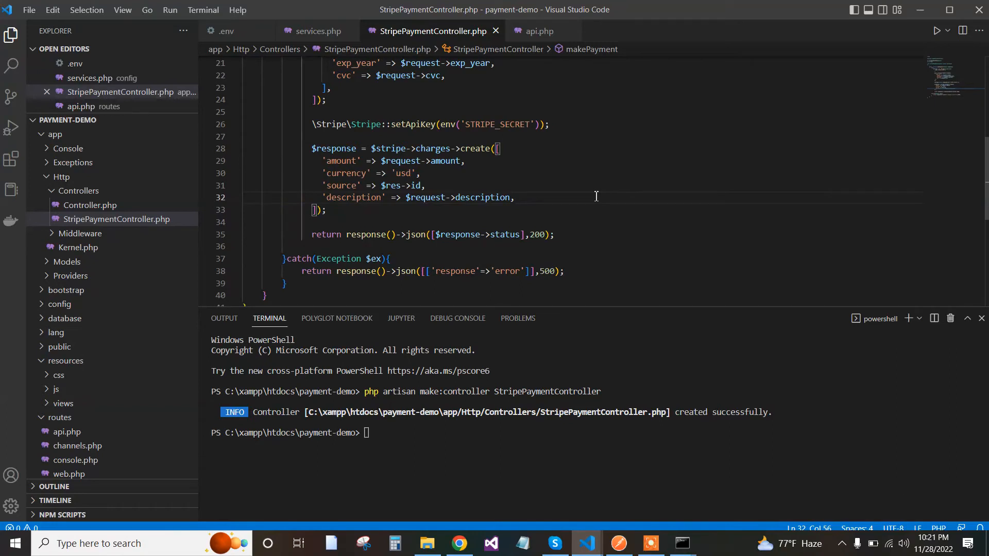
pyautogui.moveTo(559, 202)
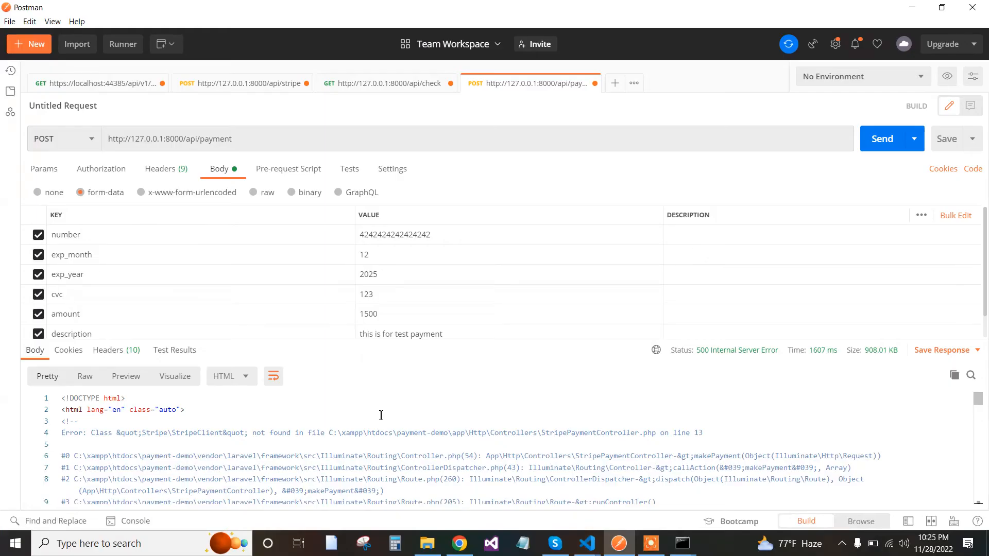
pyautogui.moveTo(566, 426)
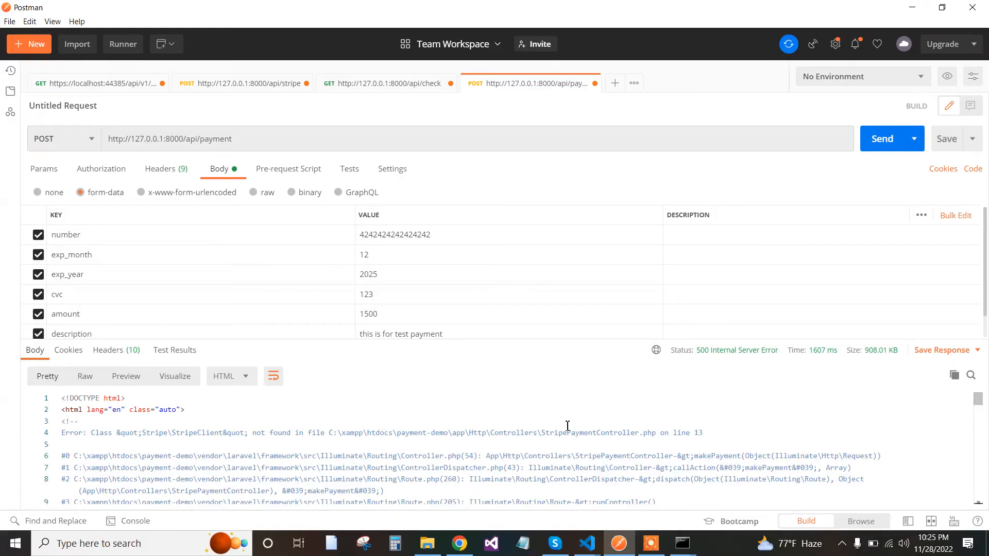
pyautogui.moveTo(439, 435)
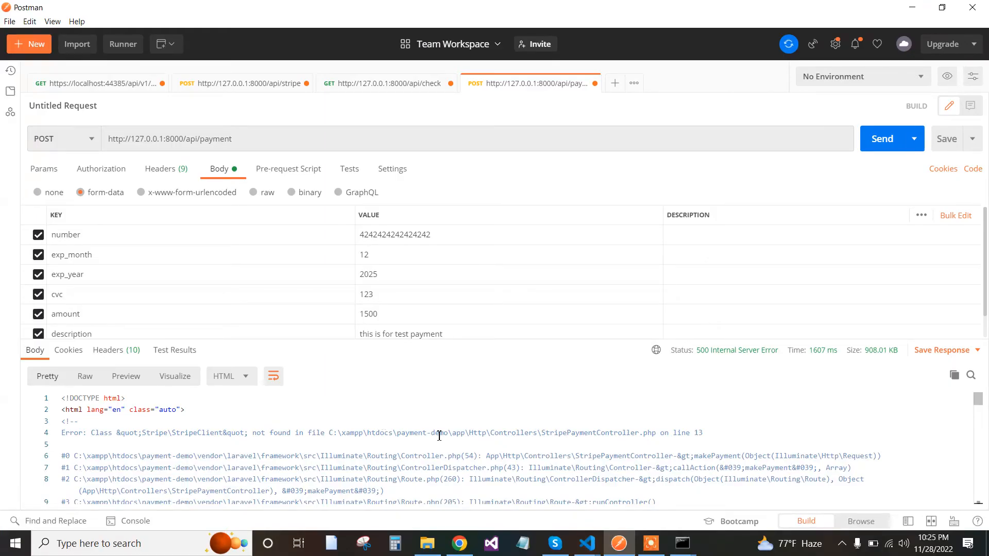
pyautogui.moveTo(237, 424)
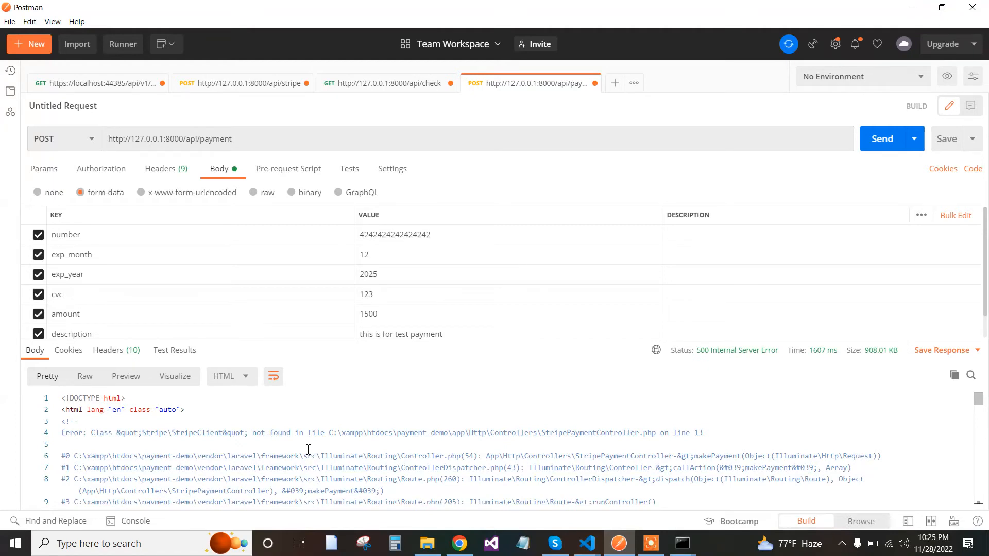
pyautogui.moveTo(450, 455)
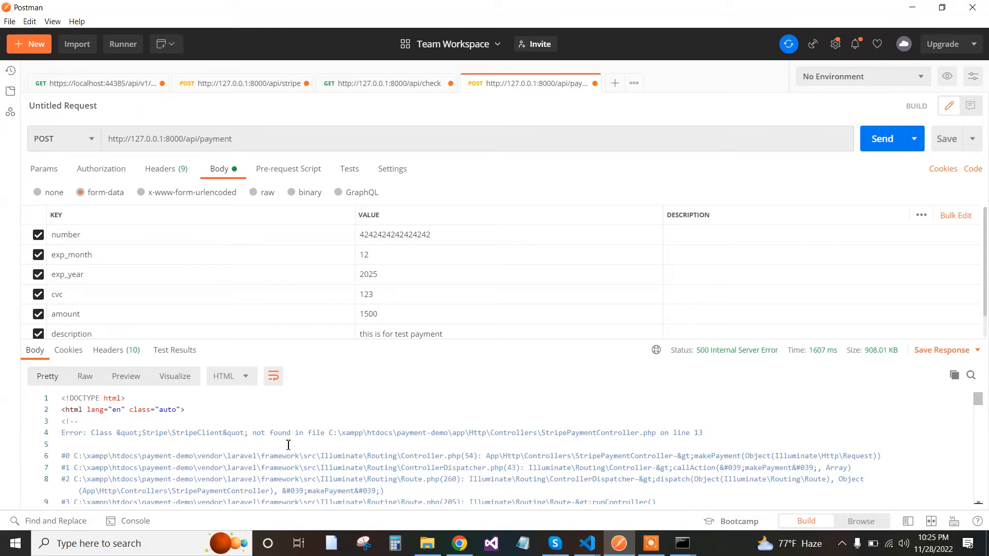
pyautogui.moveTo(234, 437)
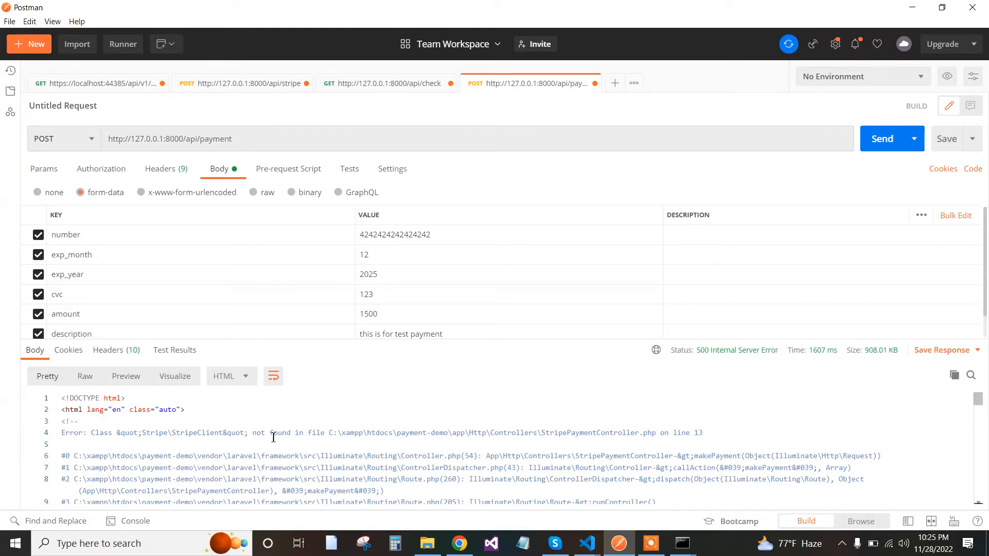
pyautogui.moveTo(656, 438)
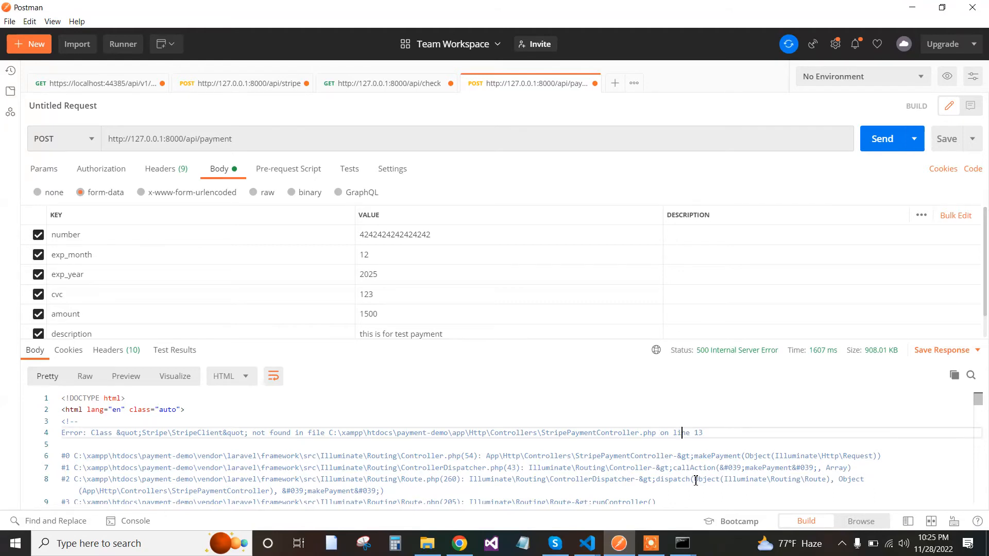
pyautogui.moveTo(583, 542)
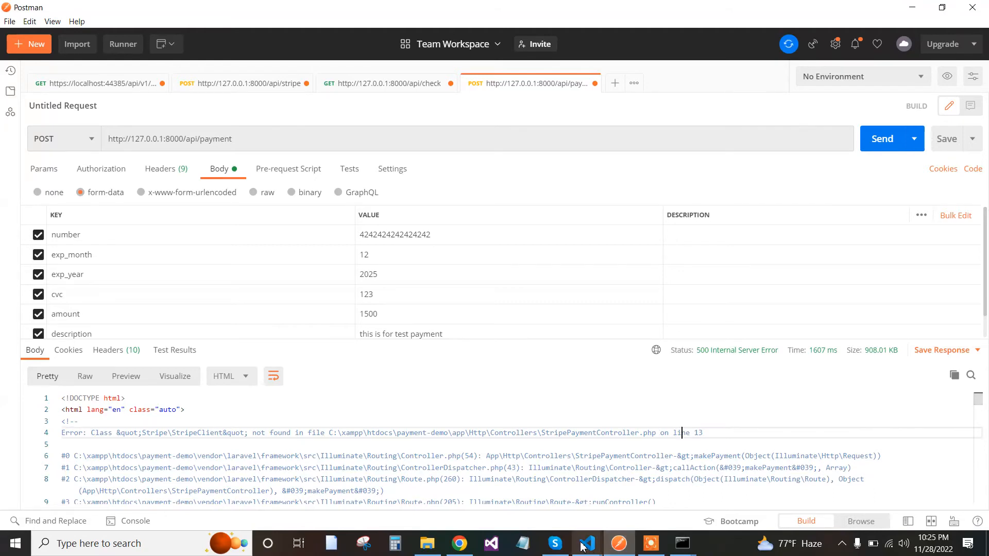
# - Return from Postman to VS Code and scroll through the makePayment controller code
pyautogui.click(587, 543)
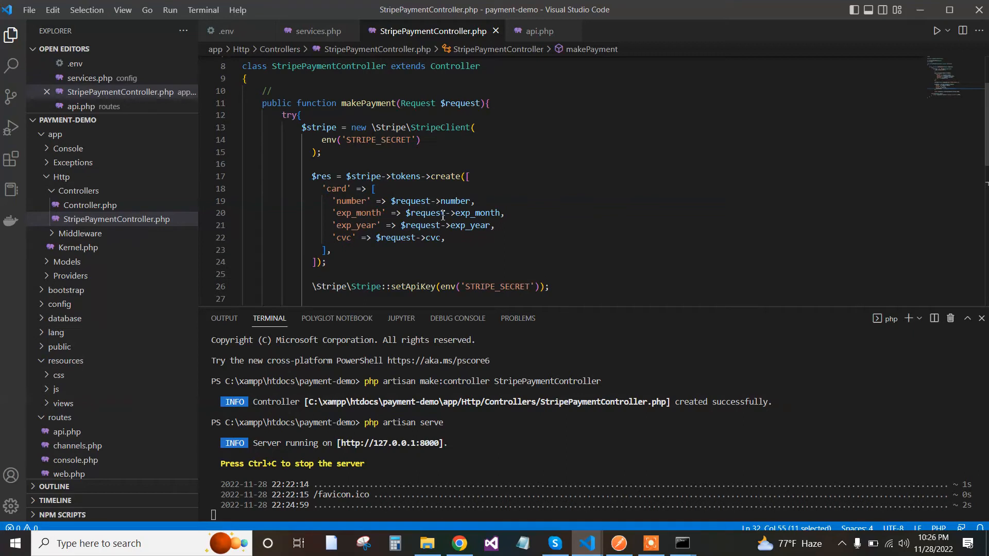
pyautogui.scroll(3)
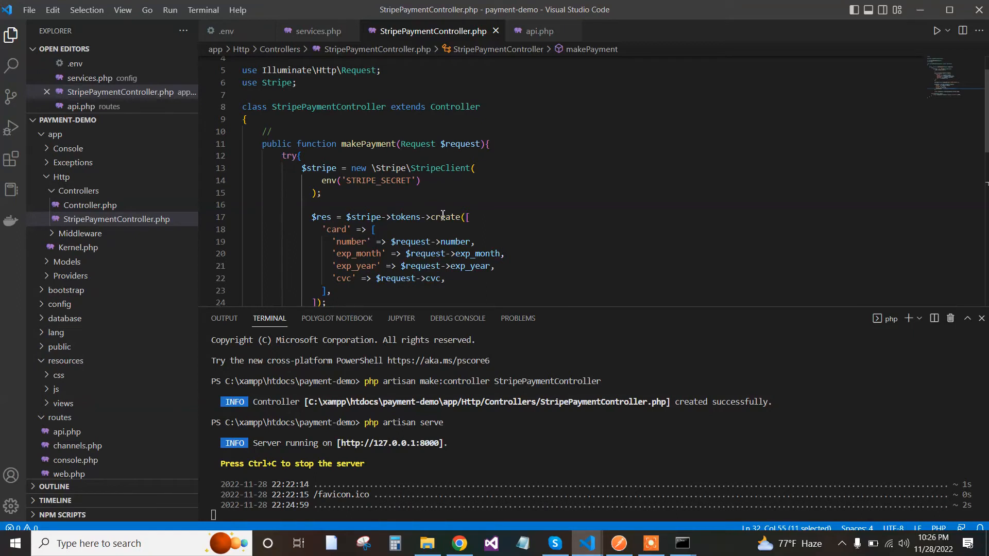
pyautogui.scroll(3)
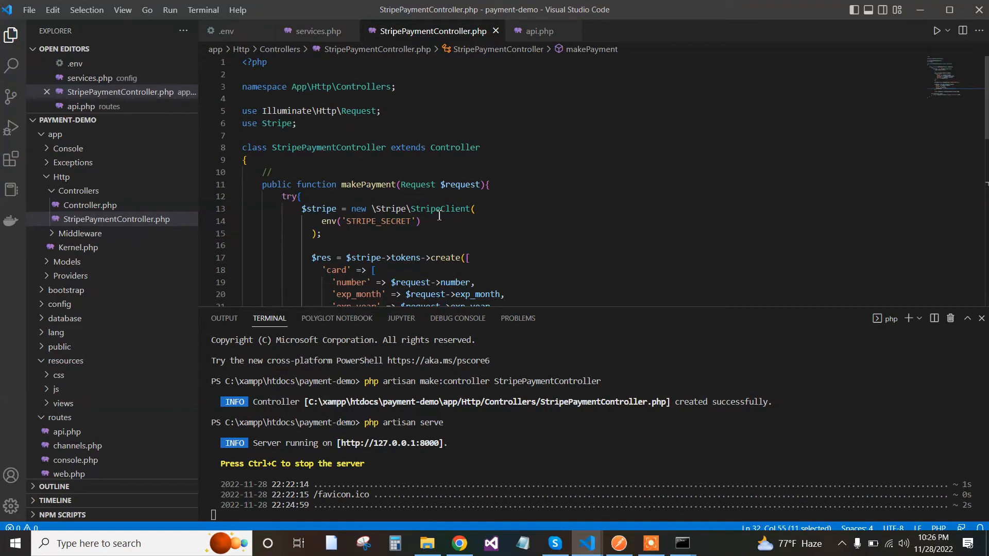
pyautogui.moveTo(443, 231)
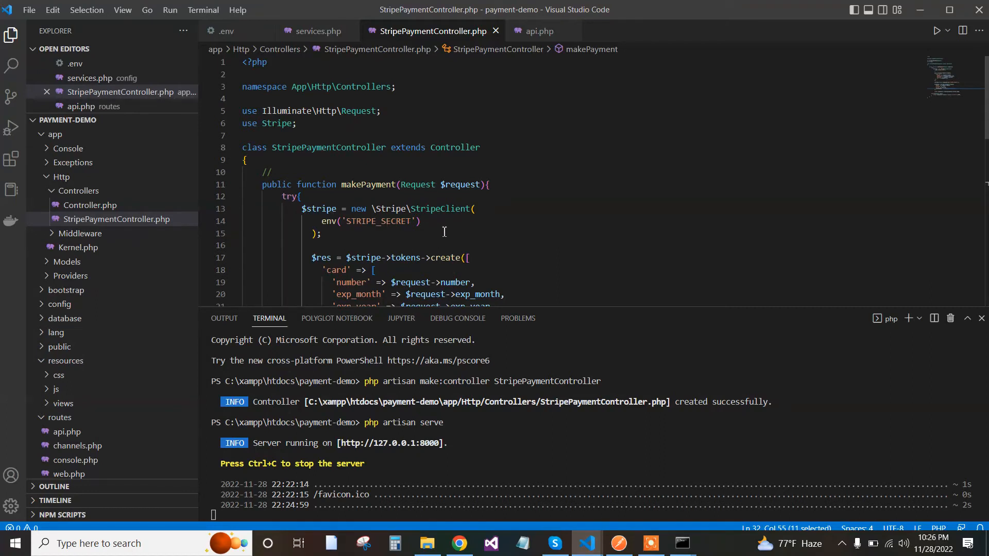
pyautogui.moveTo(459, 232)
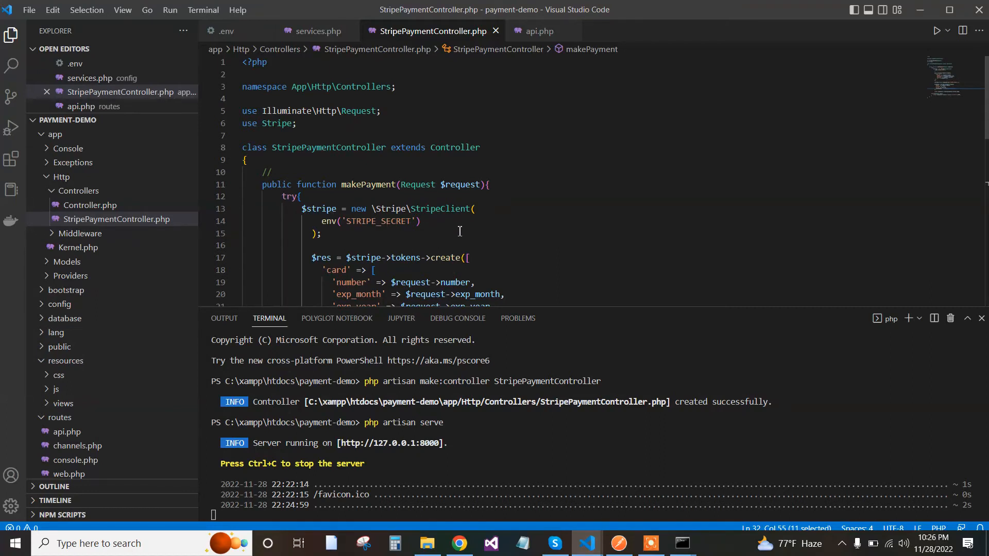
pyautogui.moveTo(460, 543)
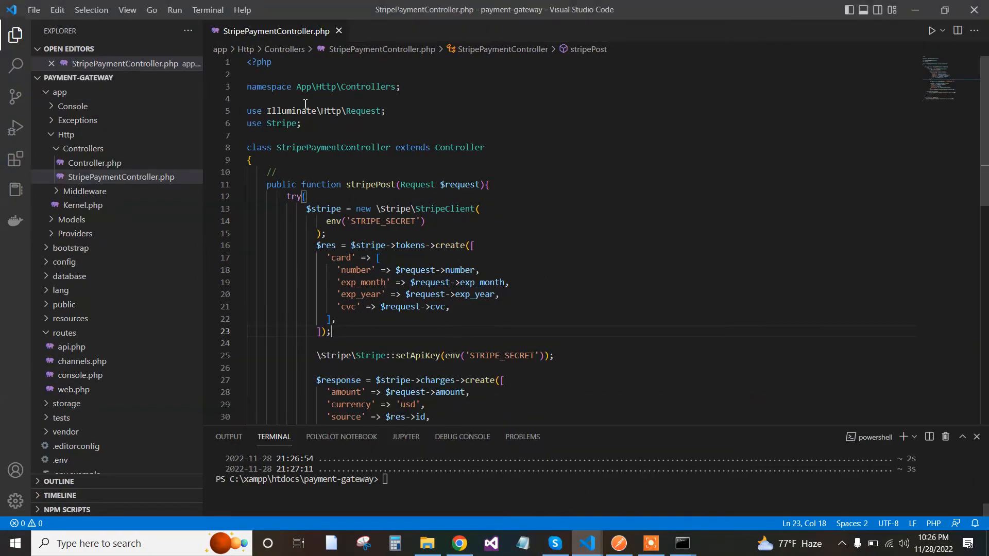
pyautogui.moveTo(419, 255)
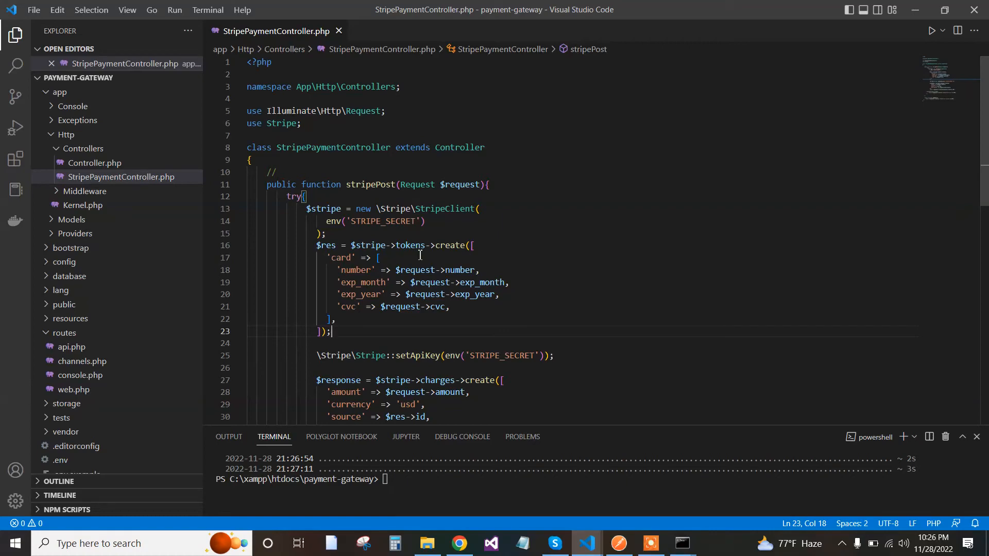
pyautogui.scroll(-3)
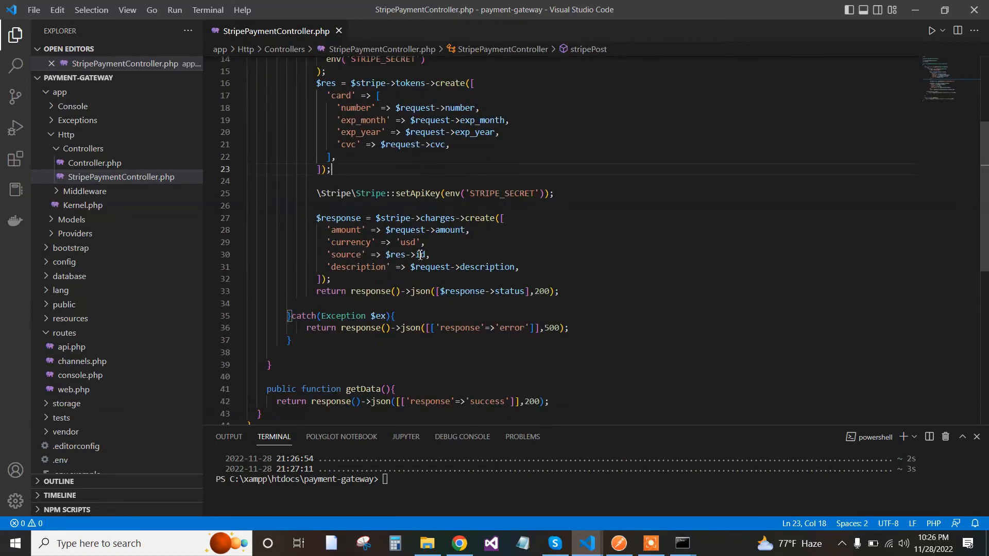
pyautogui.scroll(3)
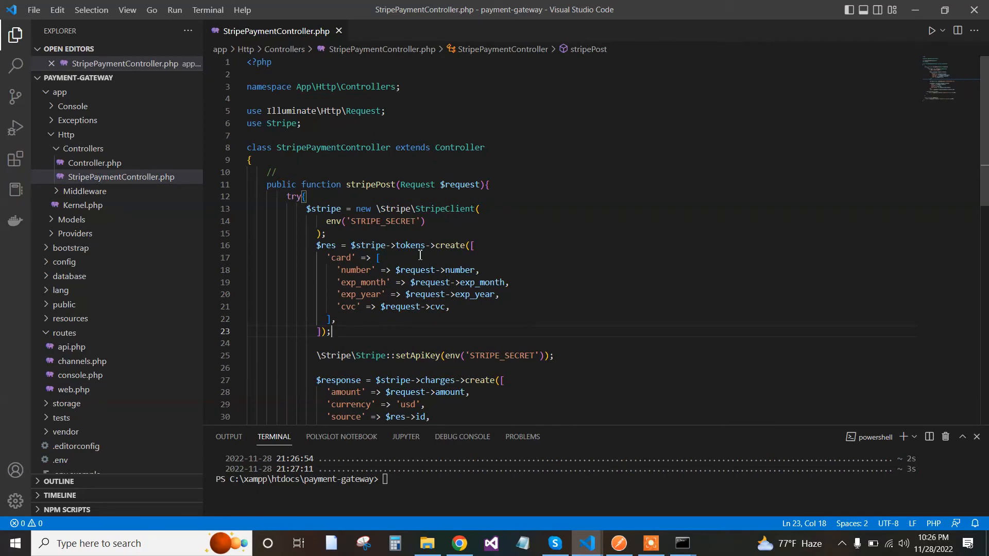
pyautogui.moveTo(388, 221)
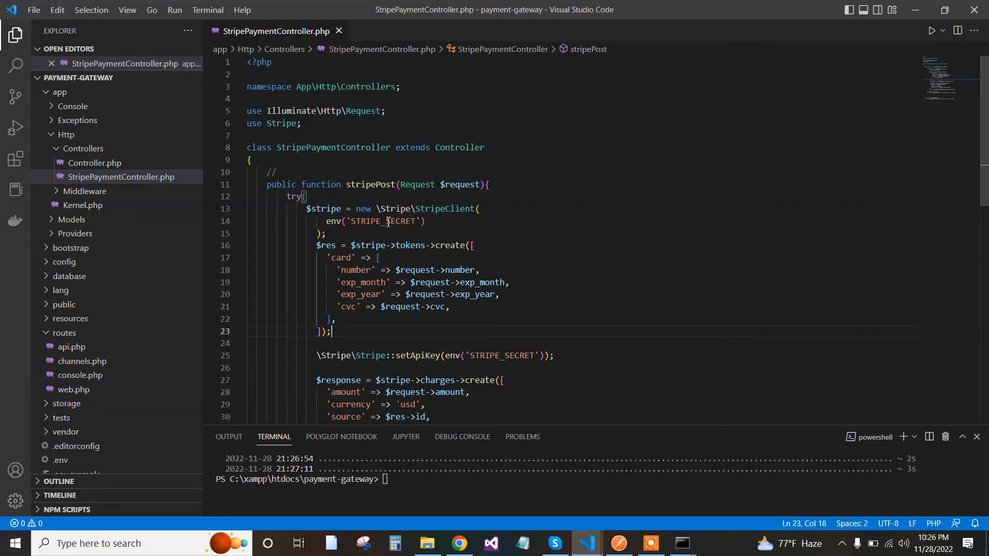
pyautogui.click(326, 220)
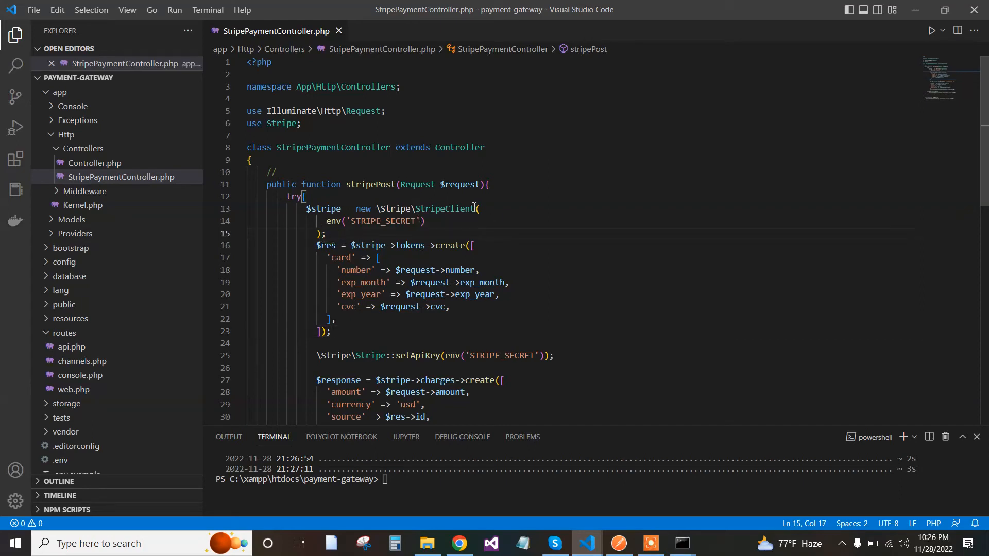
pyautogui.click(479, 209)
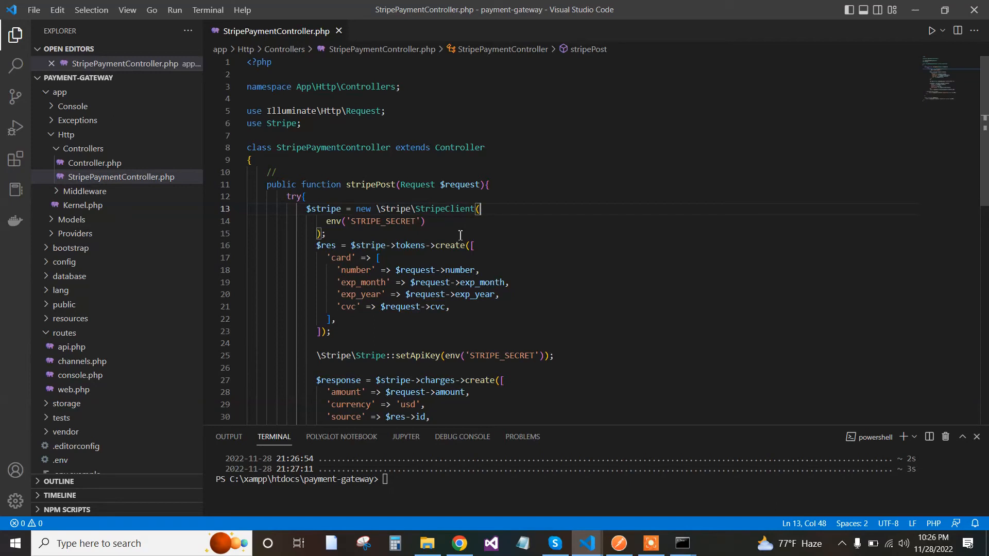
pyautogui.moveTo(412, 453)
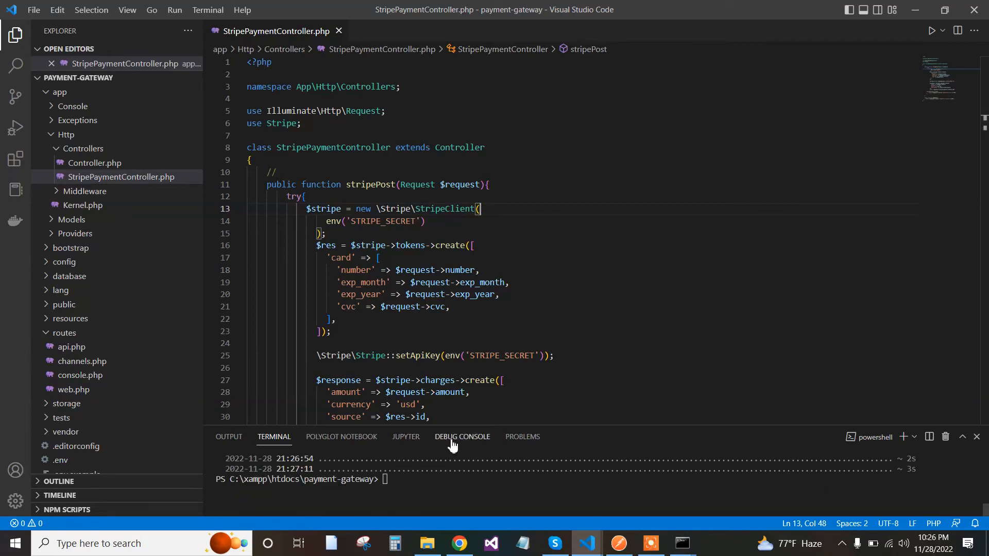
pyautogui.moveTo(431, 269)
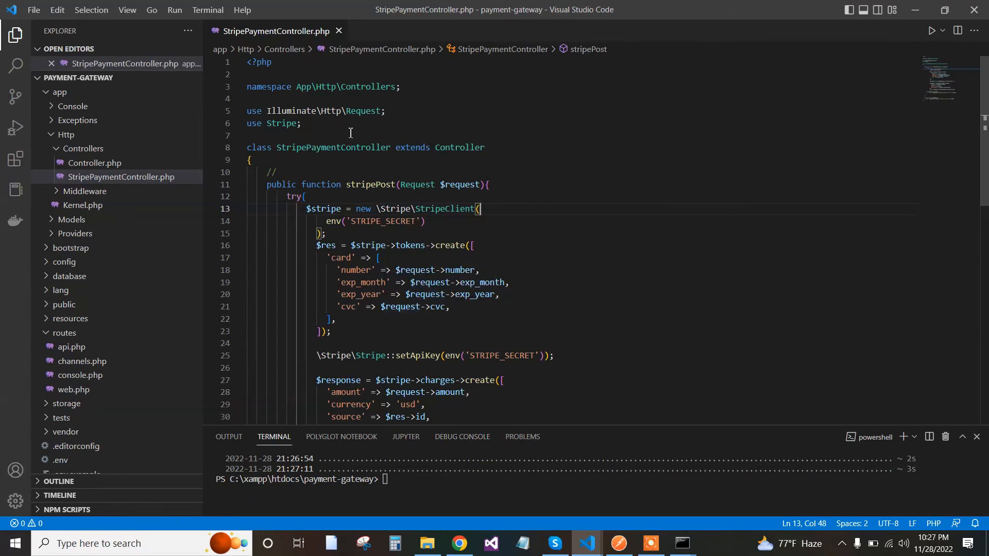
pyautogui.moveTo(586, 543)
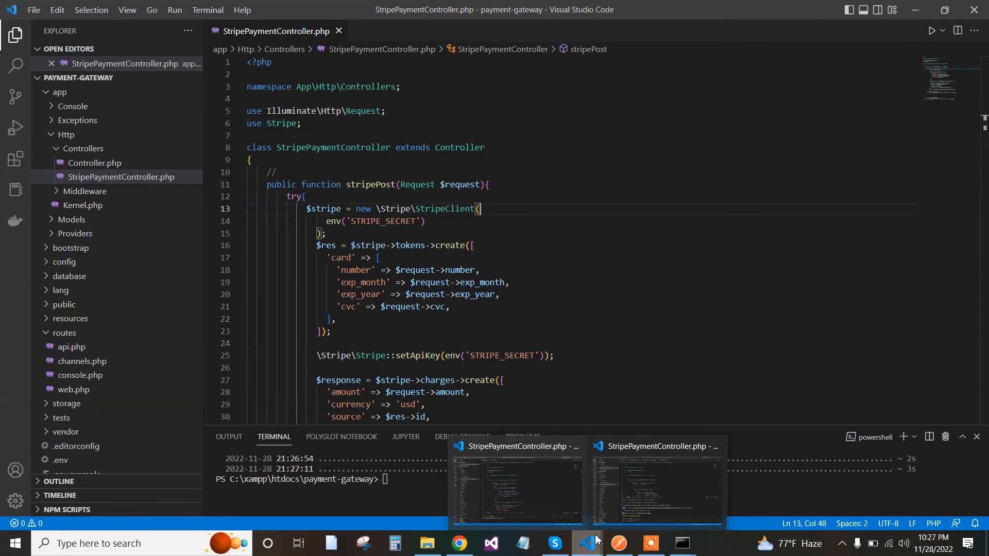
# - Switch to the payment-demo project window and review its makePayment controller
pyautogui.click(656, 485)
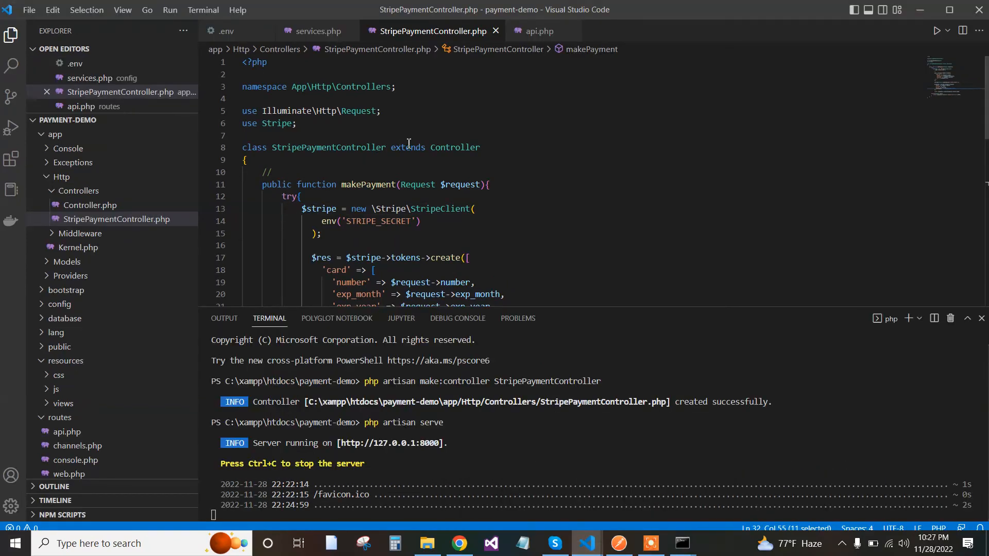
pyautogui.moveTo(408, 177)
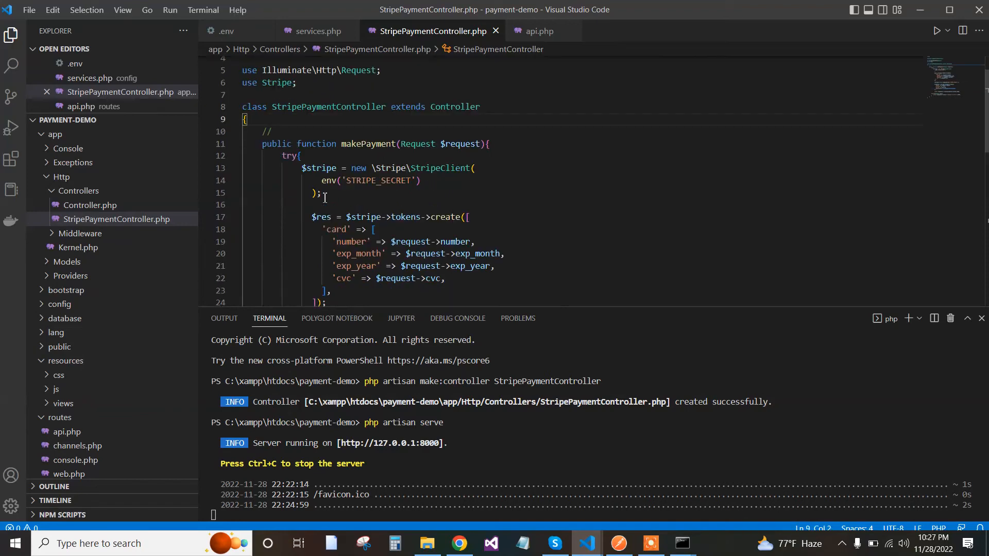
pyautogui.scroll(-3)
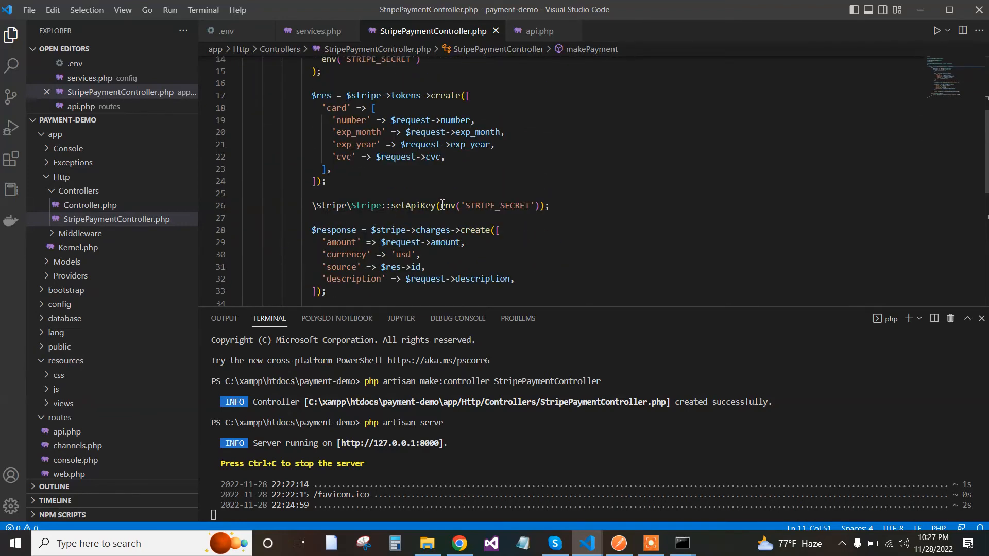
pyautogui.scroll(3)
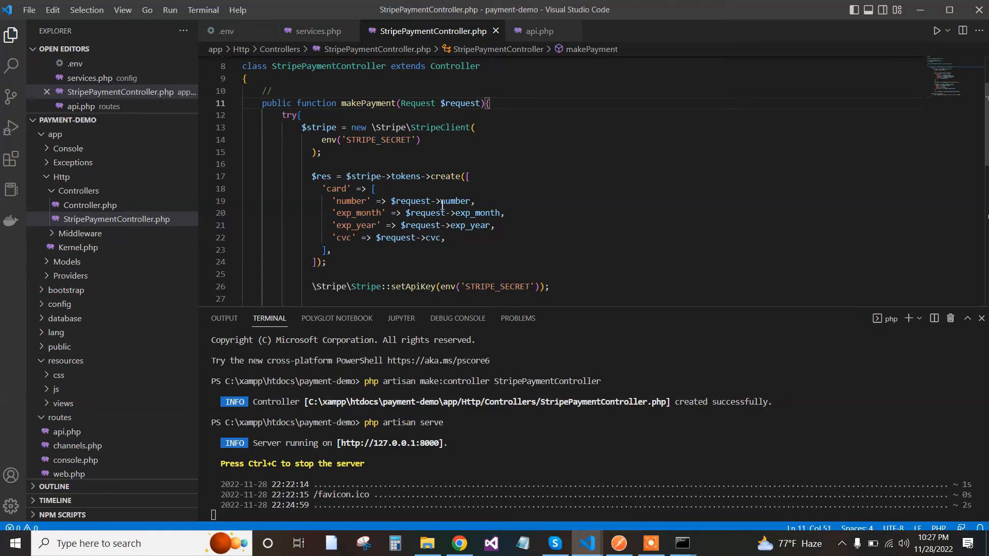
pyautogui.scroll(3)
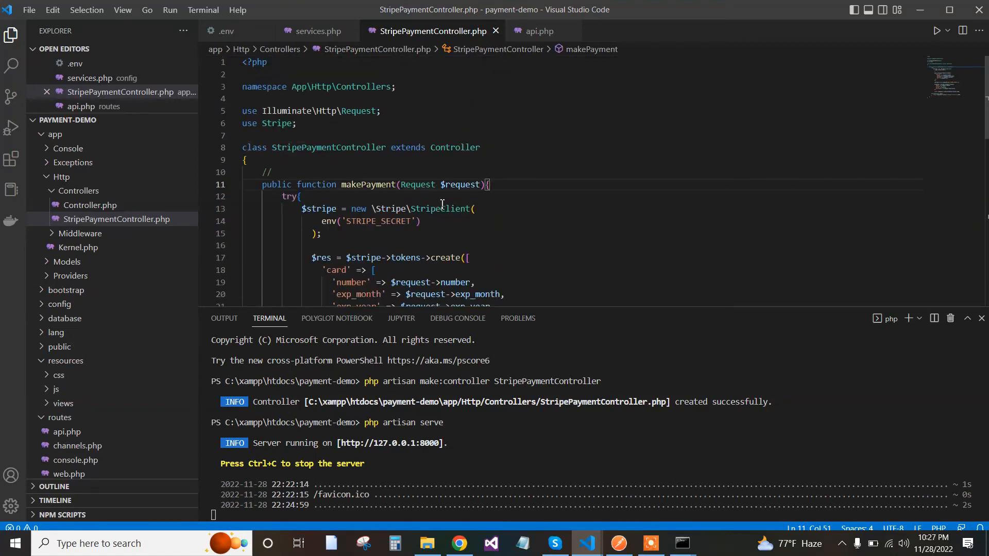
pyautogui.moveTo(372, 406)
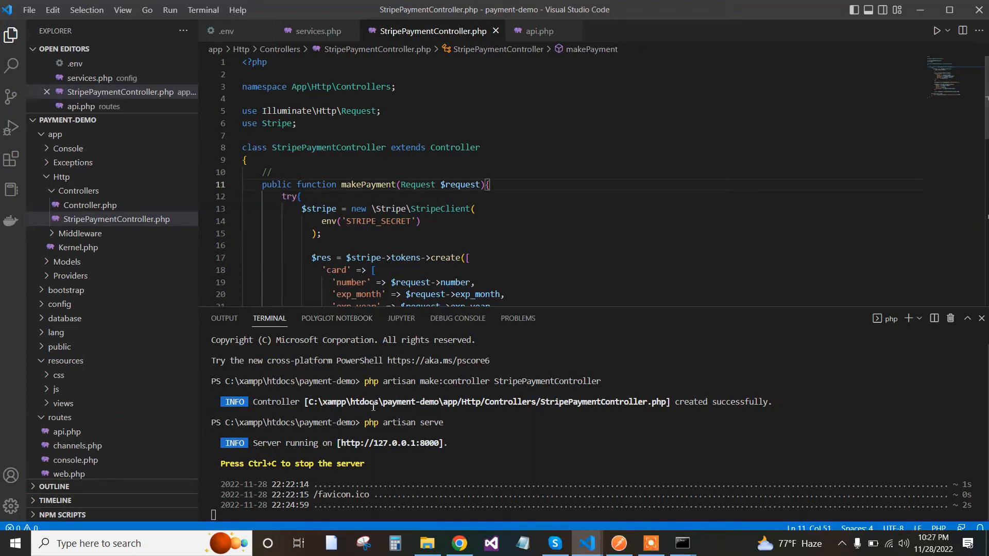
pyautogui.moveTo(459, 473)
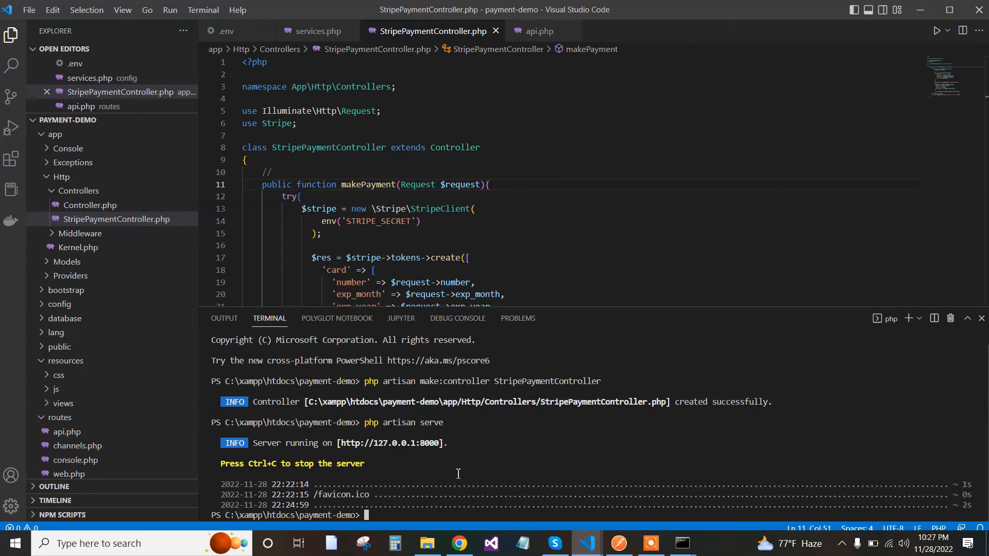
pyautogui.moveTo(460, 543)
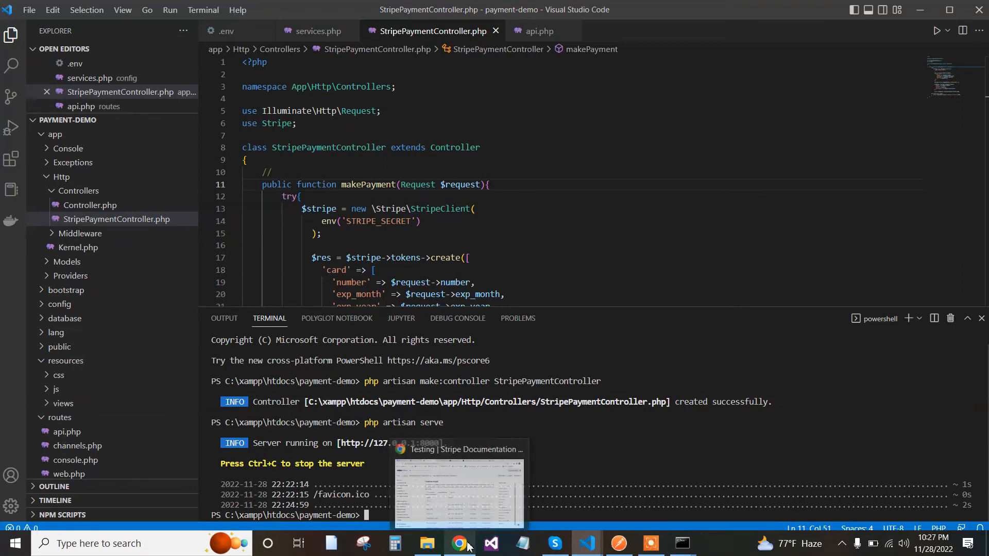
pyautogui.moveTo(462, 543)
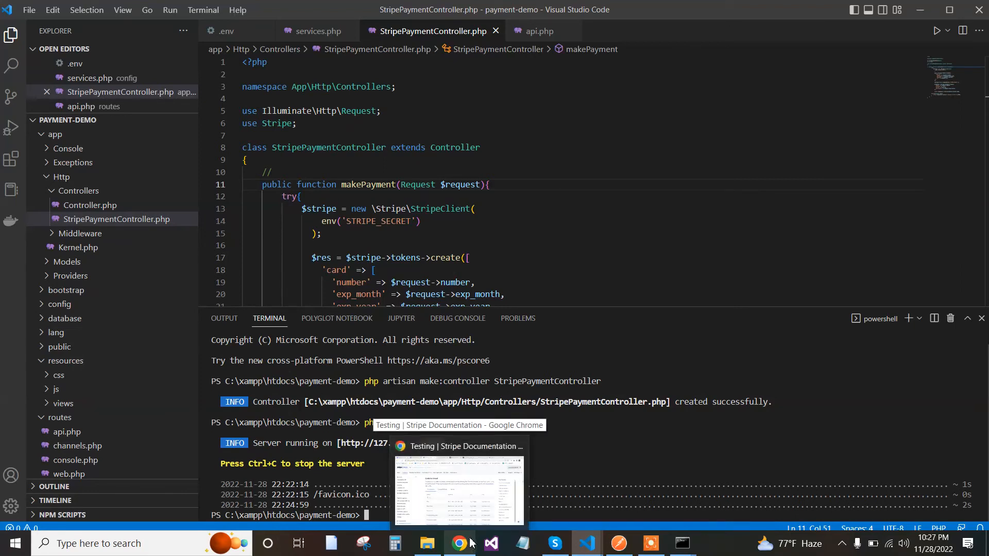
pyautogui.moveTo(460, 543)
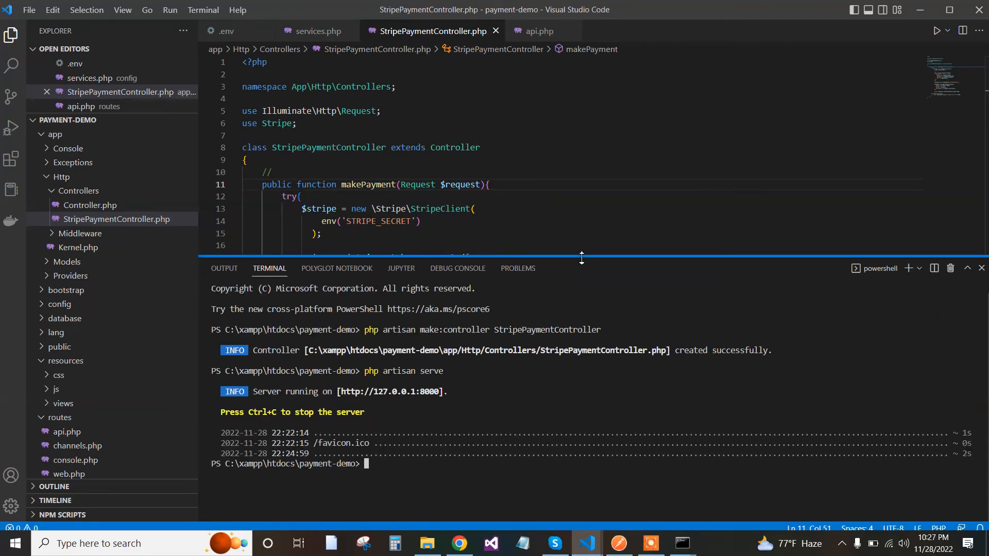
pyautogui.moveTo(460, 543)
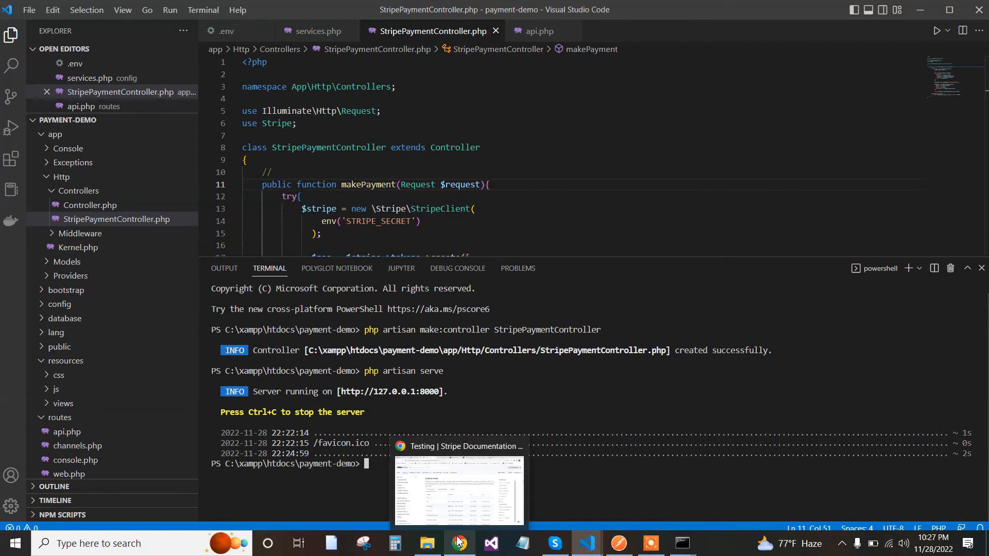
pyautogui.moveTo(459, 541)
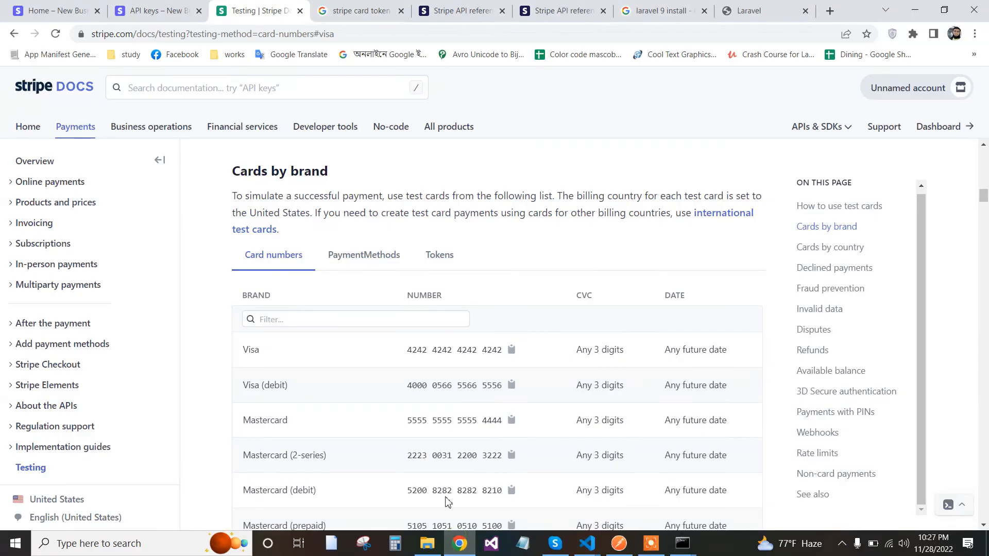
pyautogui.moveTo(411, 313)
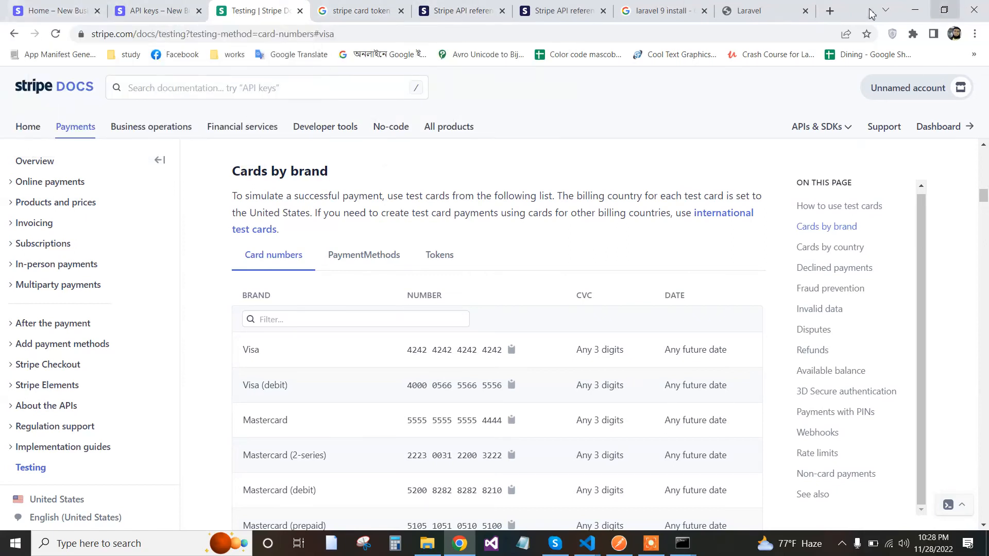
# - Search Google in a new tab for the Stripe composer install
pyautogui.click(829, 10)
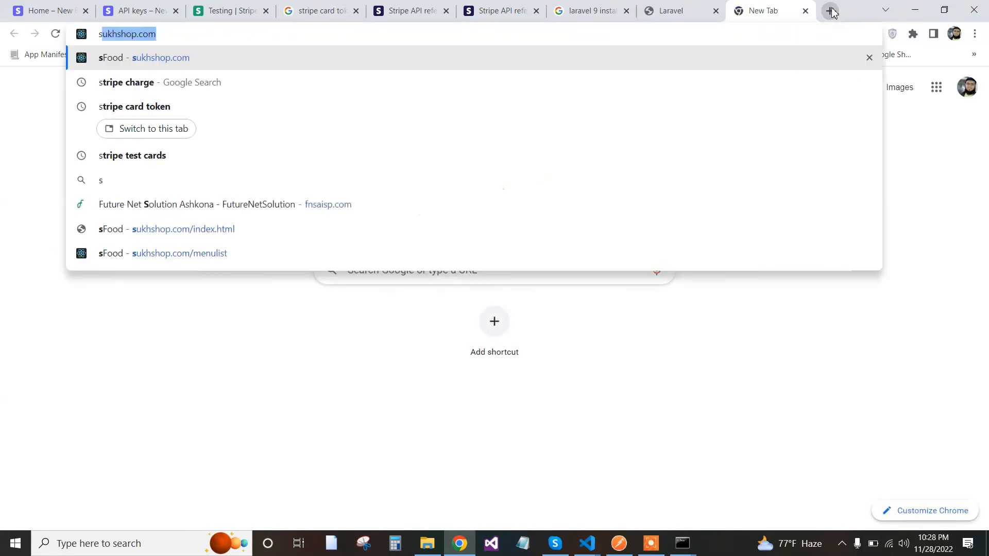
pyautogui.write('stripe')
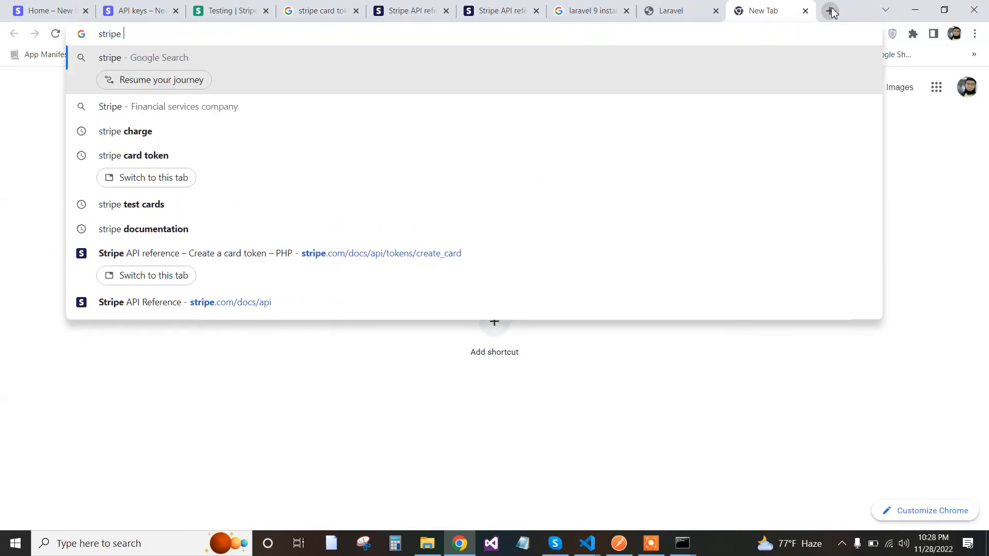
pyautogui.write('con')
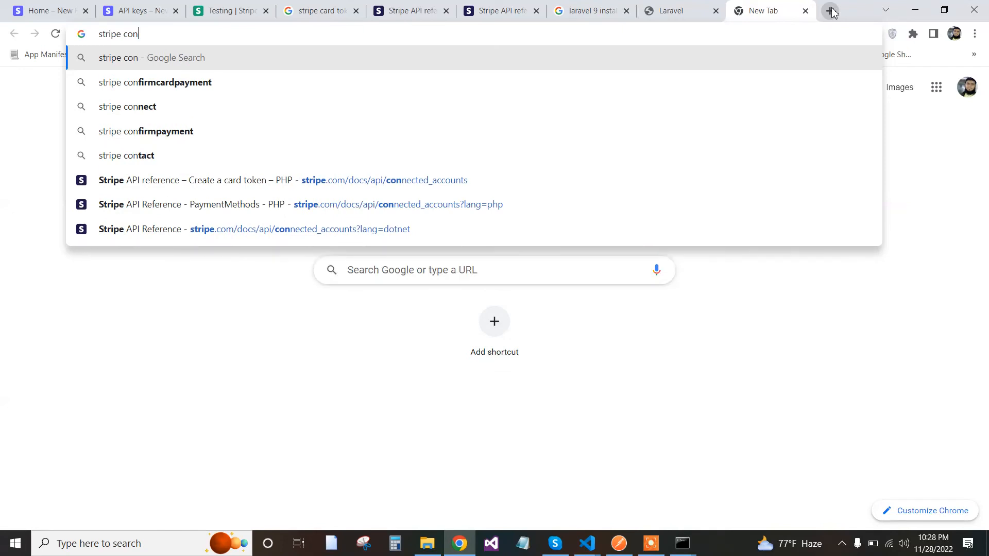
pyautogui.write('pany')
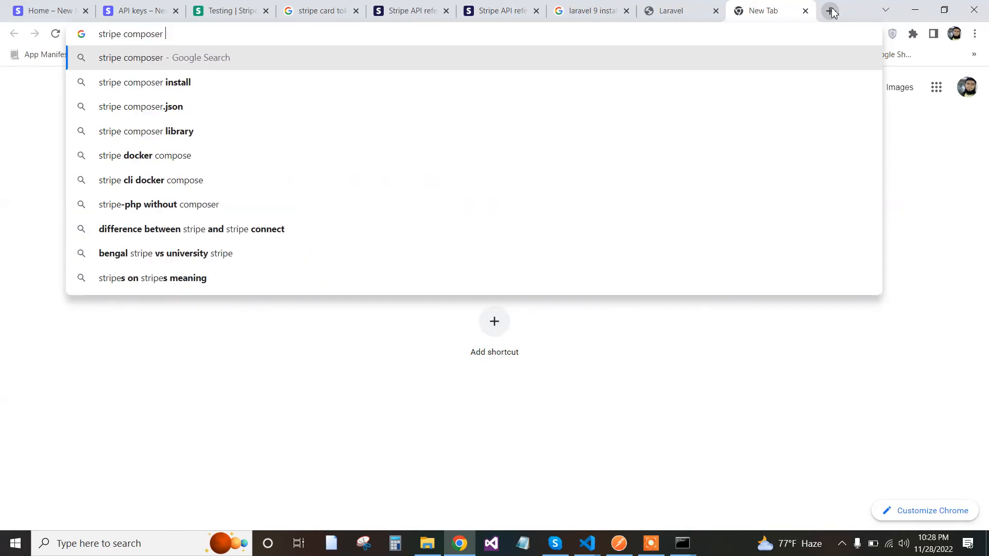
pyautogui.click(144, 82)
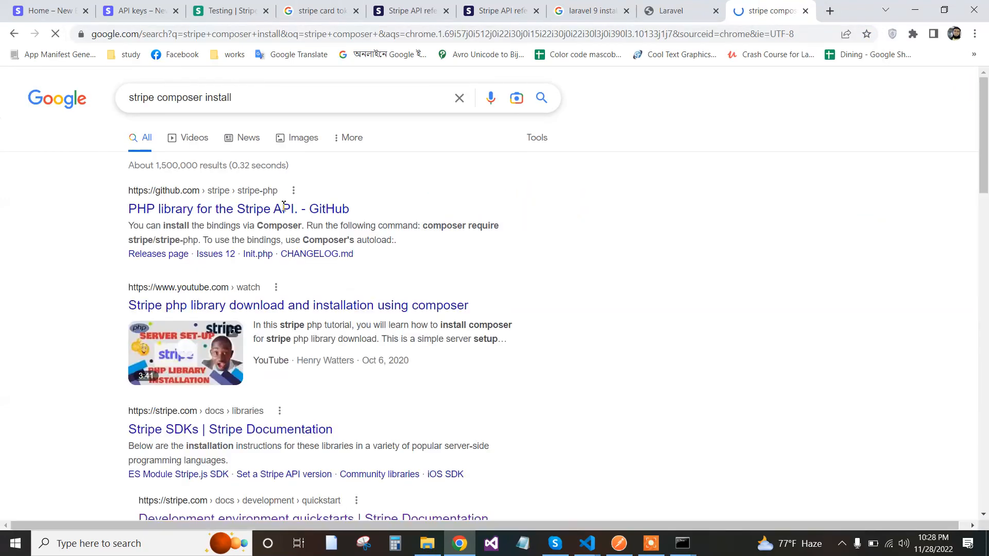
# - Open the stripe/stripe-php GitHub repository in a new tab and scroll to the composer require stripe/stripe-php command
pyautogui.rightClick(247, 208)
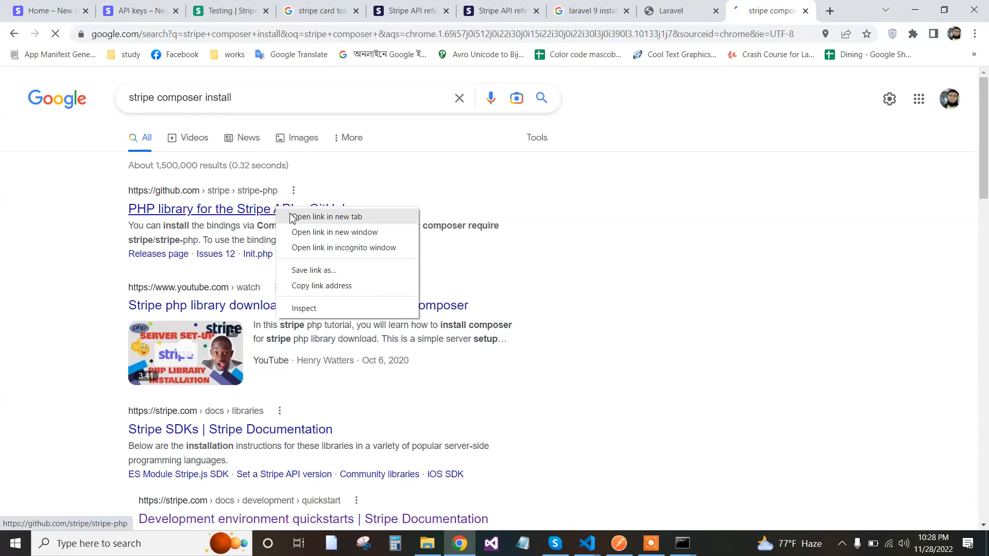
pyautogui.click(326, 216)
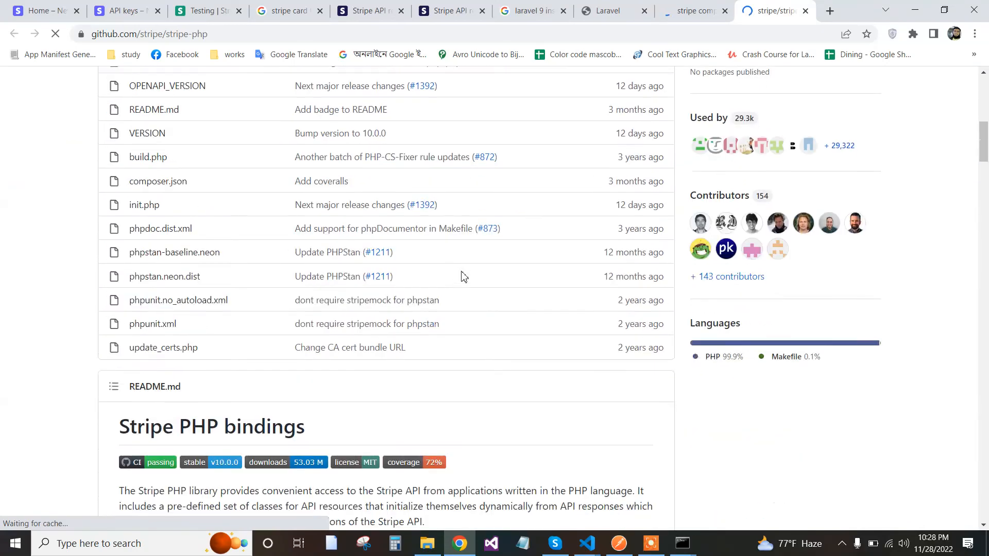
pyautogui.scroll(-3)
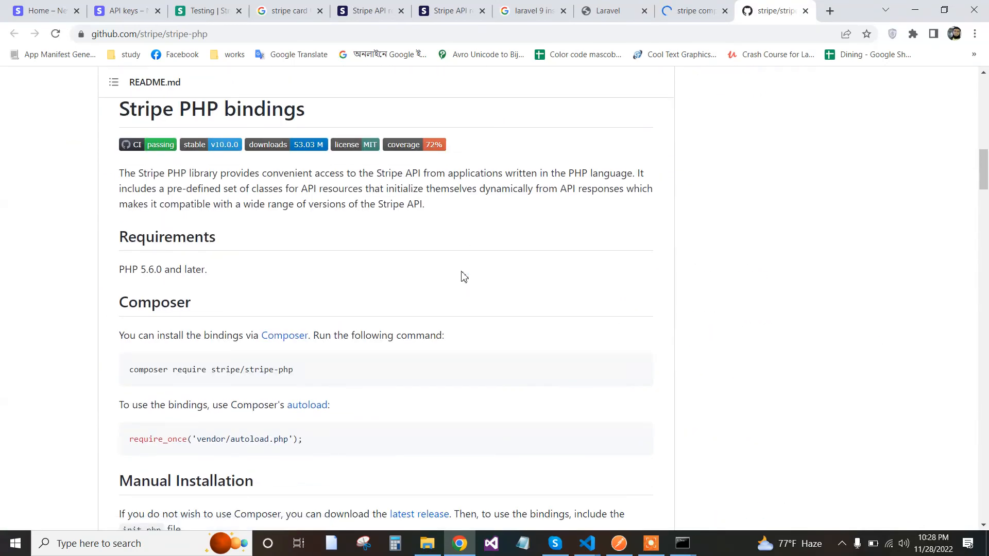
pyautogui.moveTo(313, 435)
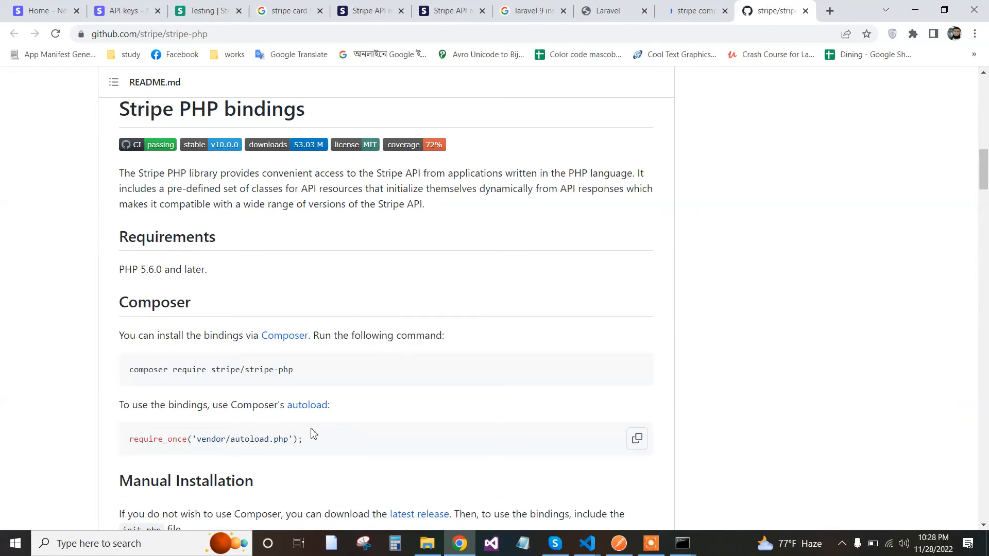
pyautogui.moveTo(298, 371)
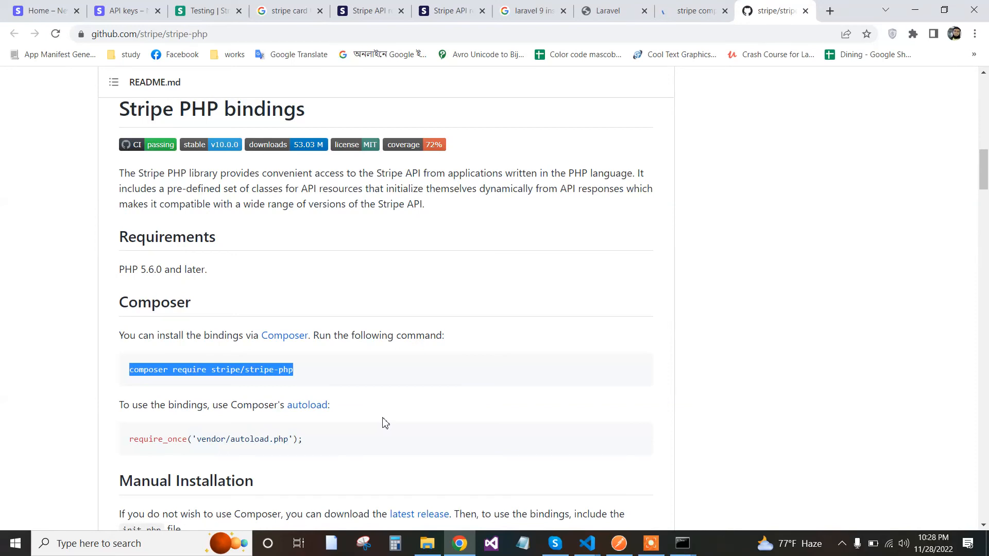
pyautogui.moveTo(505, 119)
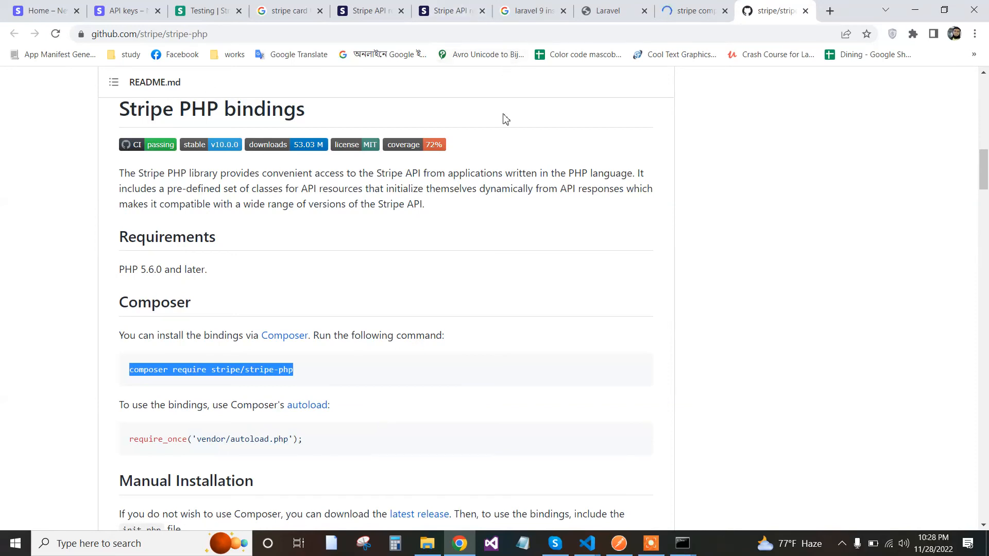
pyautogui.moveTo(587, 543)
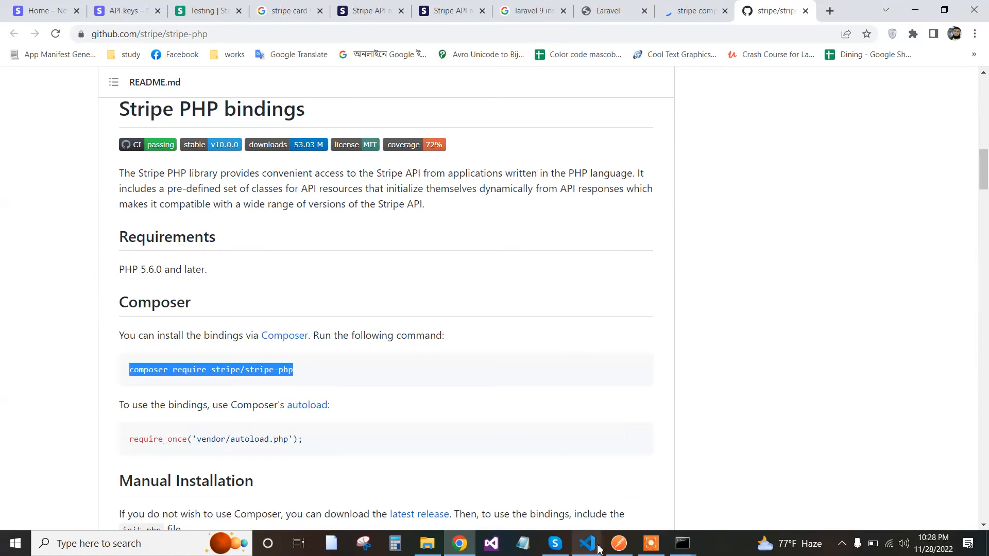
pyautogui.moveTo(588, 543)
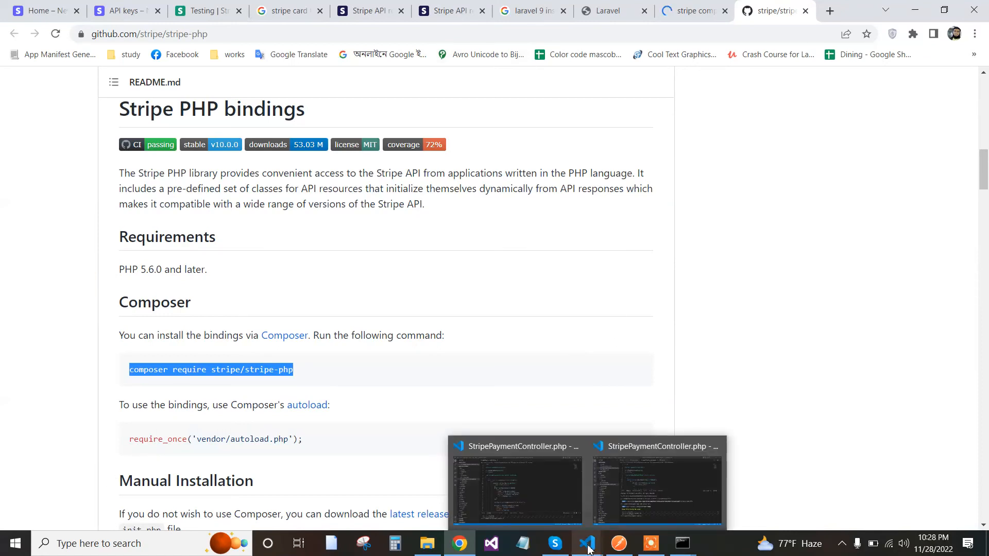
pyautogui.moveTo(517, 103)
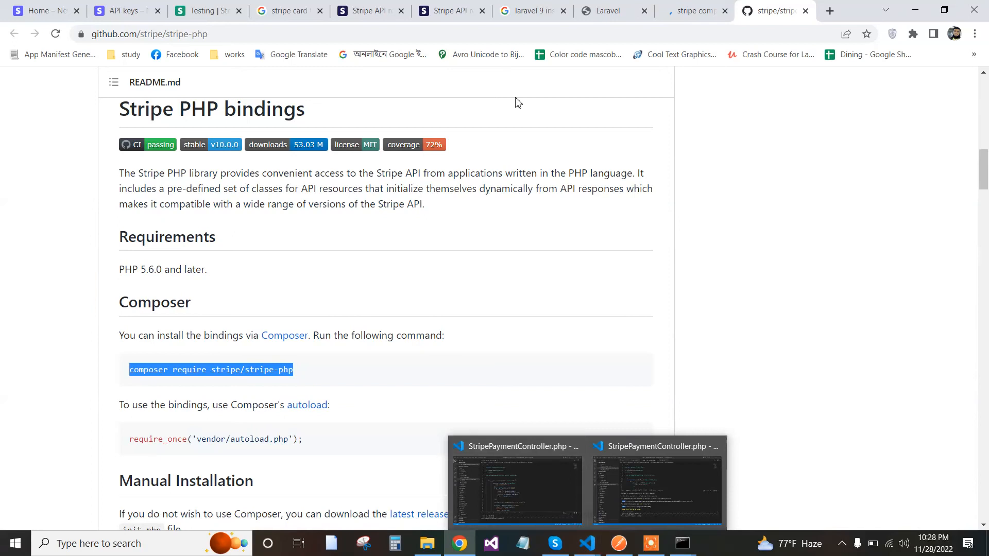
pyautogui.moveTo(636, 79)
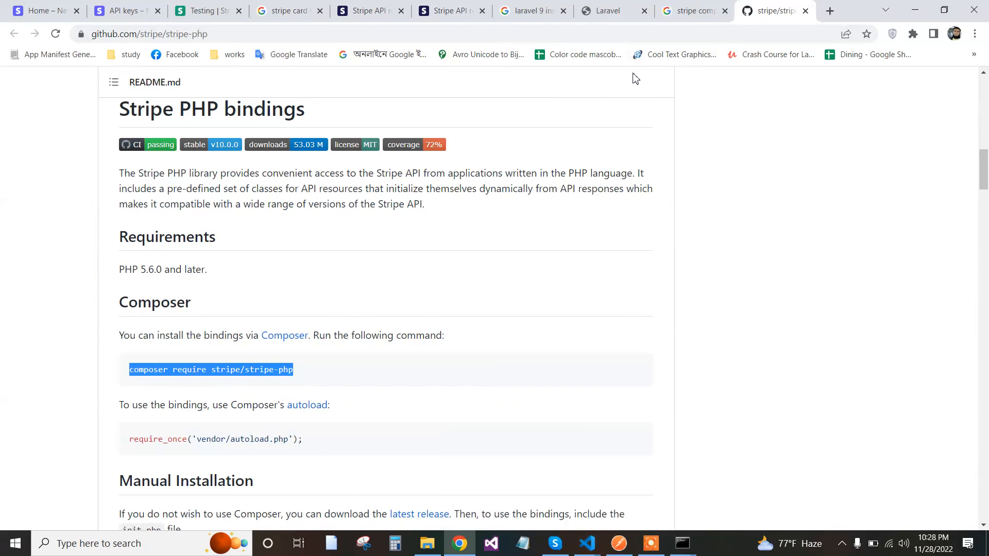
pyautogui.moveTo(622, 448)
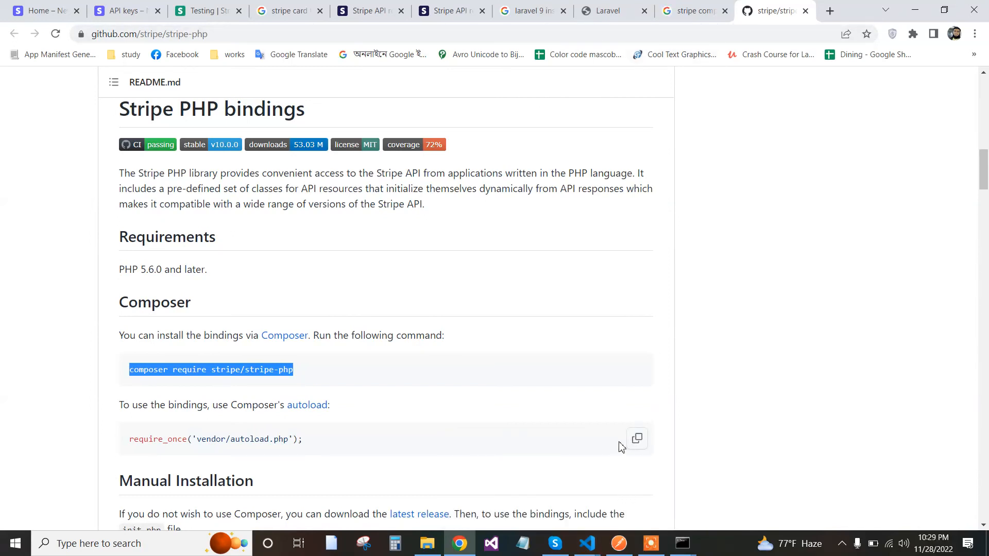
pyautogui.moveTo(617, 543)
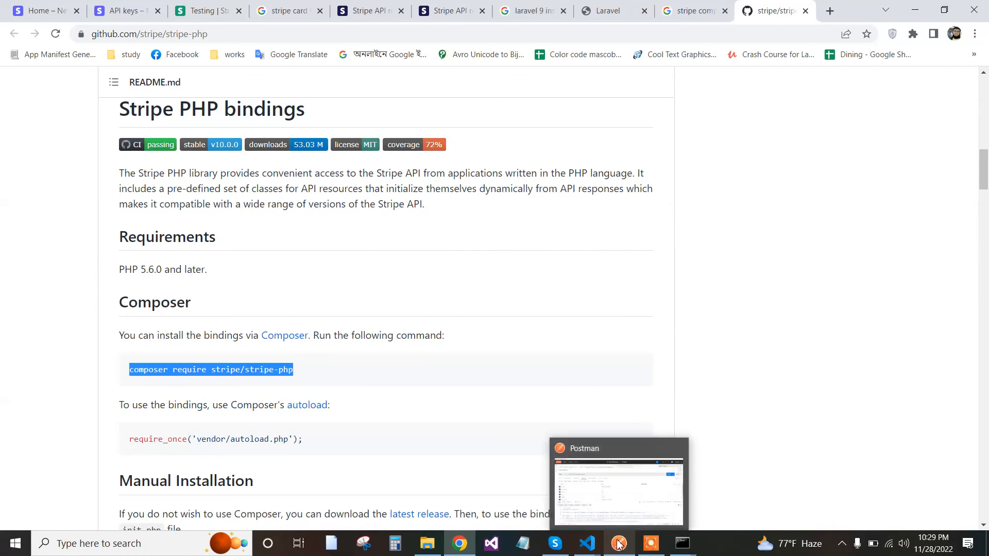
# - After composer installs stripe/stripe-php in the terminal, start the Laravel server with php artisan serve
pyautogui.click(618, 482)
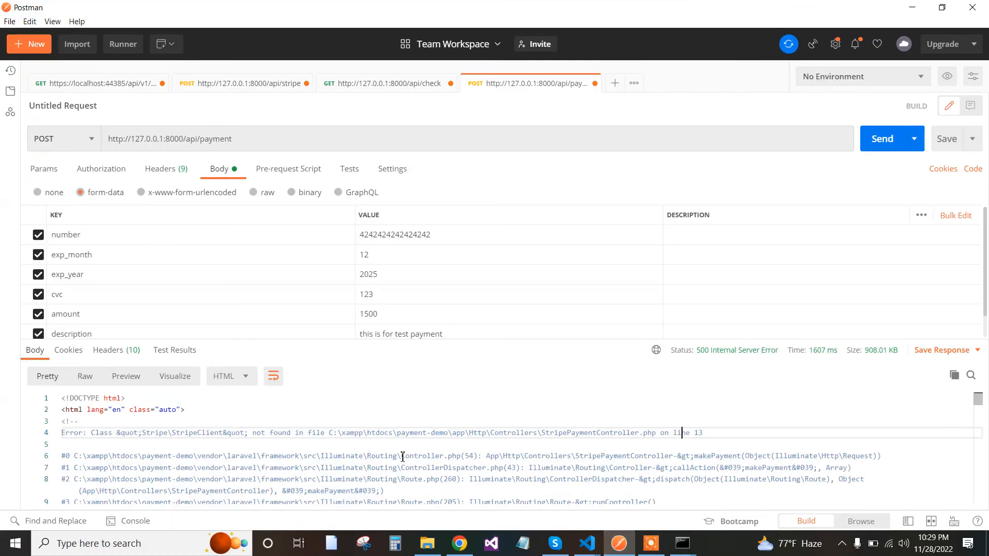
pyautogui.click(586, 543)
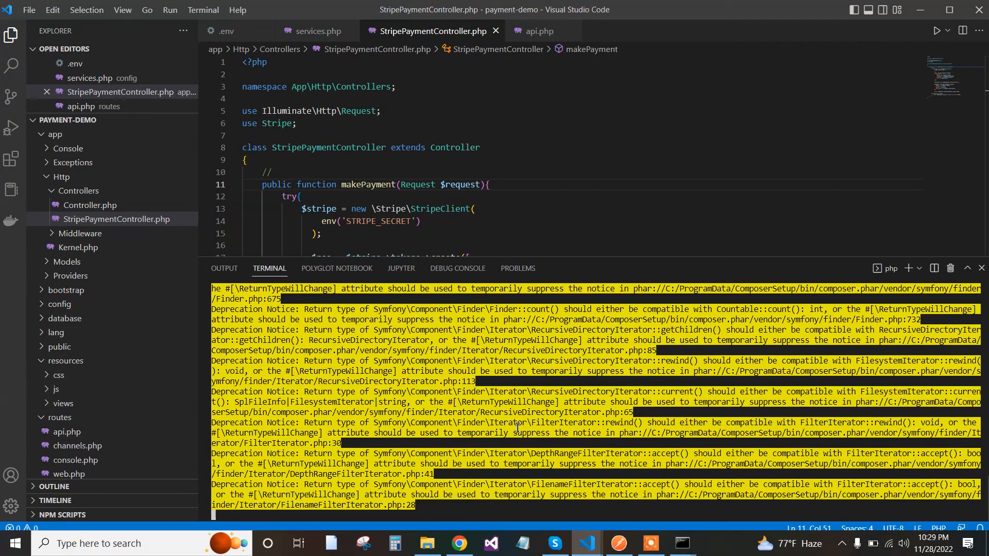
pyautogui.scroll(-3)
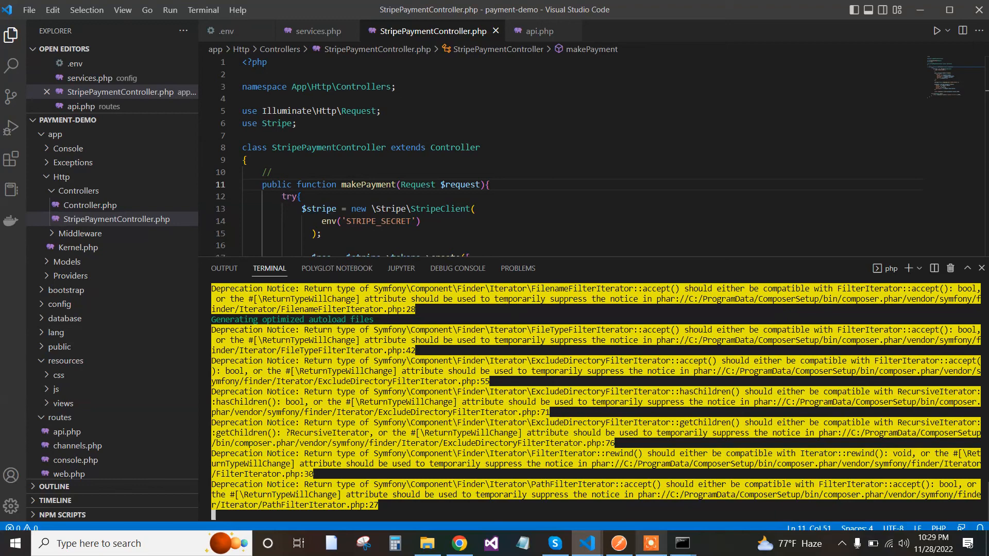
pyautogui.moveTo(651, 543)
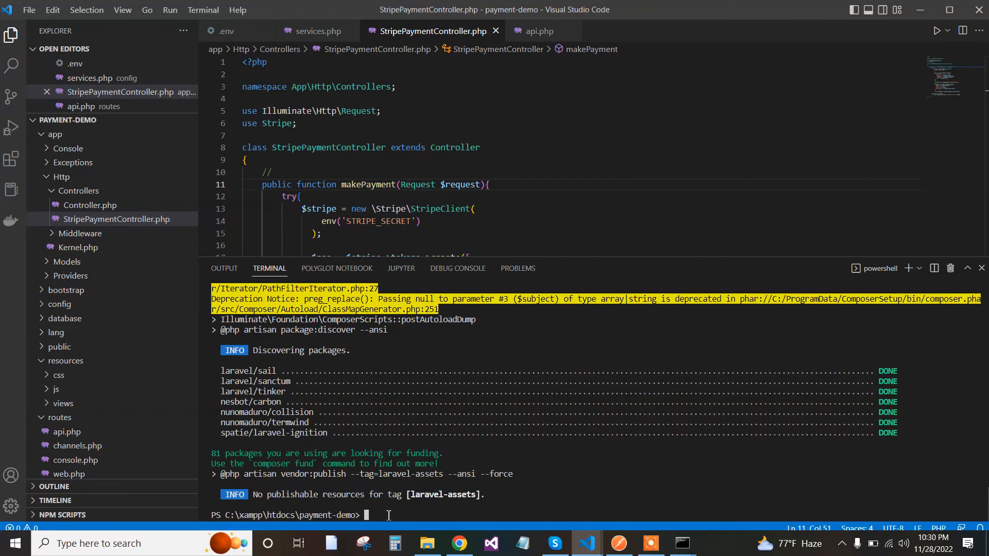
pyautogui.write('php artisan servestripe/stripe-php')
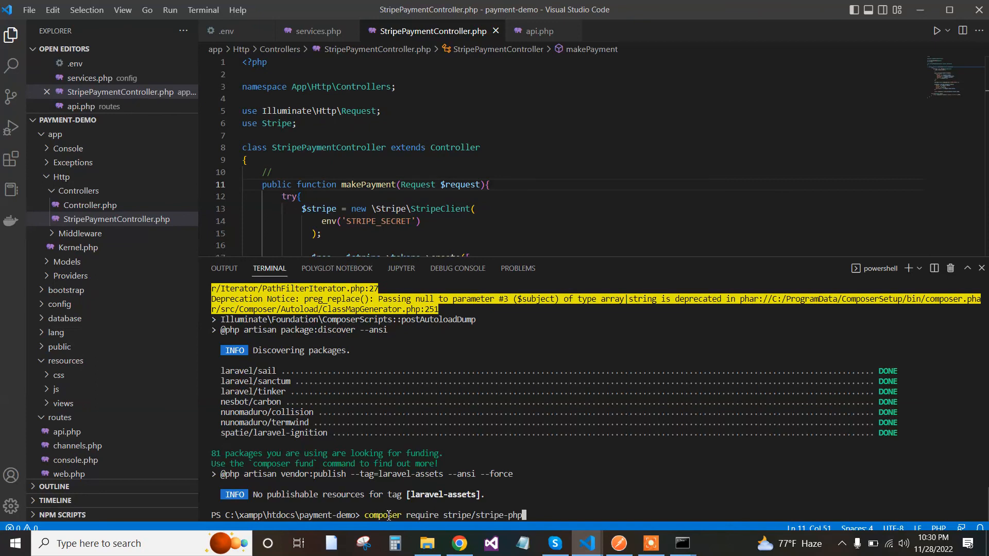
pyautogui.write('php artisan serve')
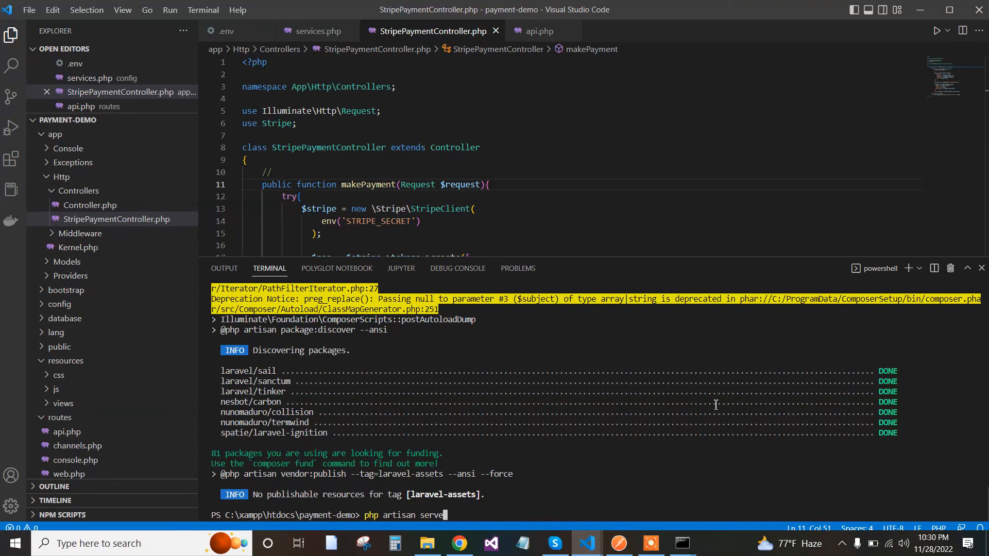
pyautogui.press('Return')
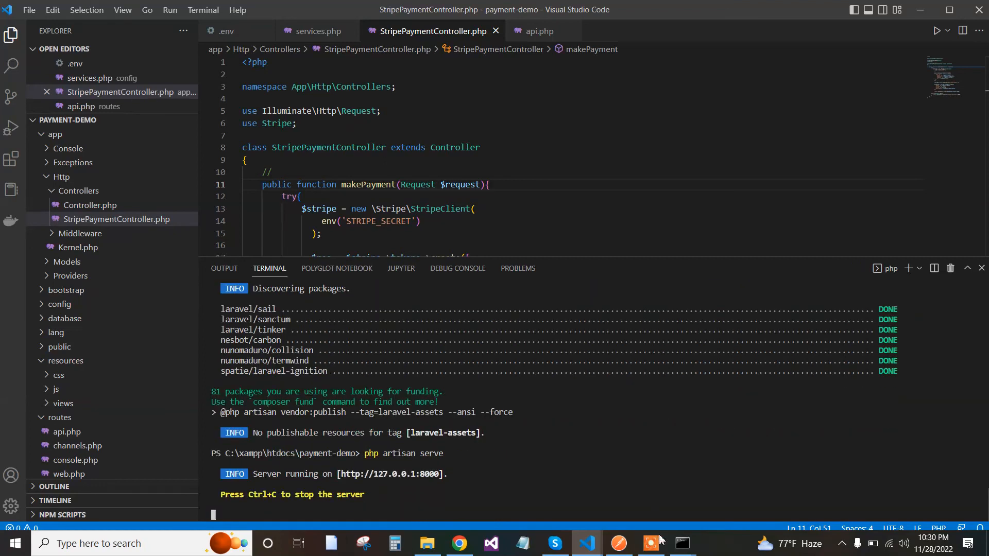
pyautogui.click(650, 543)
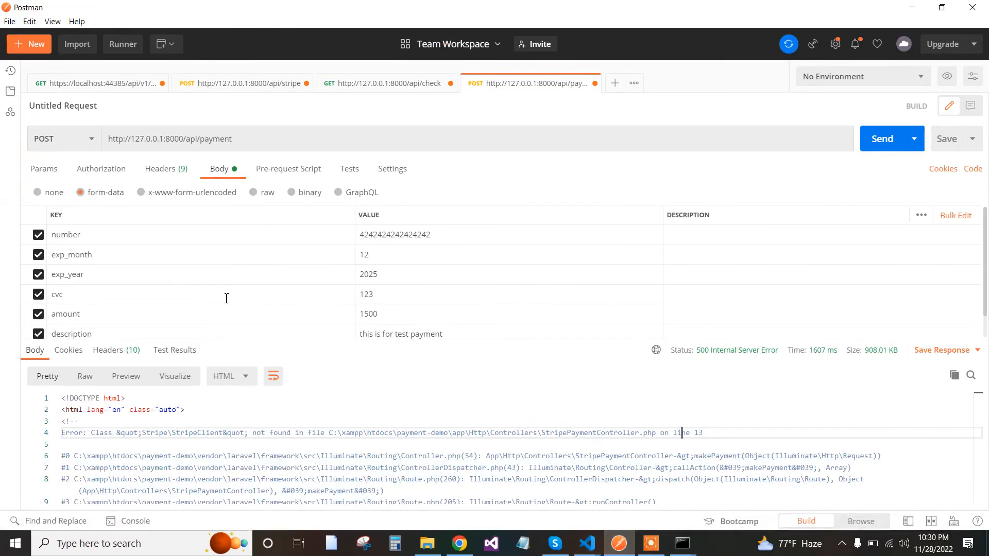
pyautogui.moveTo(883, 139)
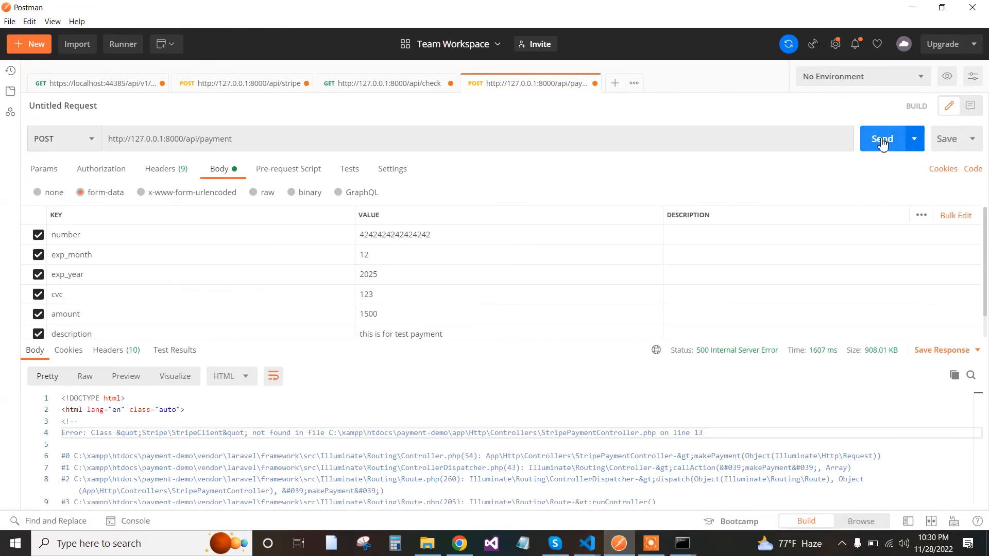
pyautogui.click(881, 138)
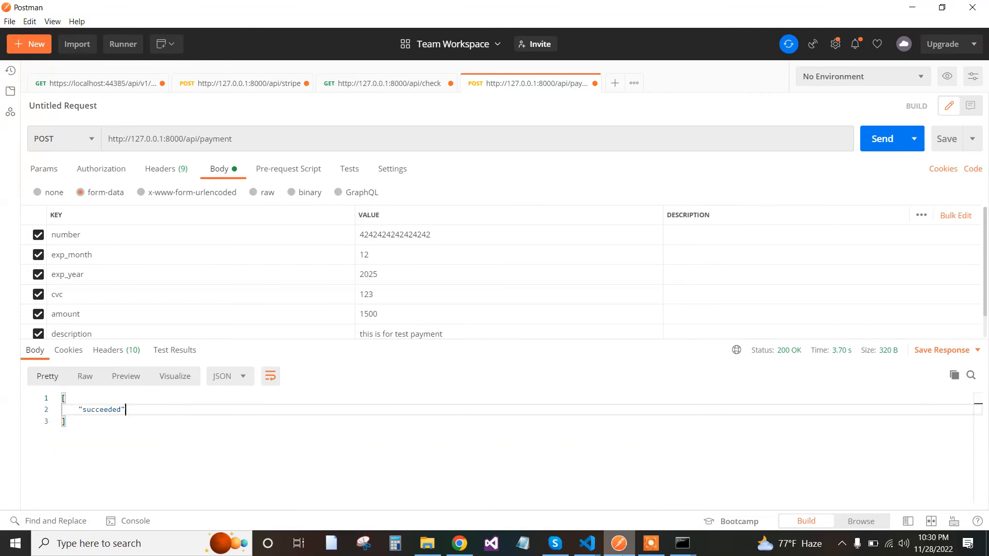
pyautogui.moveTo(460, 543)
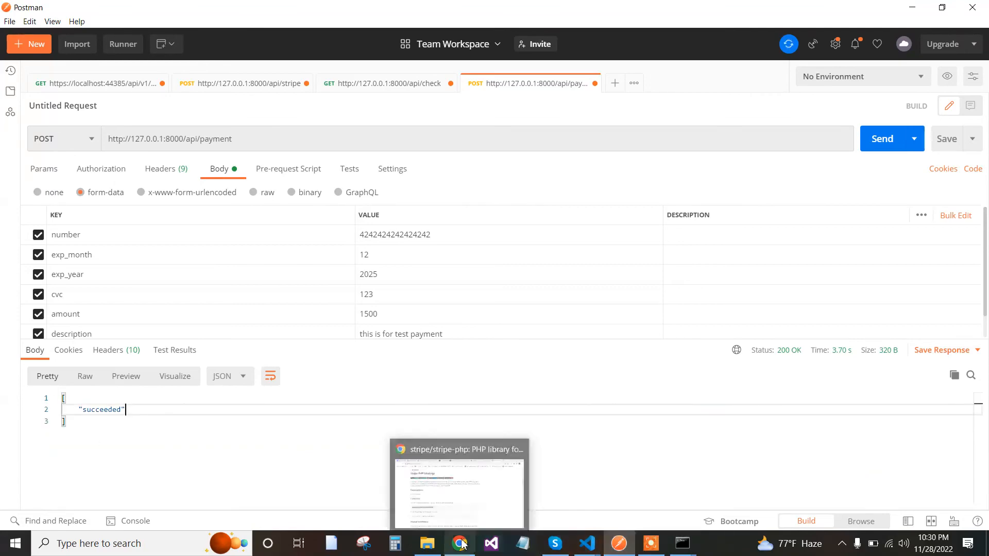
# - Reload the Stripe test dashboard in Chrome and view today's $16.00 gross volume and $14.93 USD balance
pyautogui.click(460, 543)
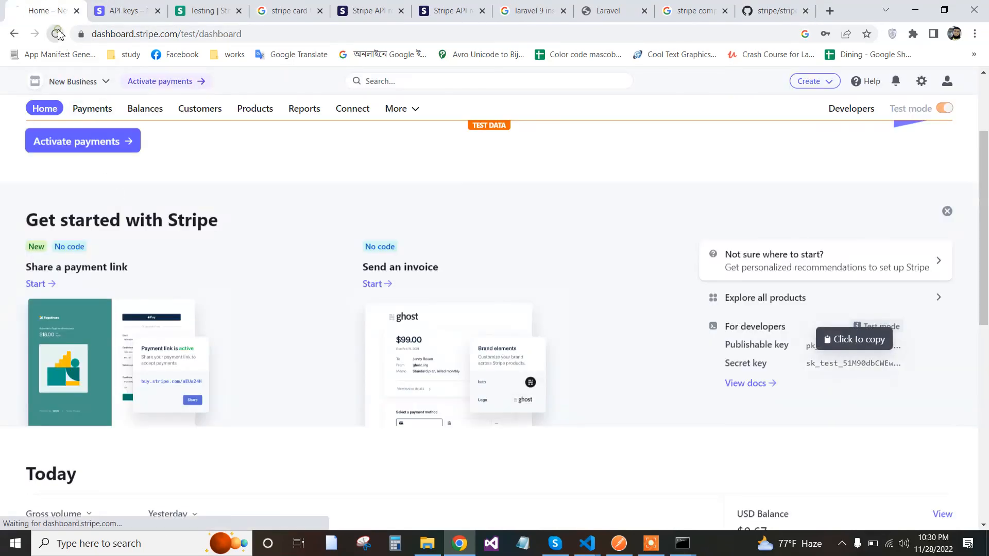
pyautogui.click(56, 34)
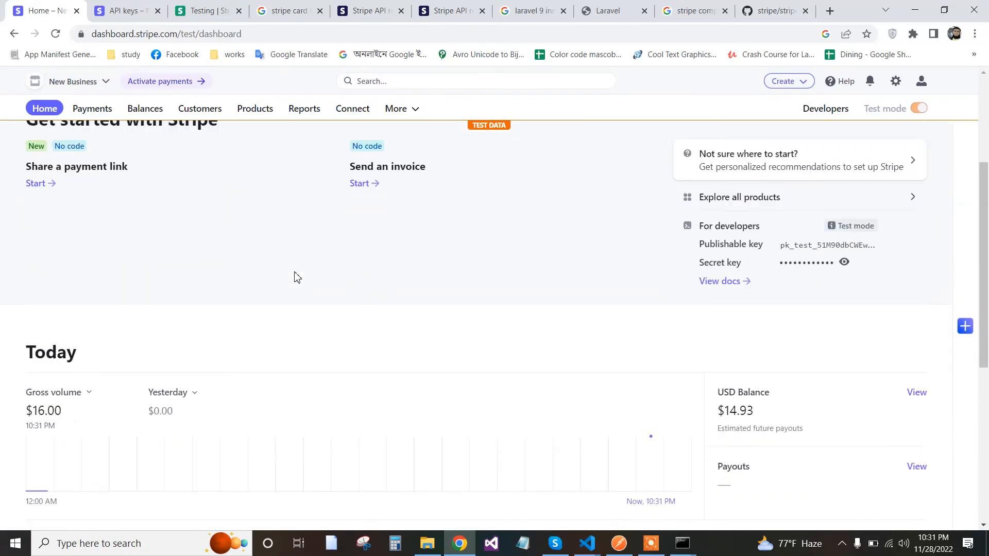
pyautogui.scroll(-3)
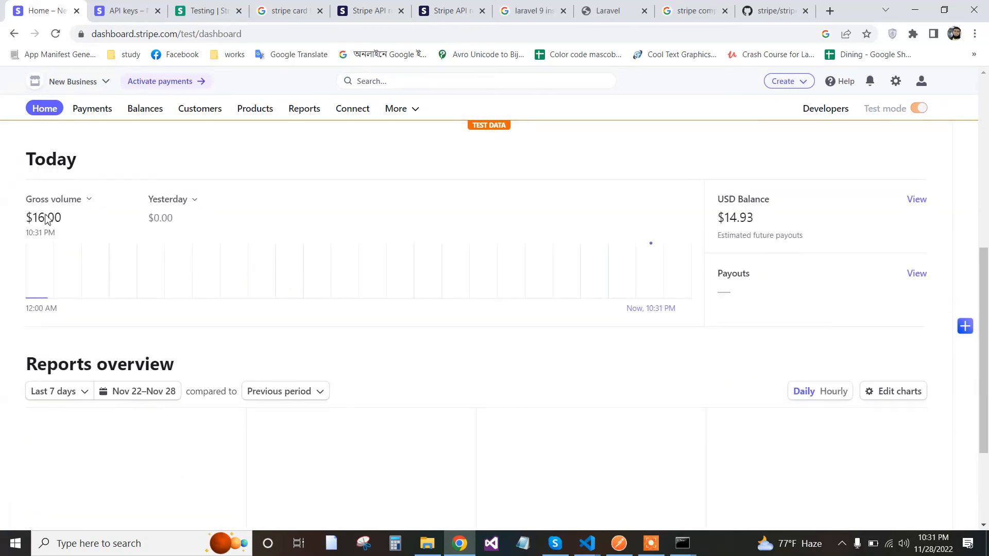
pyautogui.moveTo(500, 234)
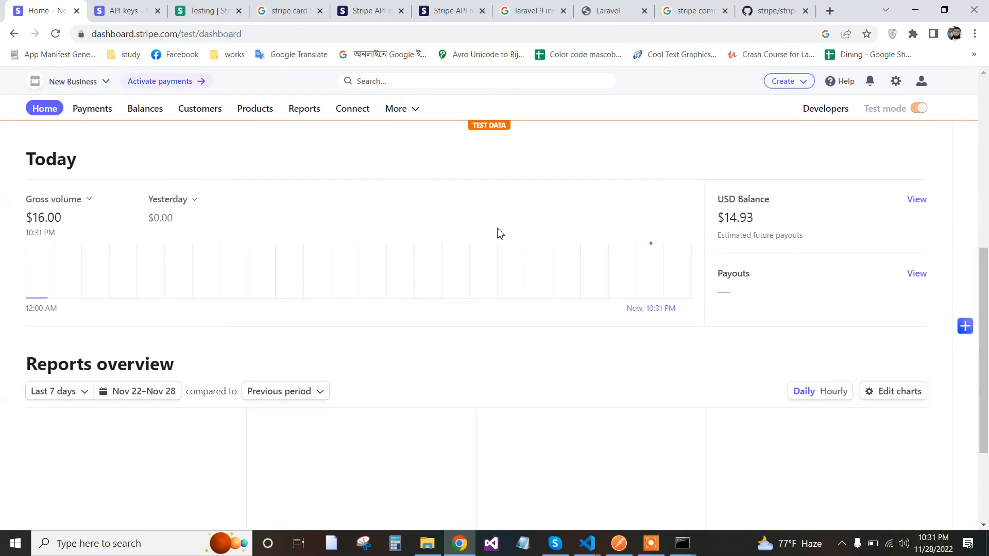
pyautogui.scroll(3)
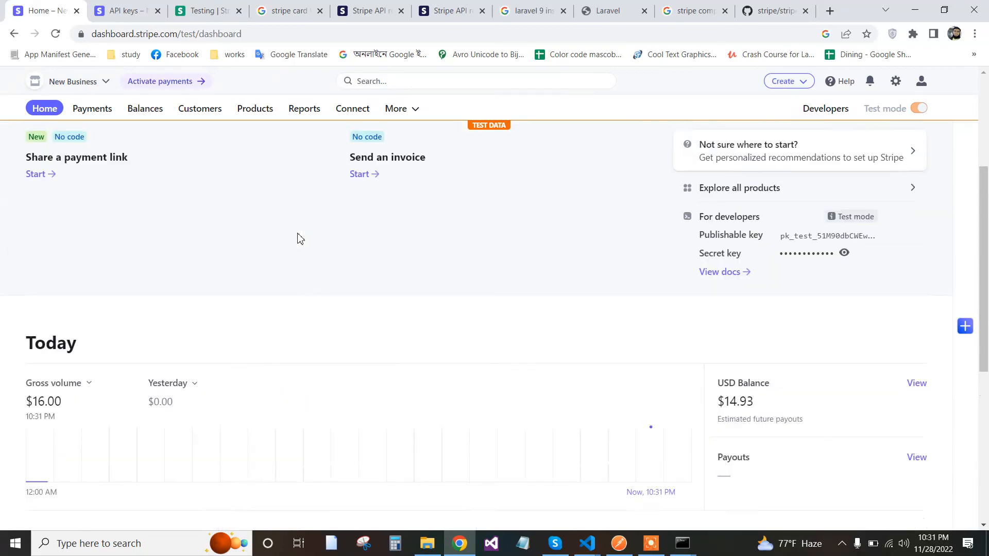
pyautogui.scroll(3)
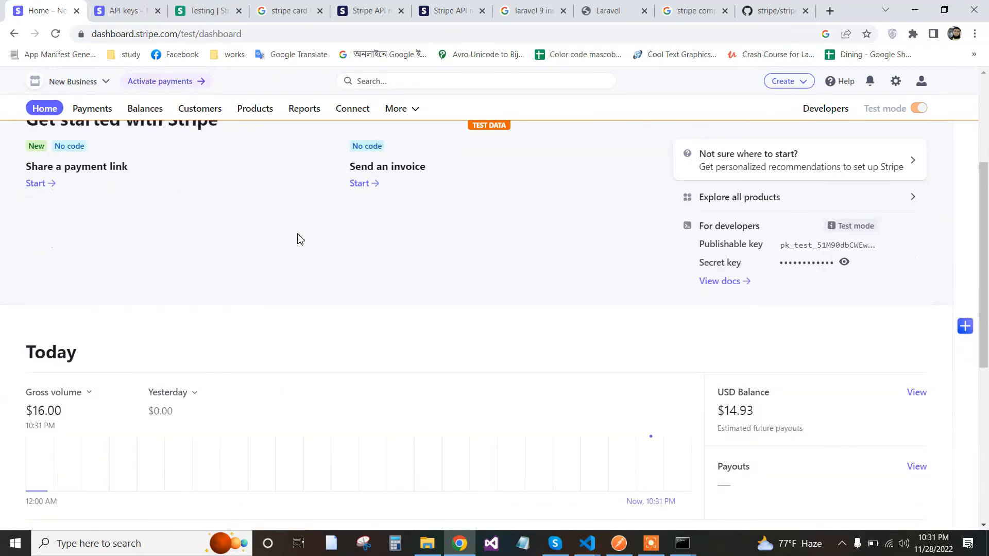